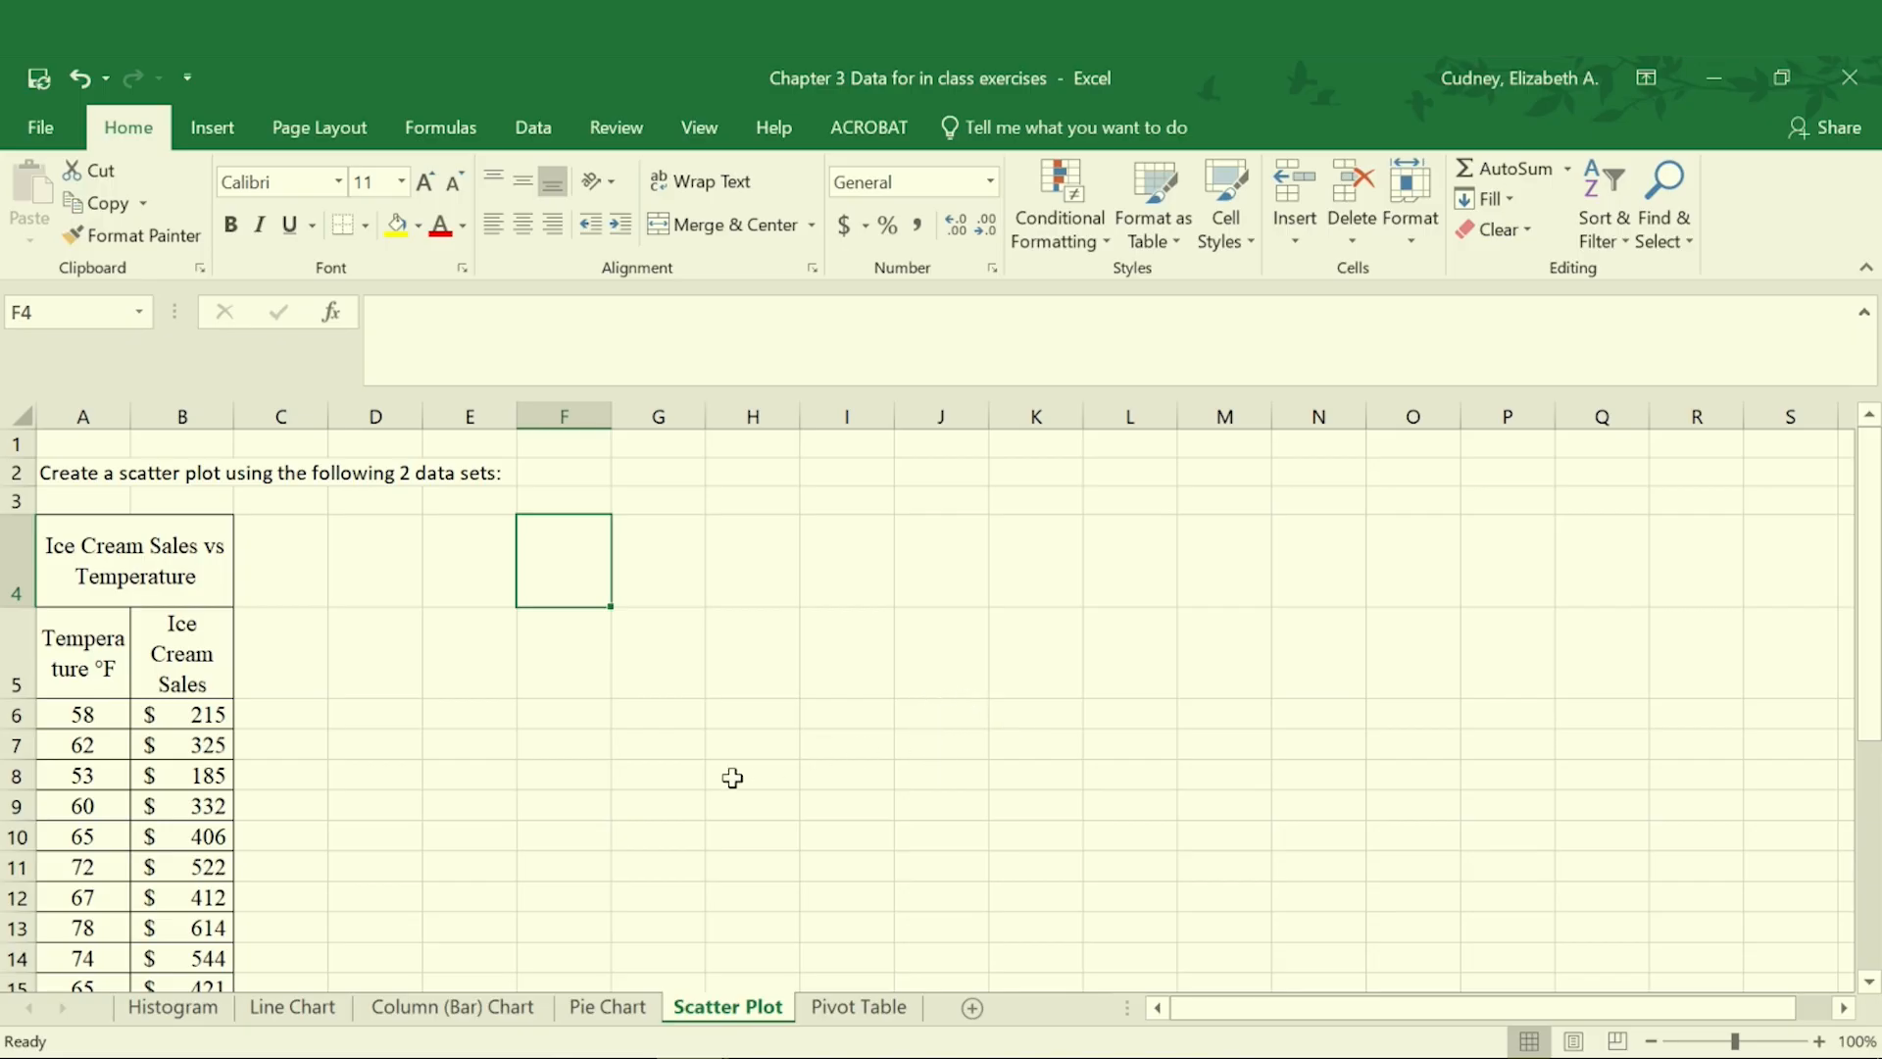
mouse_move(606, 780)
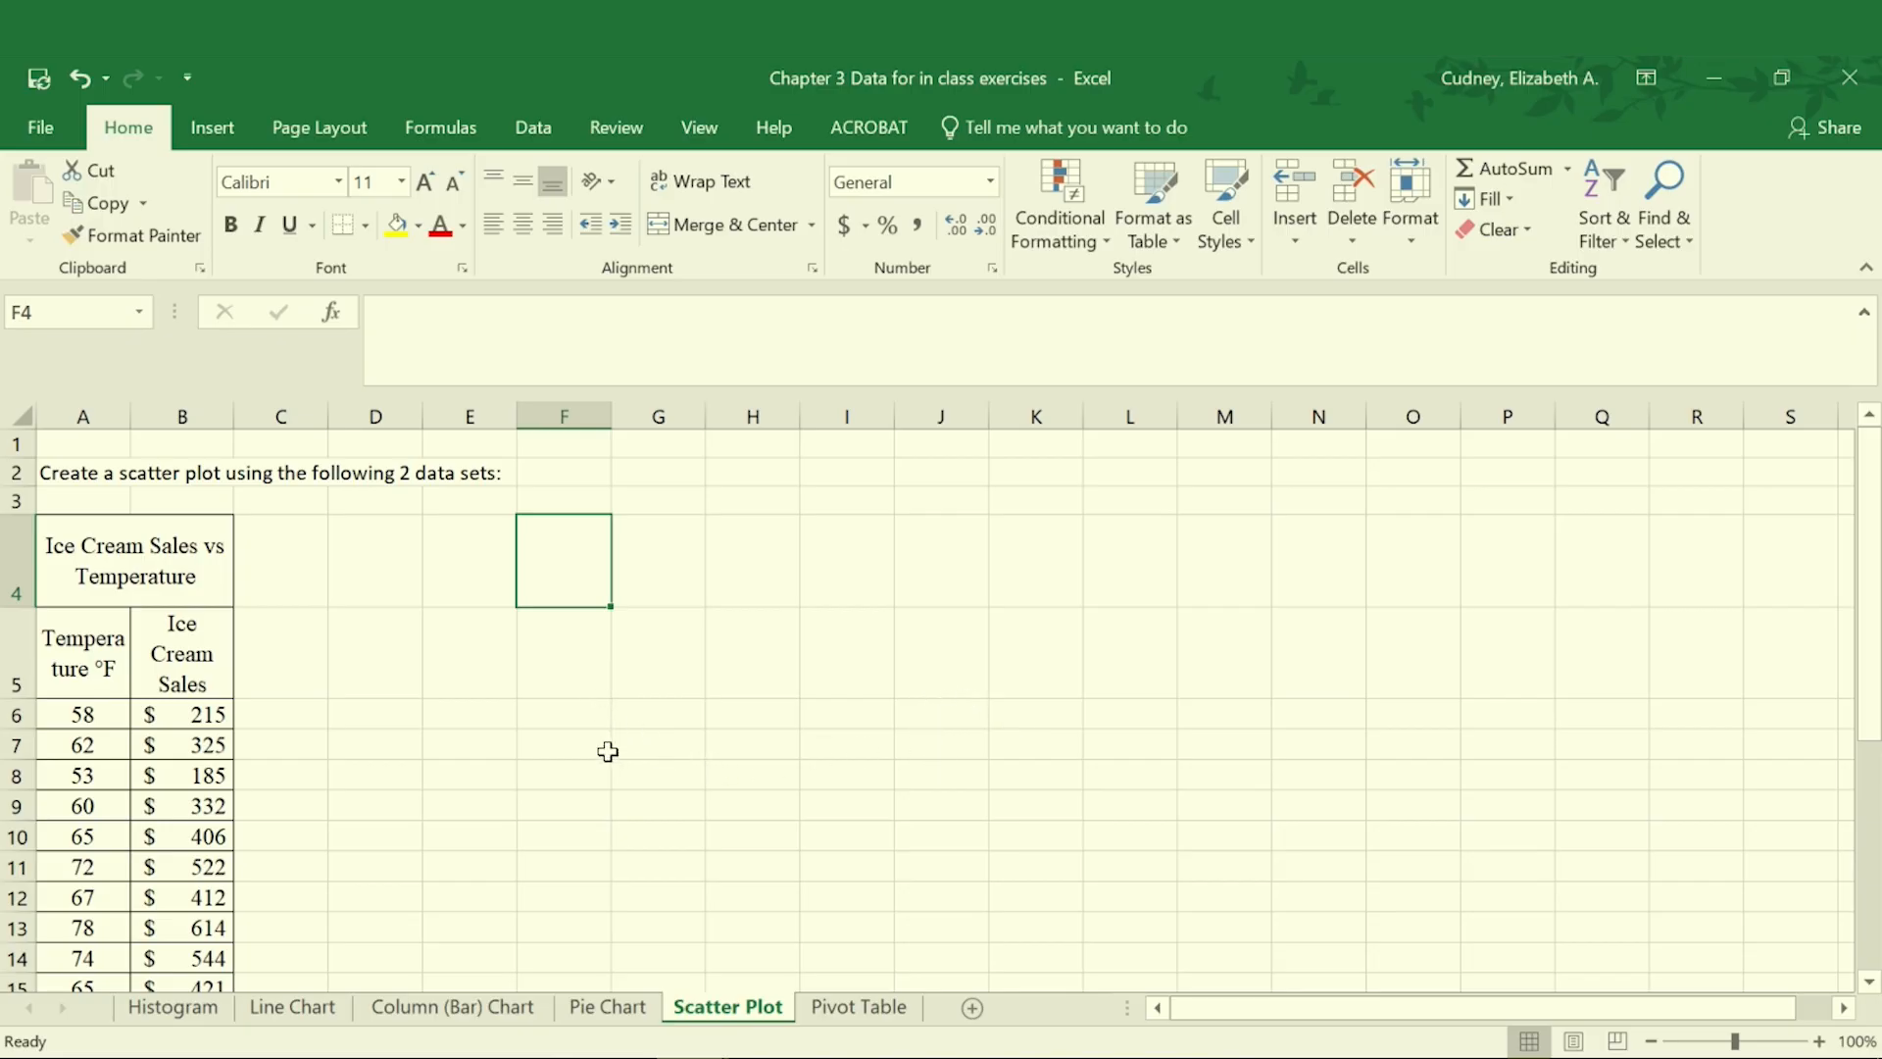
mouse_move(527, 716)
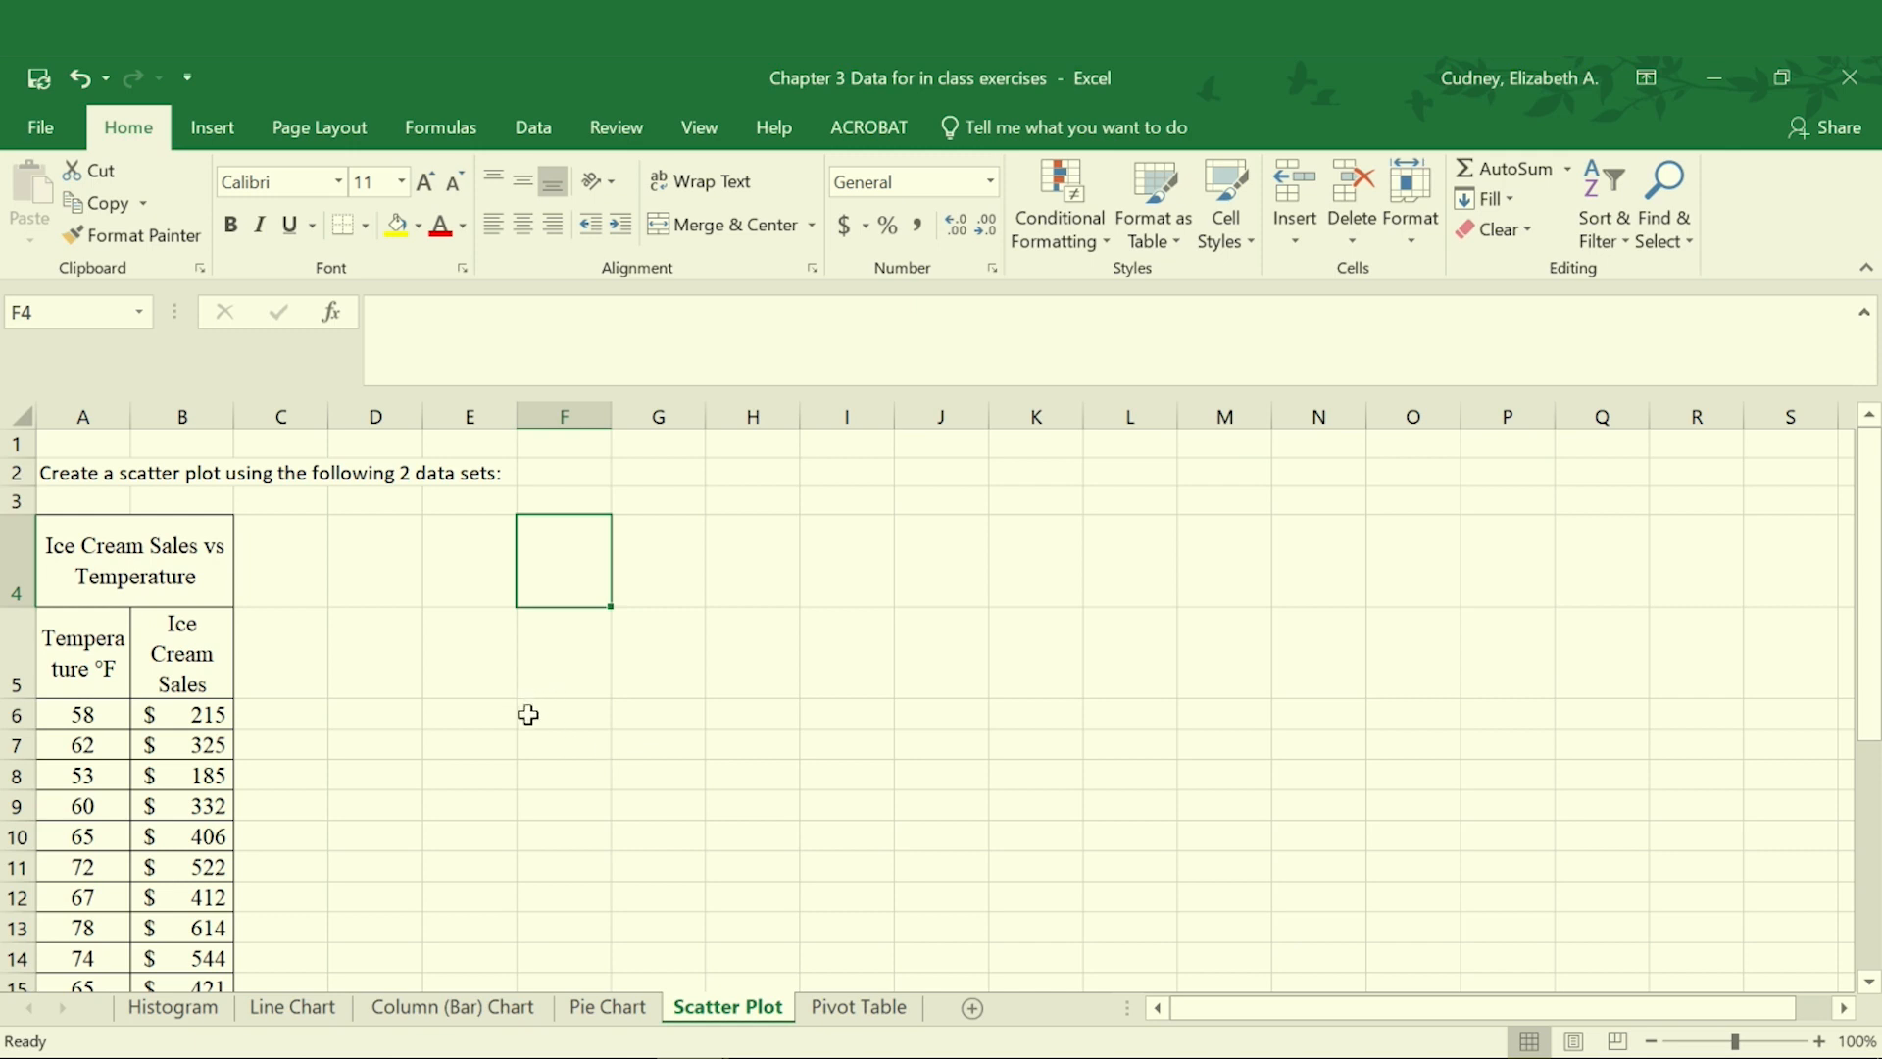
mouse_move(498, 665)
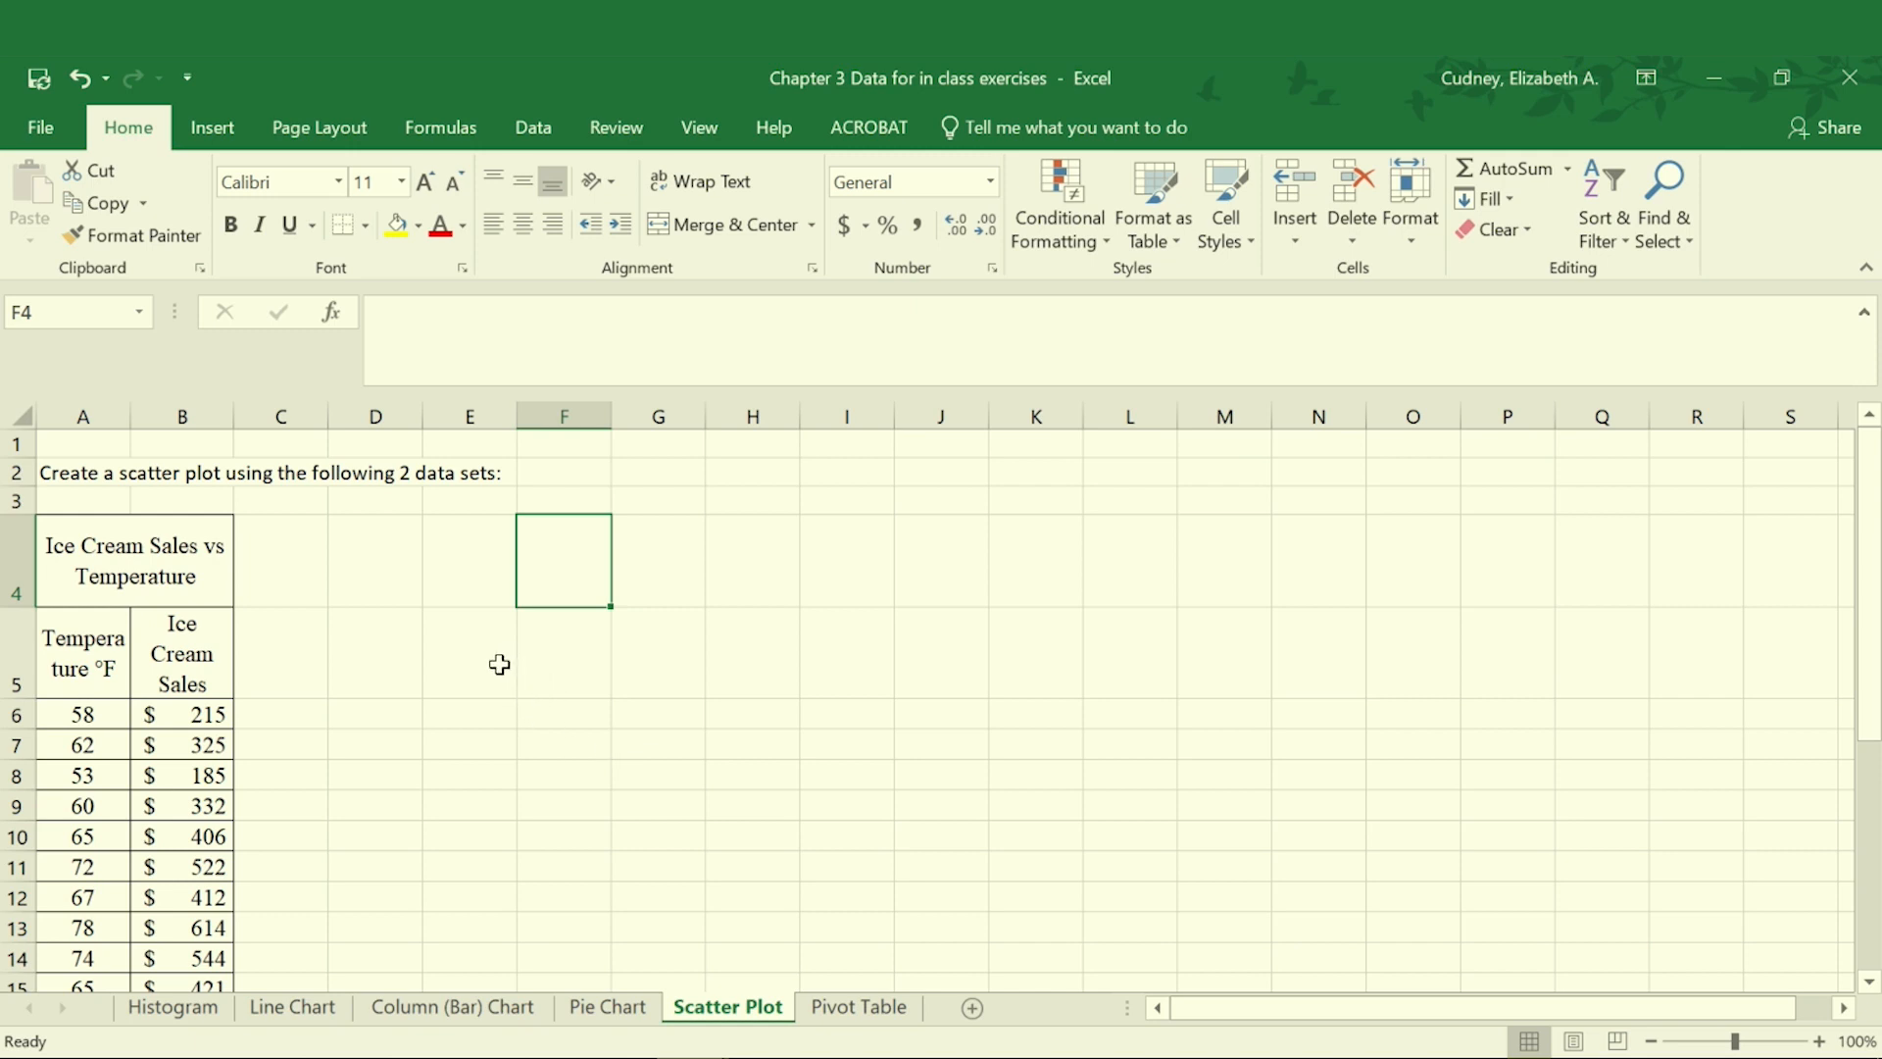
mouse_move(437, 613)
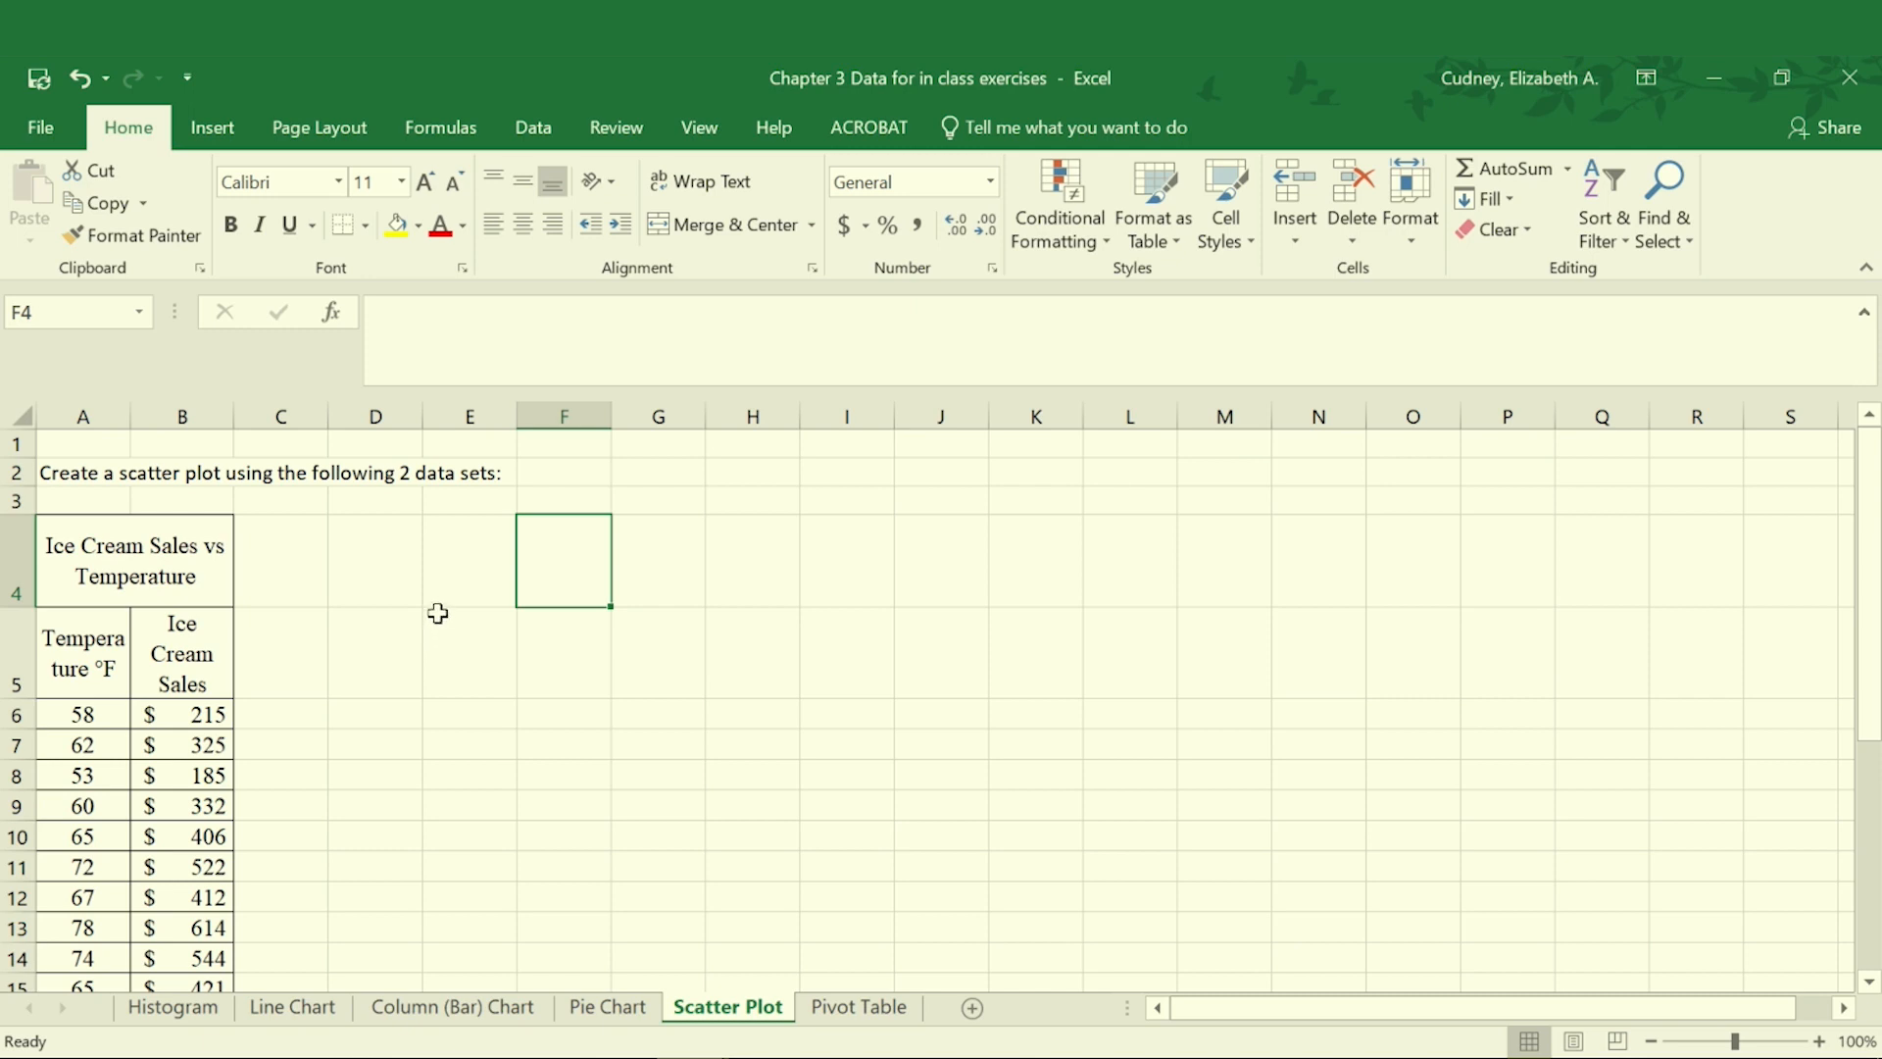
mouse_move(492, 810)
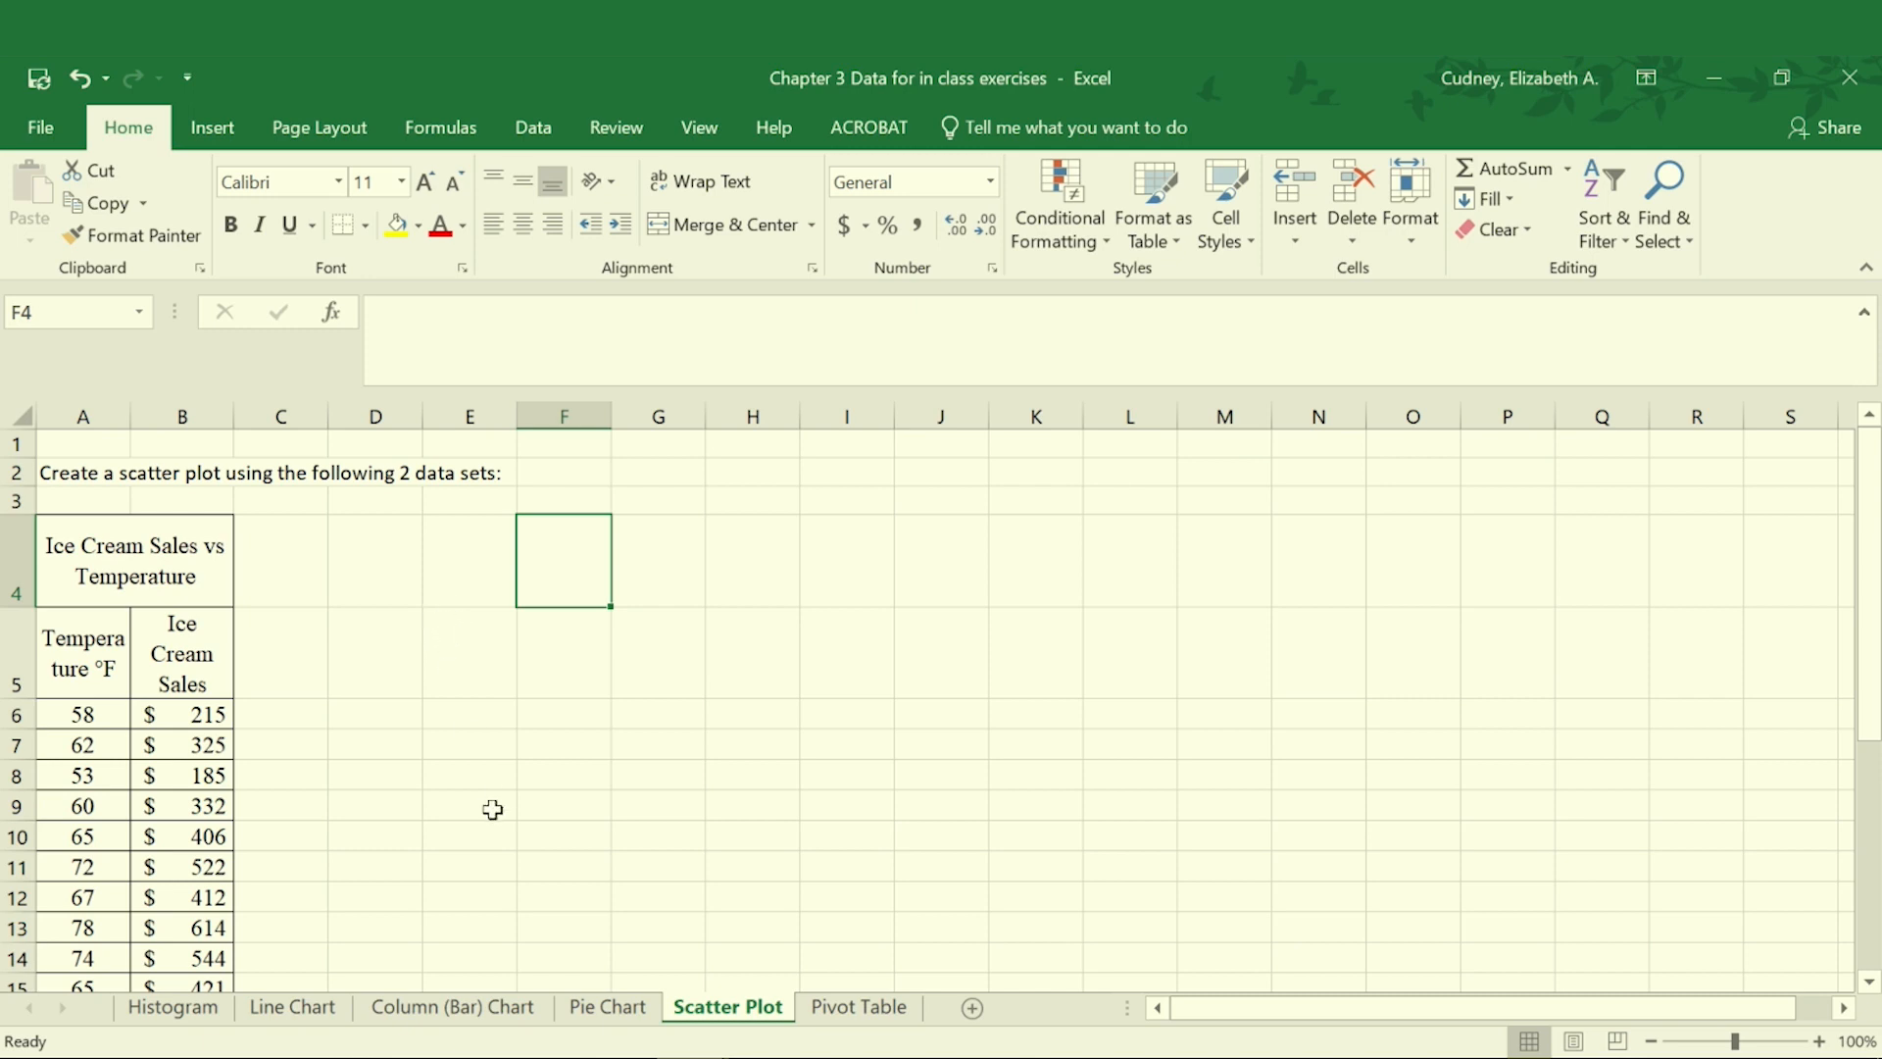
mouse_move(369, 664)
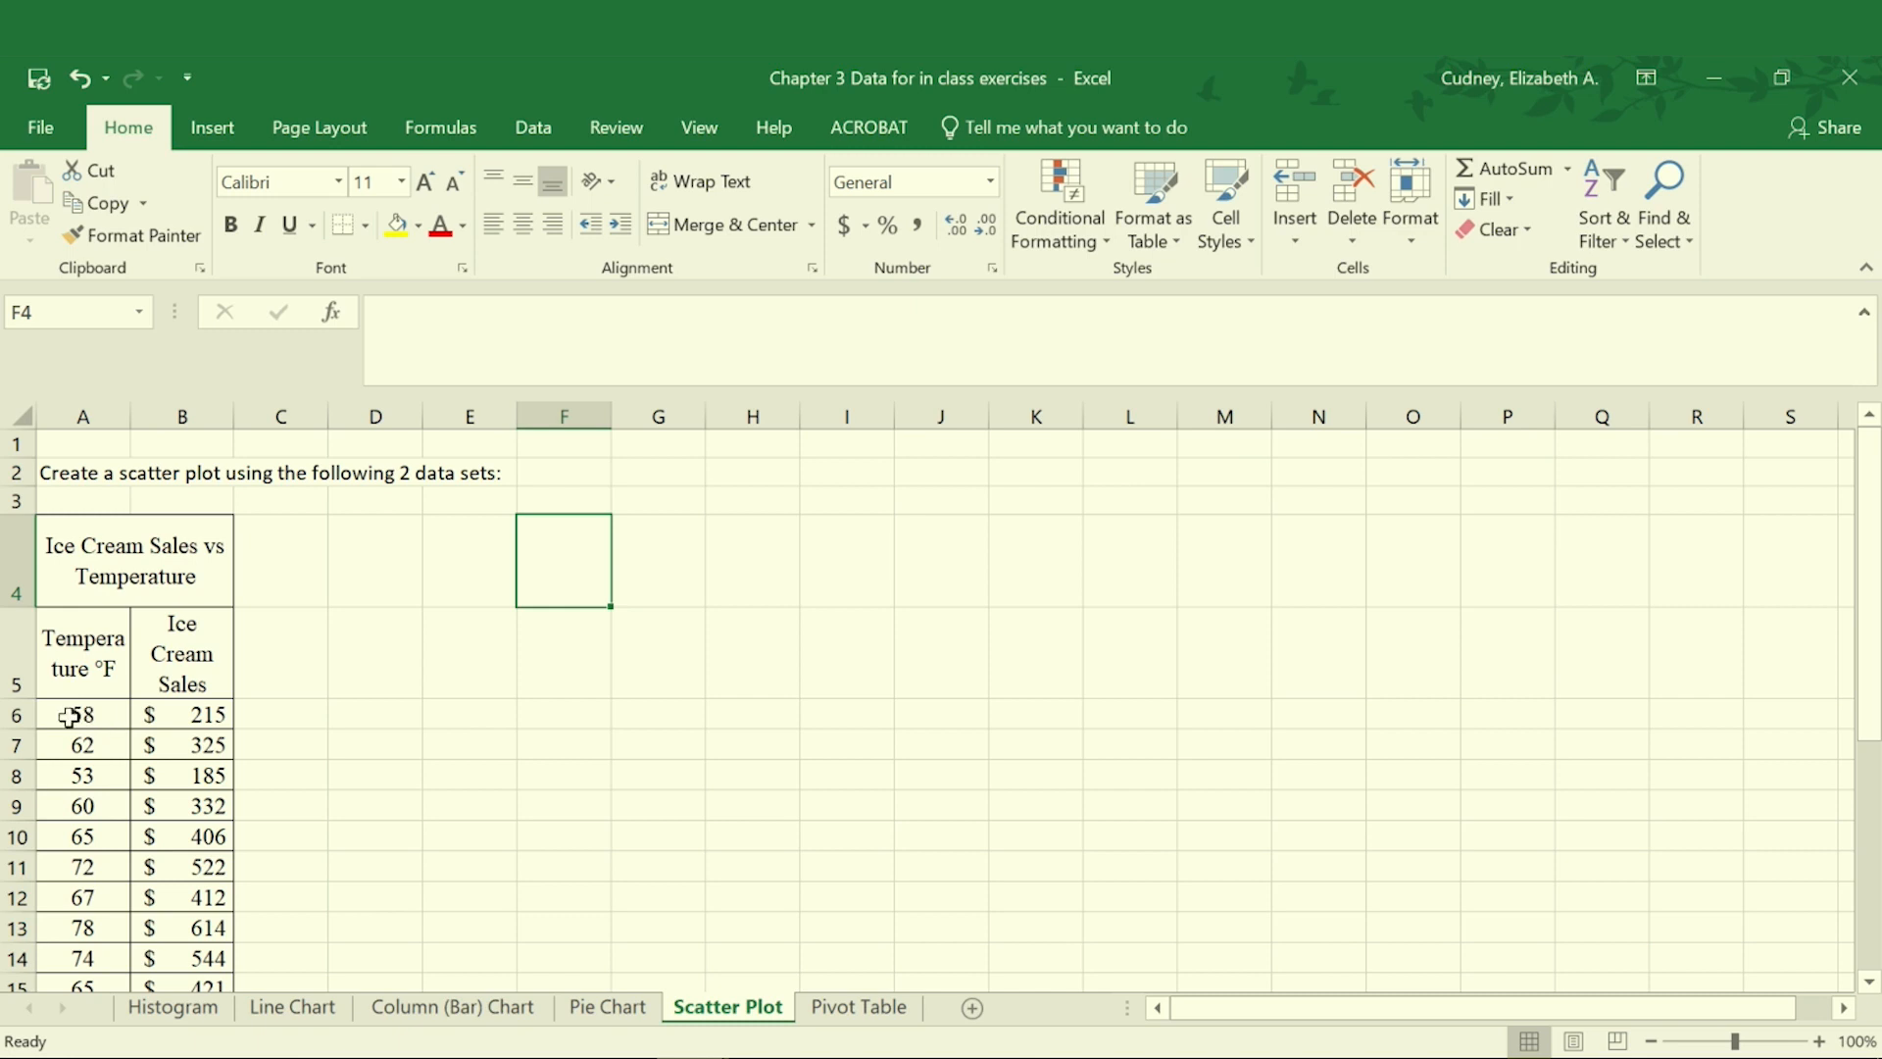
Step: Select the Temperature and Ice Cream Sales data A5:B17 and bring up Recommended Charts
drag(81, 715, 182, 714)
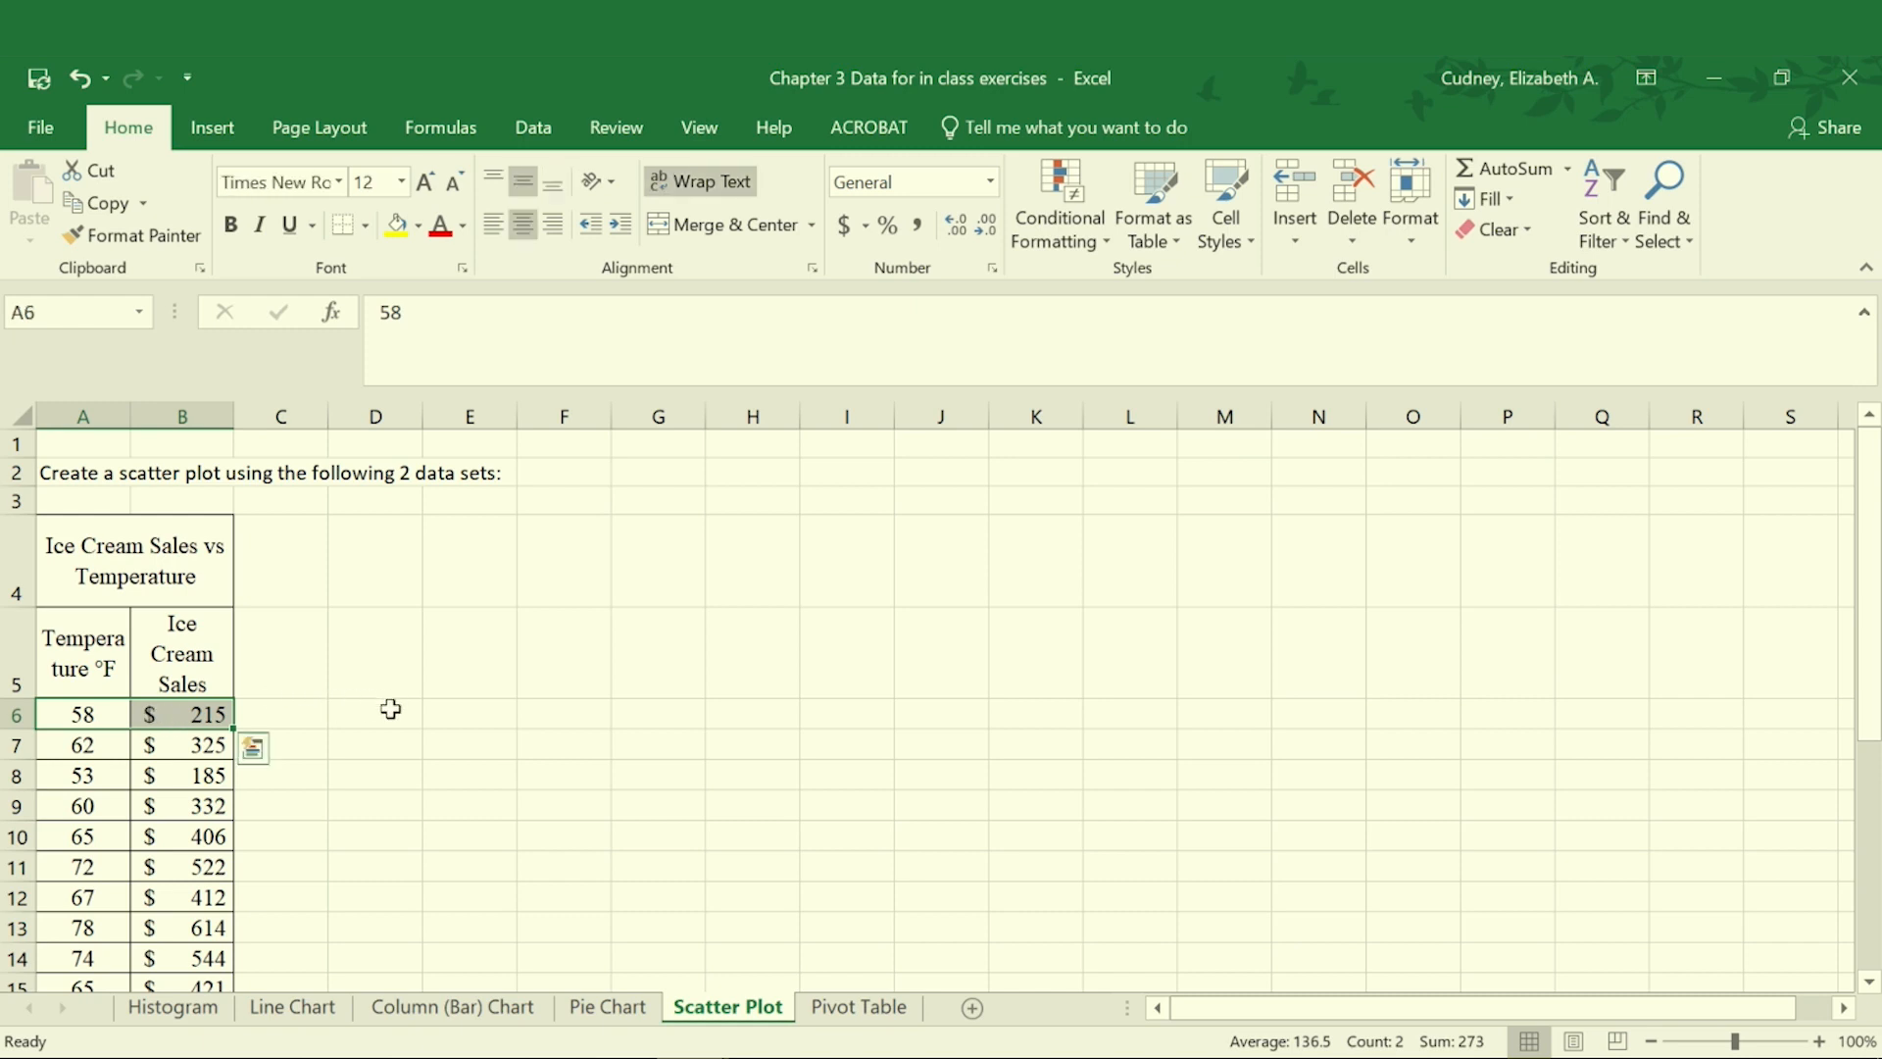
mouse_move(381, 705)
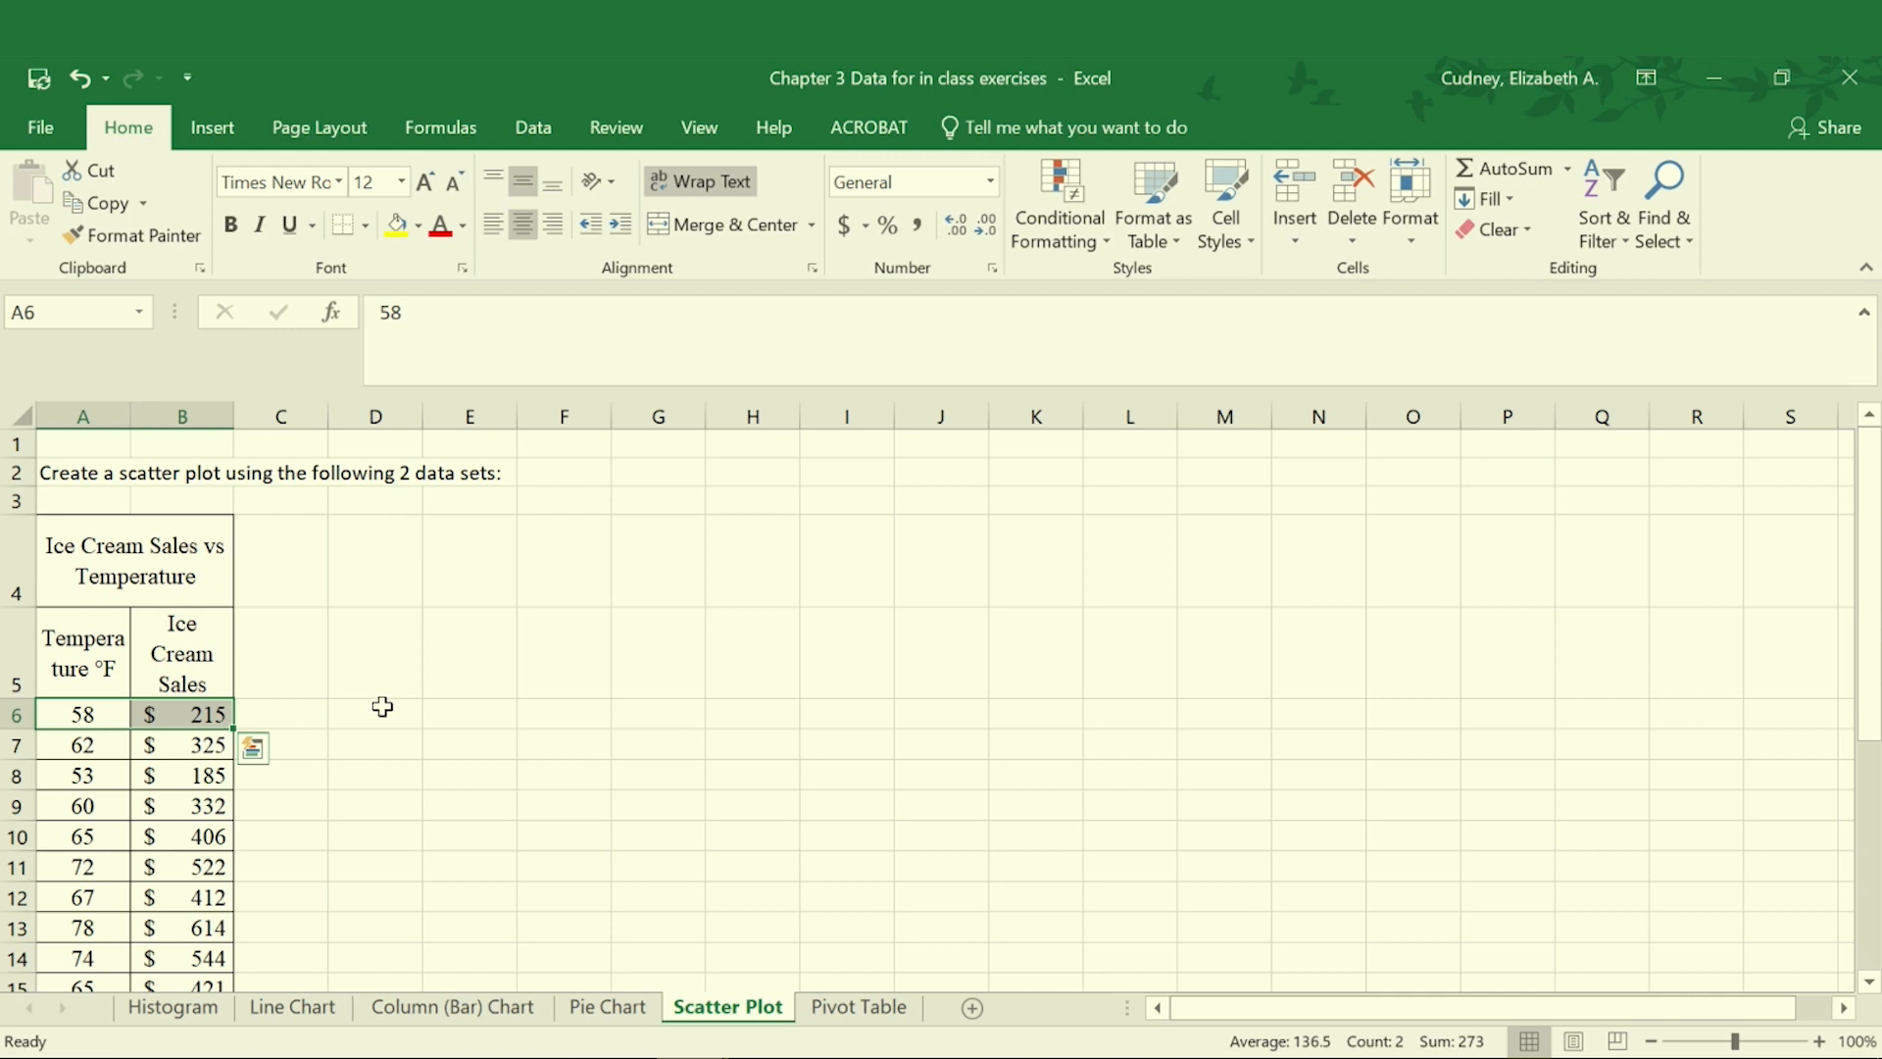
mouse_move(183, 652)
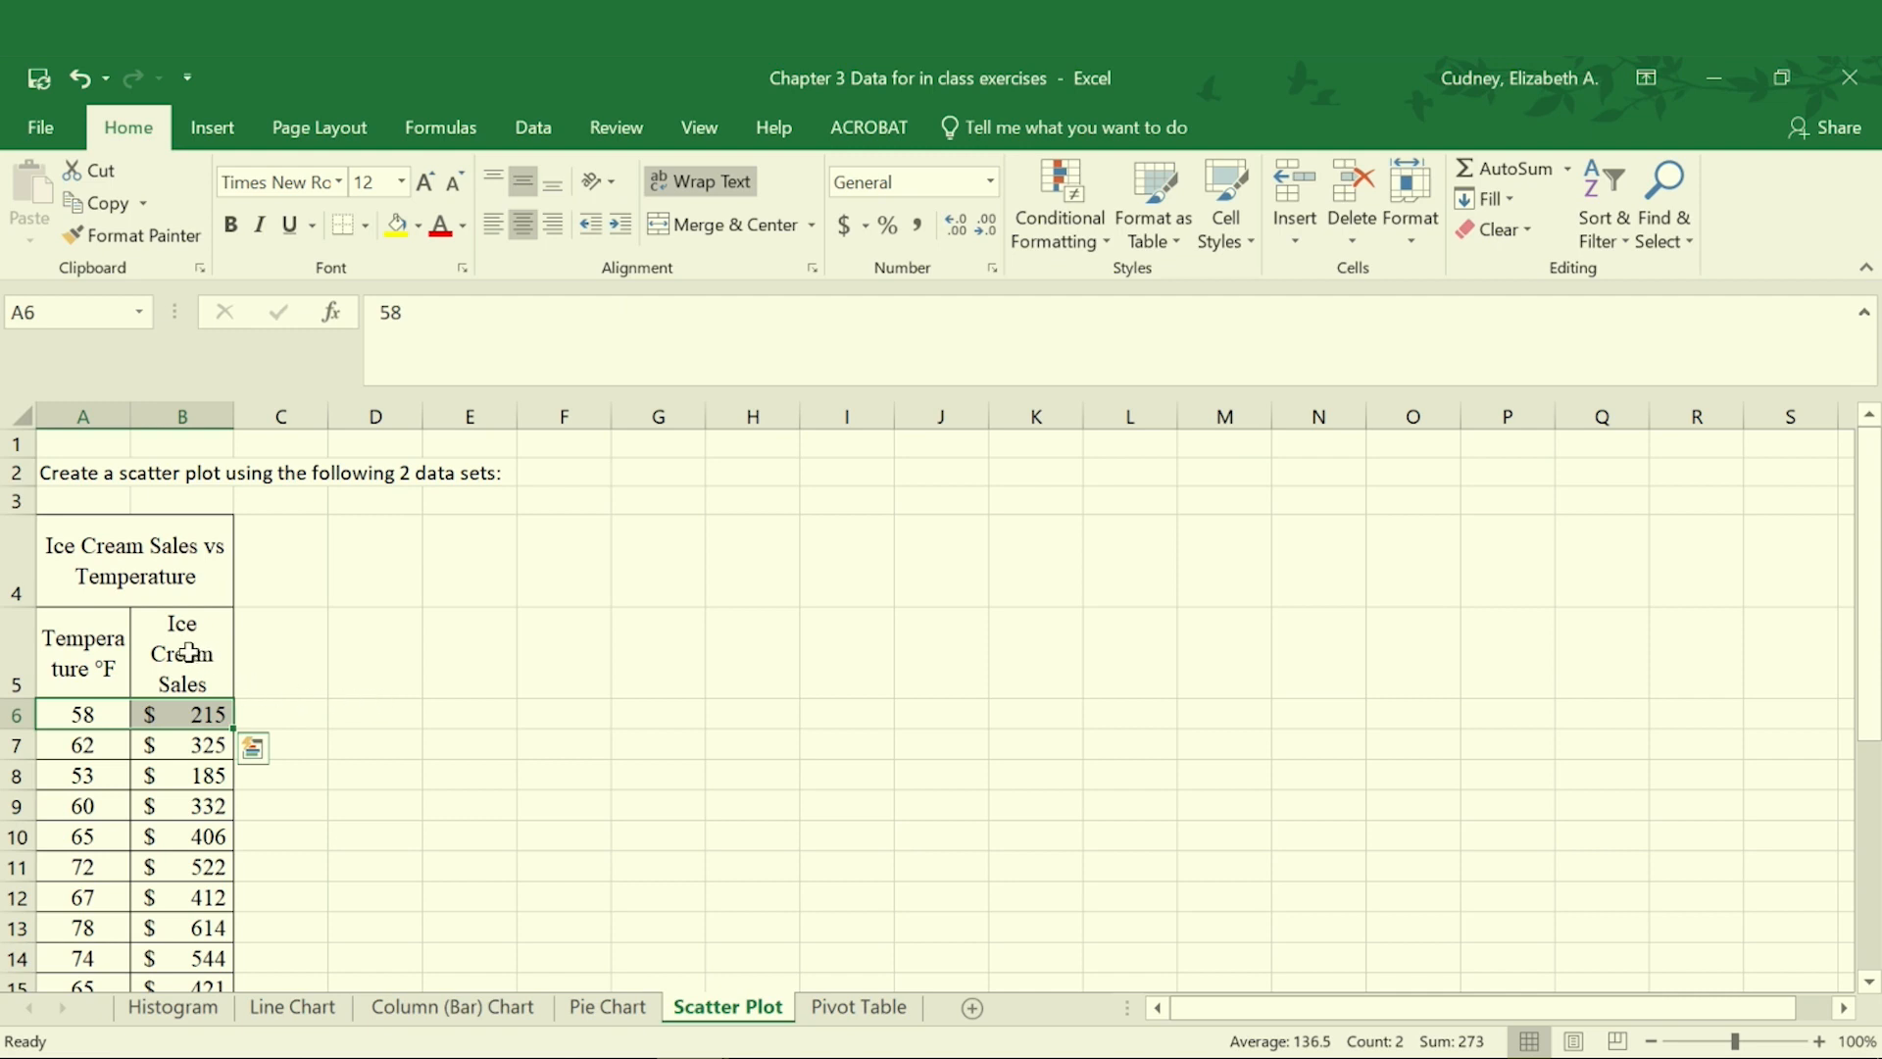
click(181, 653)
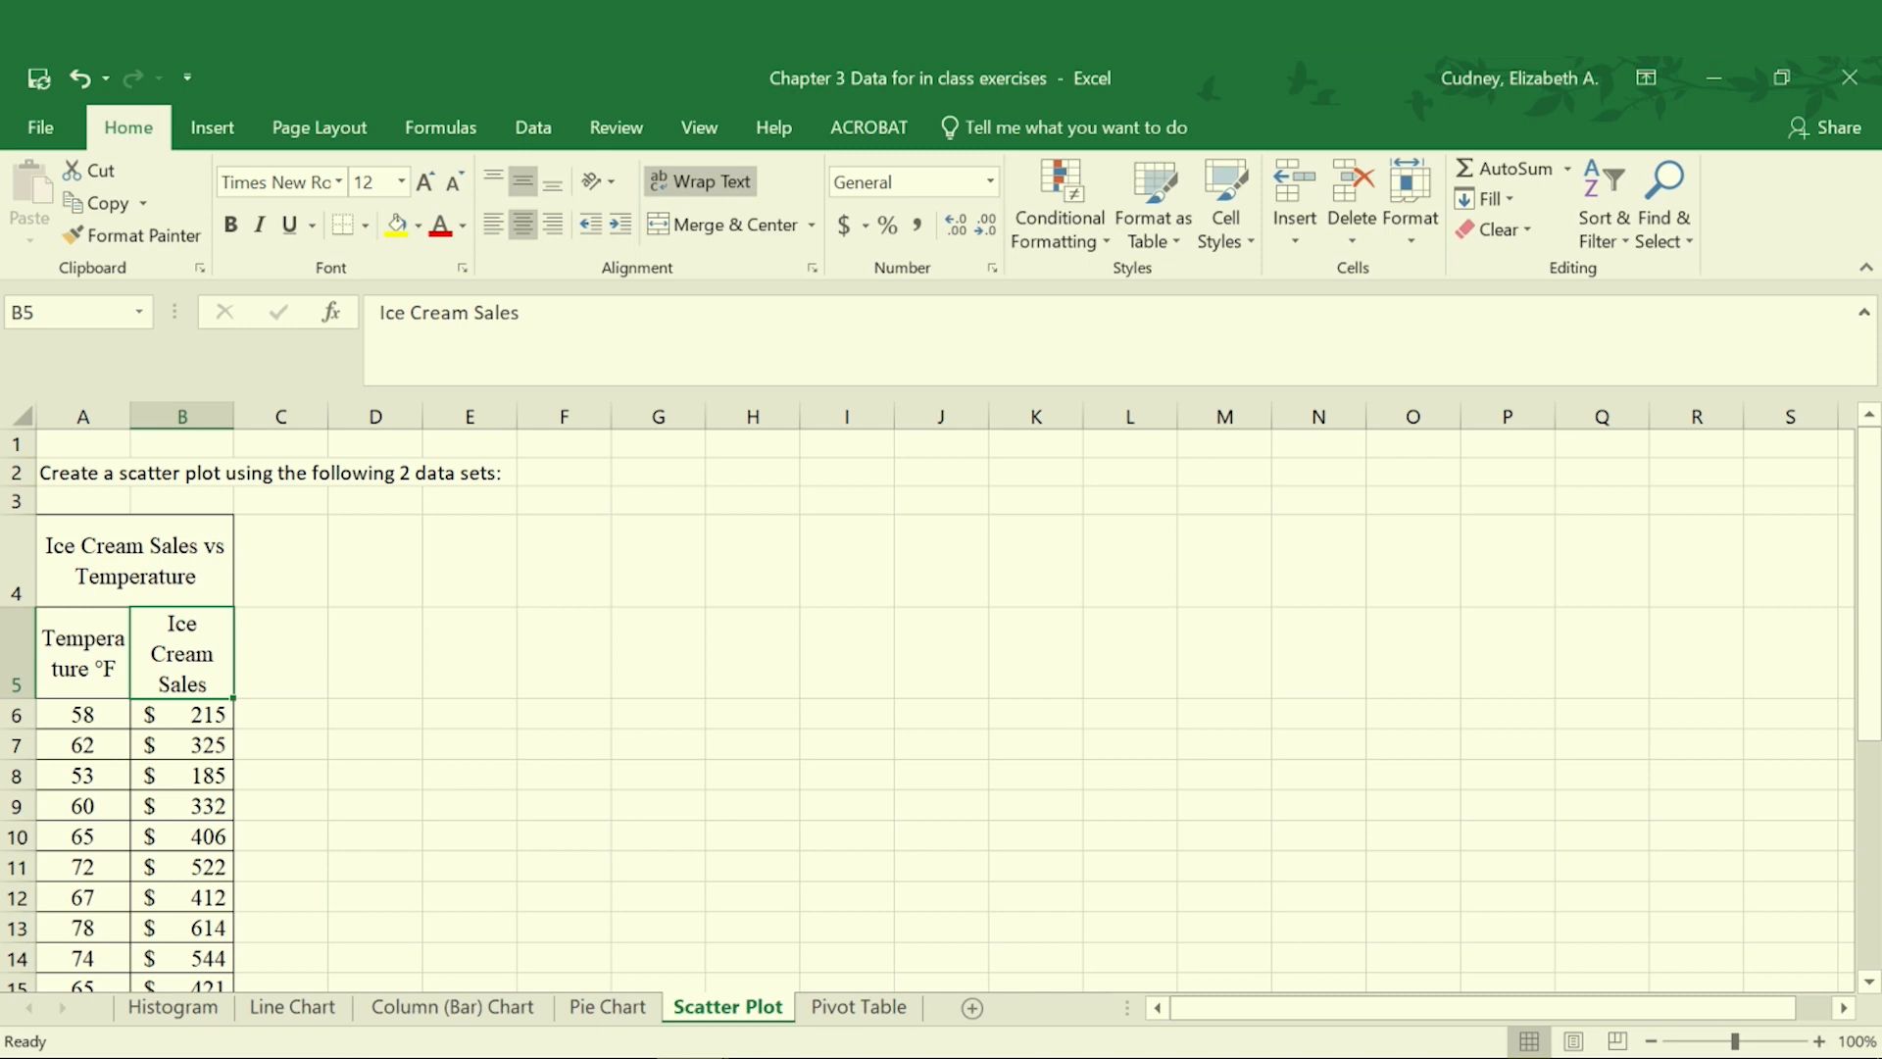
mouse_move(176, 705)
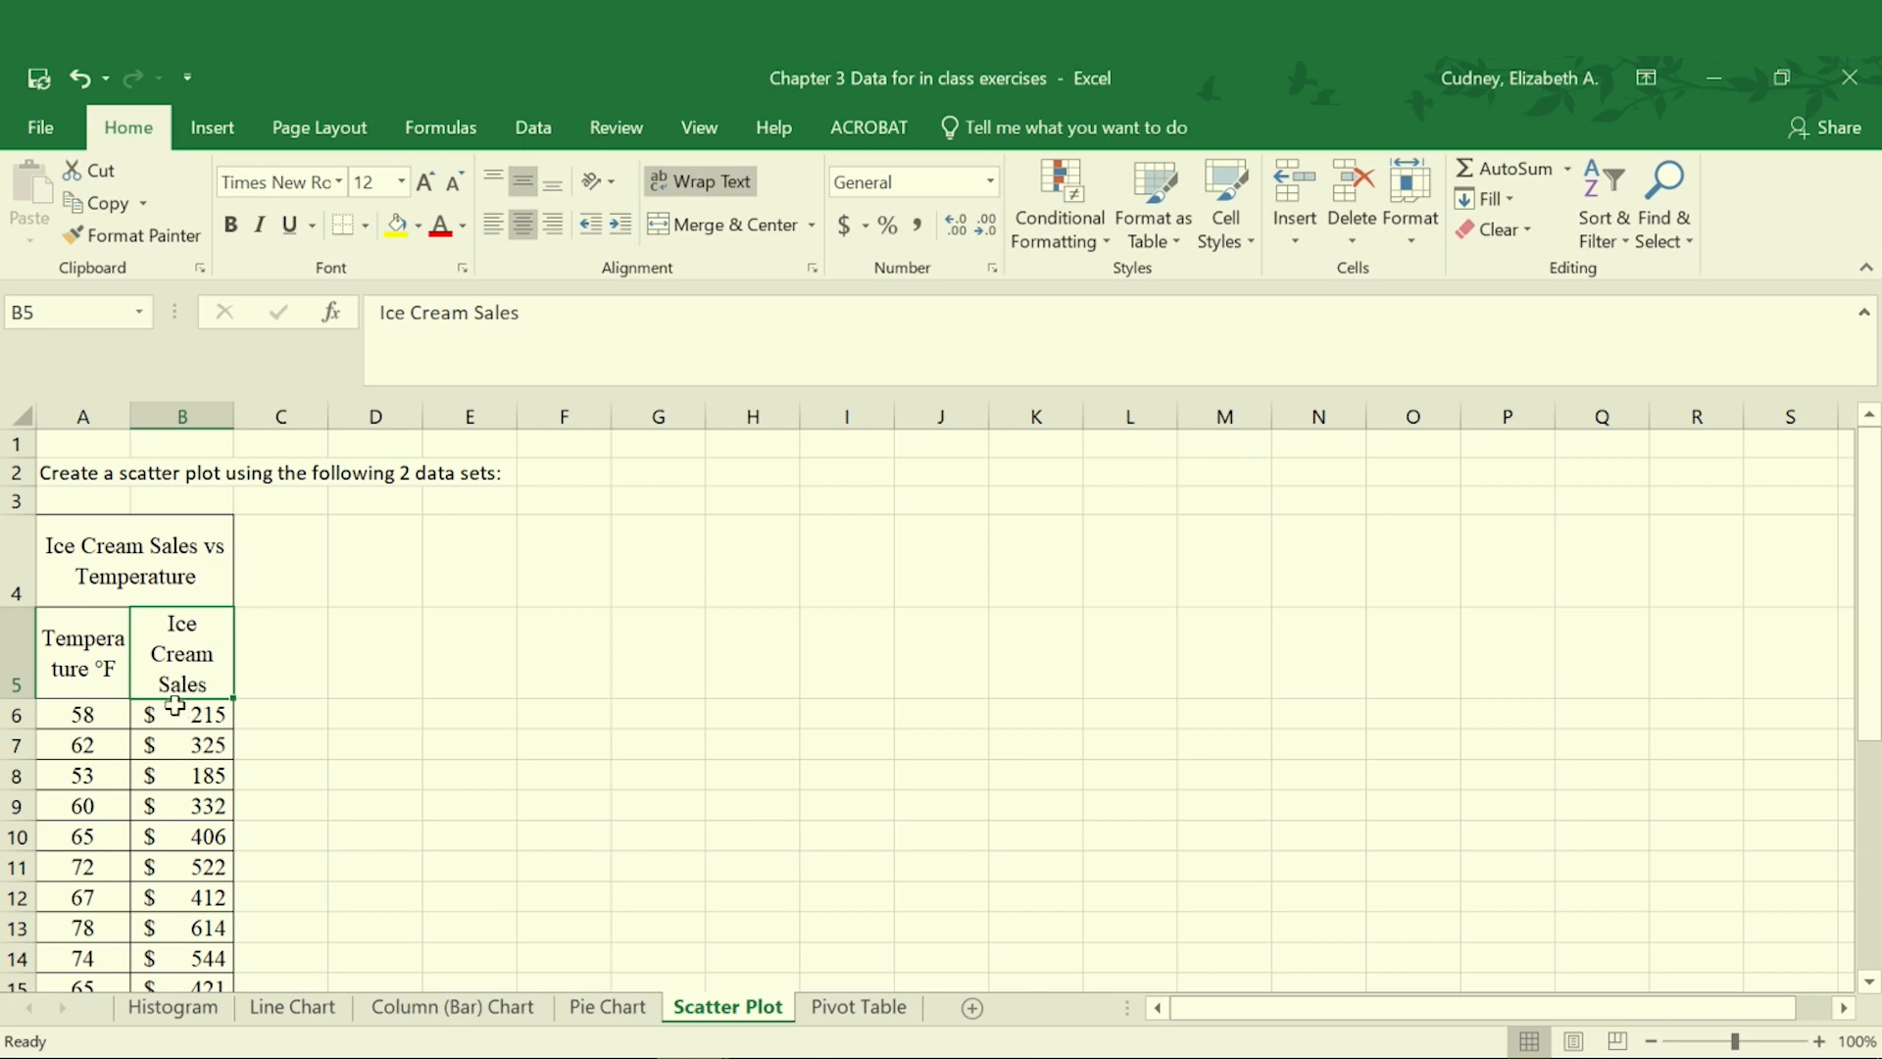
click(82, 714)
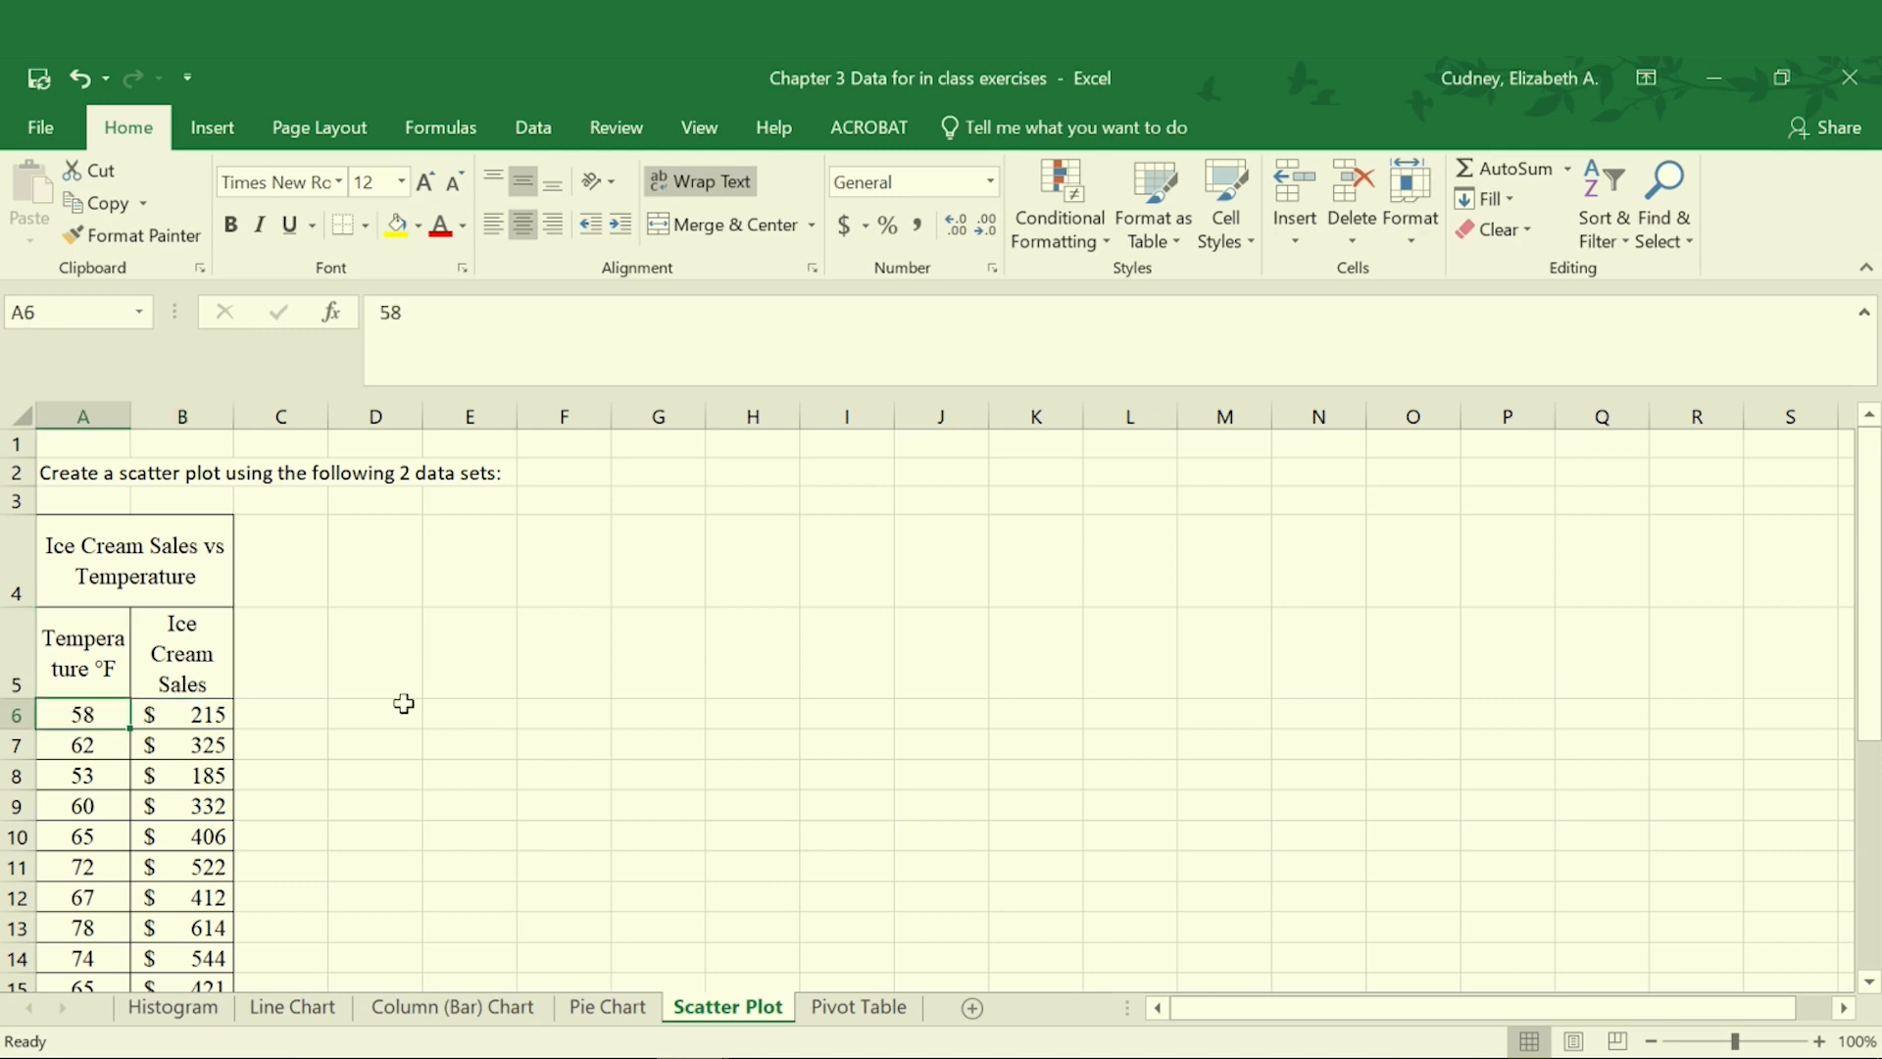
mouse_move(278, 717)
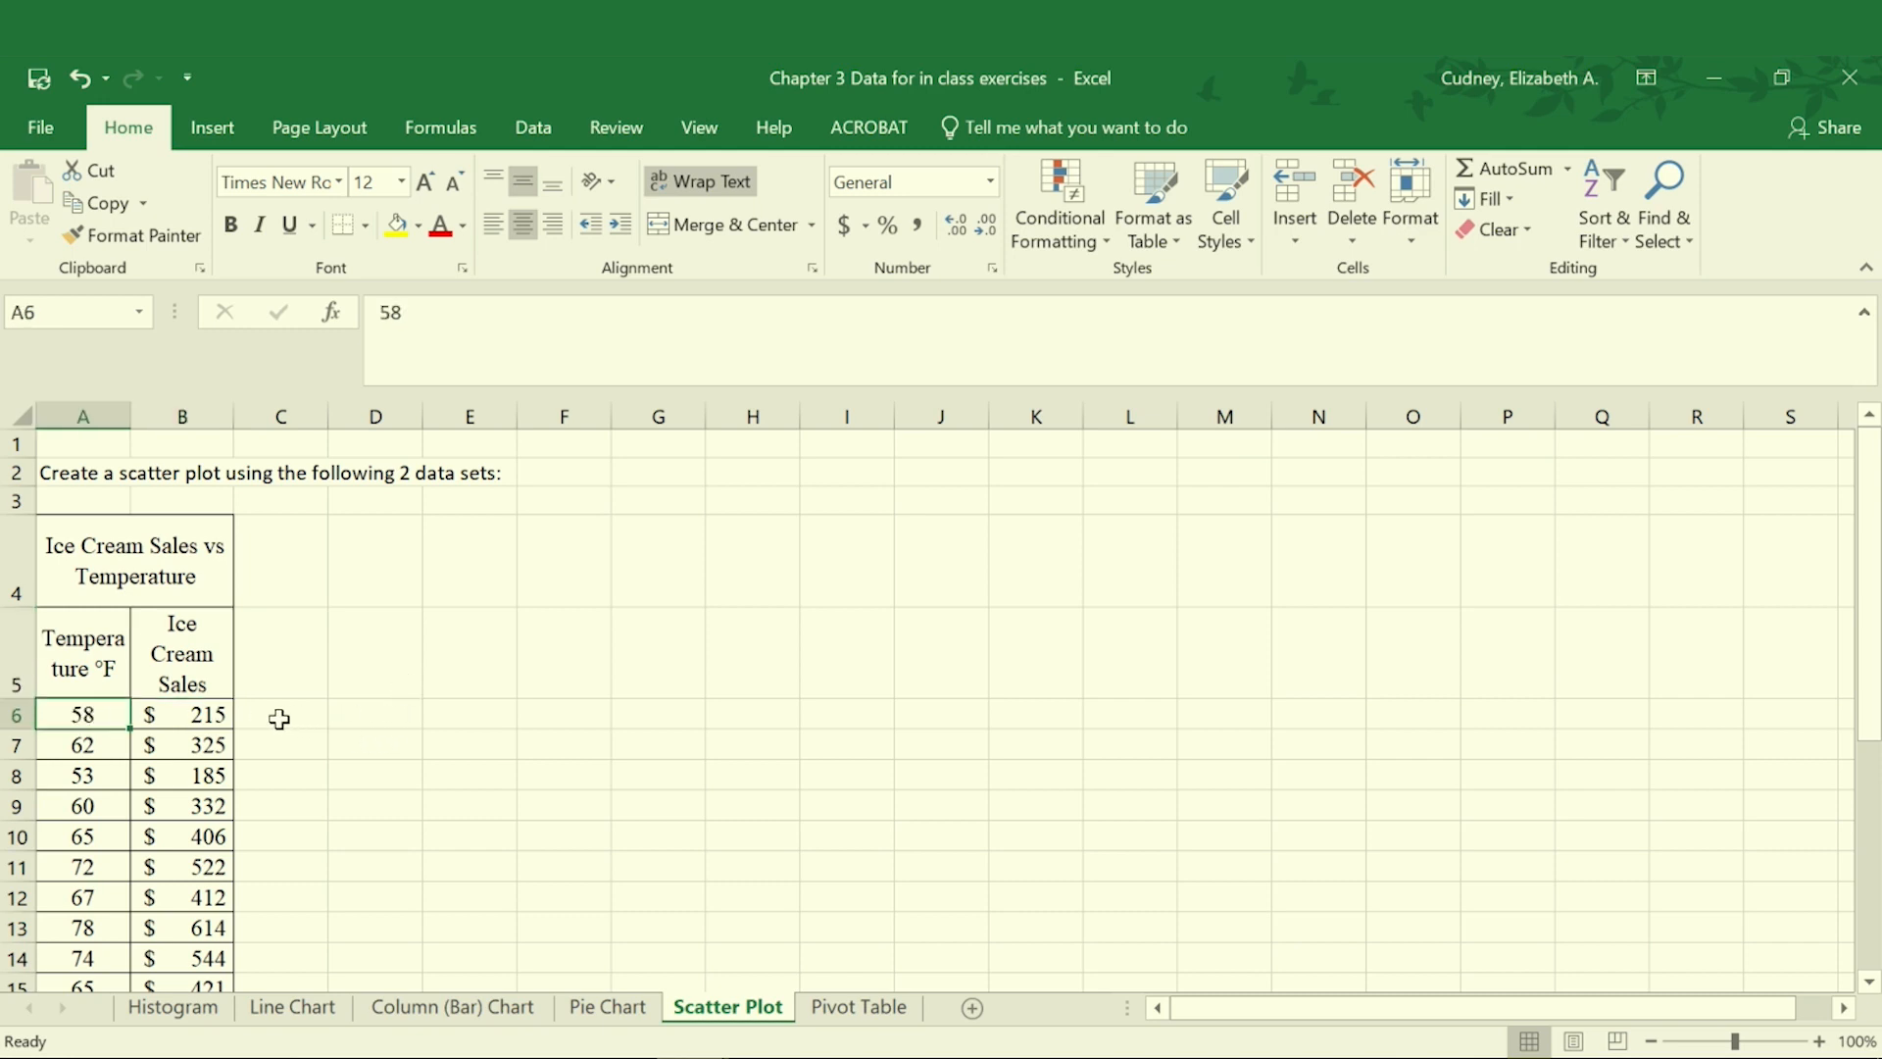
click(182, 714)
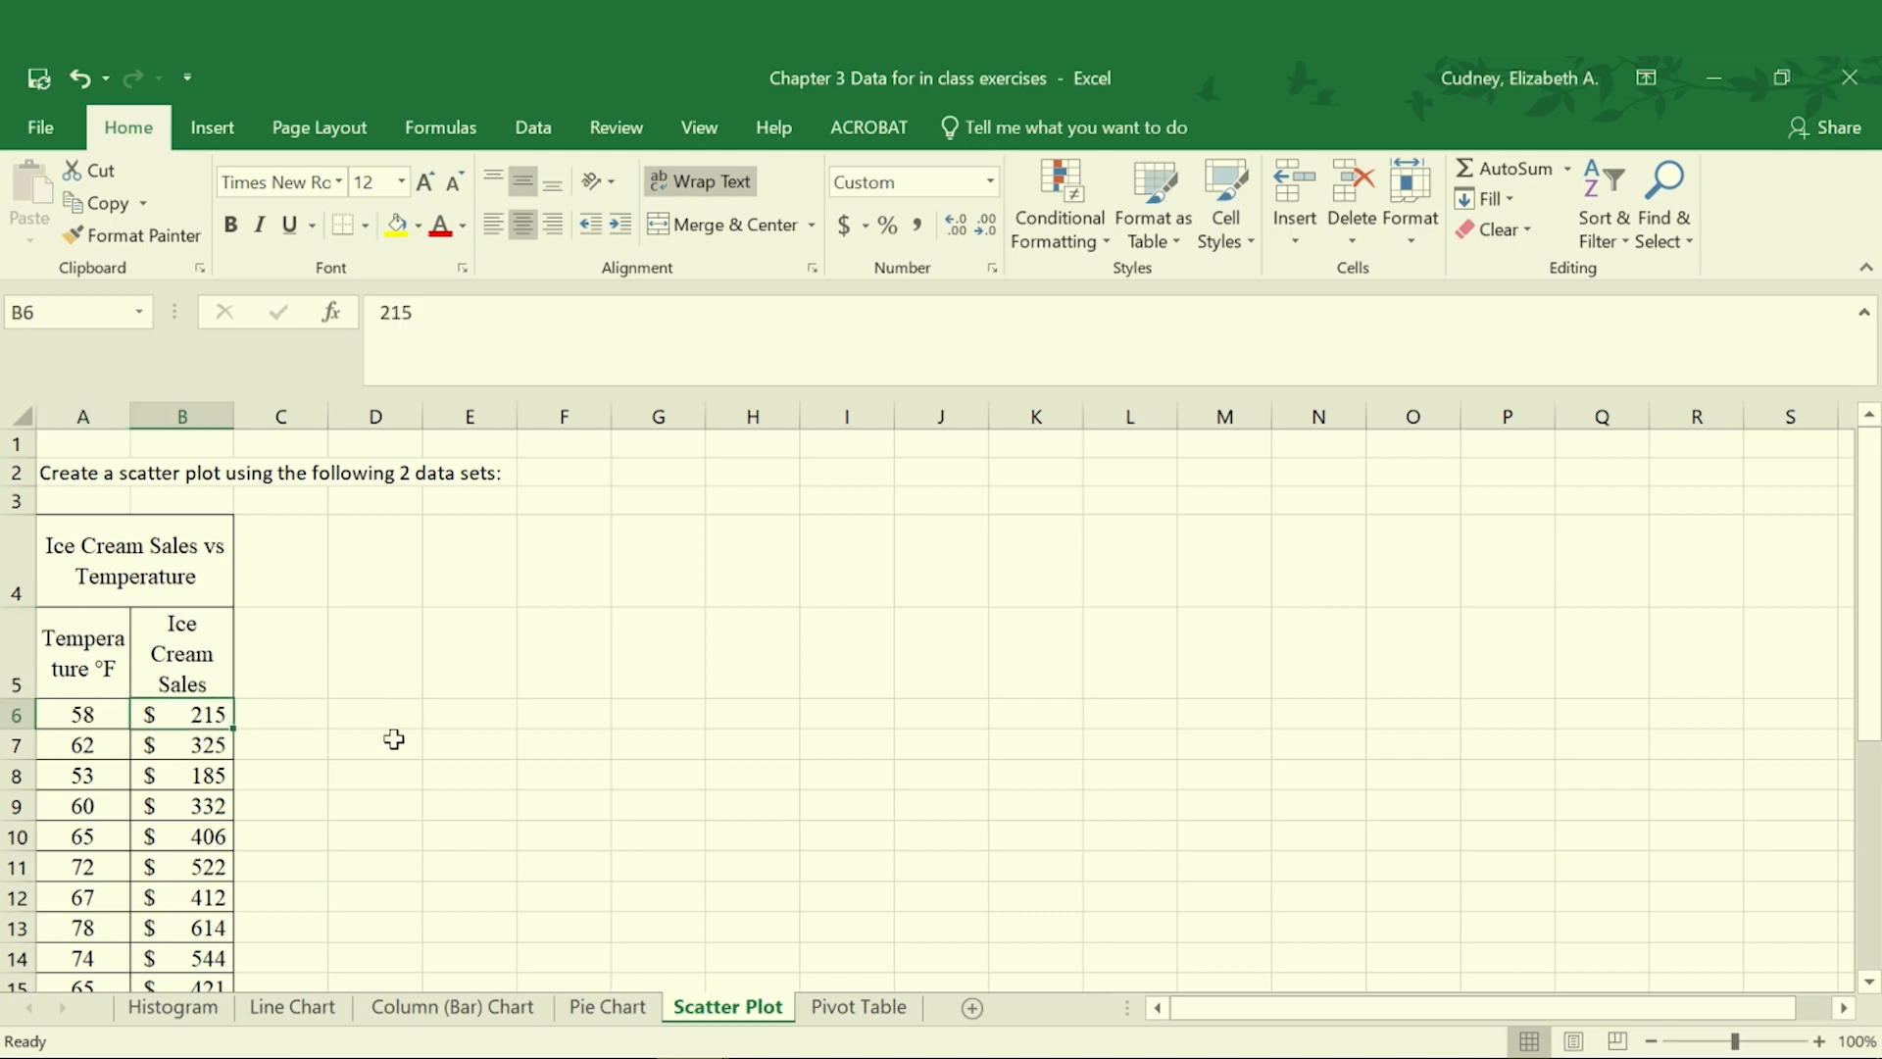
mouse_move(448, 696)
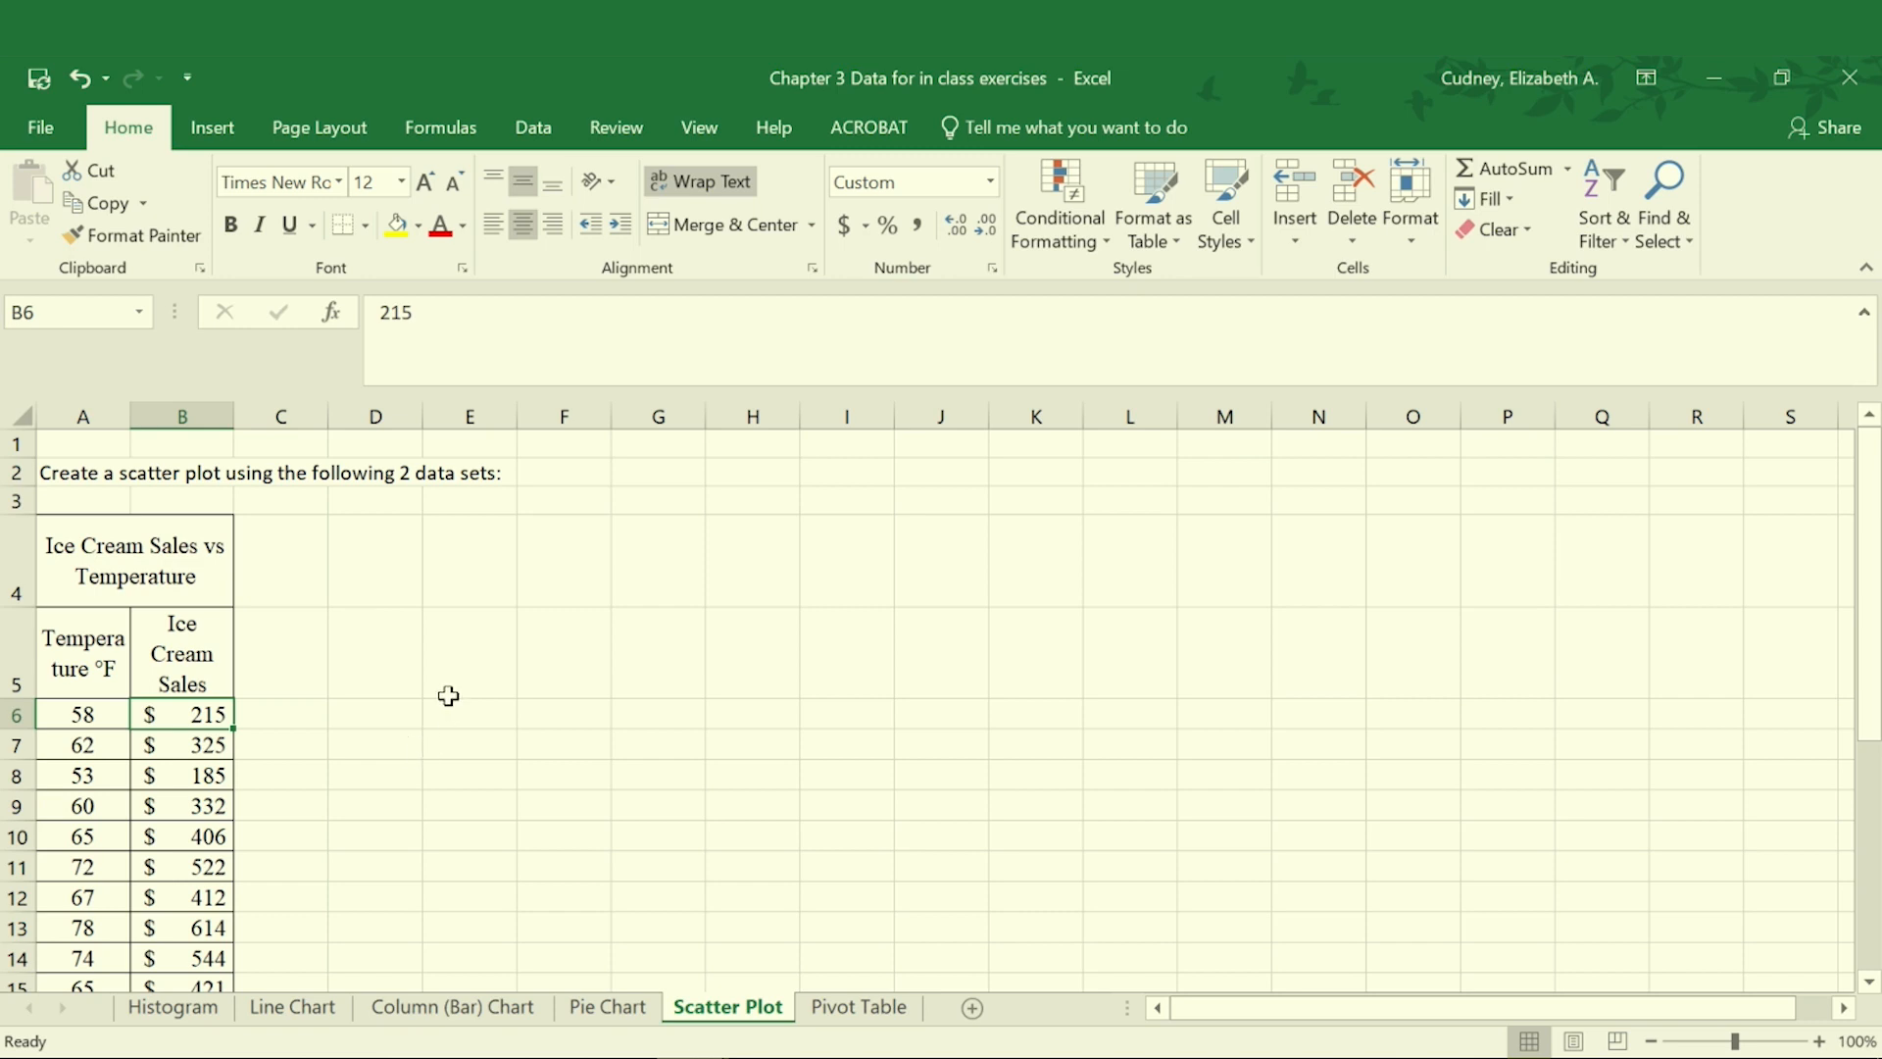
mouse_move(83, 809)
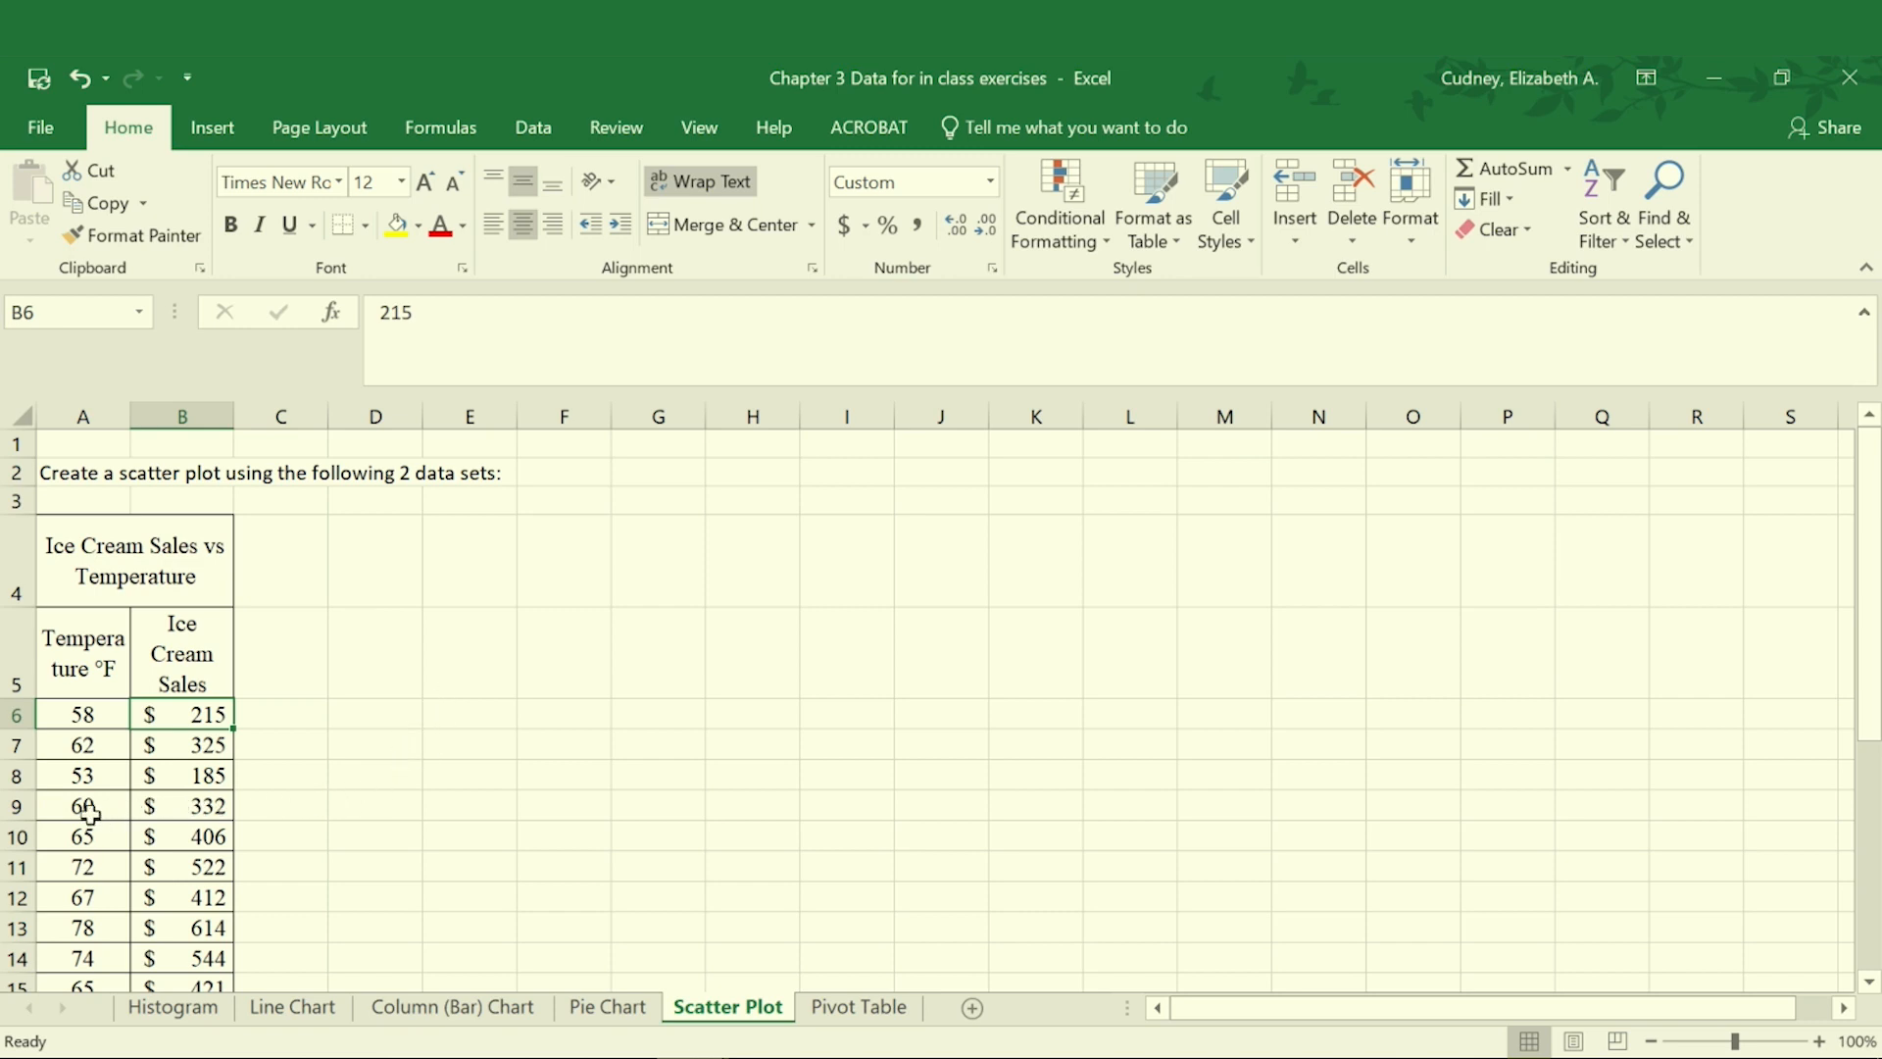
click(82, 806)
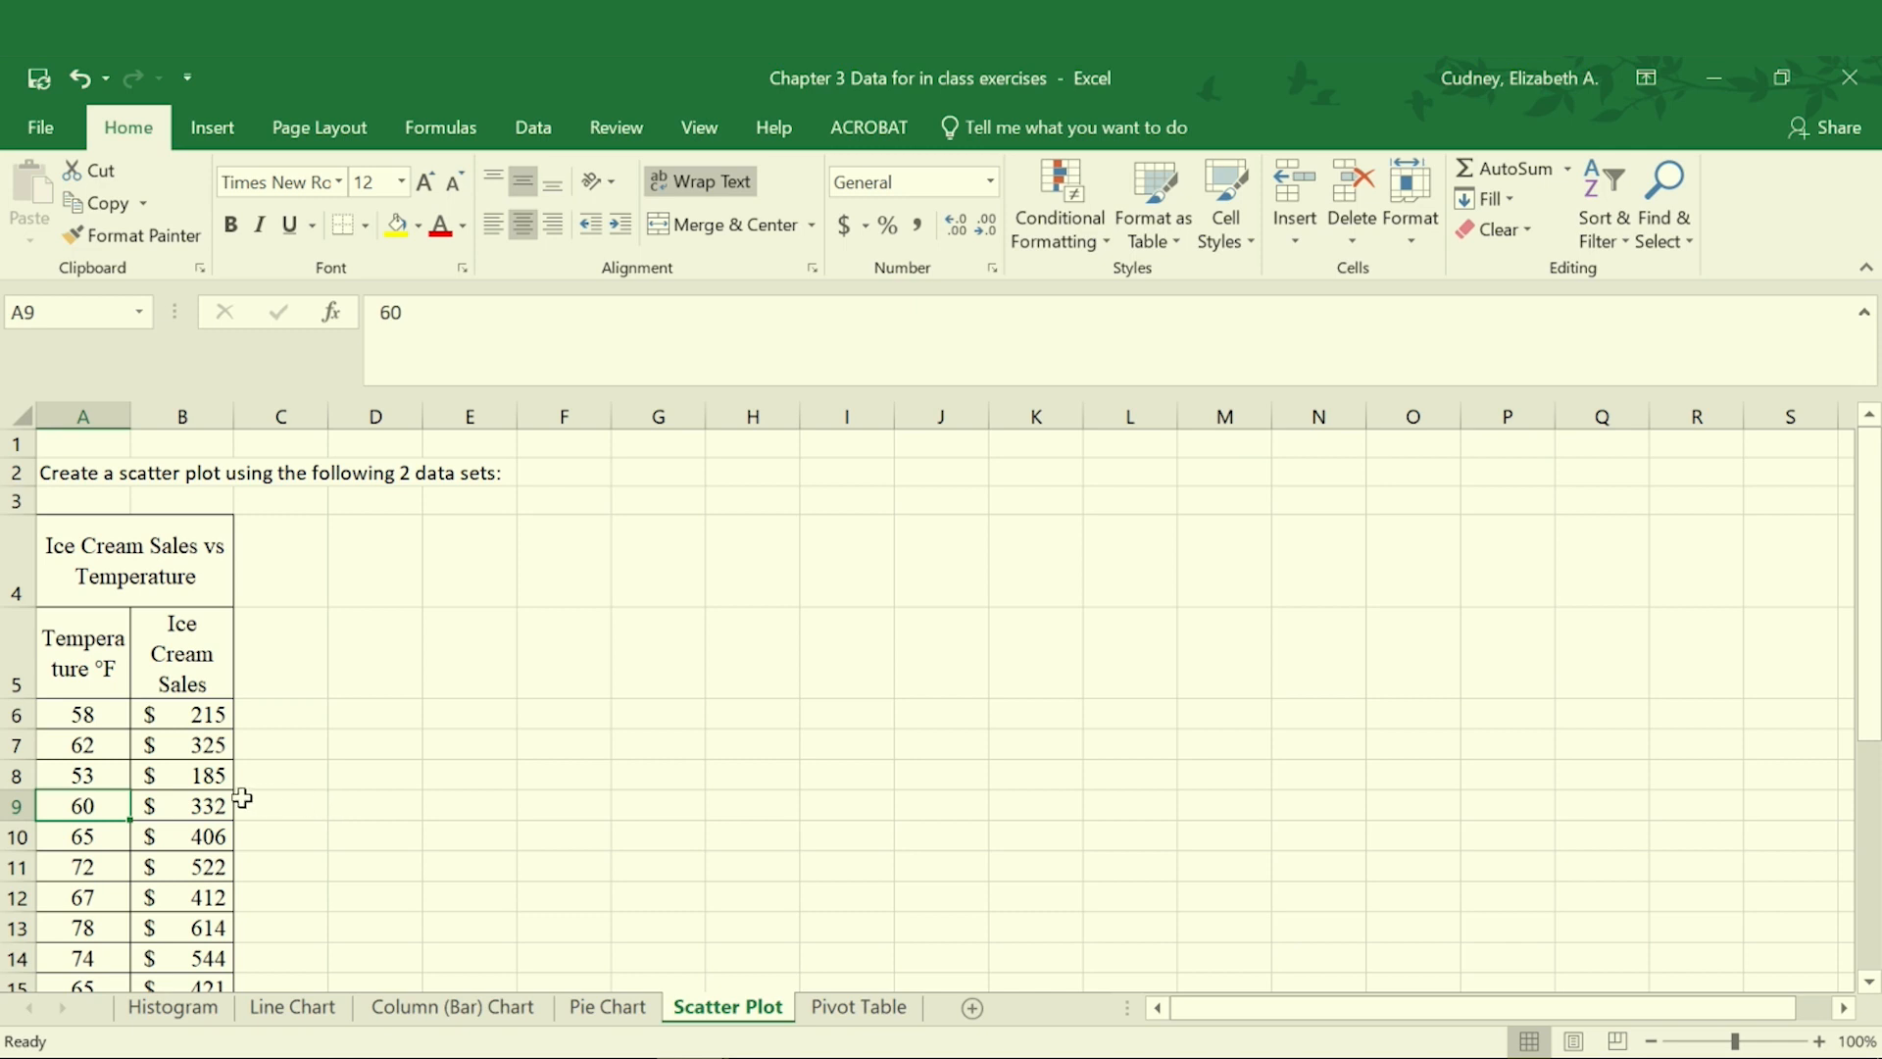
click(181, 806)
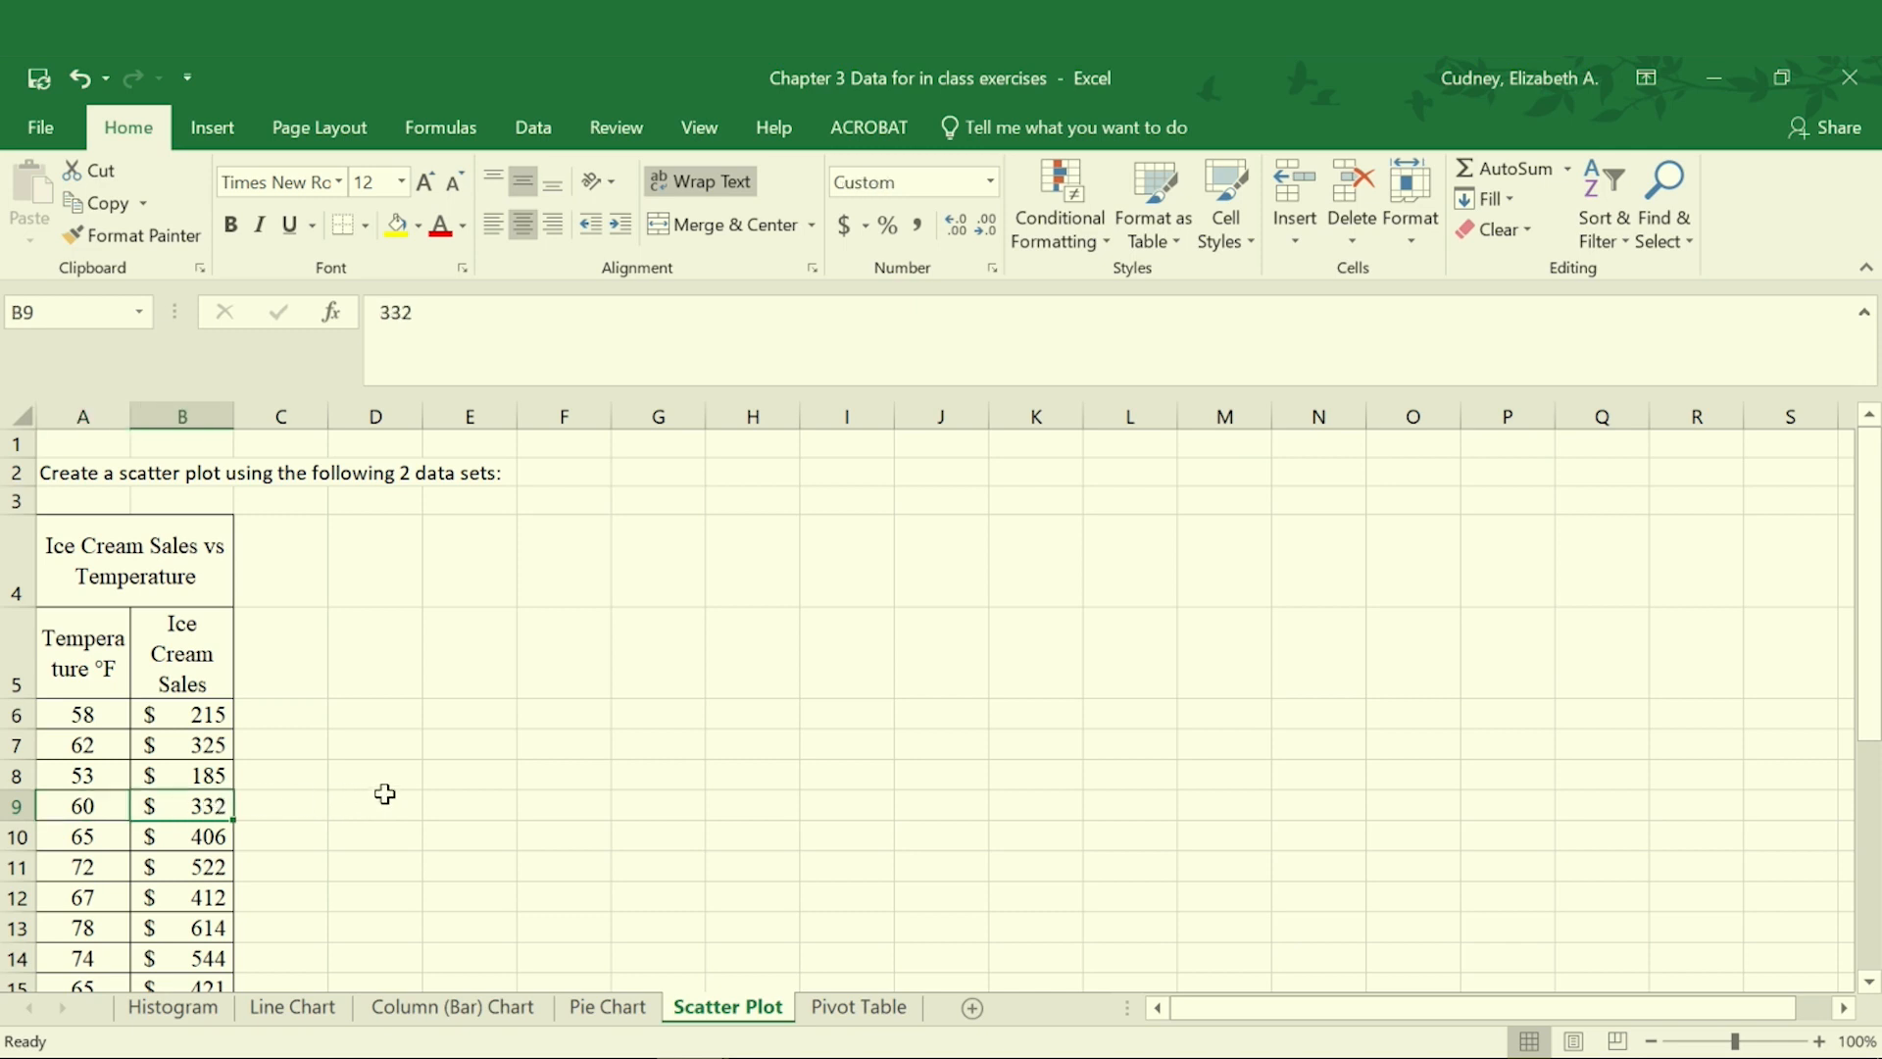
mouse_move(65, 803)
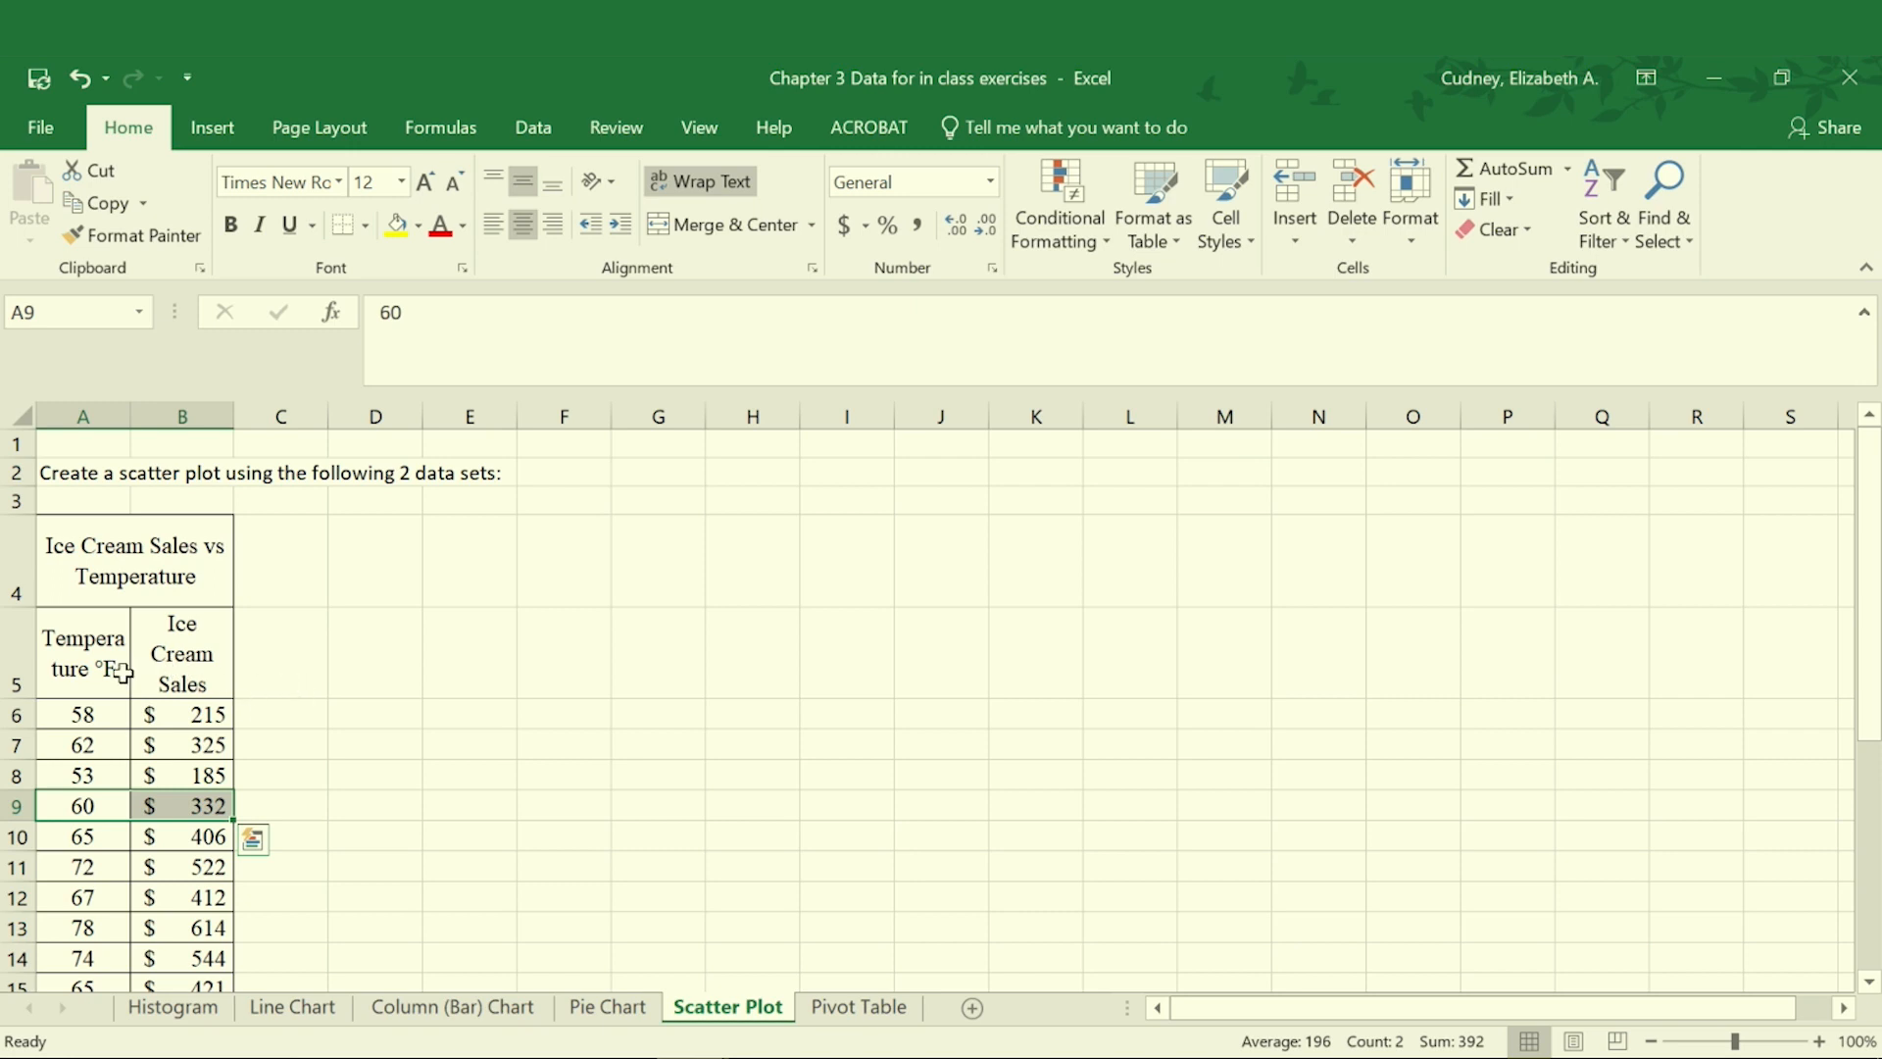
click(75, 654)
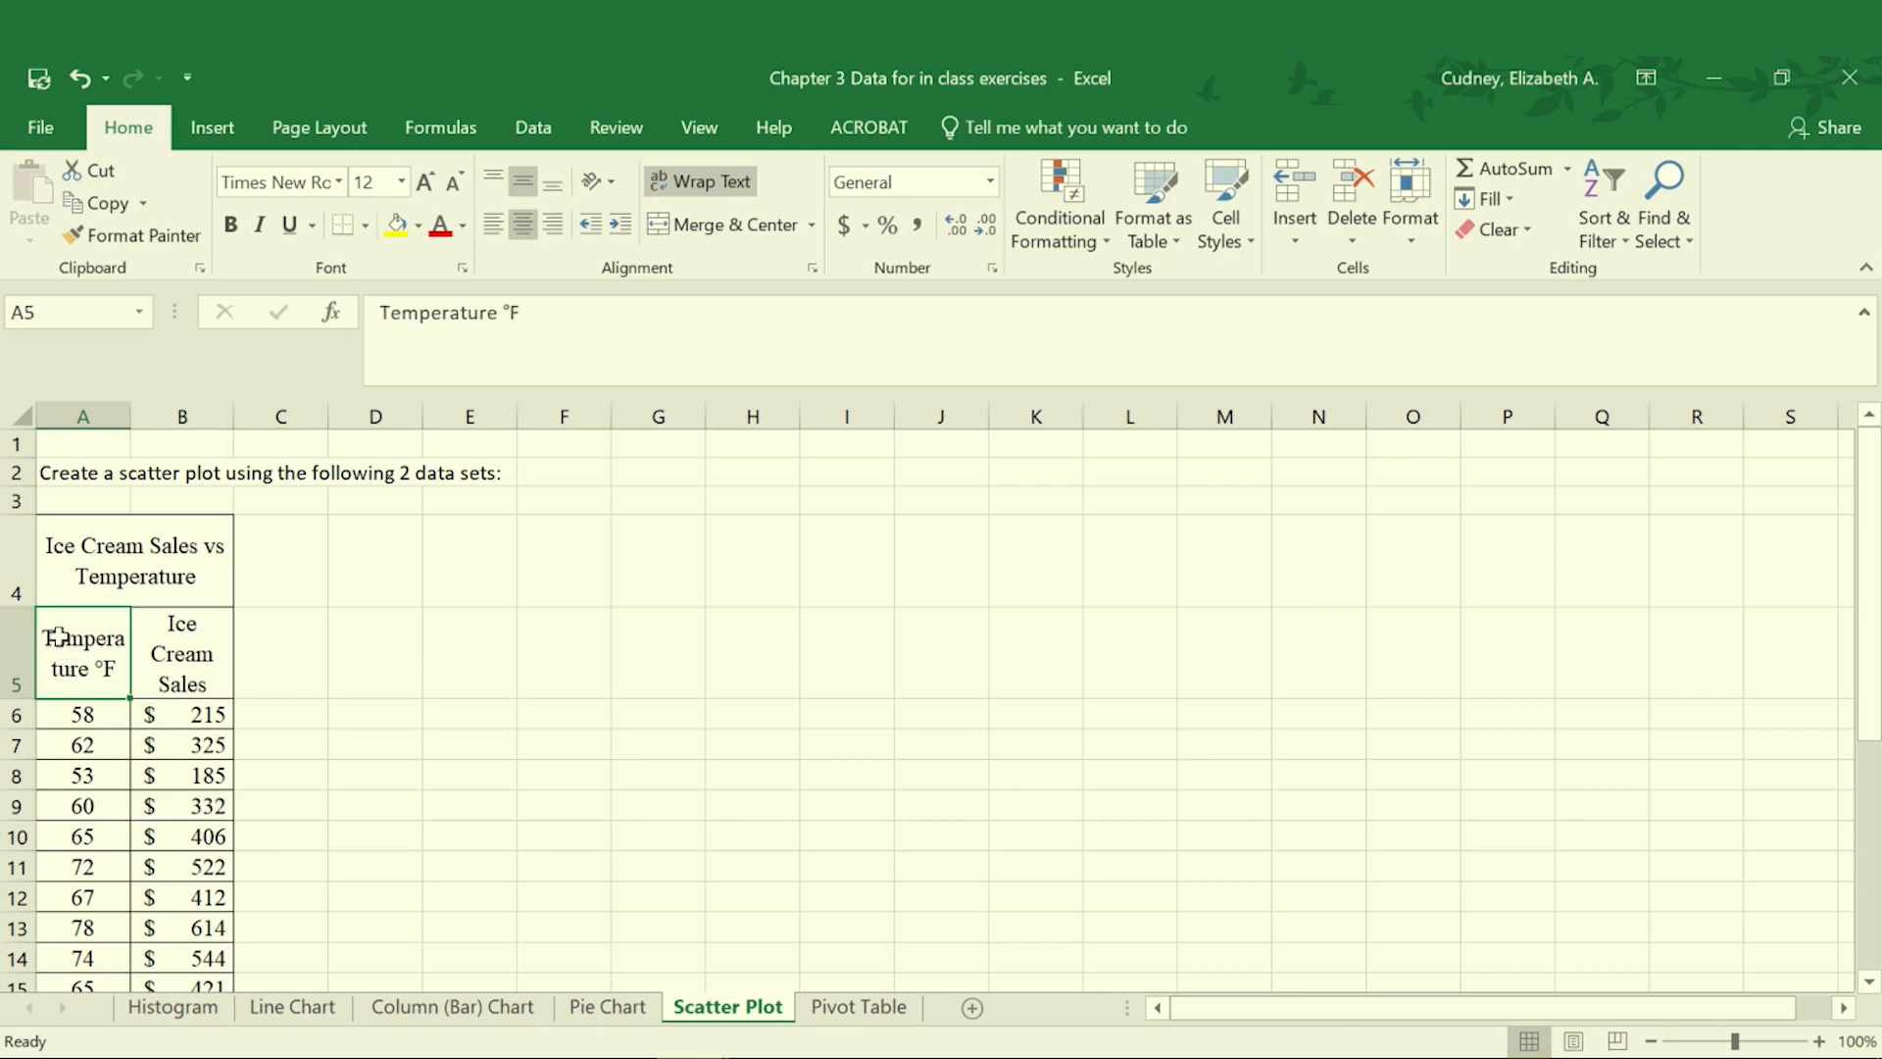
drag(82, 653, 181, 653)
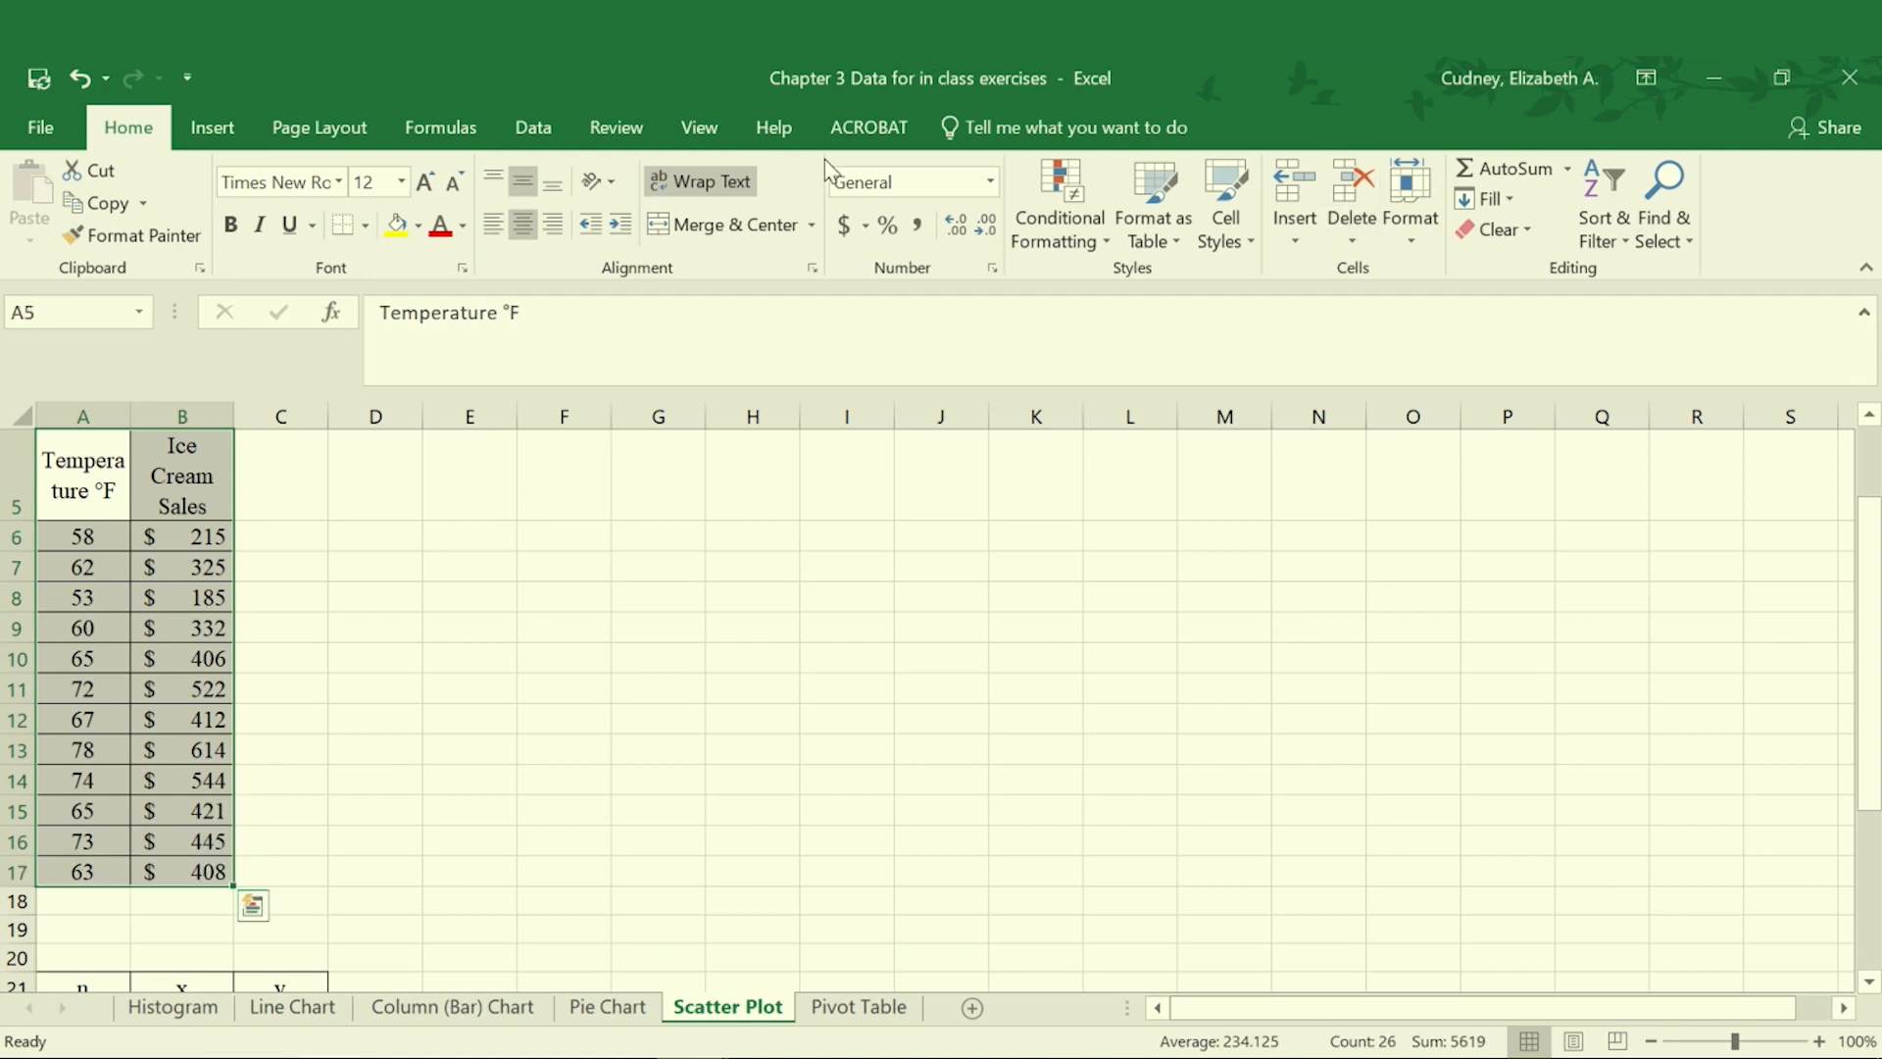
click(212, 127)
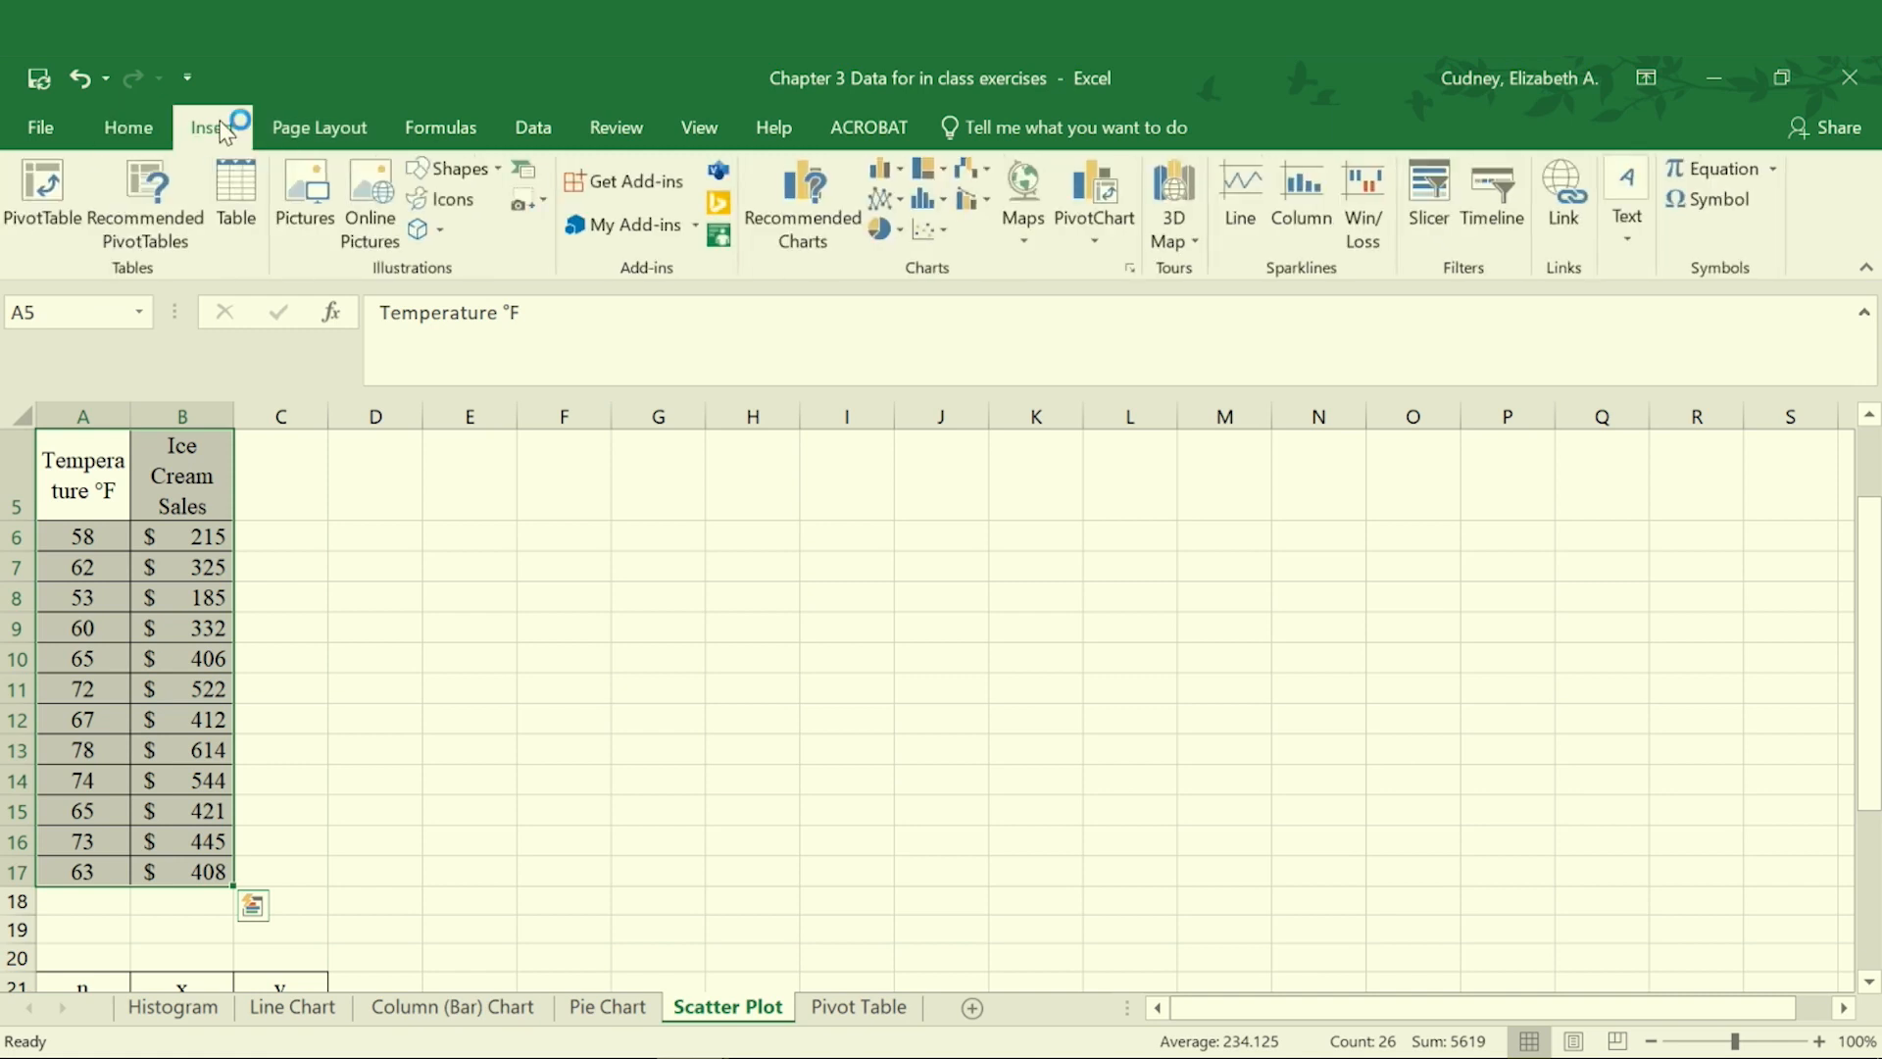
mouse_move(923, 232)
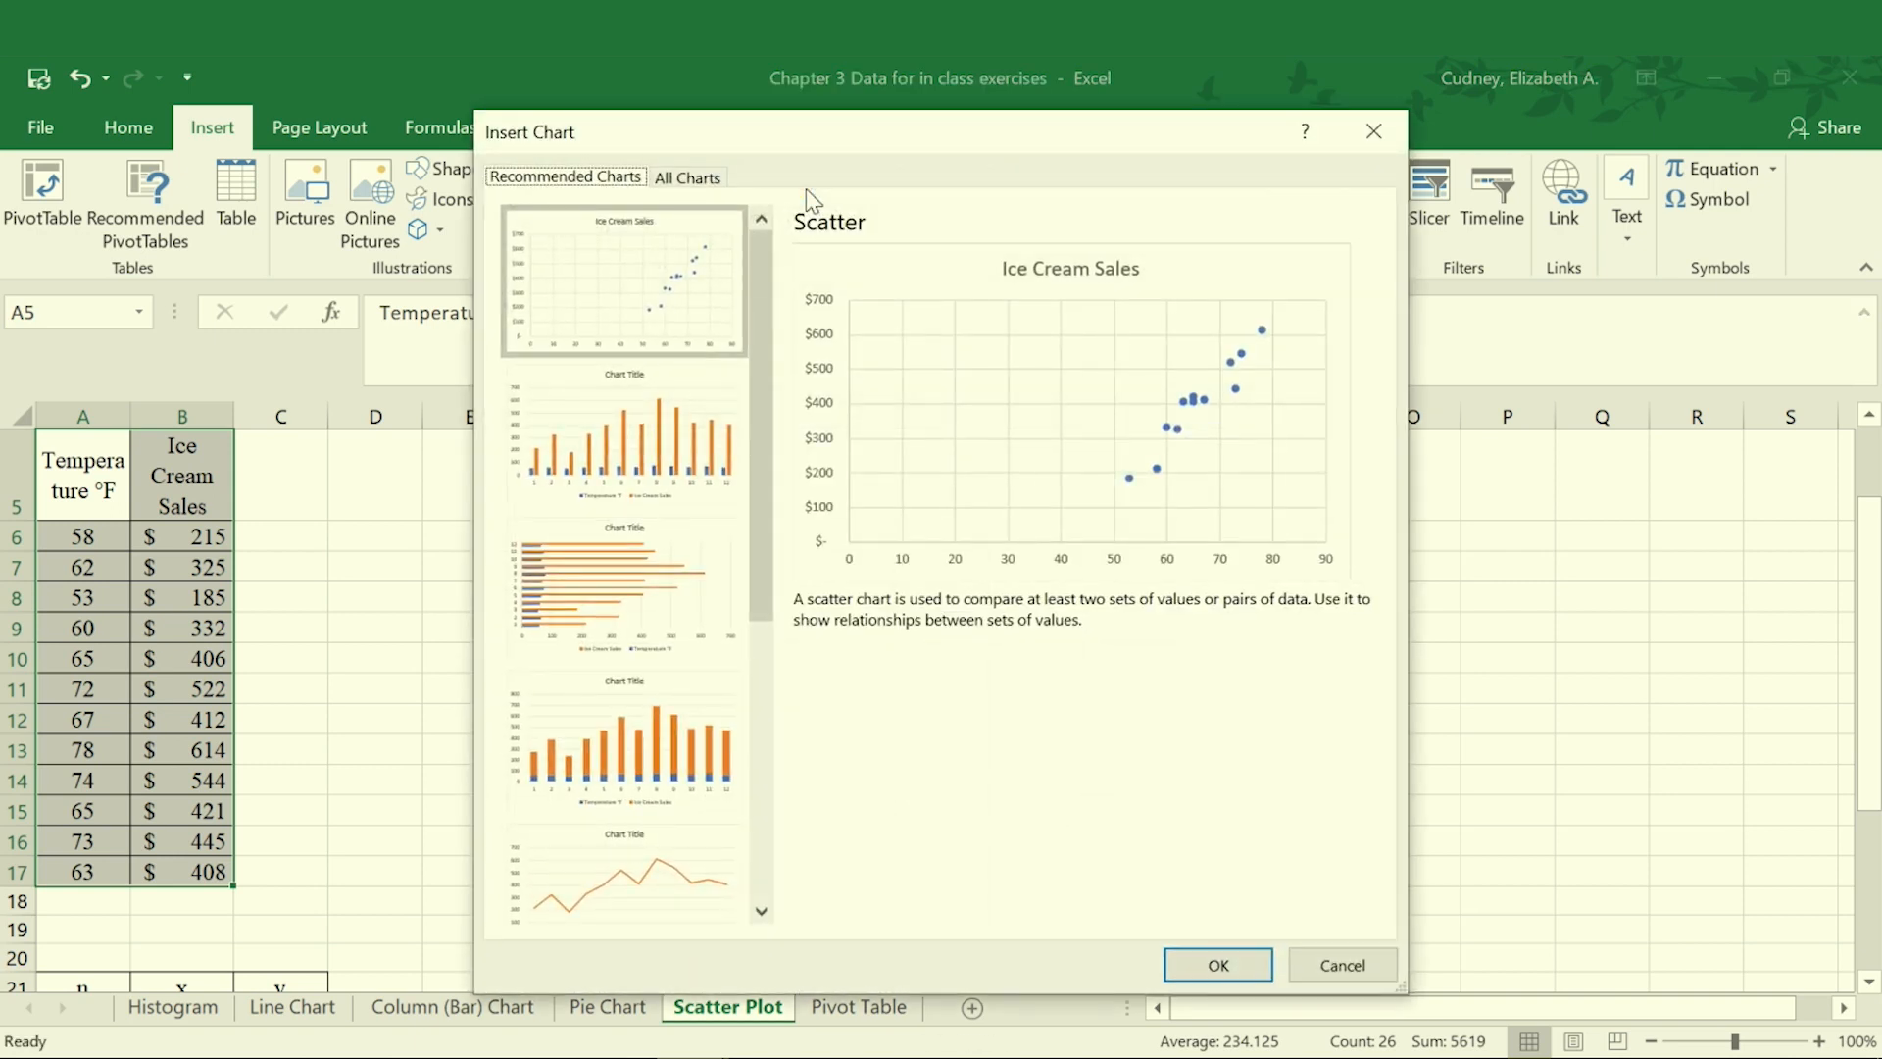
mouse_move(958, 423)
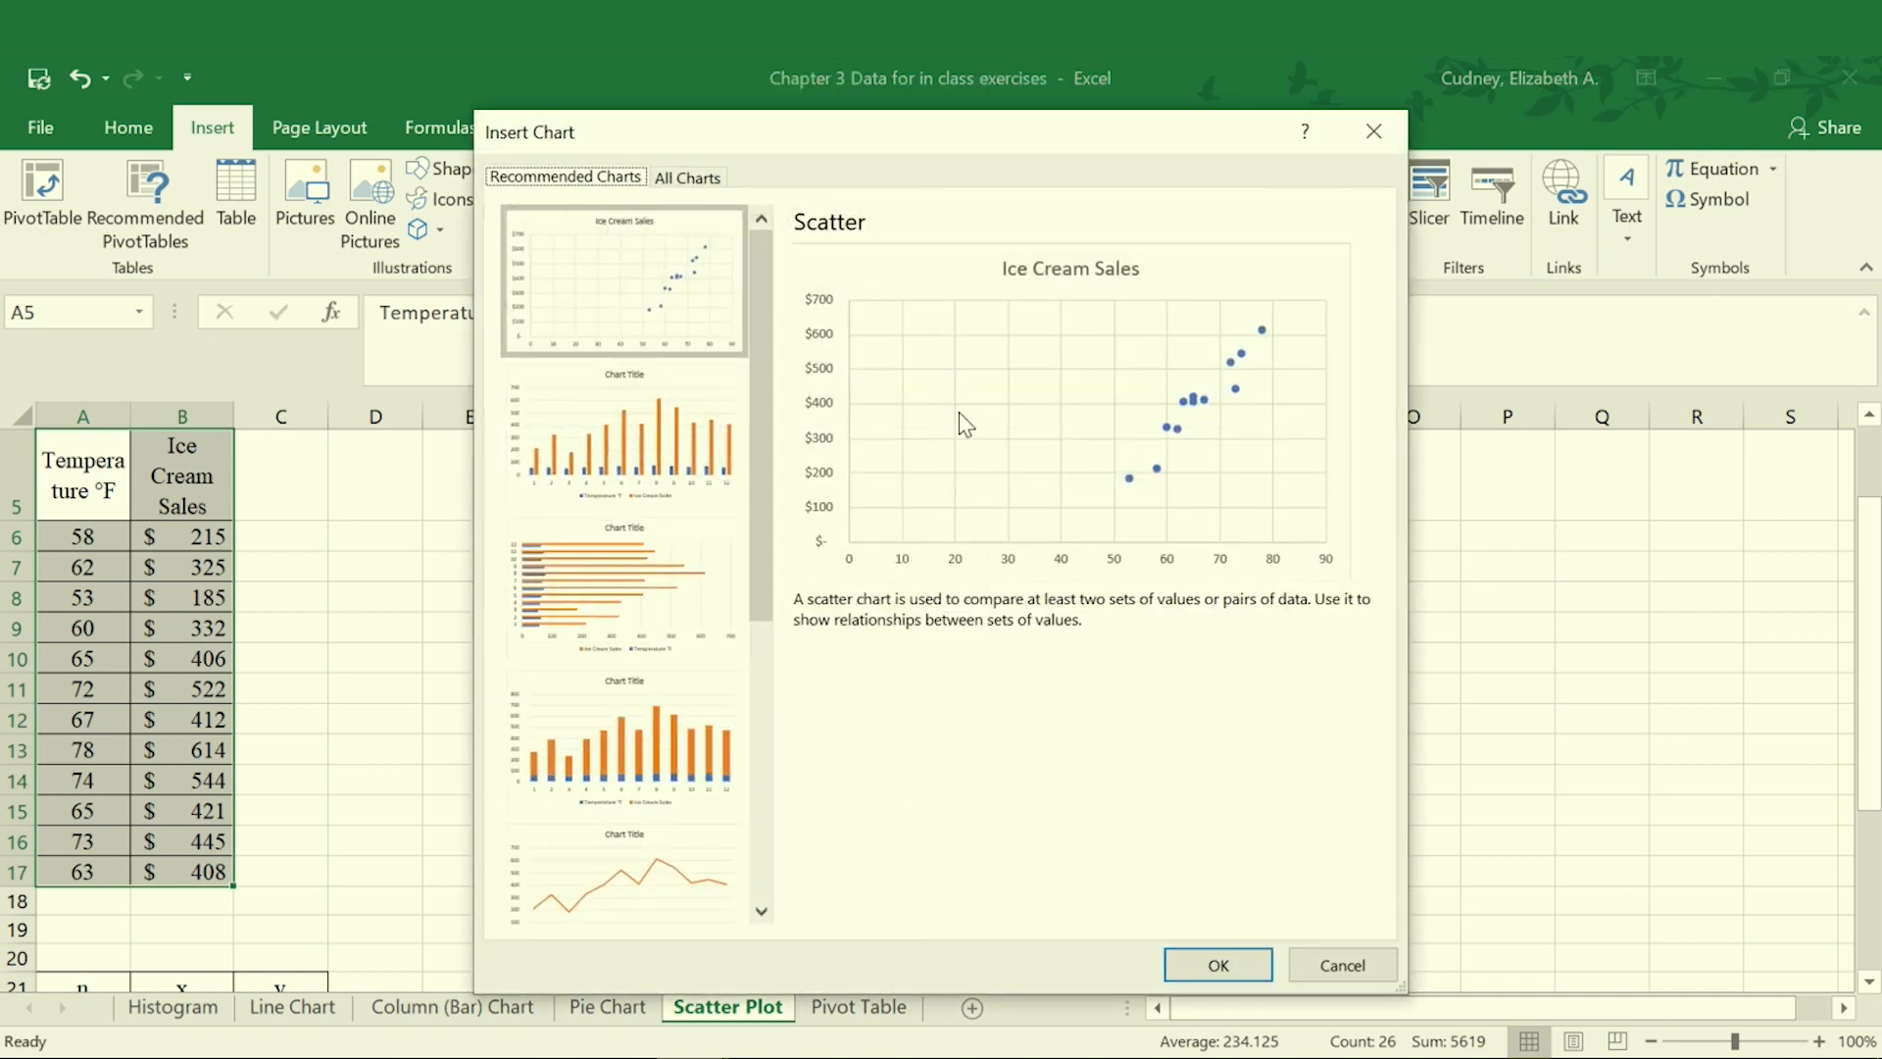
mouse_move(1121, 524)
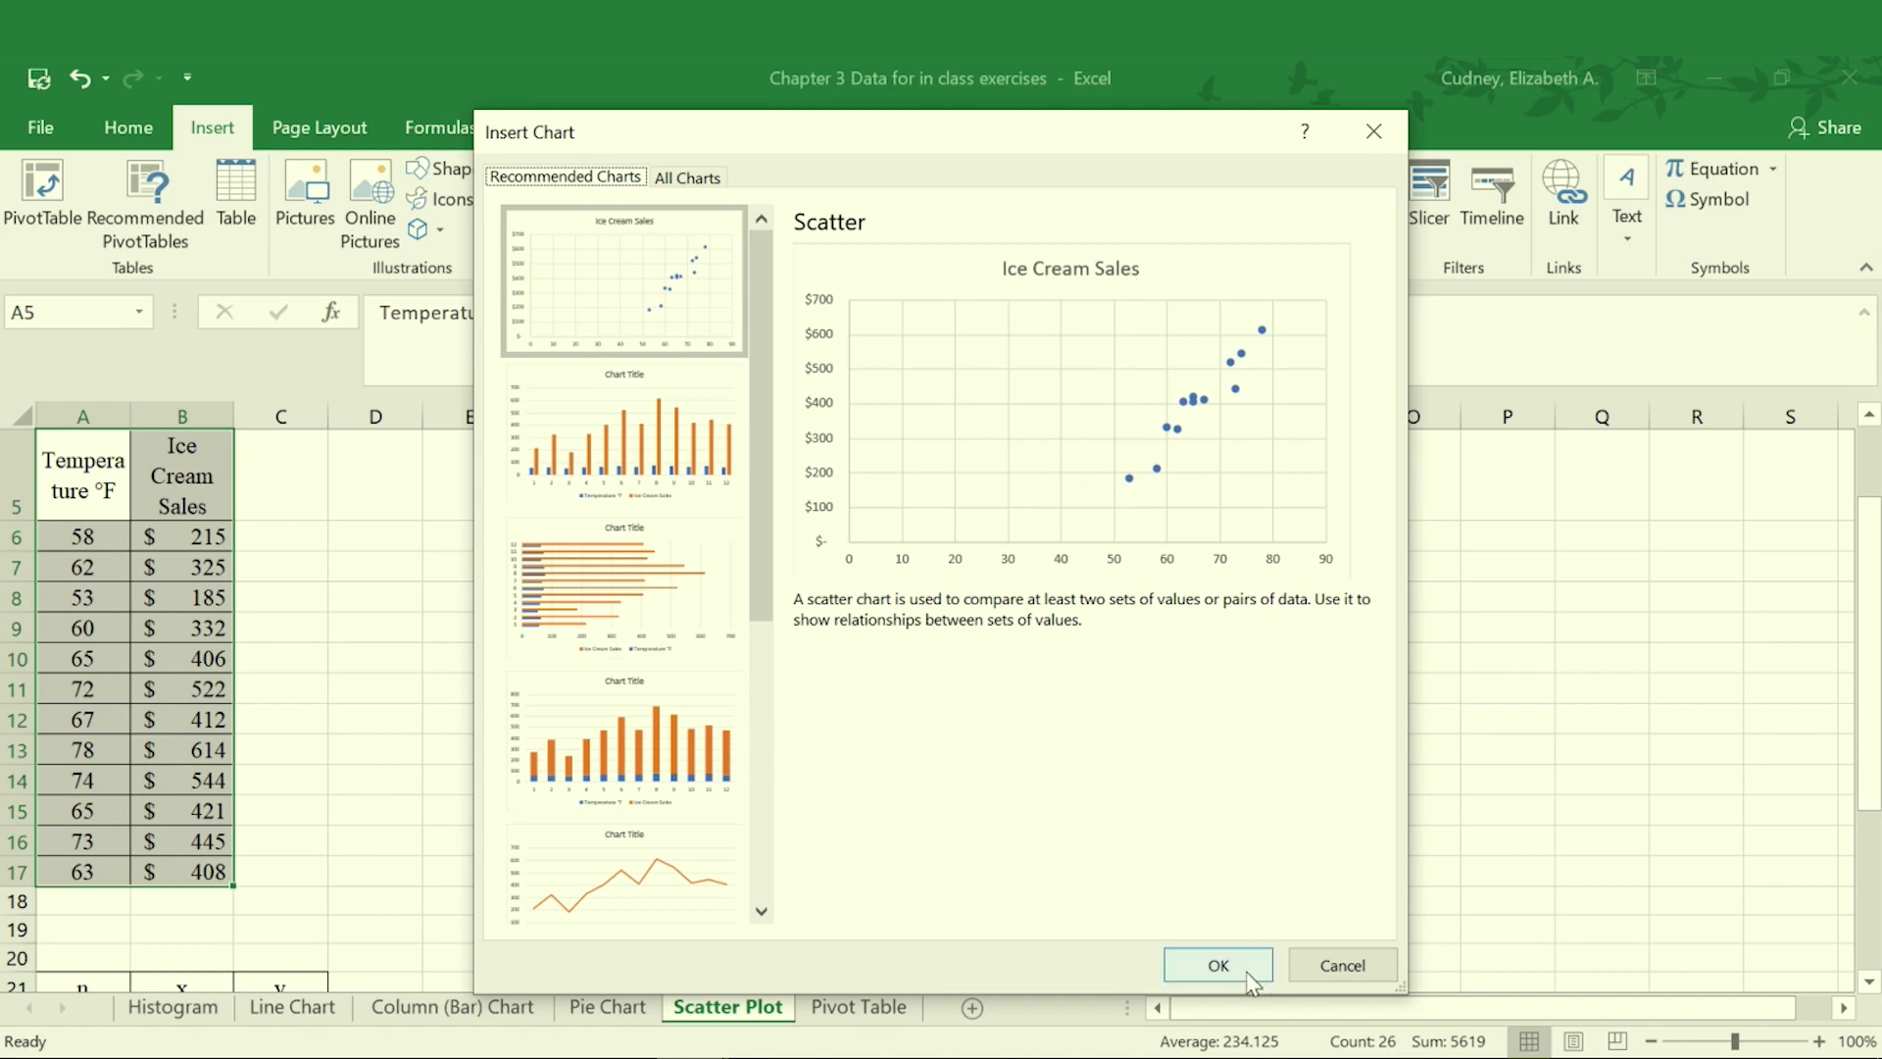
Step: Insert the recommended Ice Cream Sales scatter chart and select it
click(1218, 964)
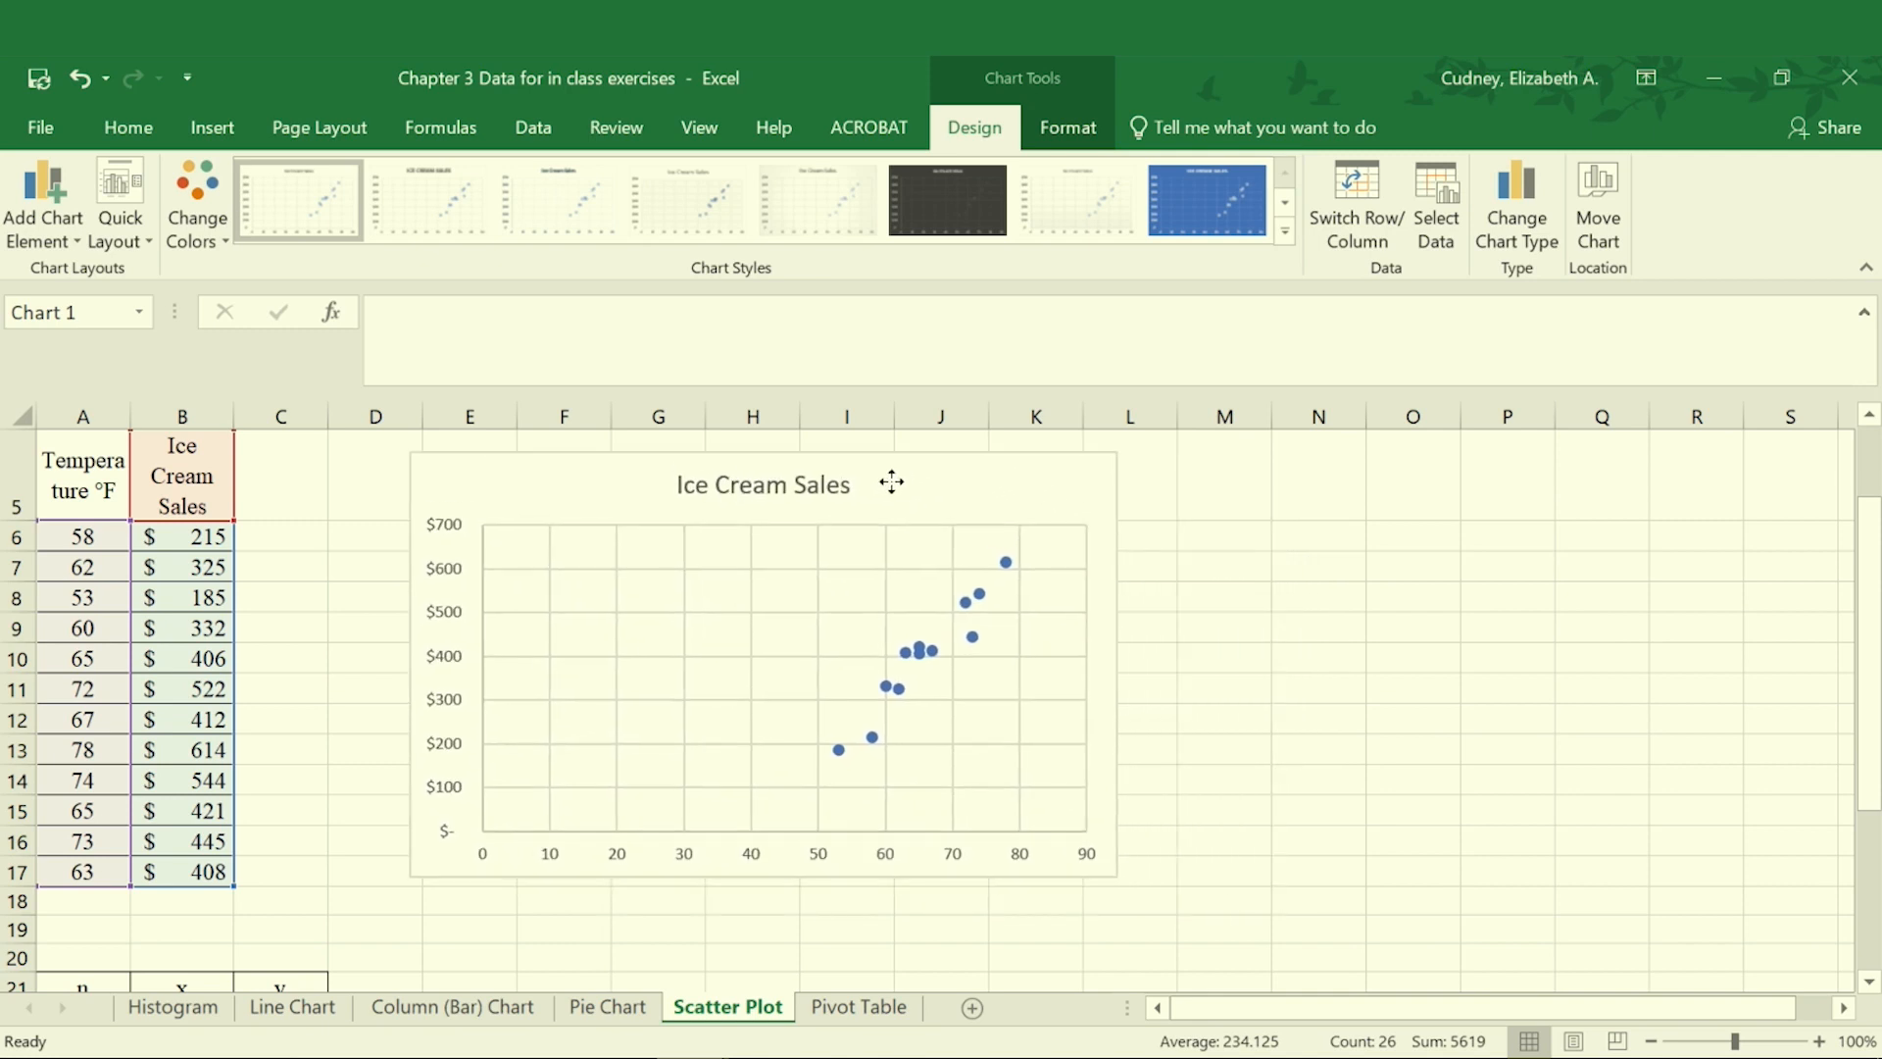
click(764, 485)
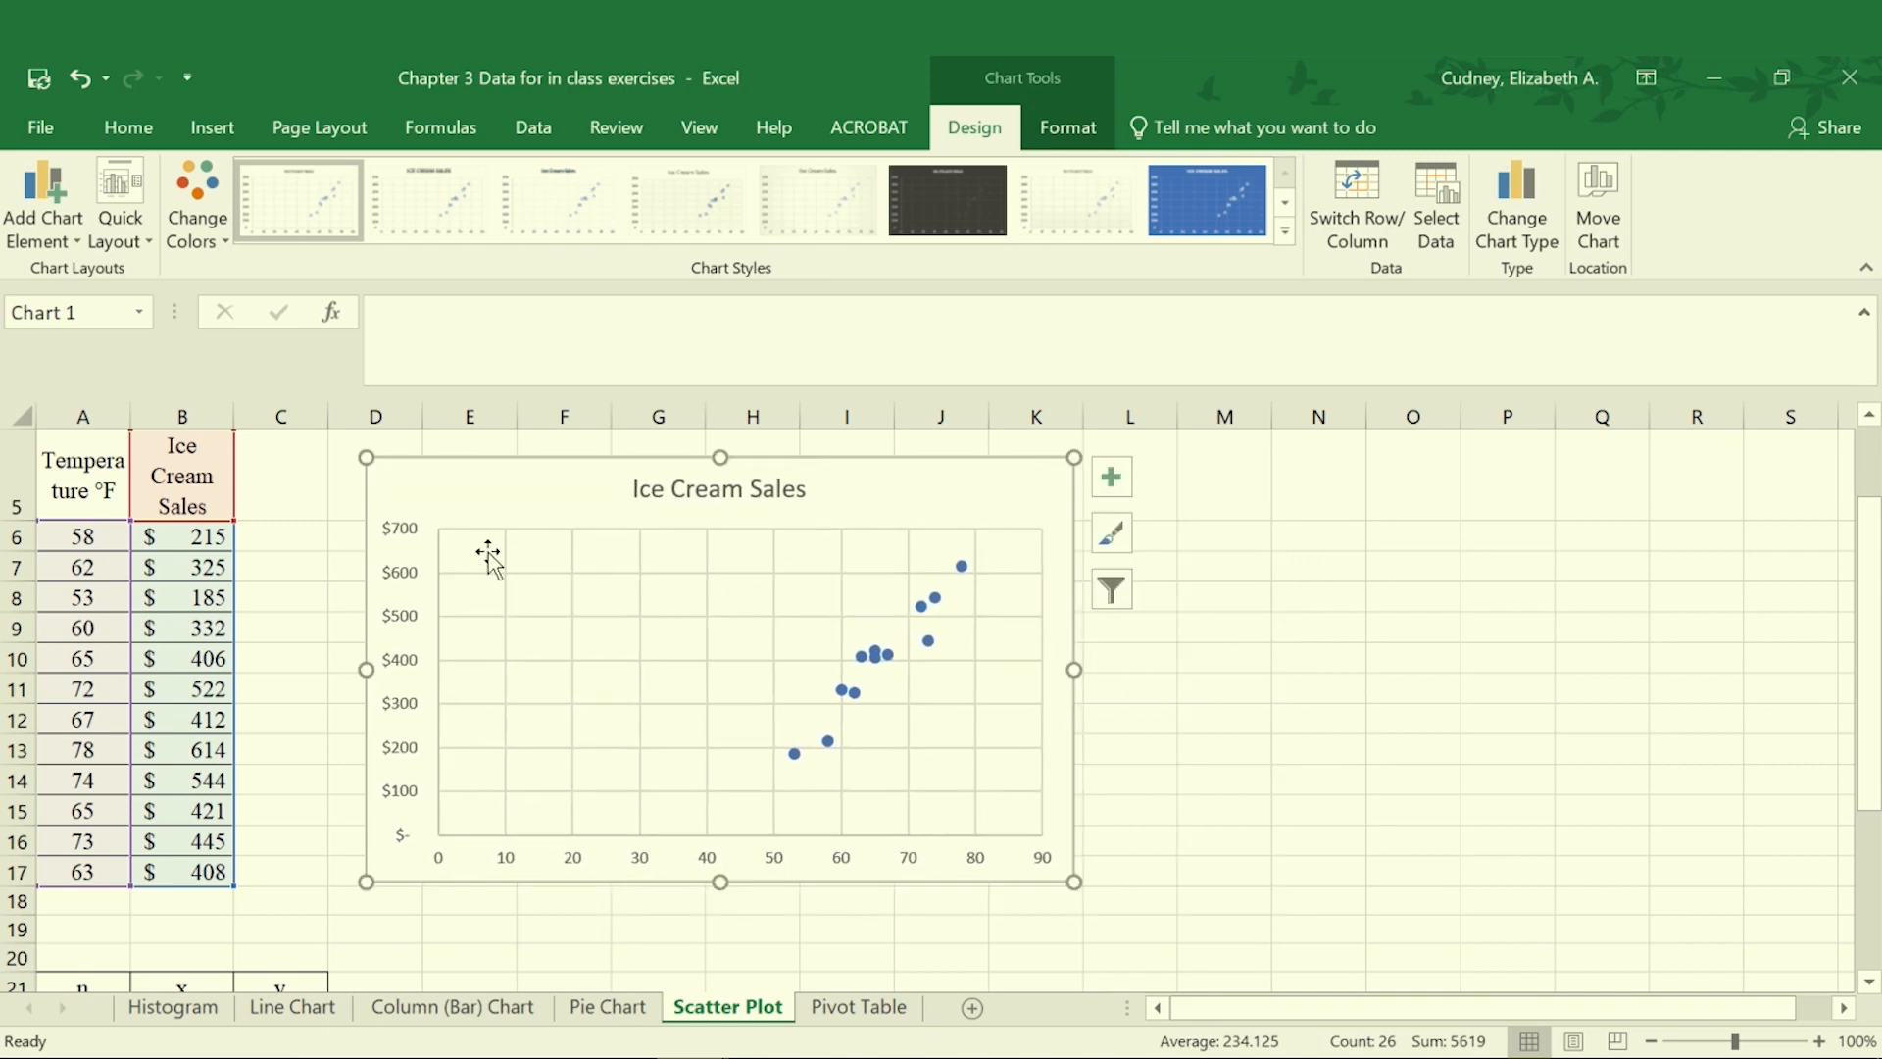
mouse_move(181, 494)
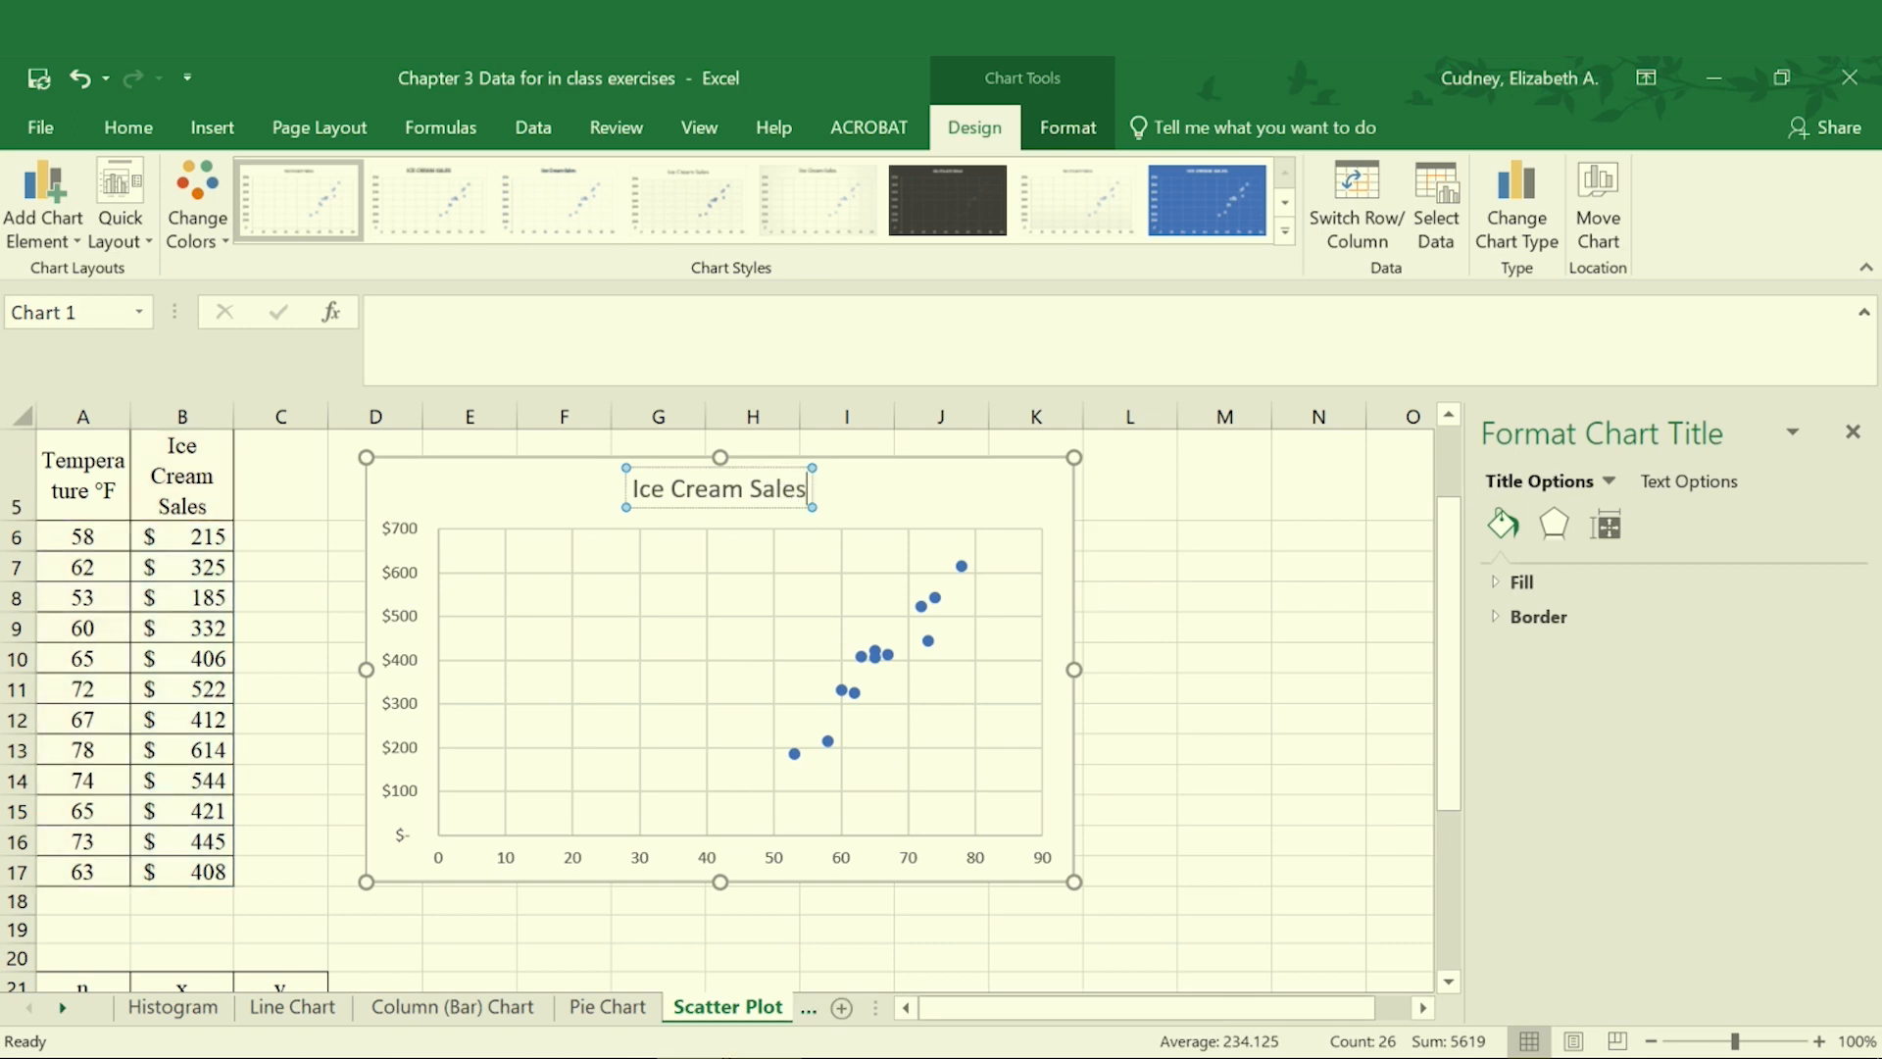
mouse_move(1245, 974)
text( Based on)
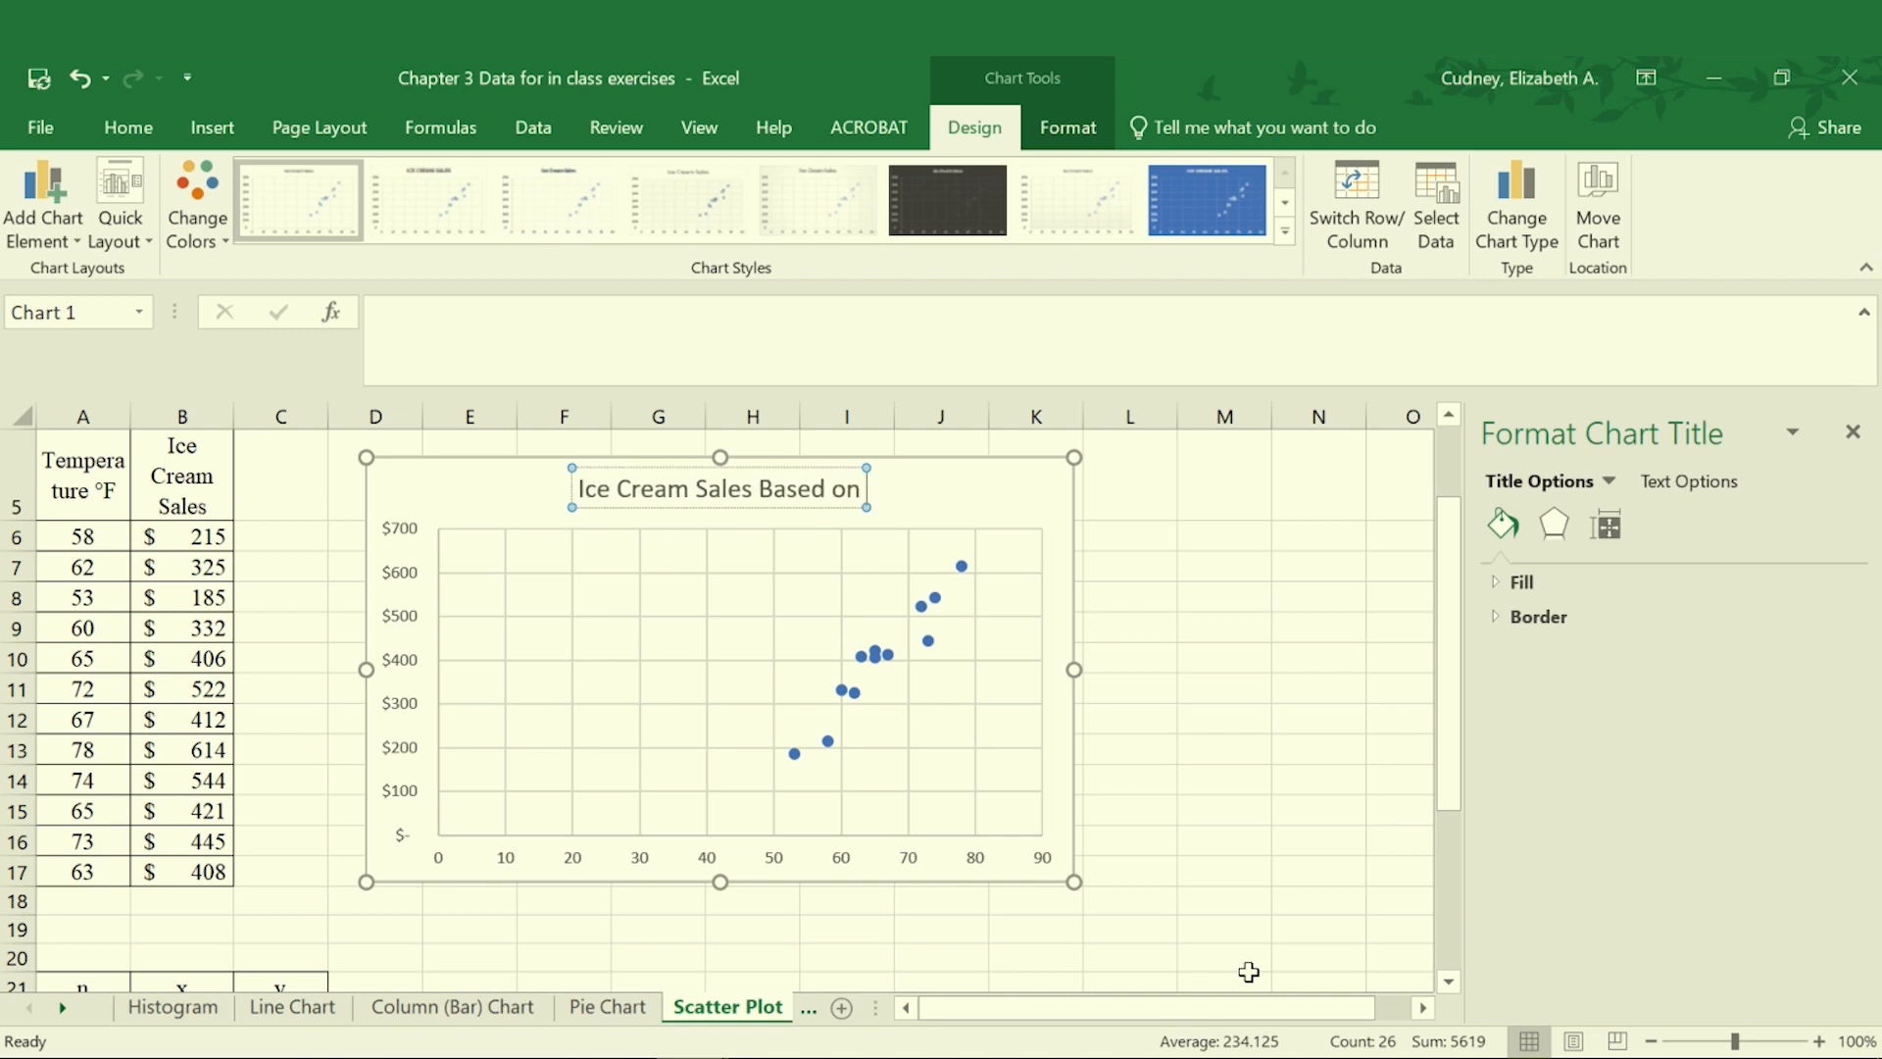
Step: Append 'Temperature' to the chart title
text(Temperature)
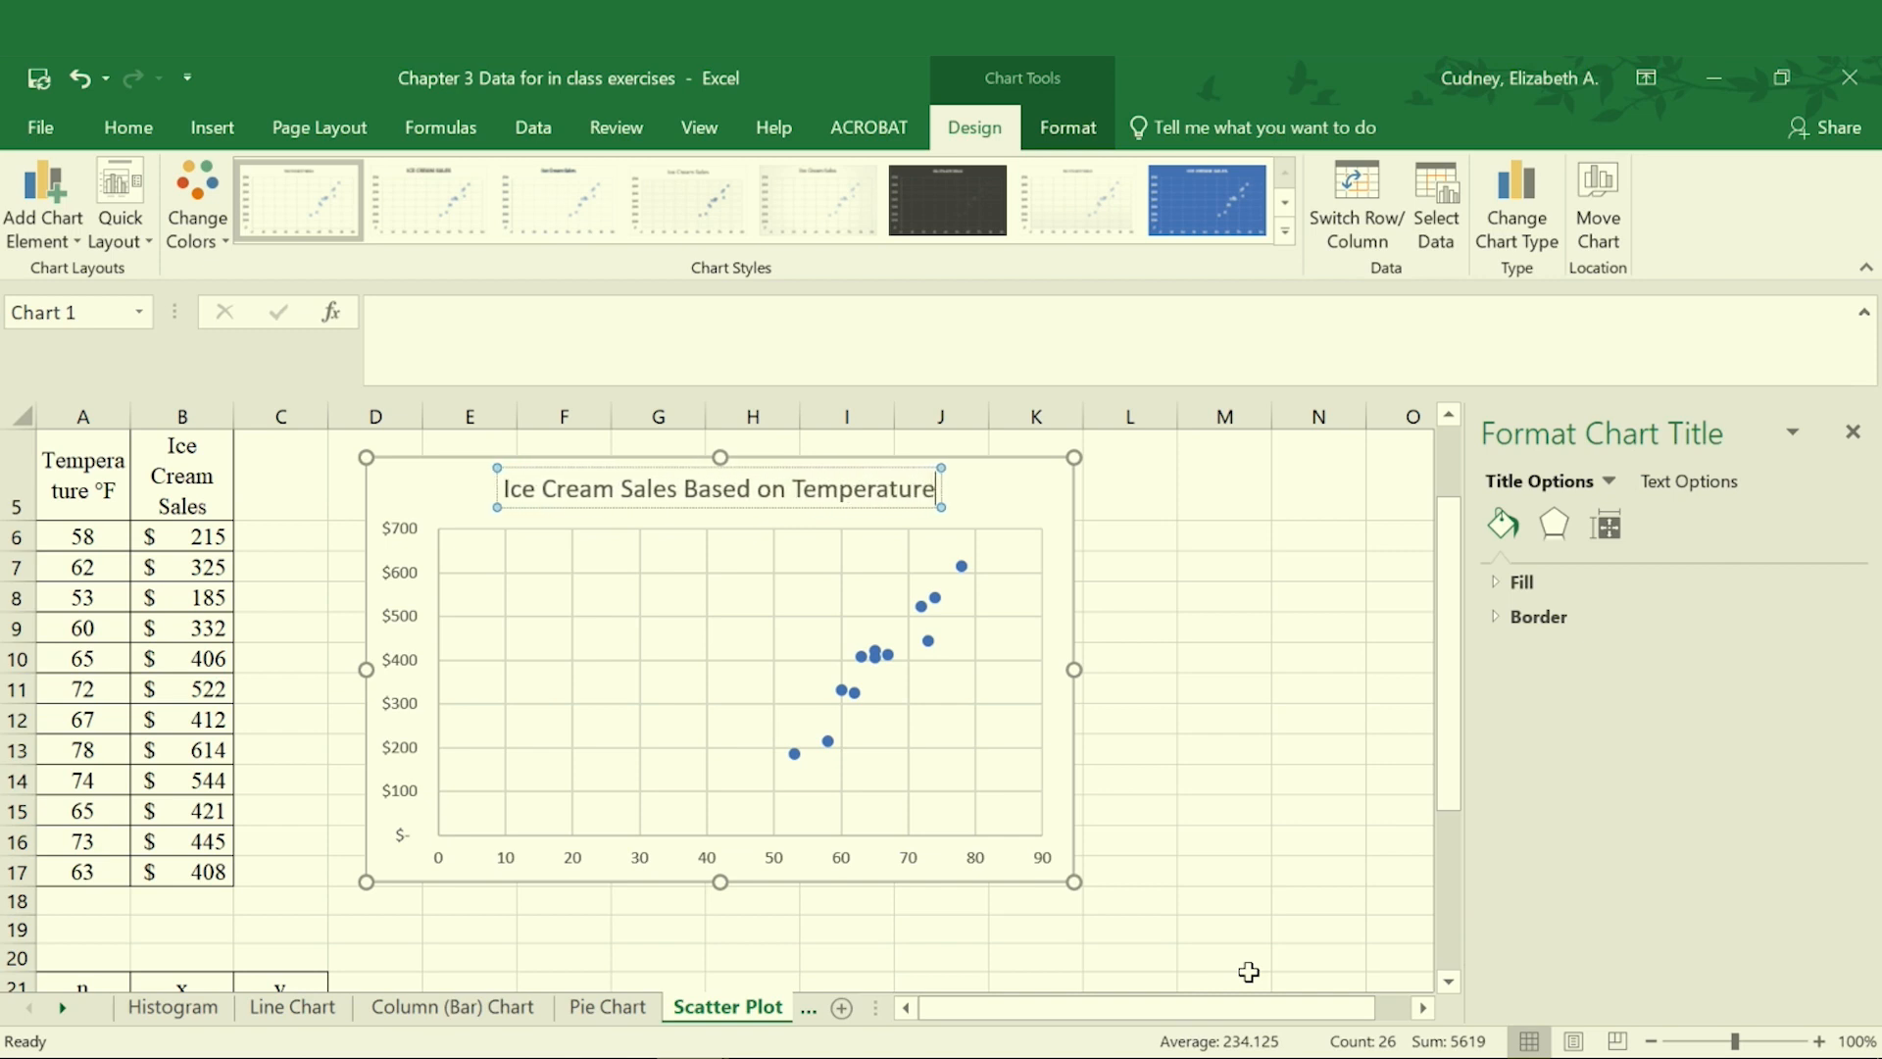
mouse_move(1023, 485)
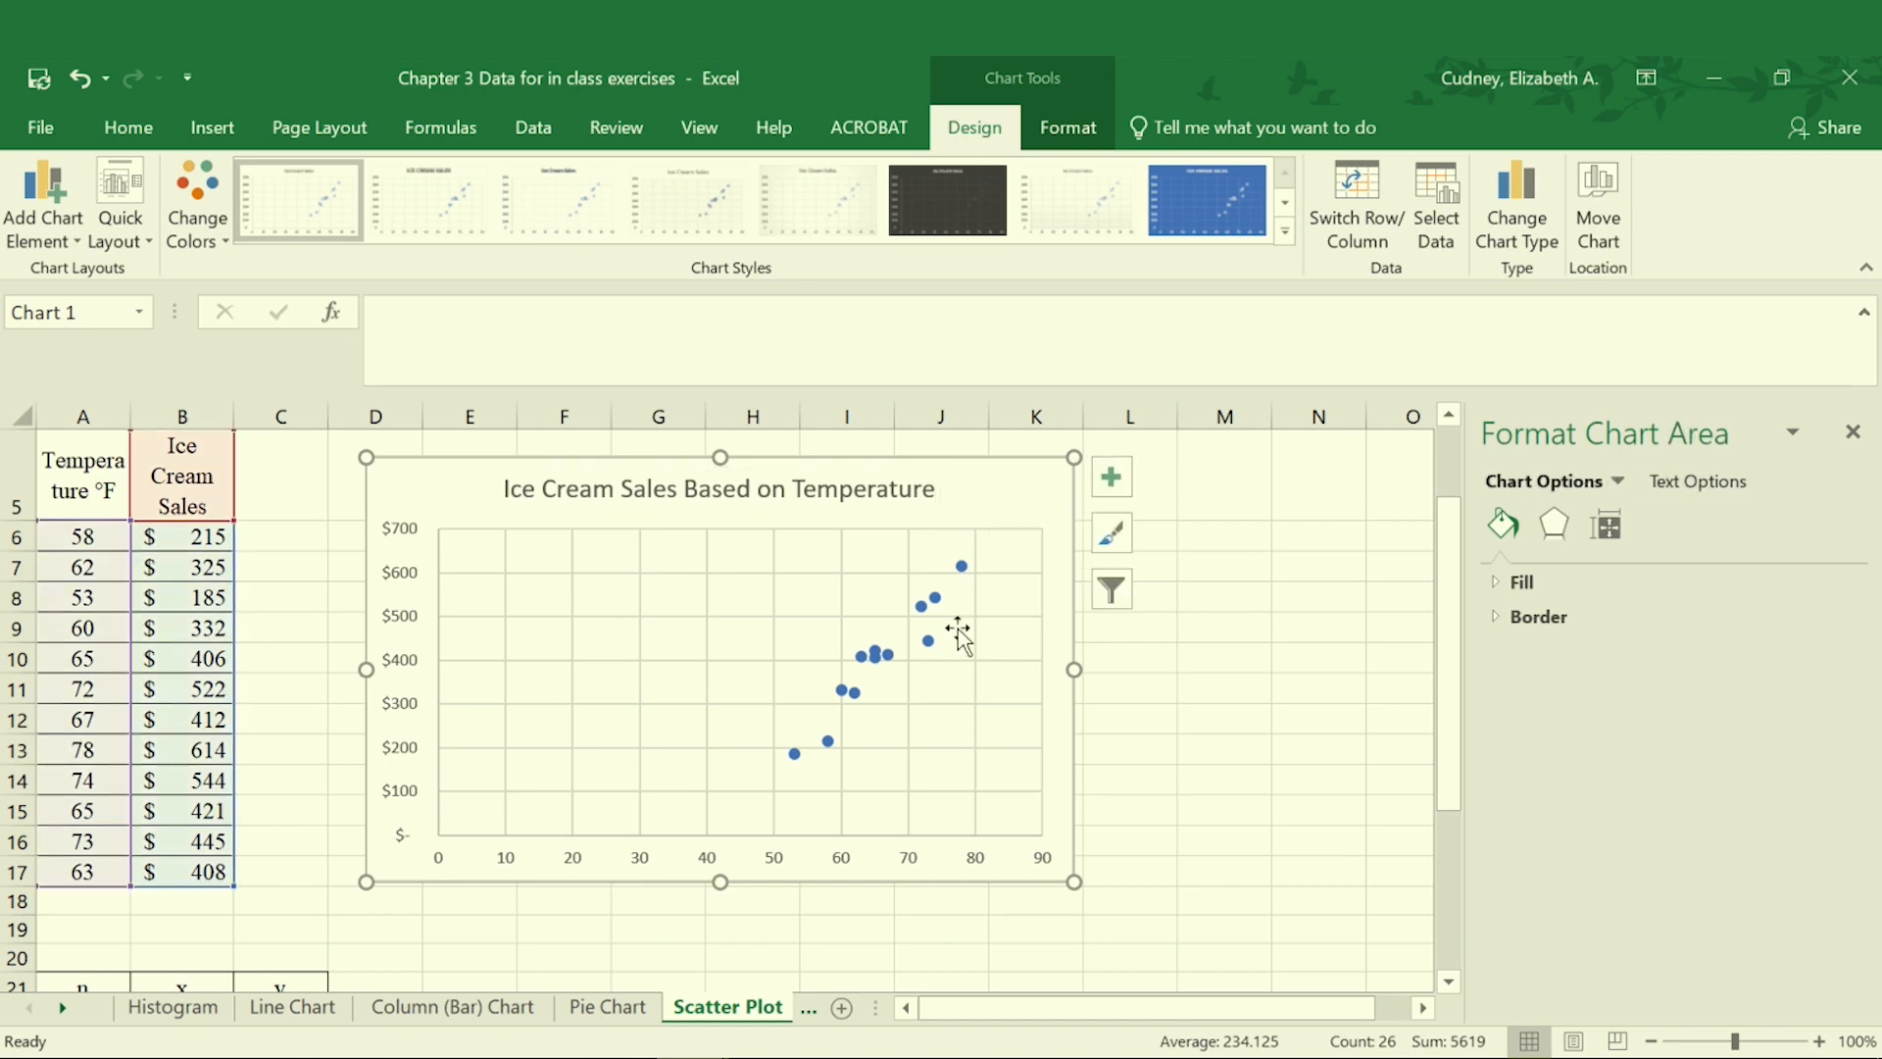
mouse_move(587, 827)
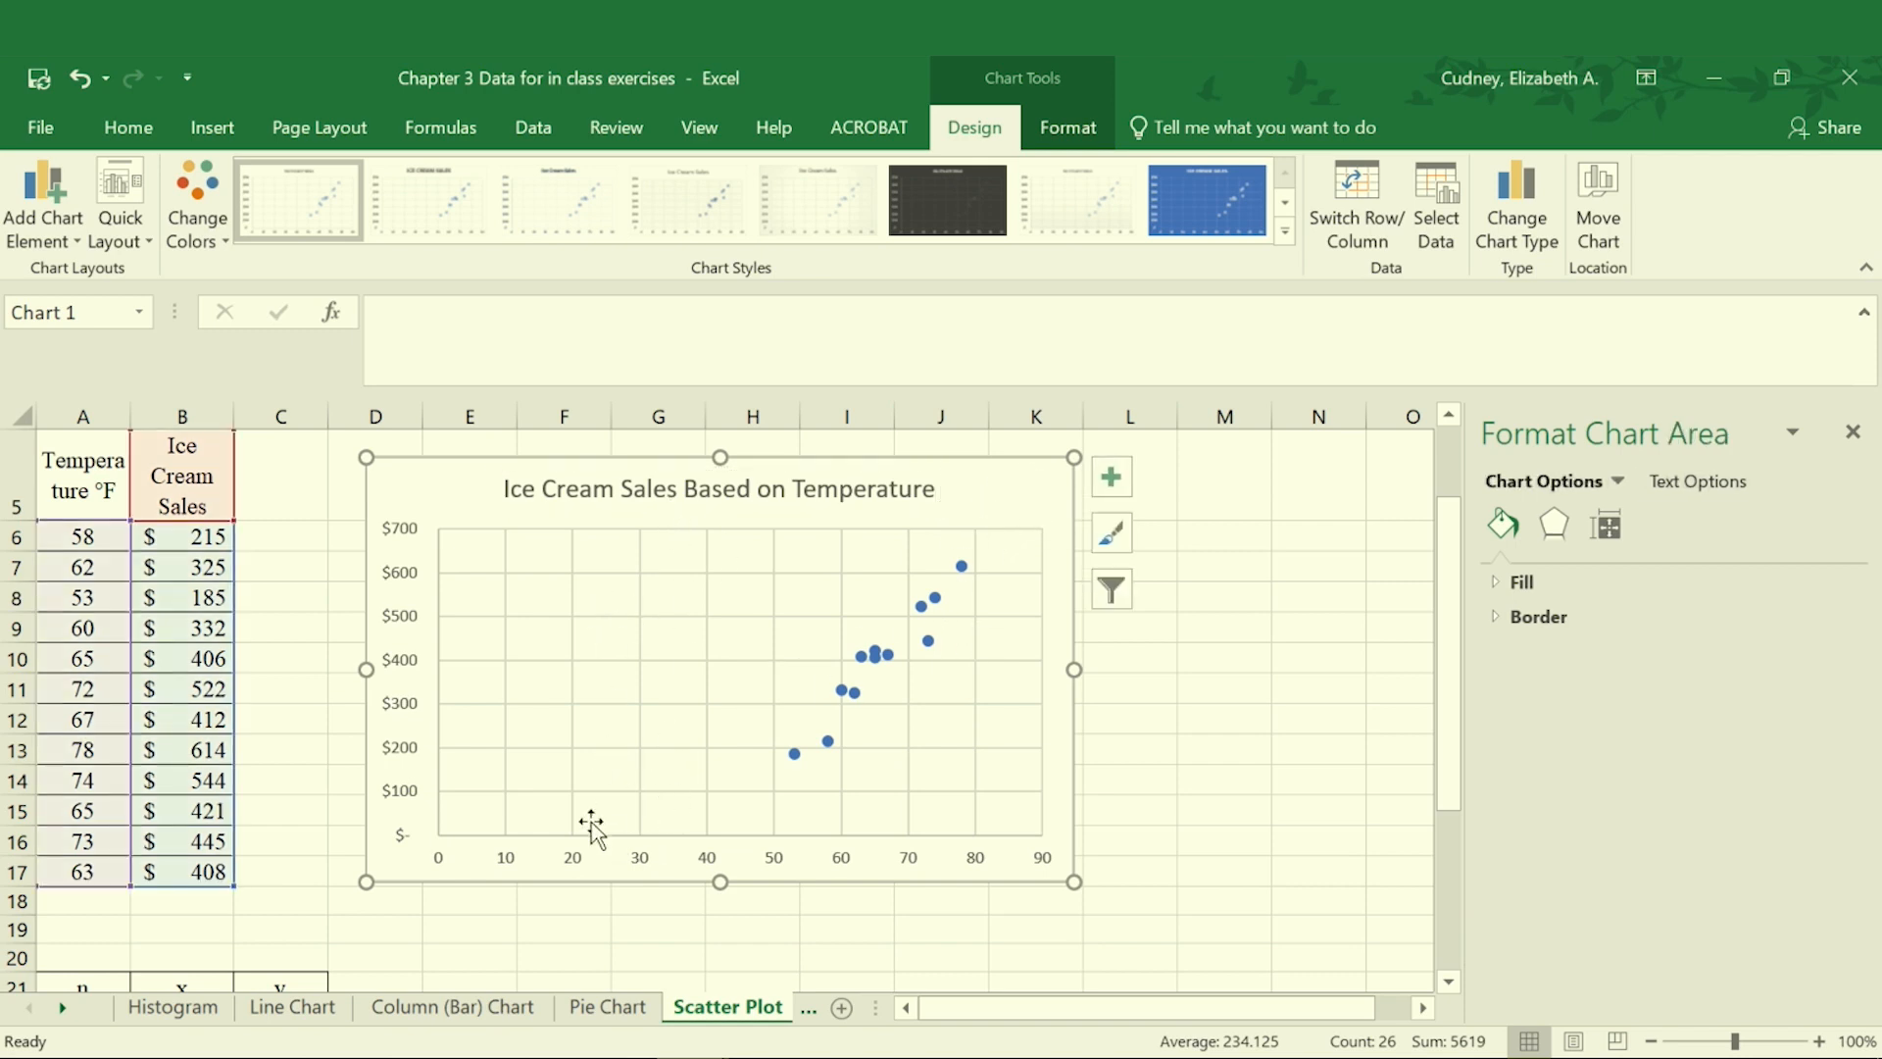
mouse_move(785, 828)
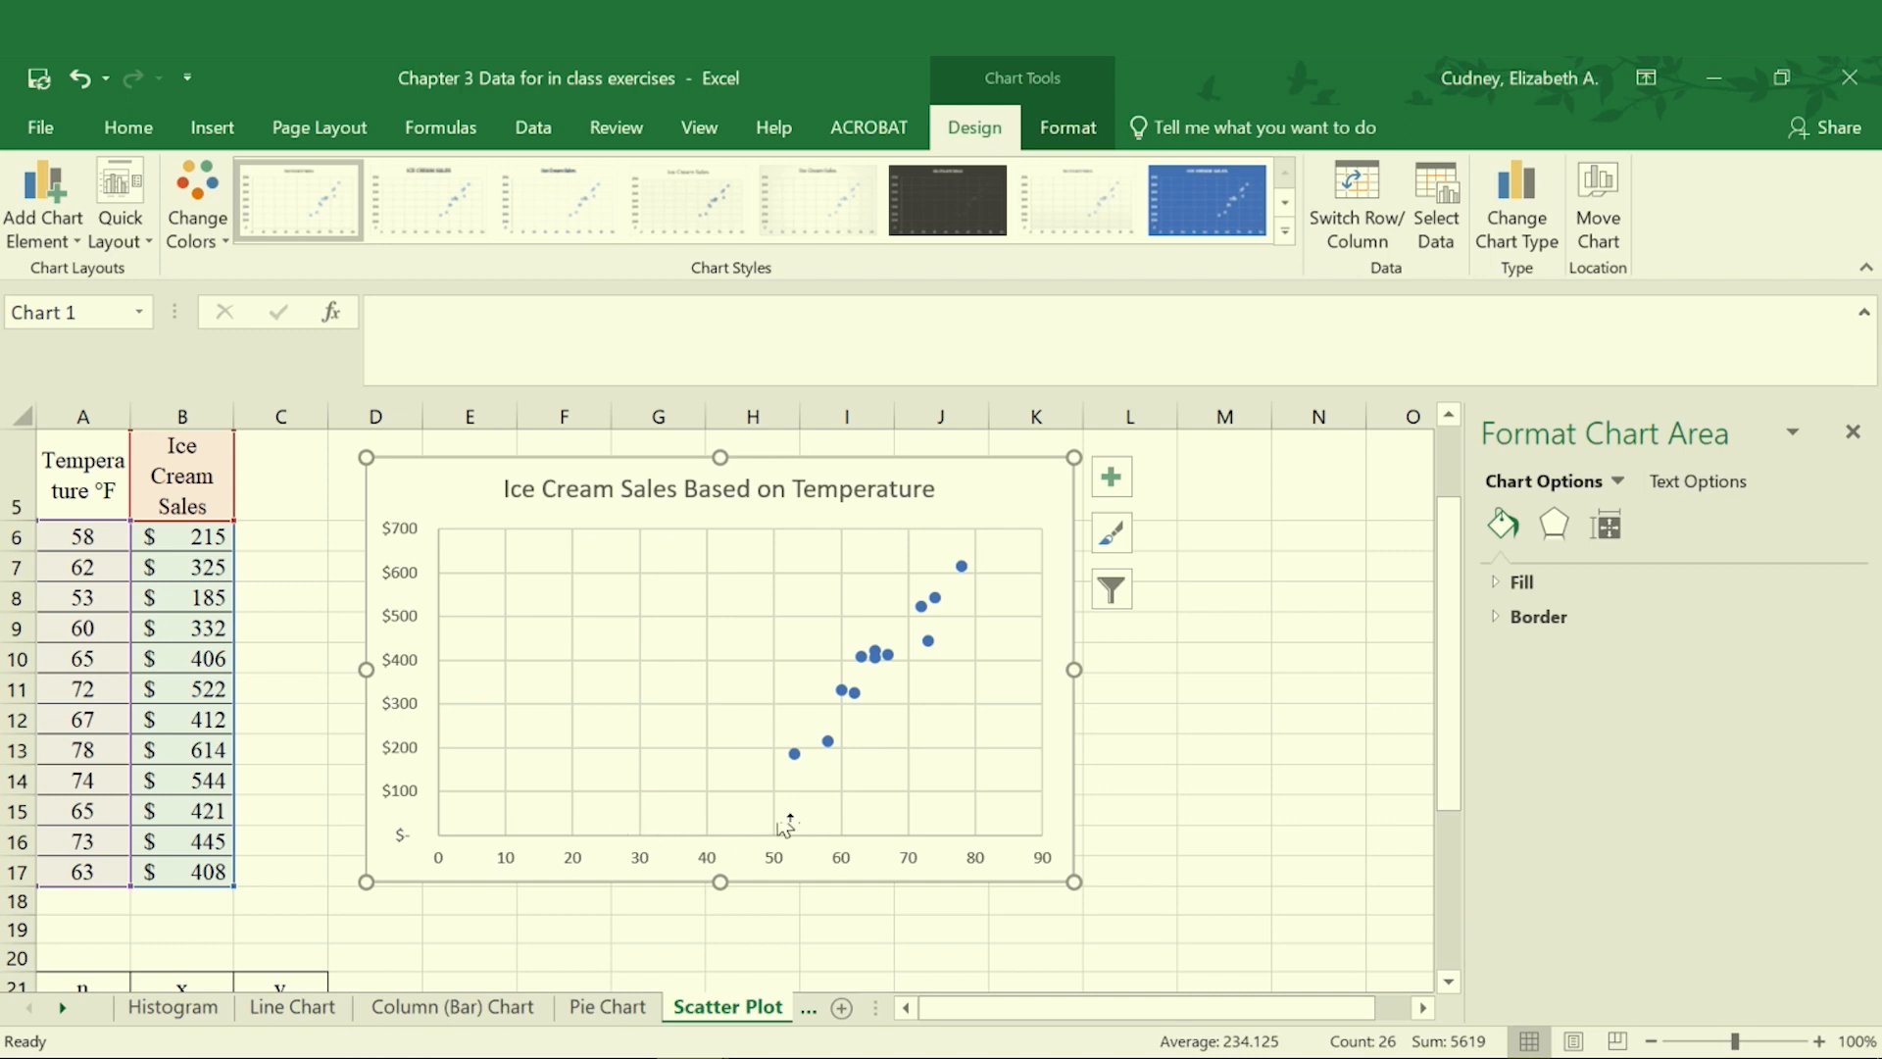
mouse_move(447, 607)
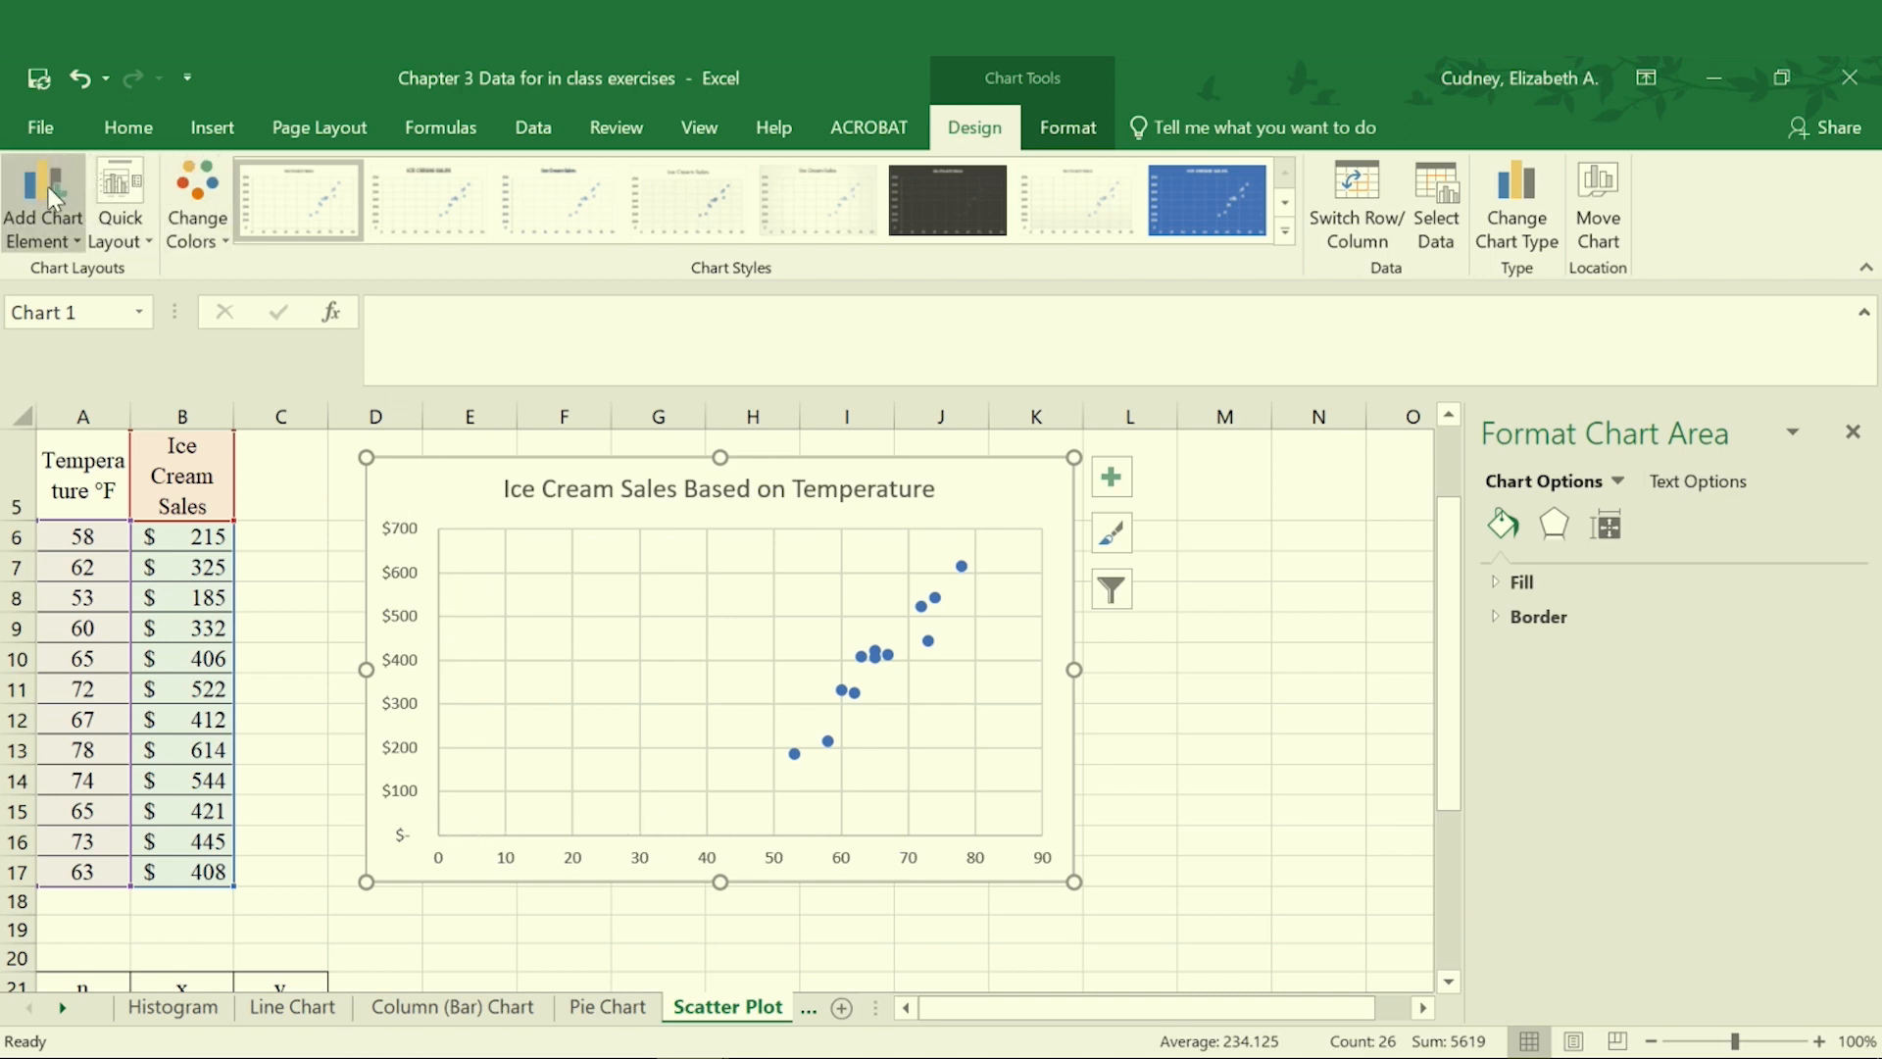
mouse_move(42, 191)
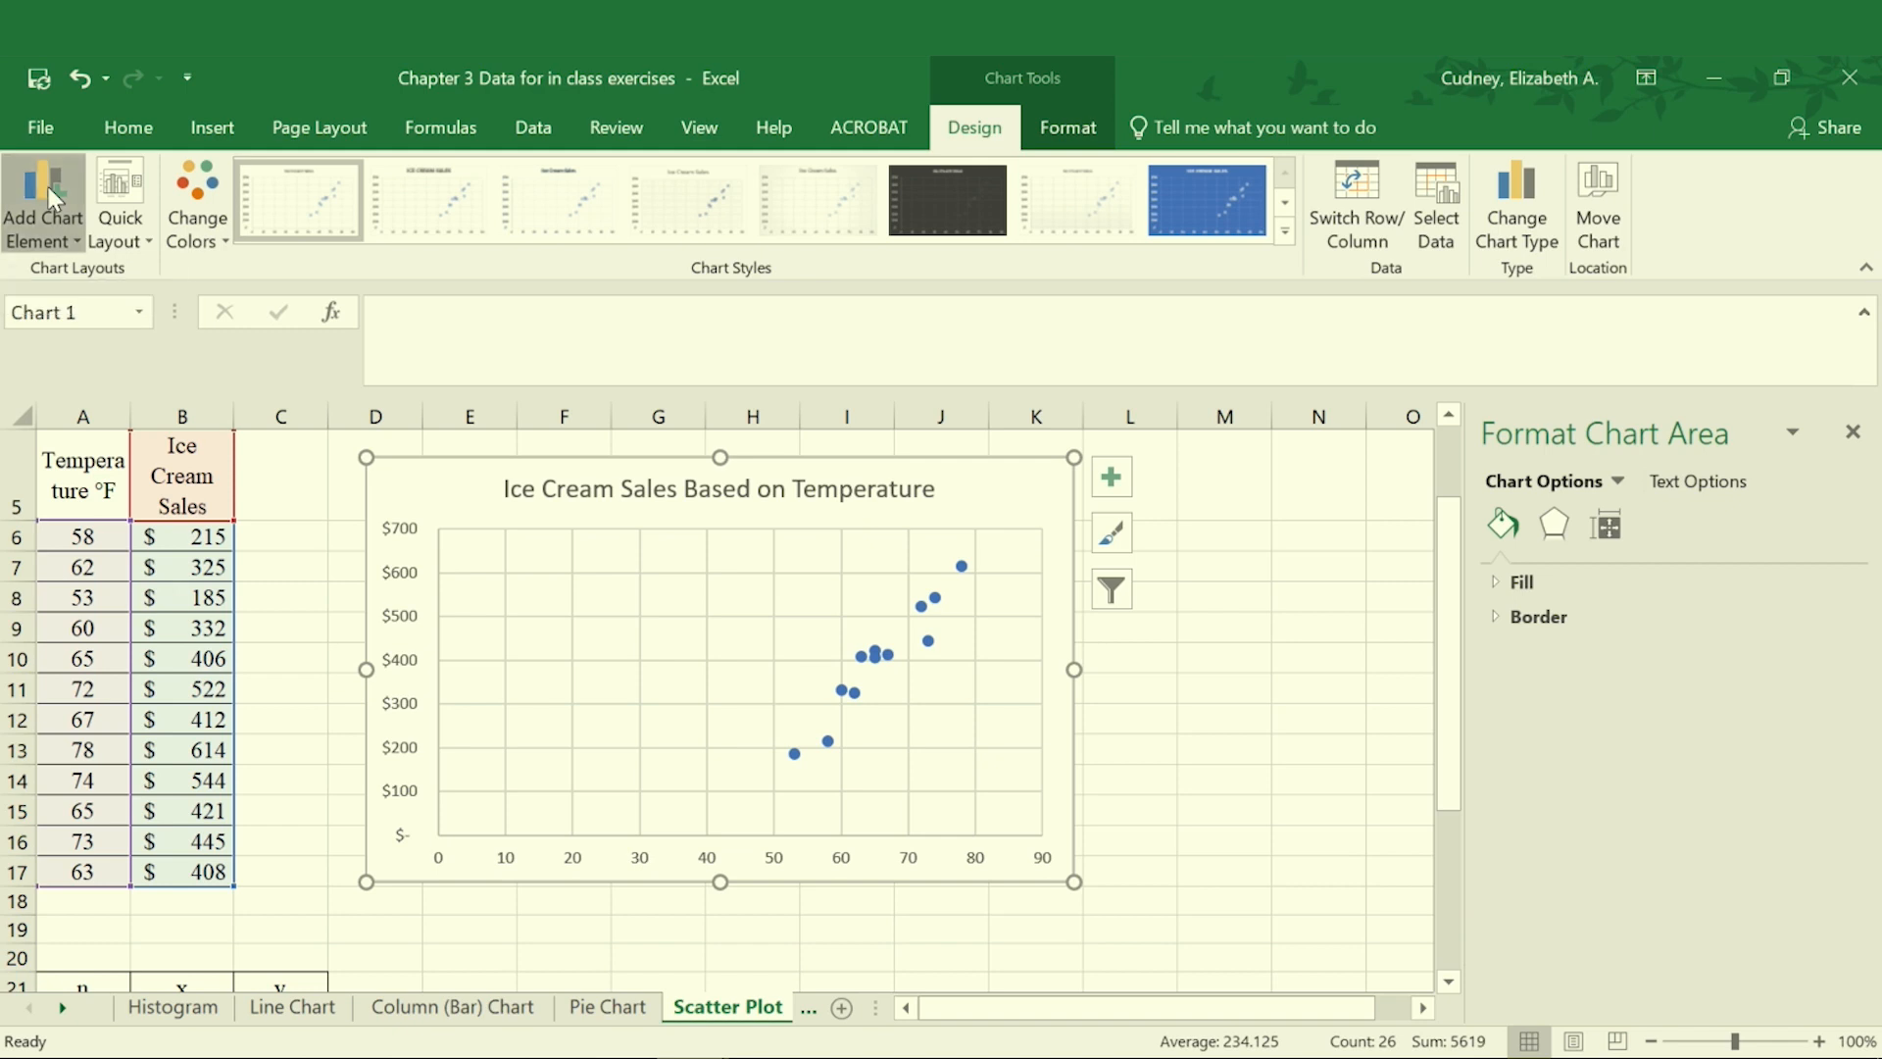
Step: Add a primary horizontal axis title and enter 'Temperature (F)'
click(43, 196)
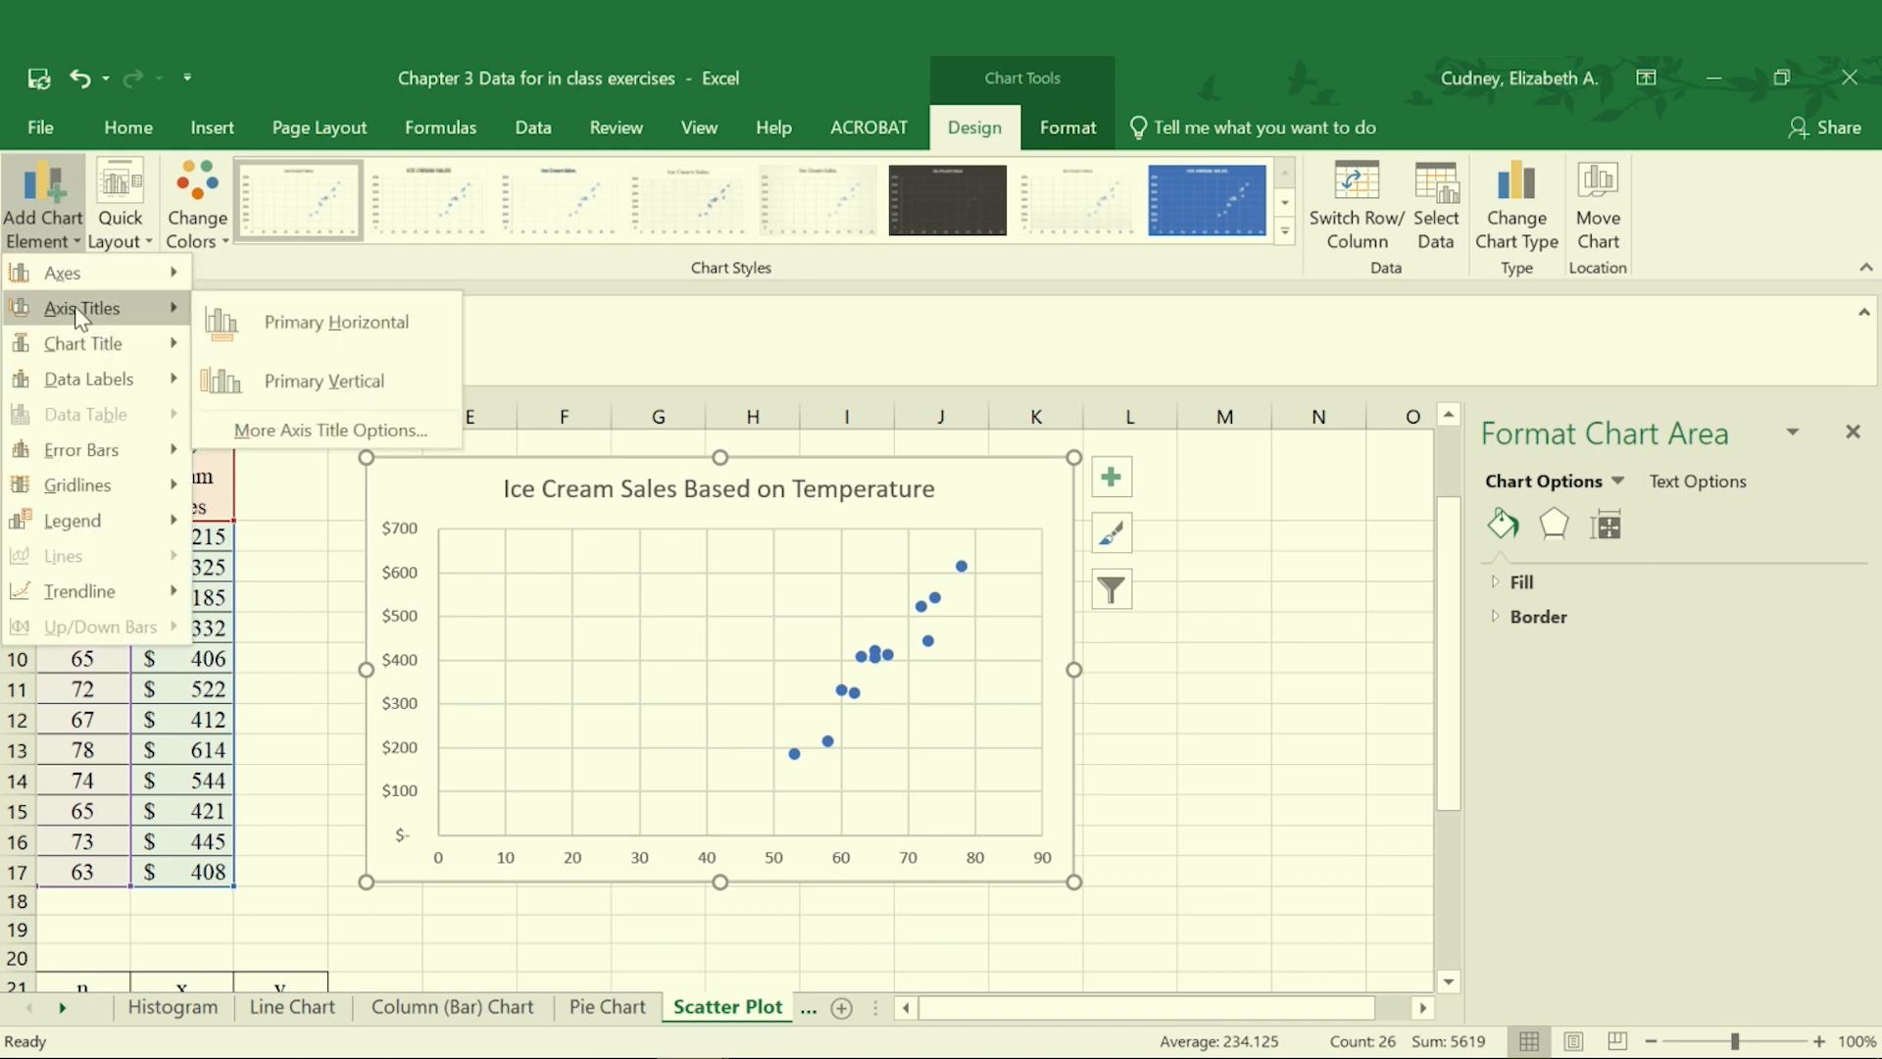
click(337, 323)
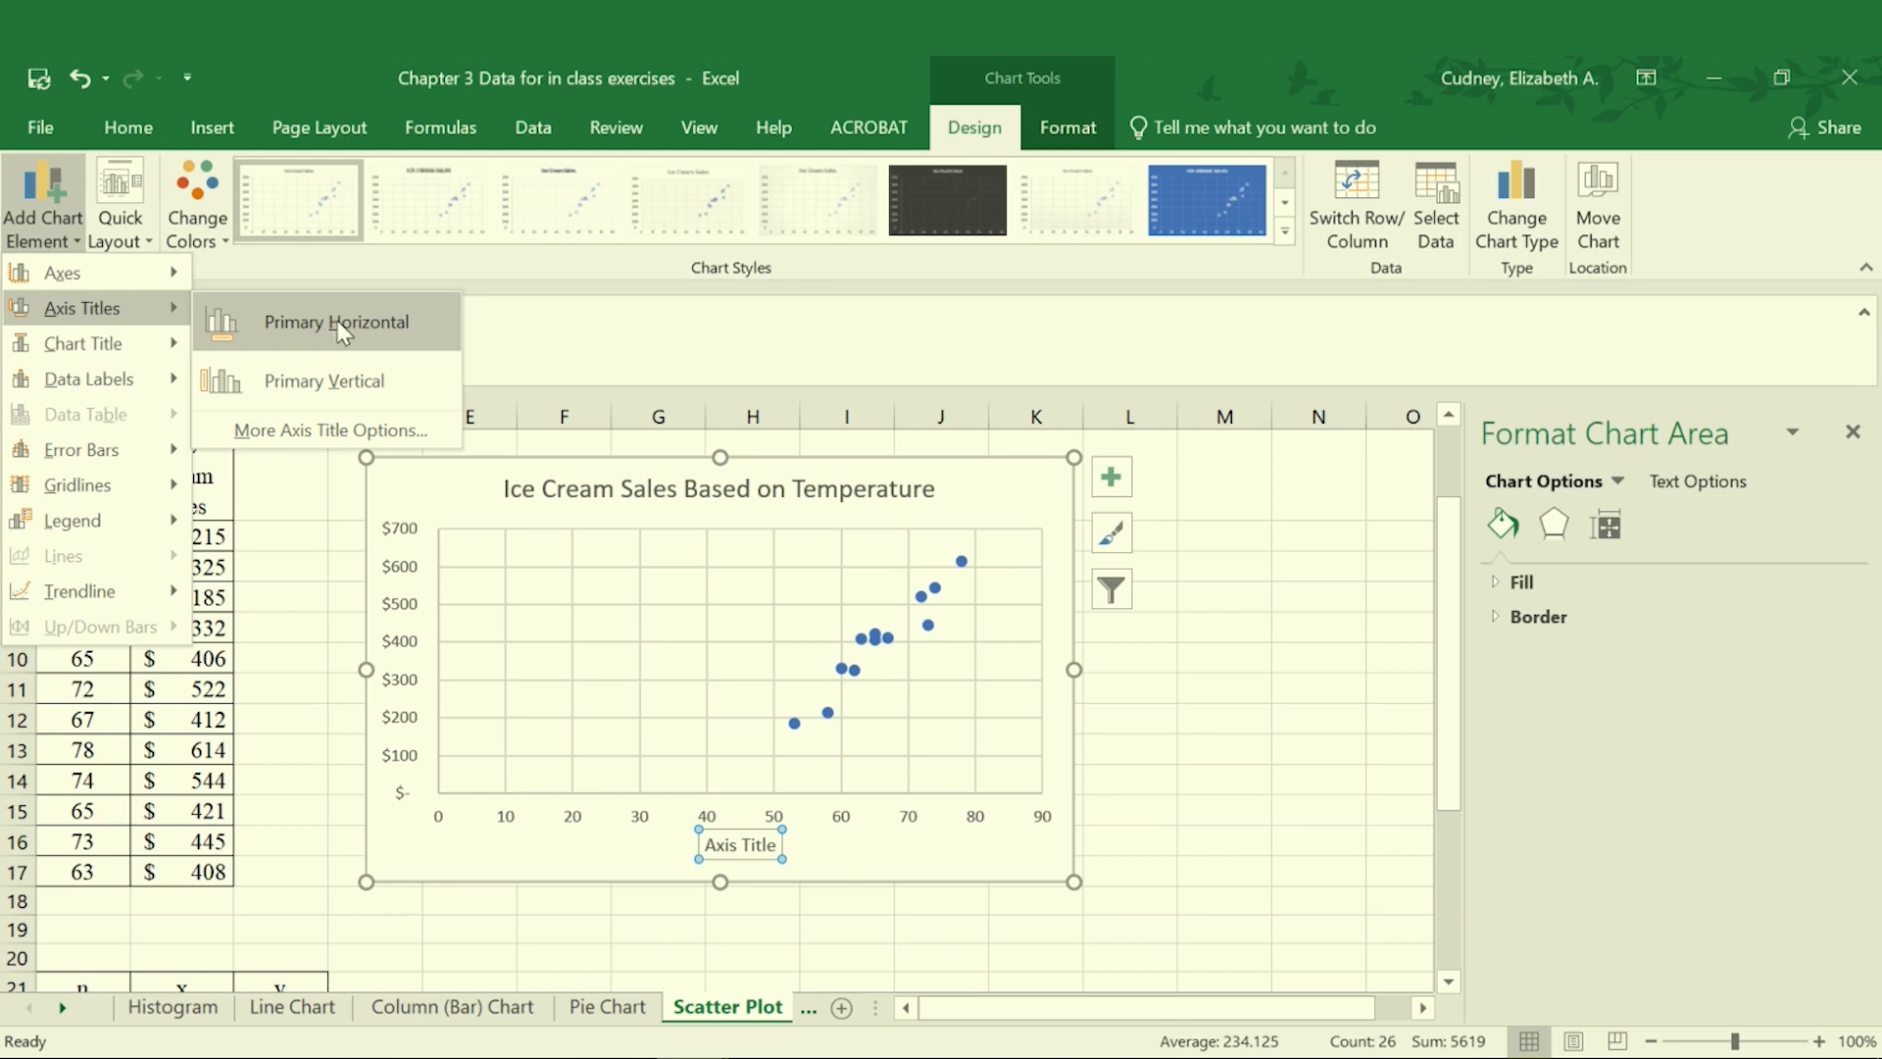
click(338, 321)
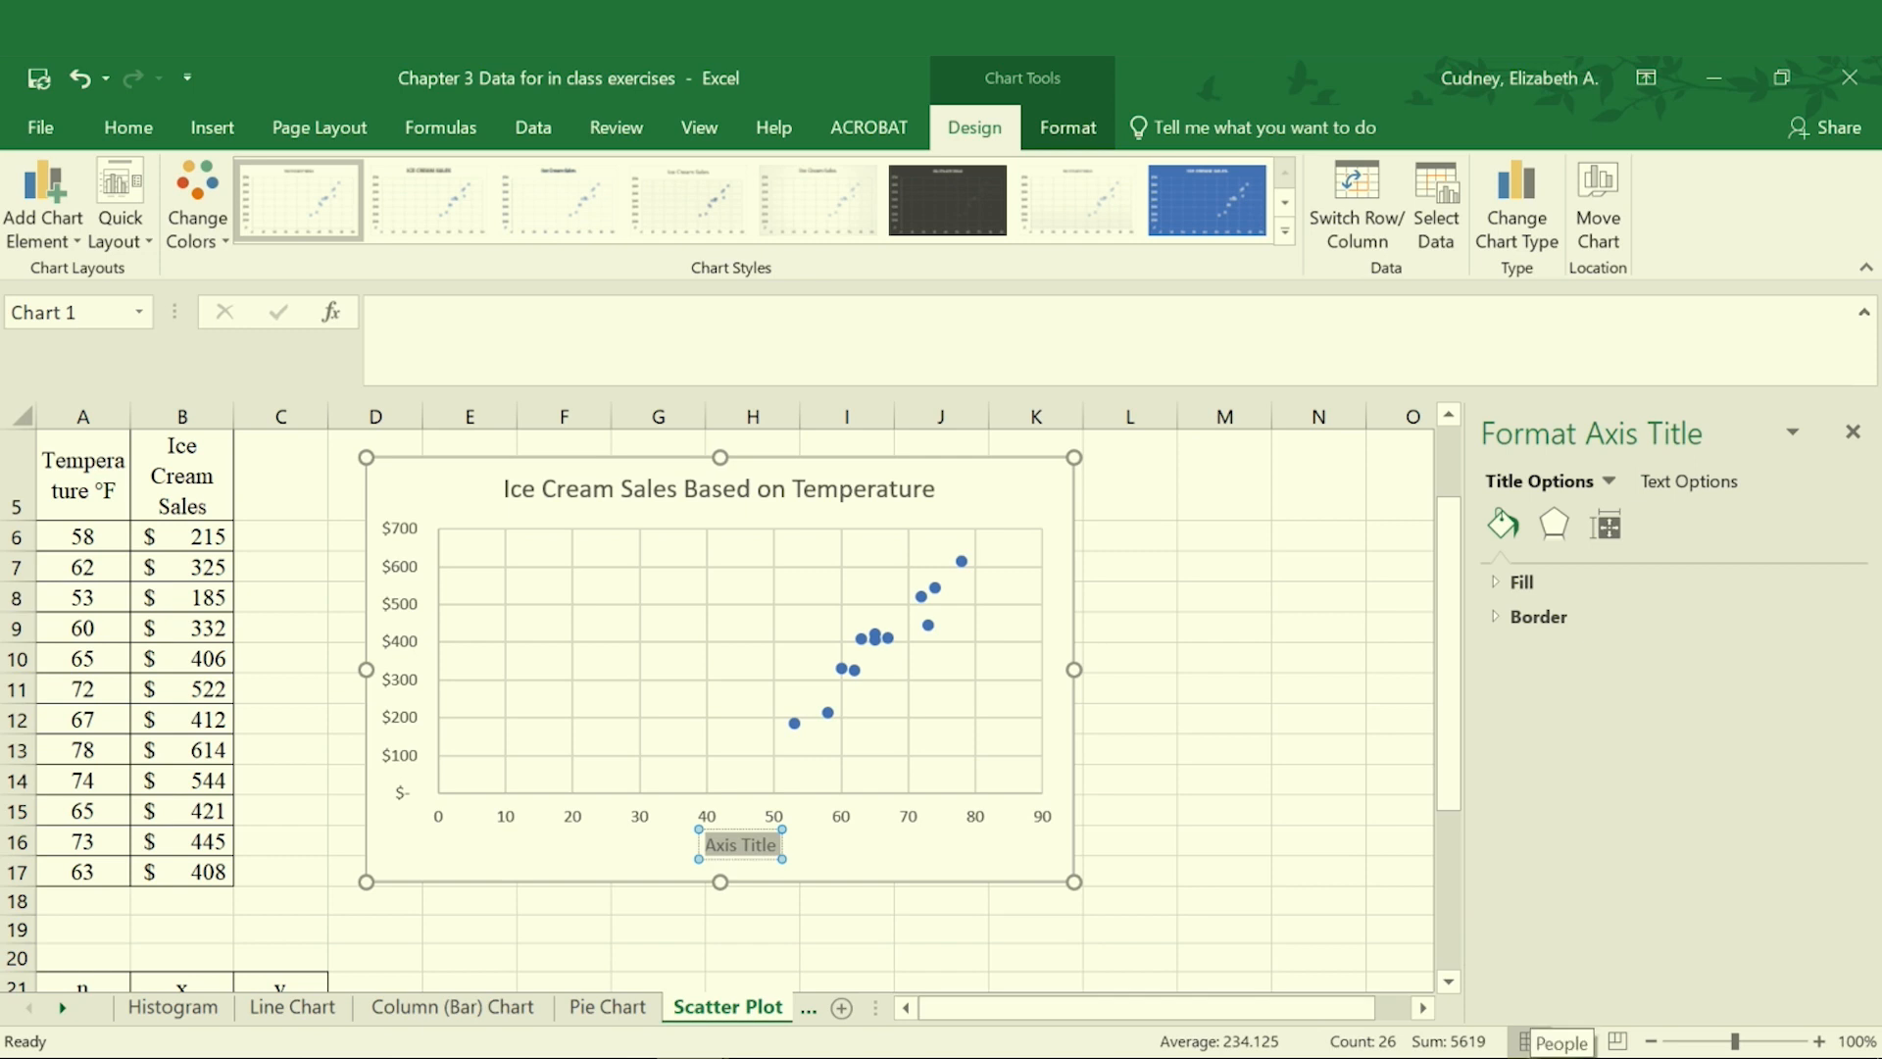
text(Temperature ()
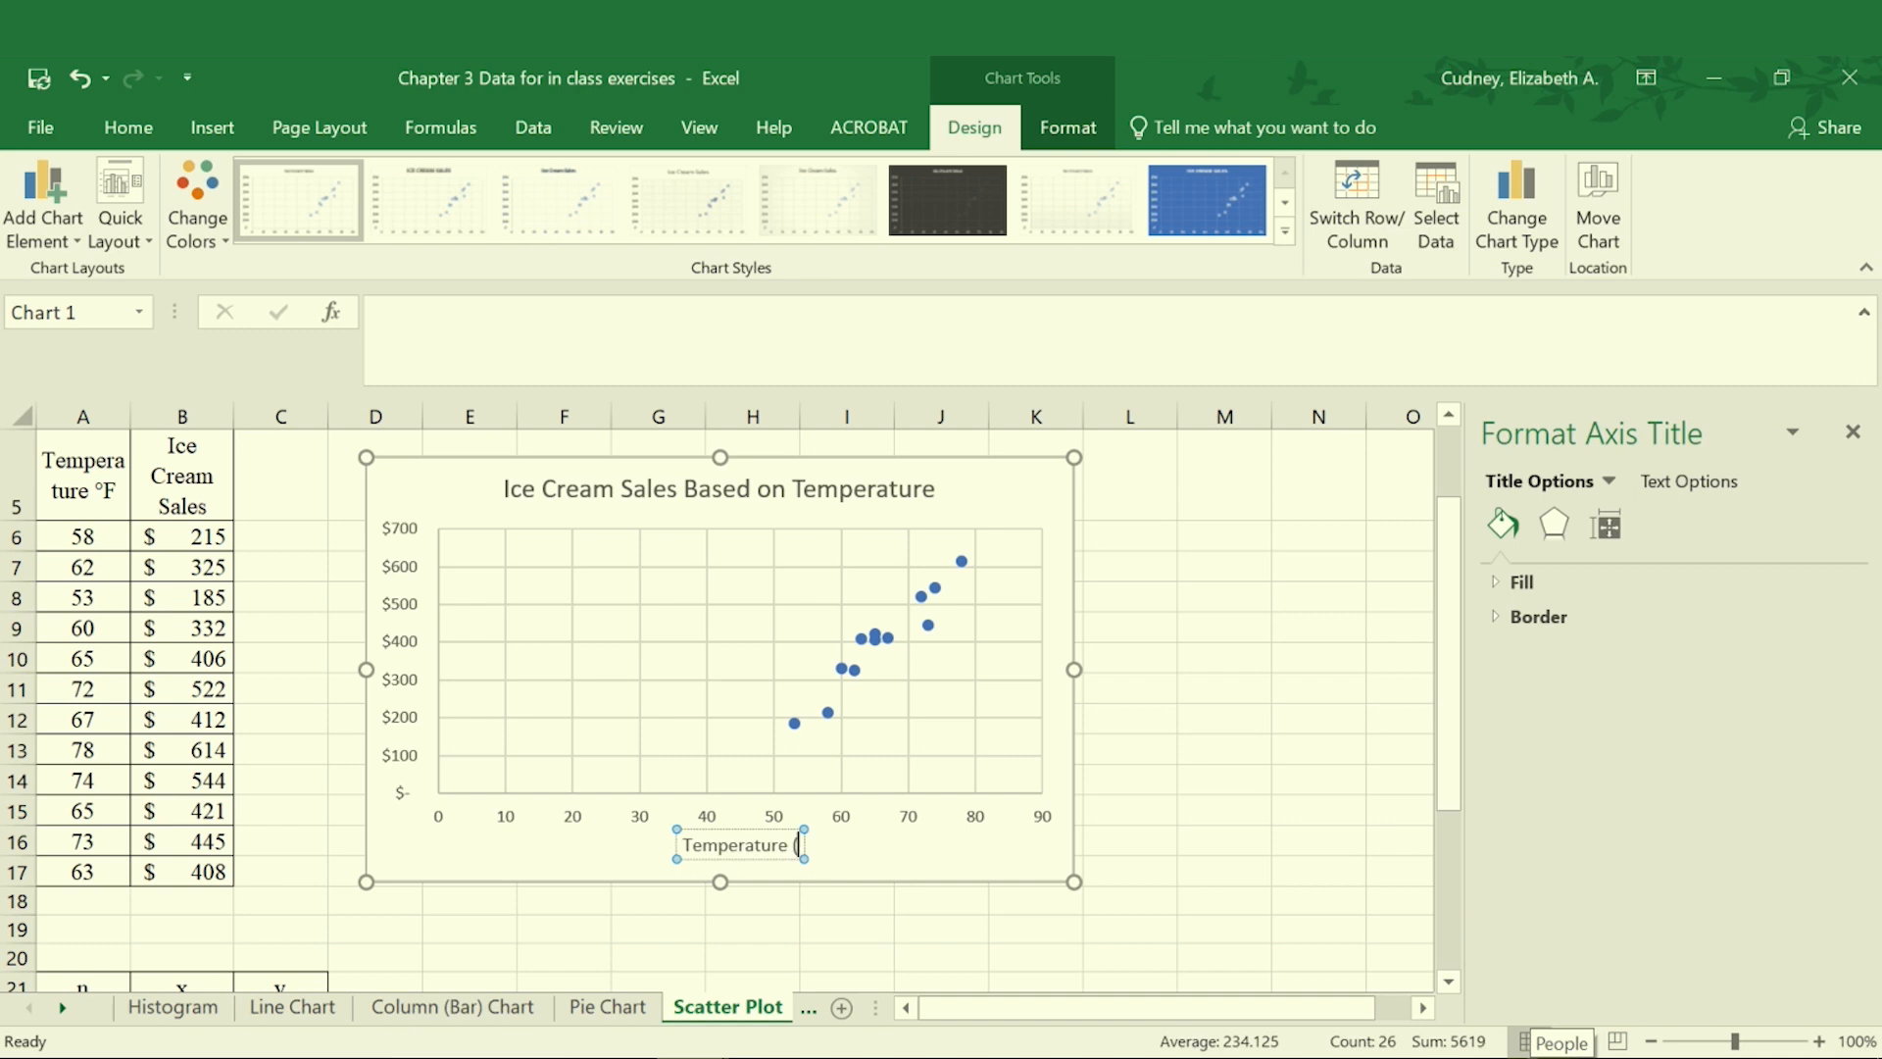
text(F))
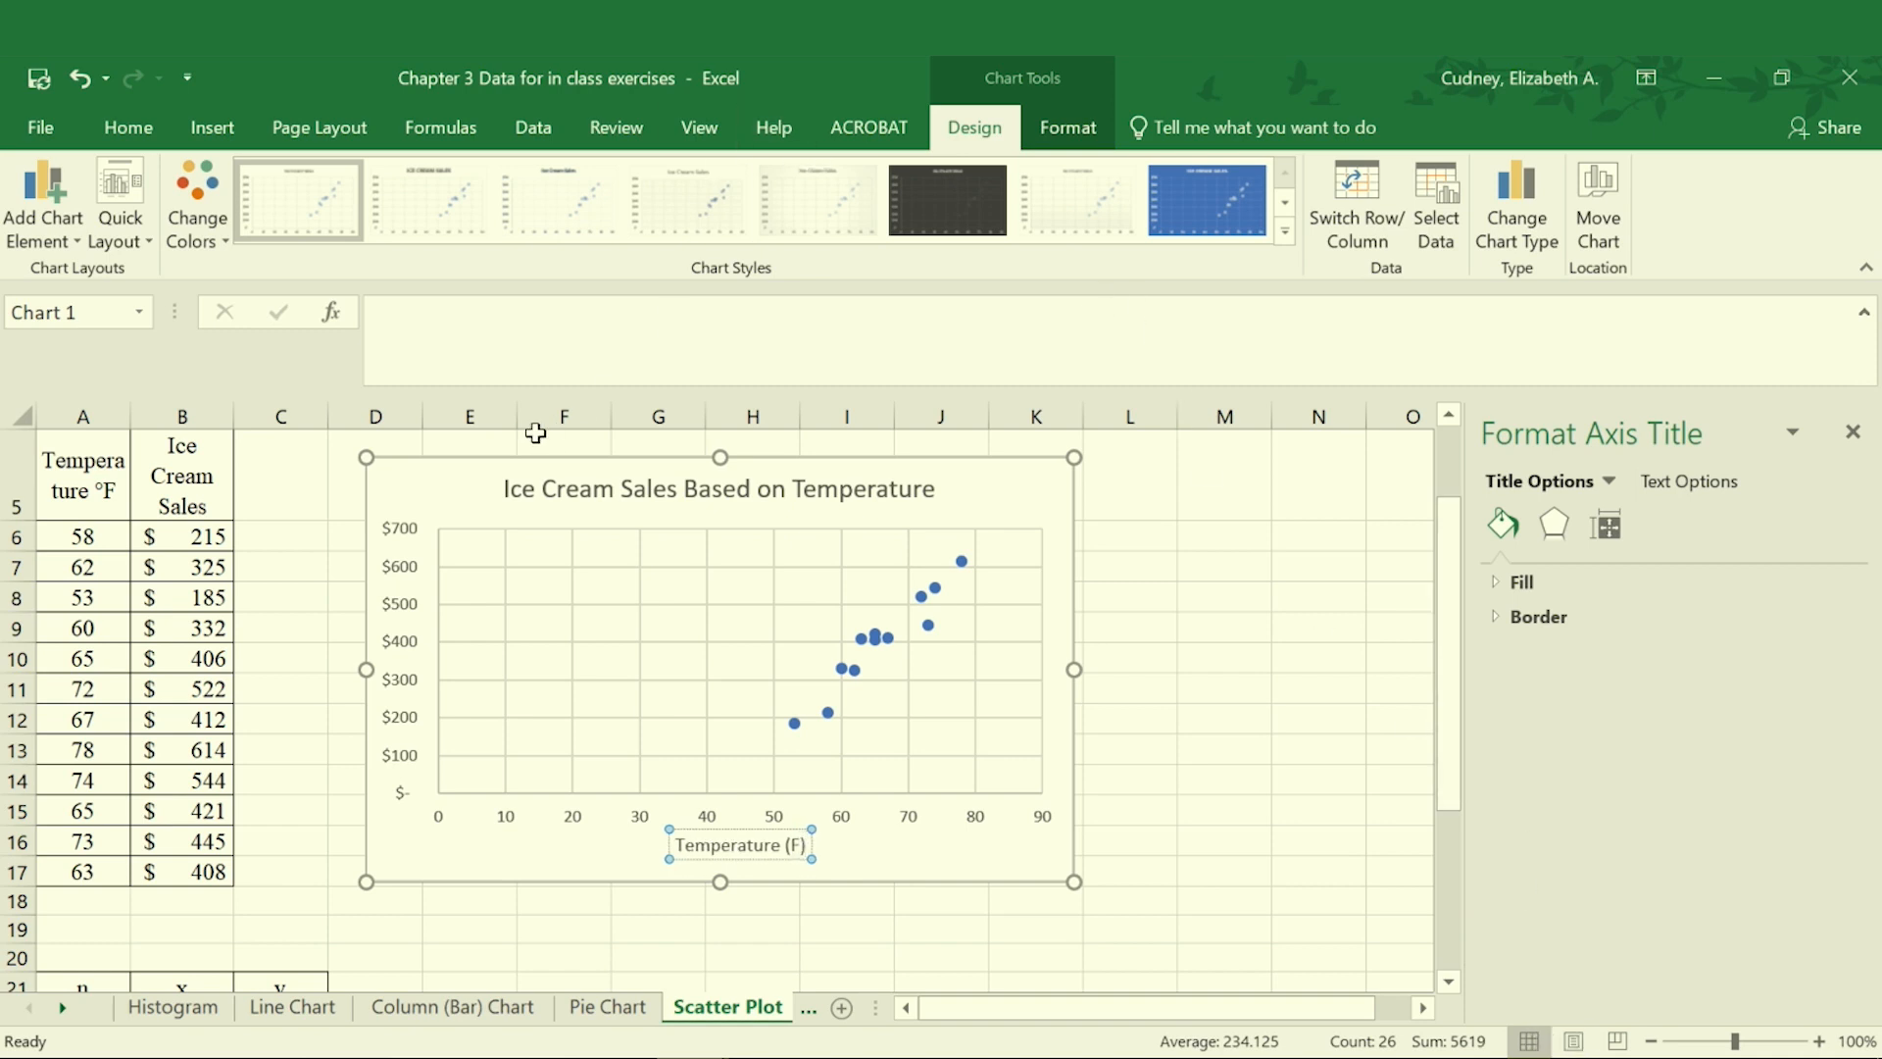
mouse_move(441, 476)
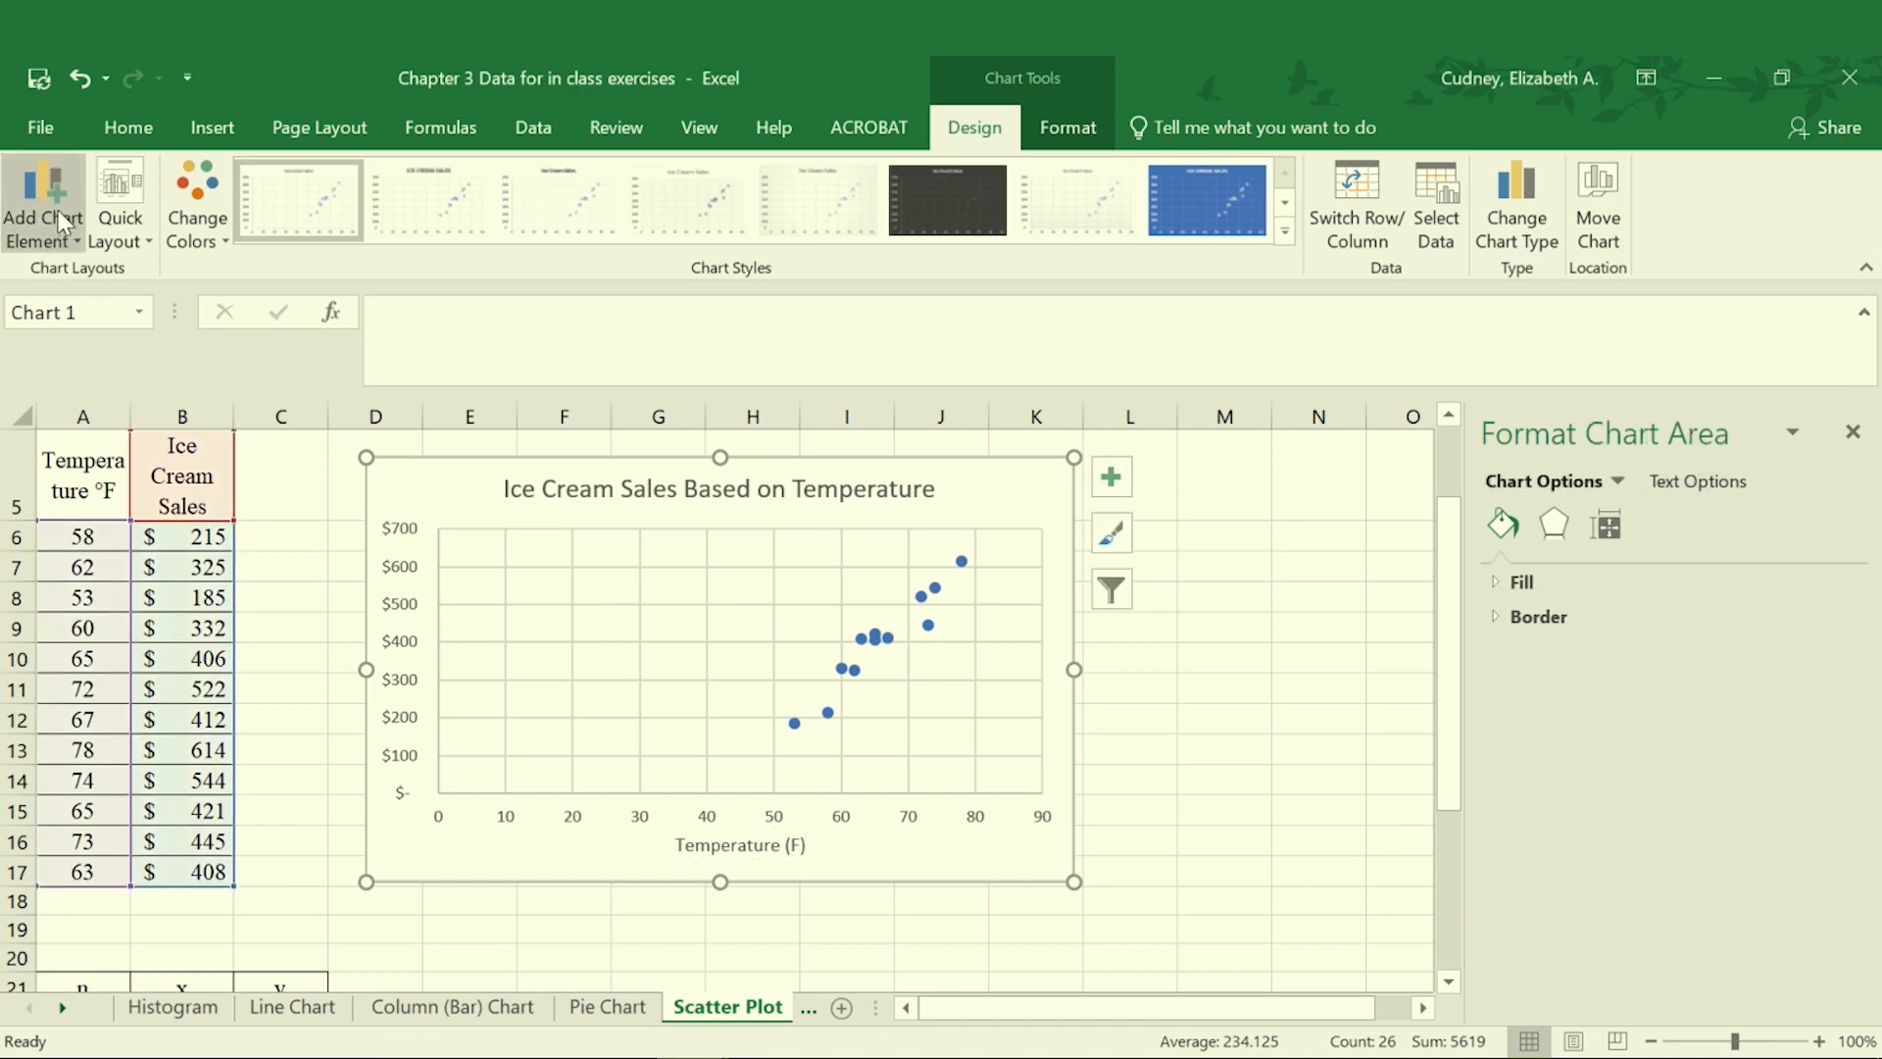
Step: Add a primary vertical axis title reading 'Ice Cream Sales ($)'
click(43, 206)
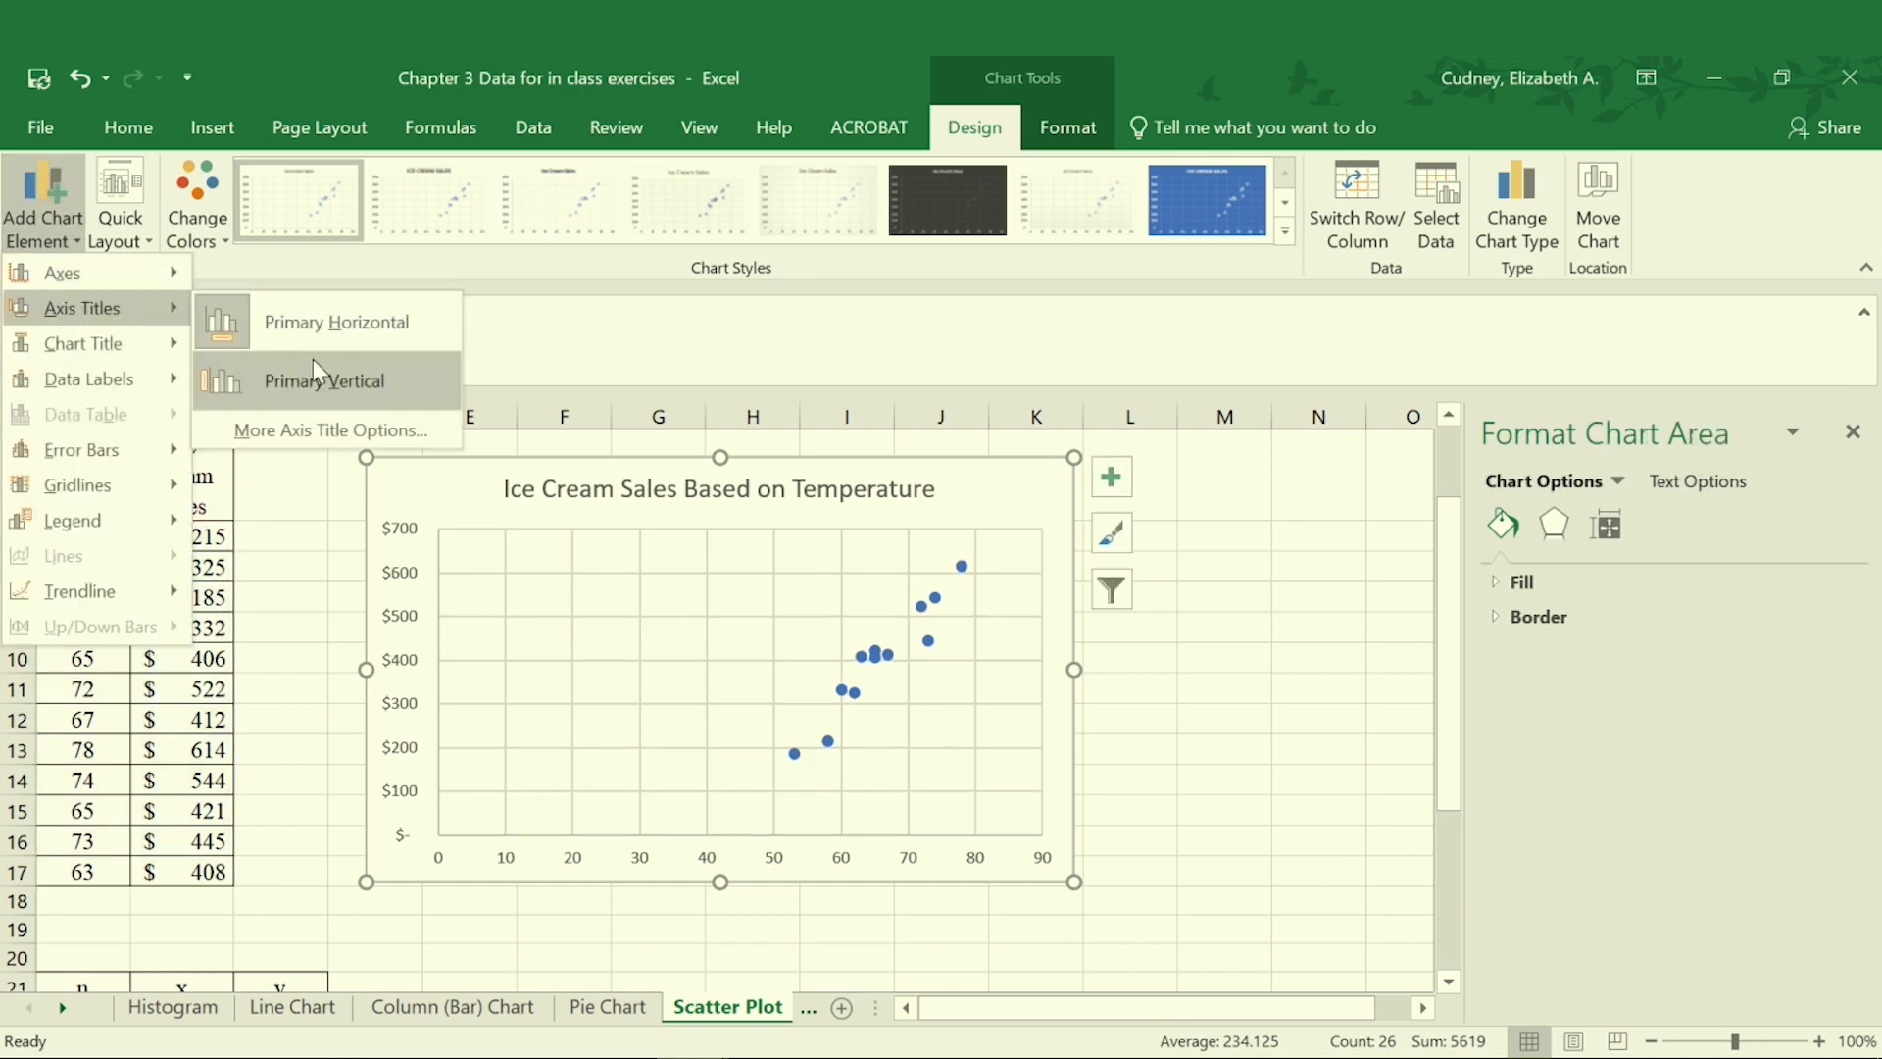
click(324, 380)
text(Ice Cream Sales ($)
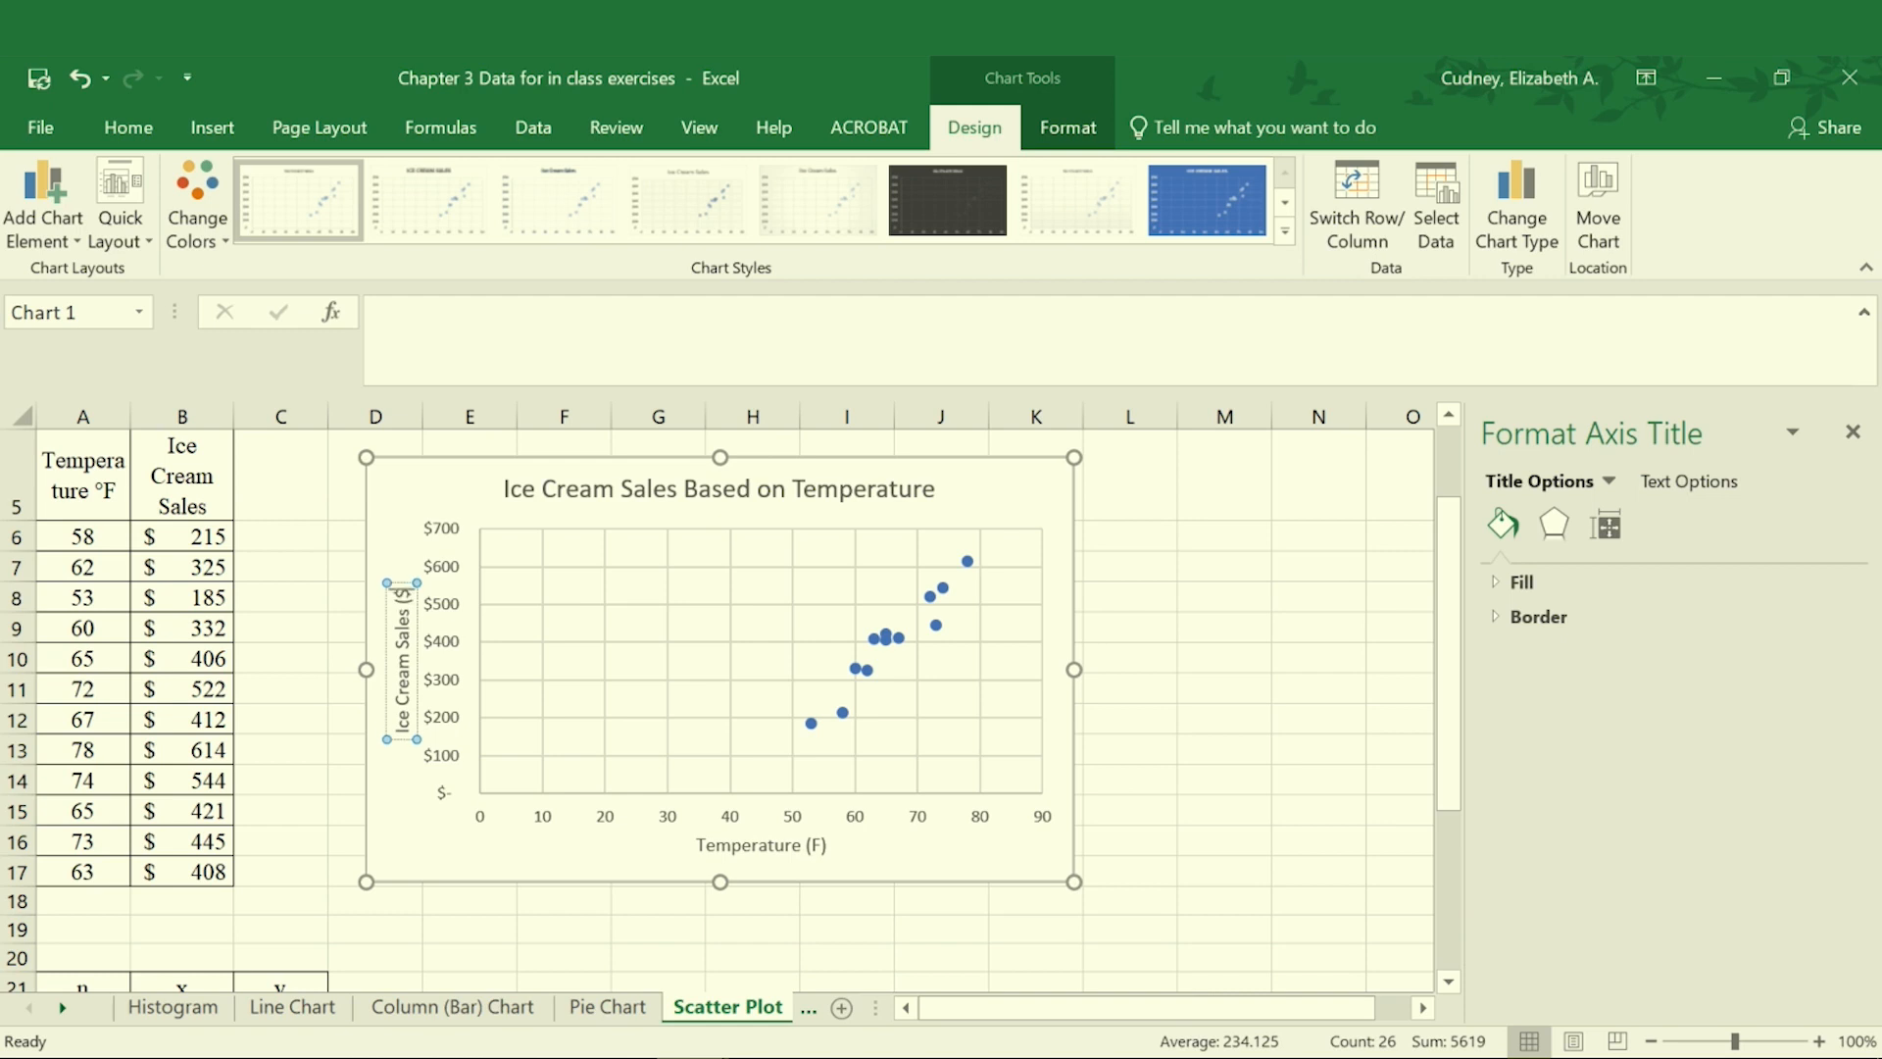
mouse_move(1465, 706)
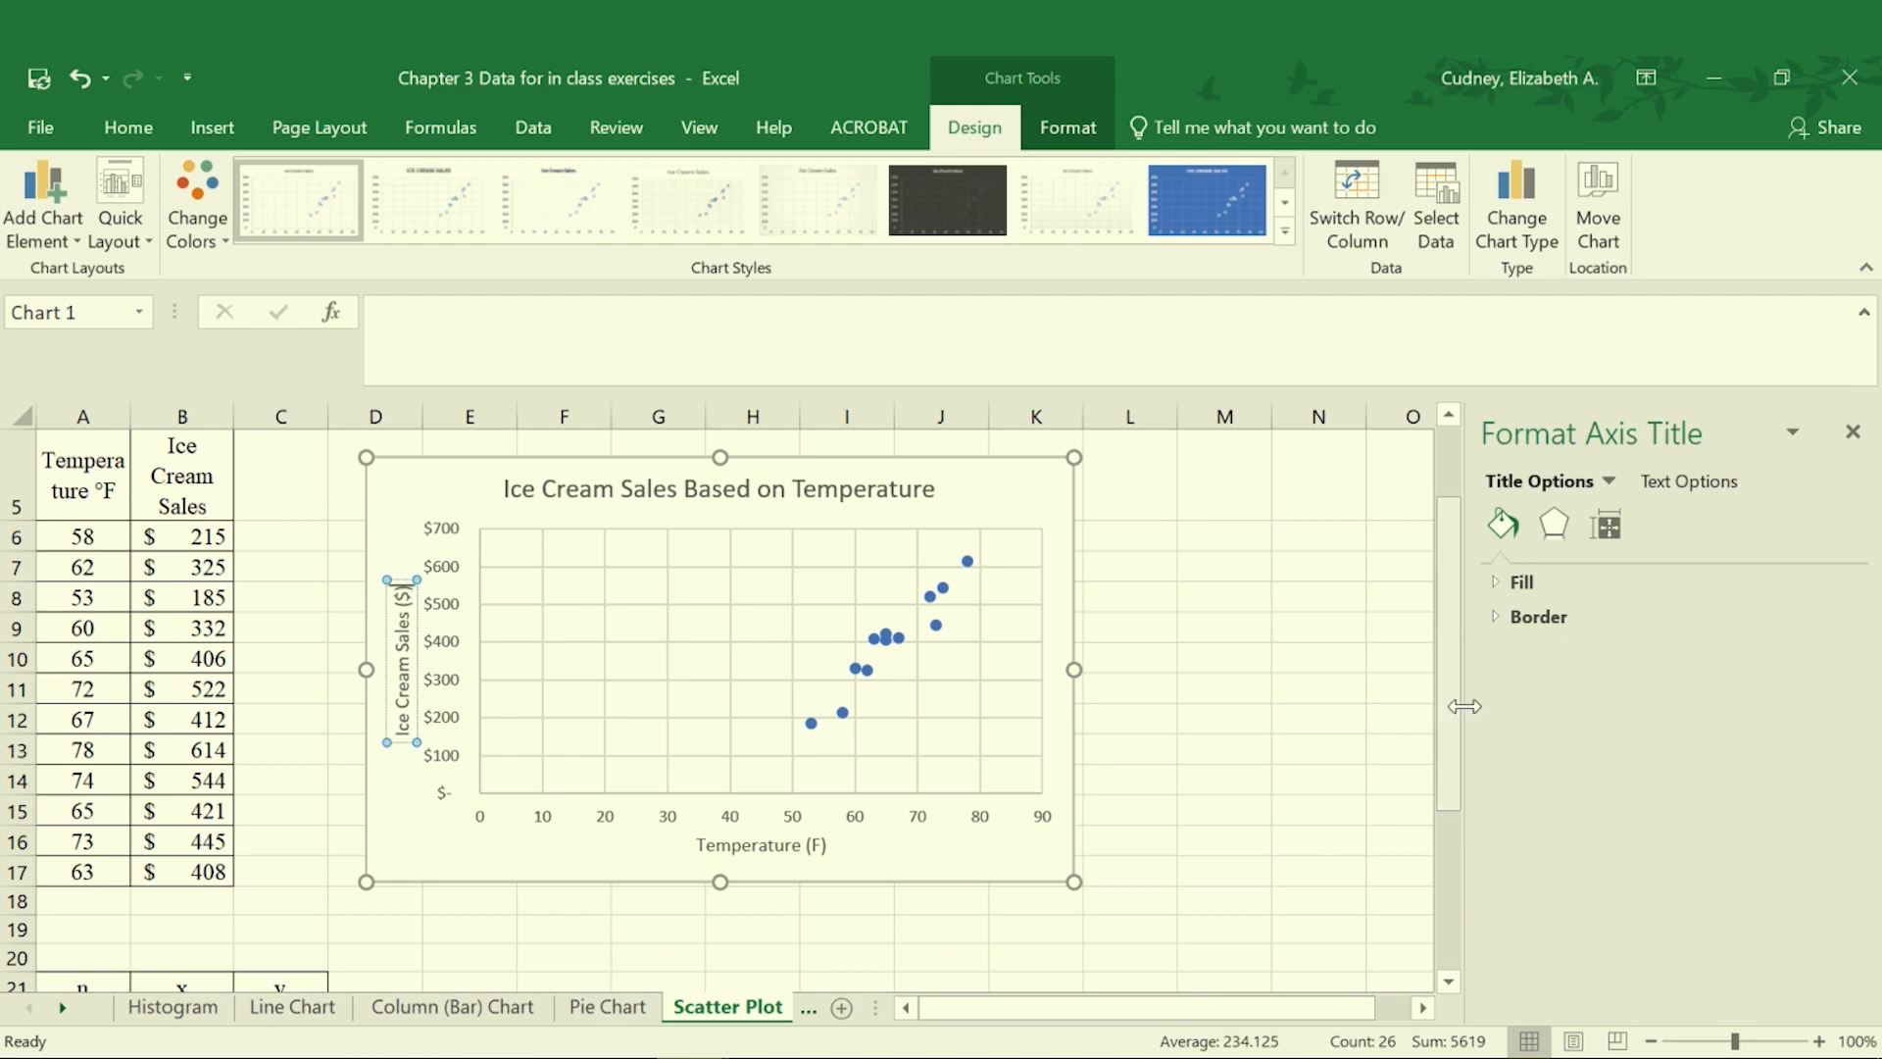
mouse_move(989, 506)
text())
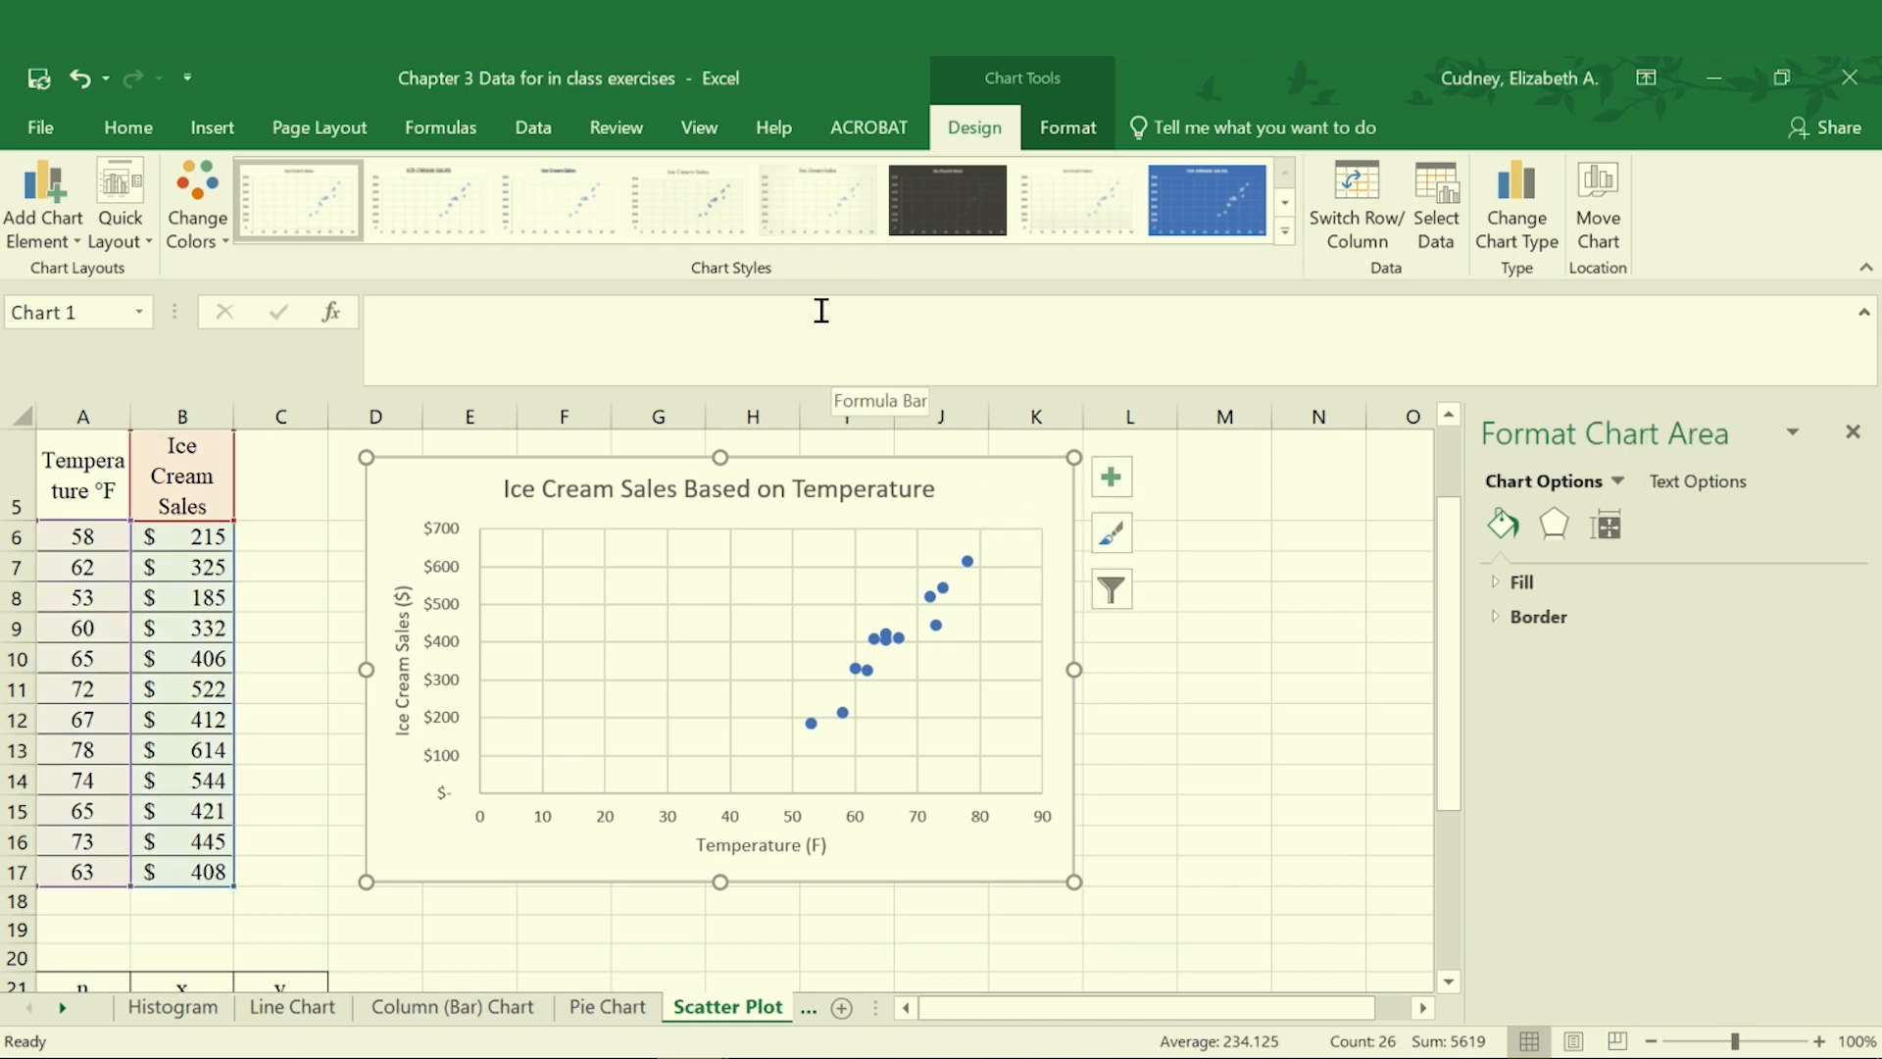
mouse_move(800, 821)
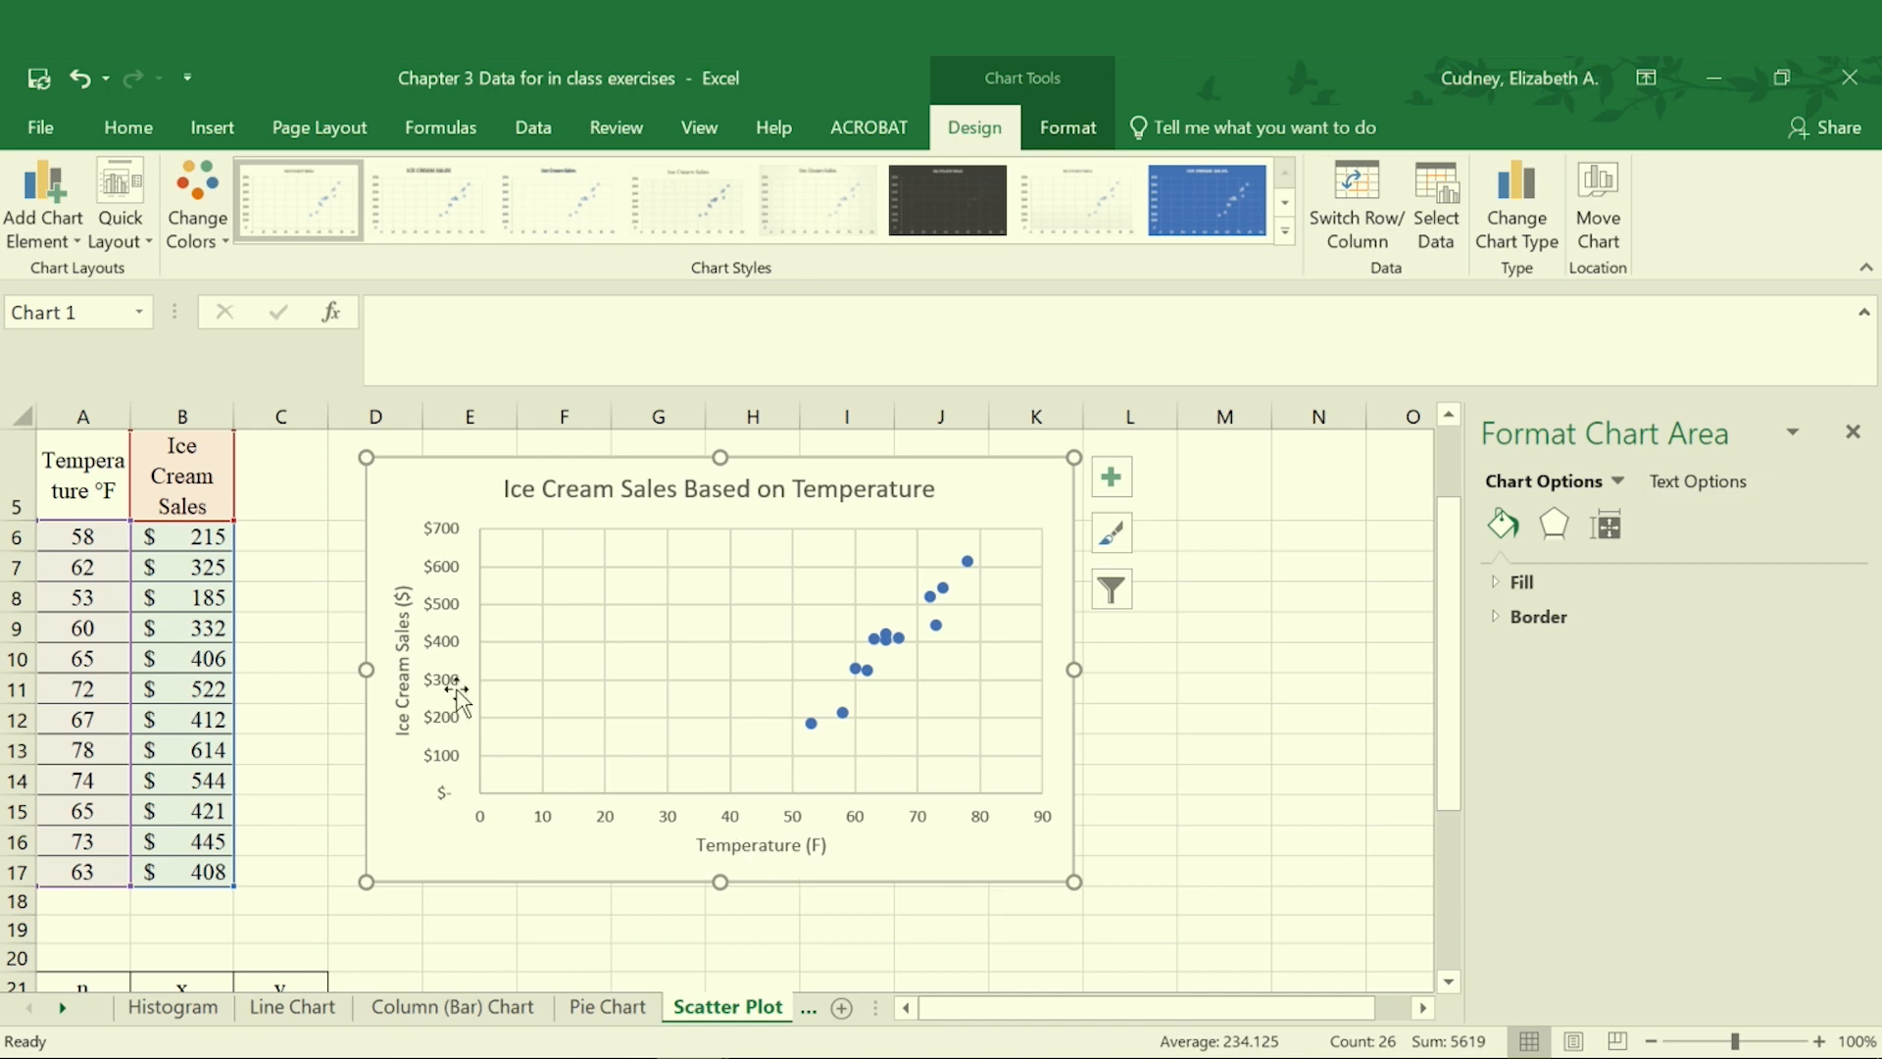
mouse_move(963, 593)
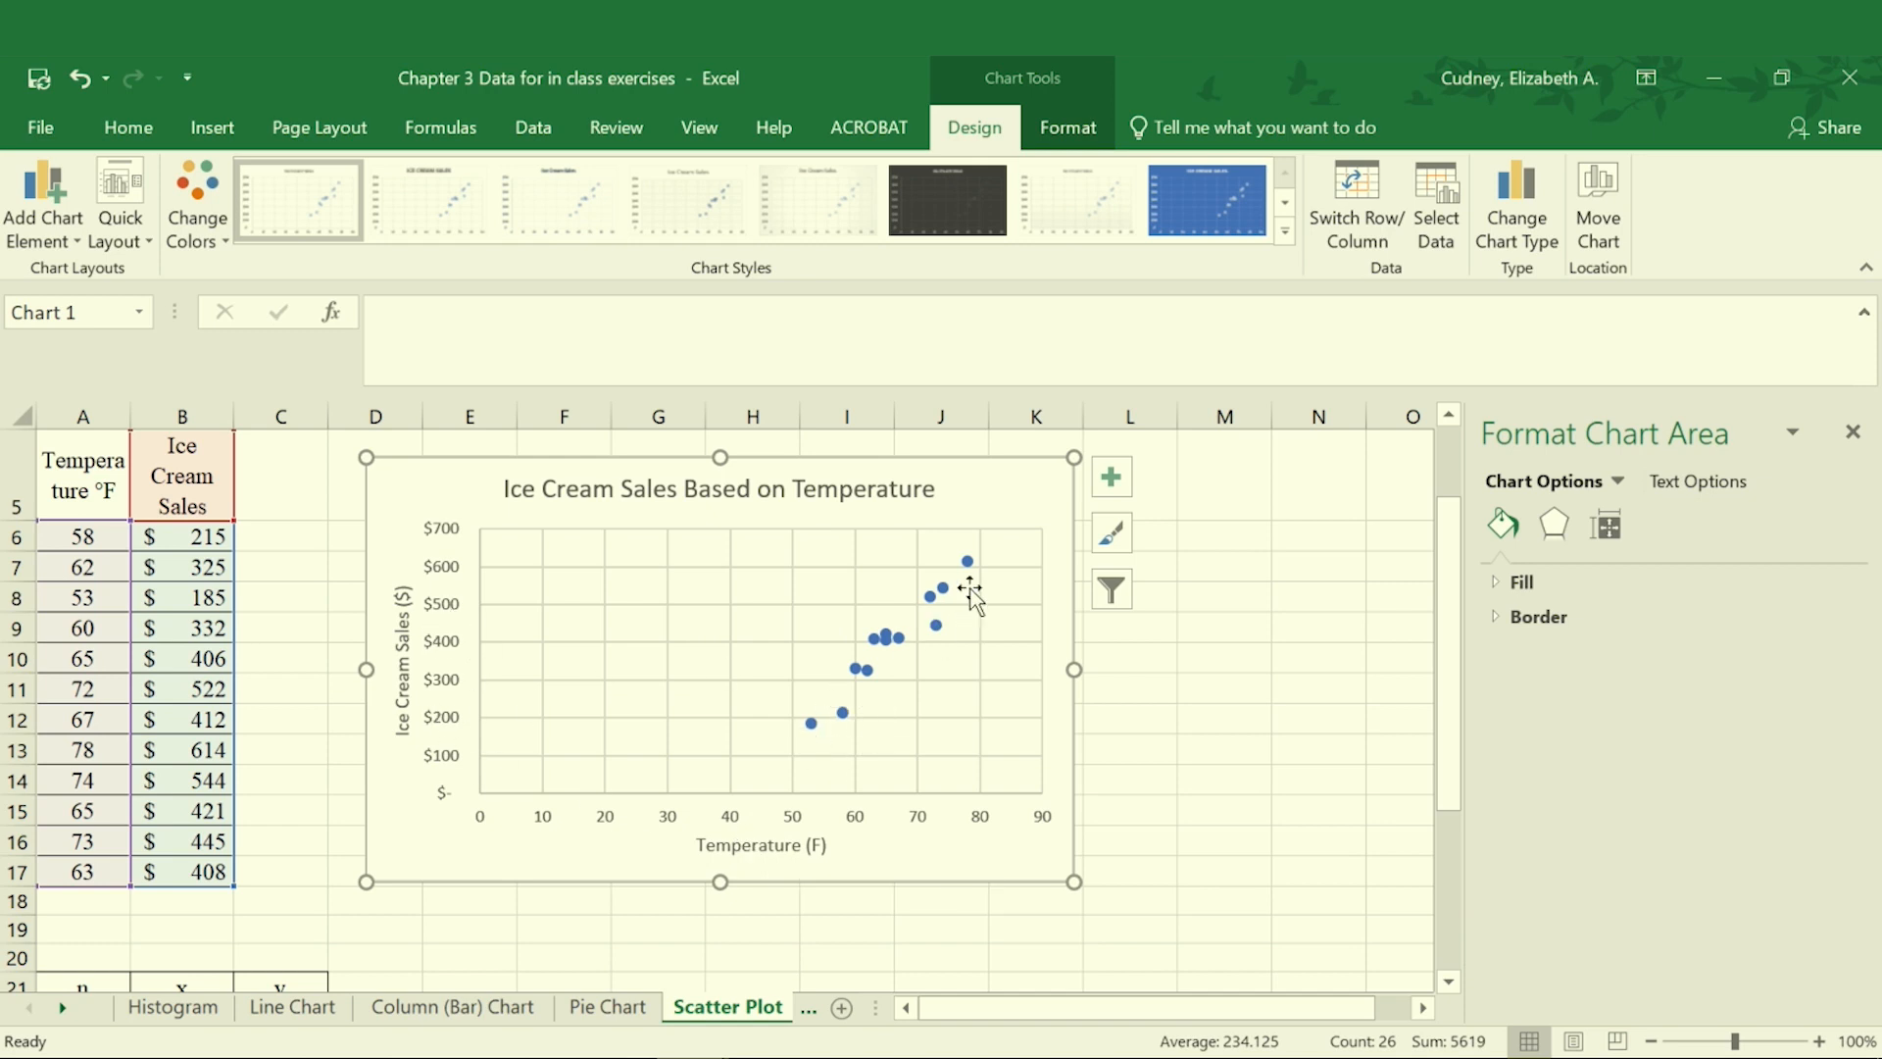
mouse_move(845, 728)
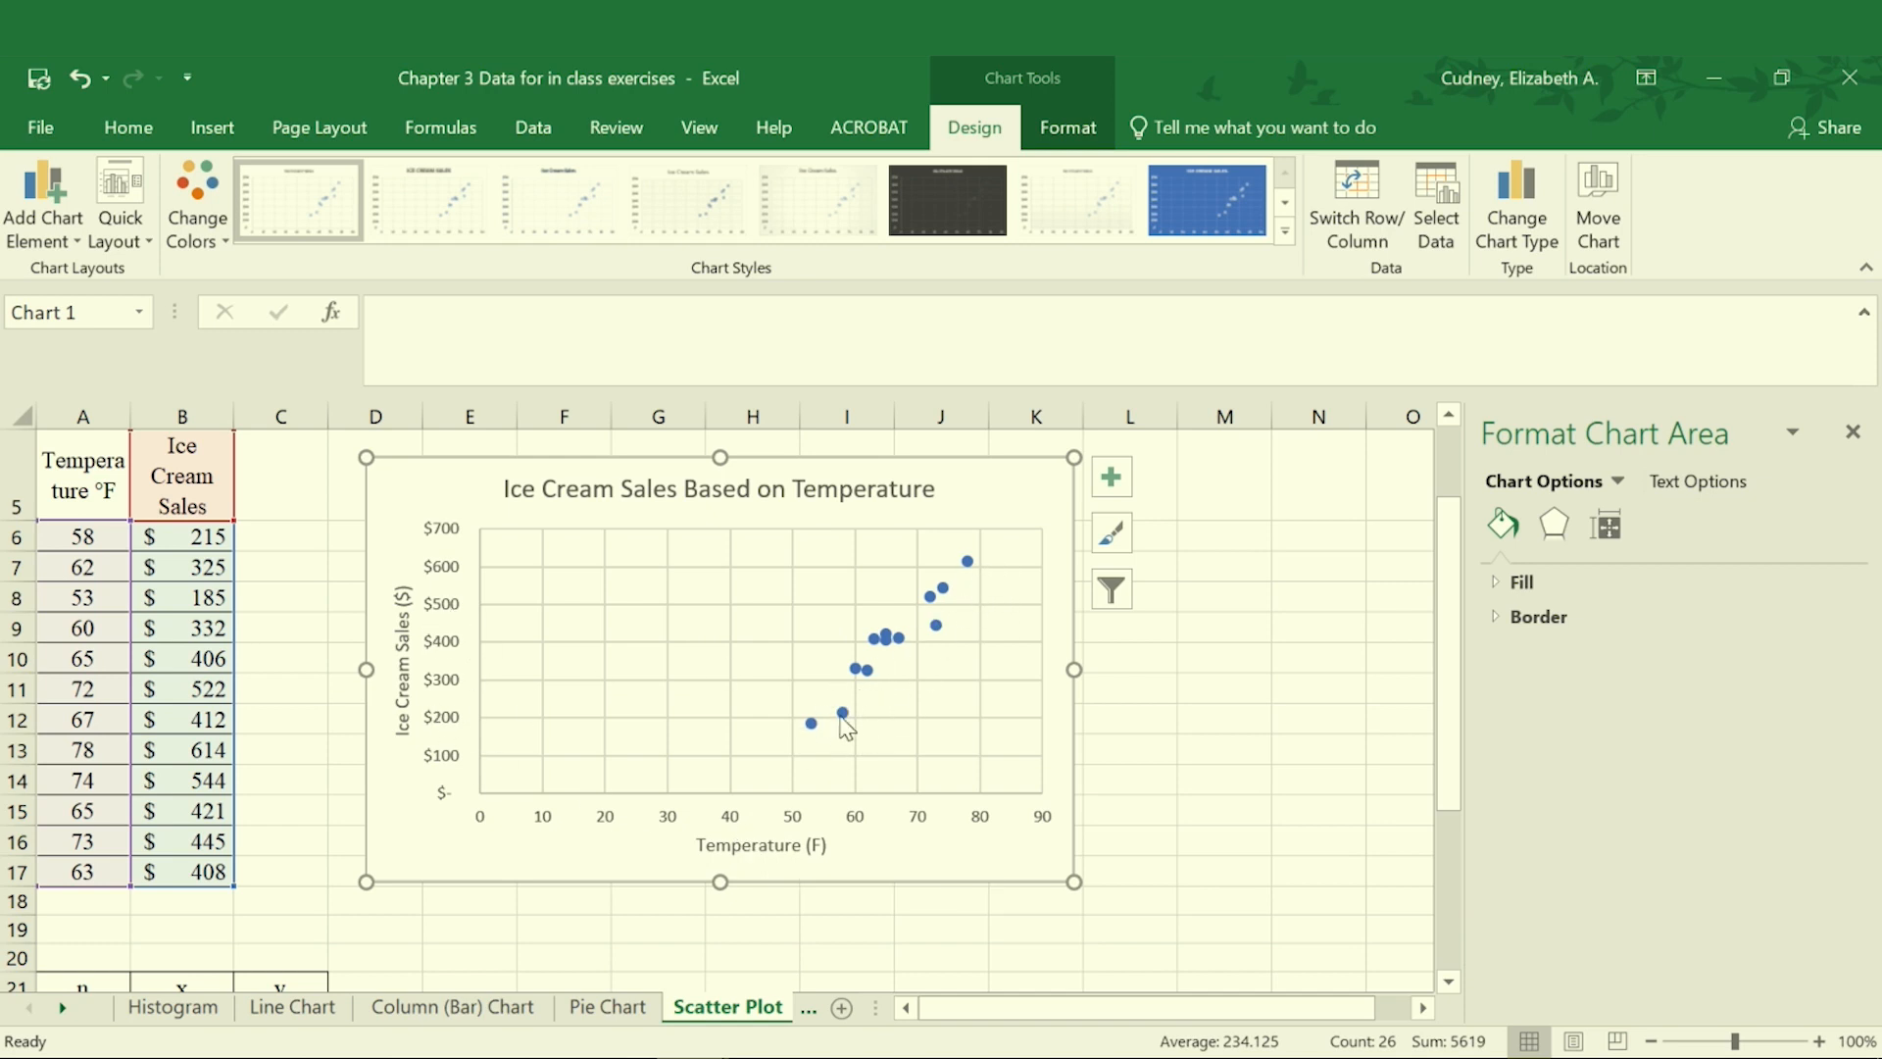
mouse_move(866, 712)
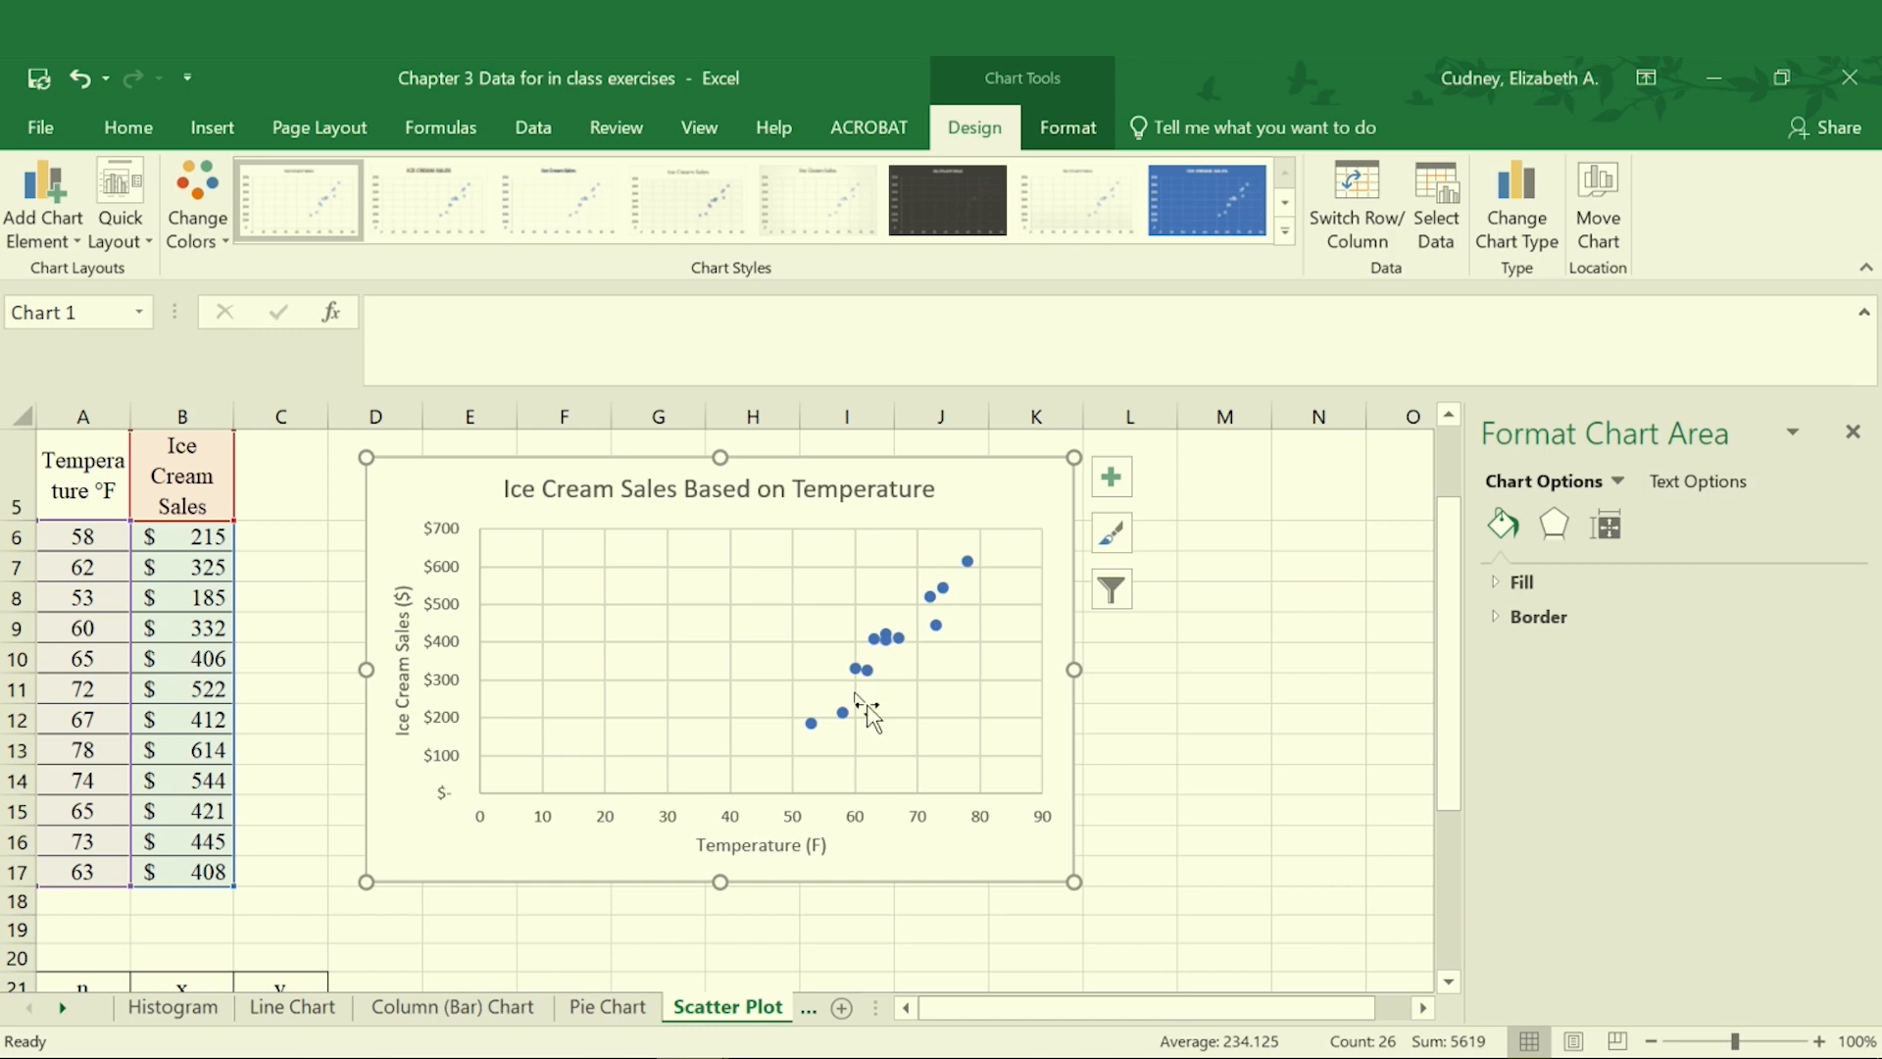
mouse_move(1004, 804)
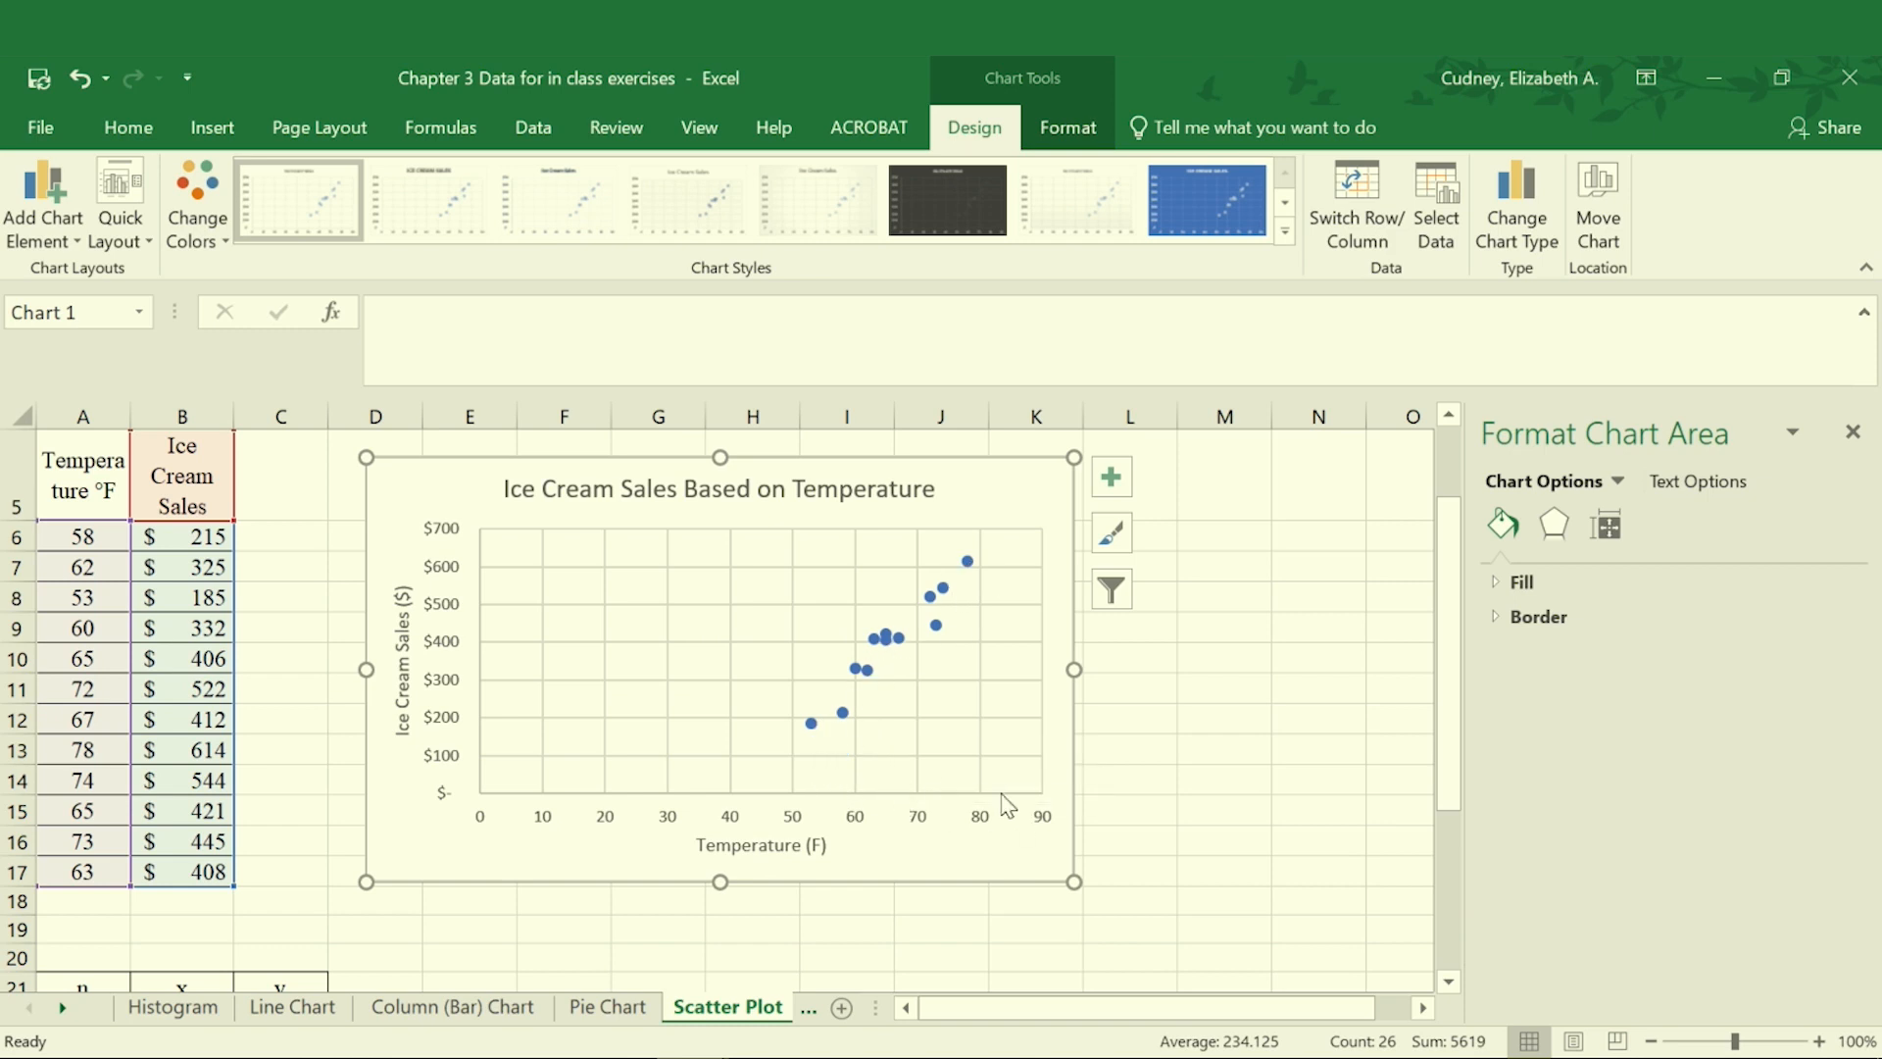
mouse_move(857, 702)
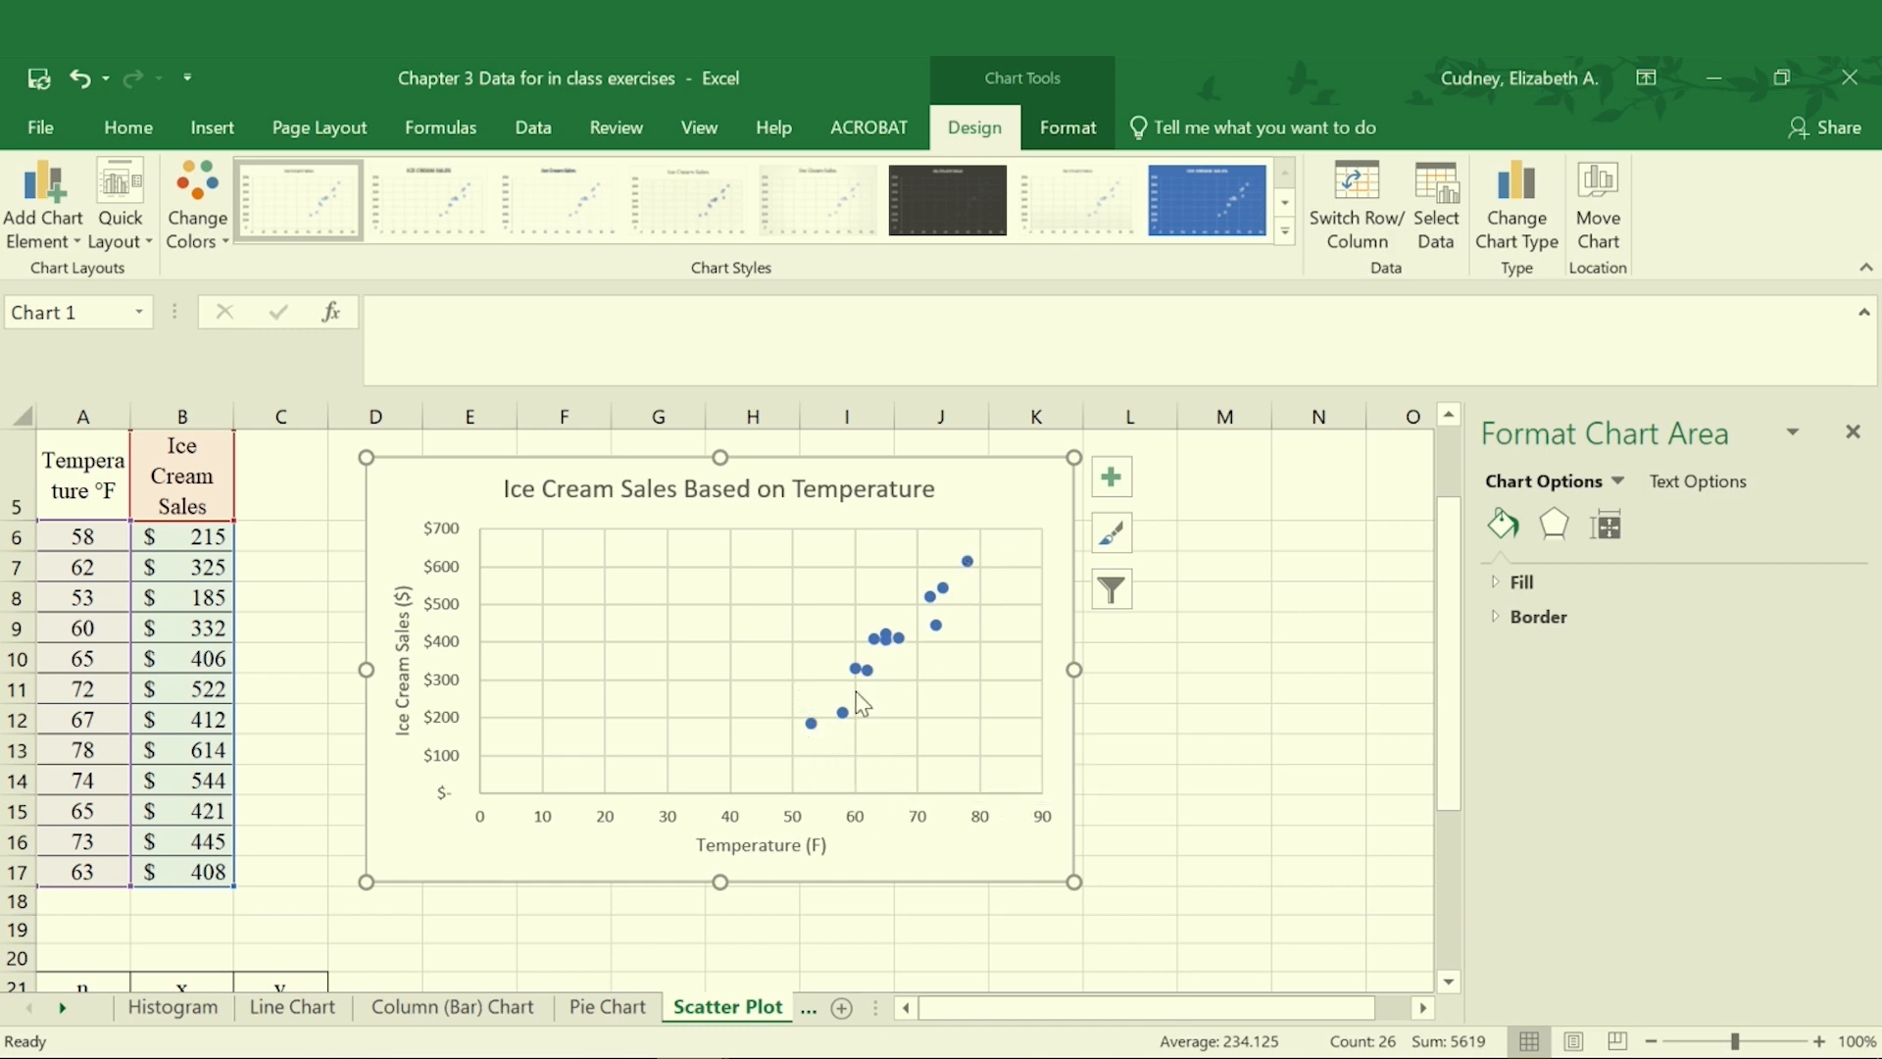
mouse_move(914, 616)
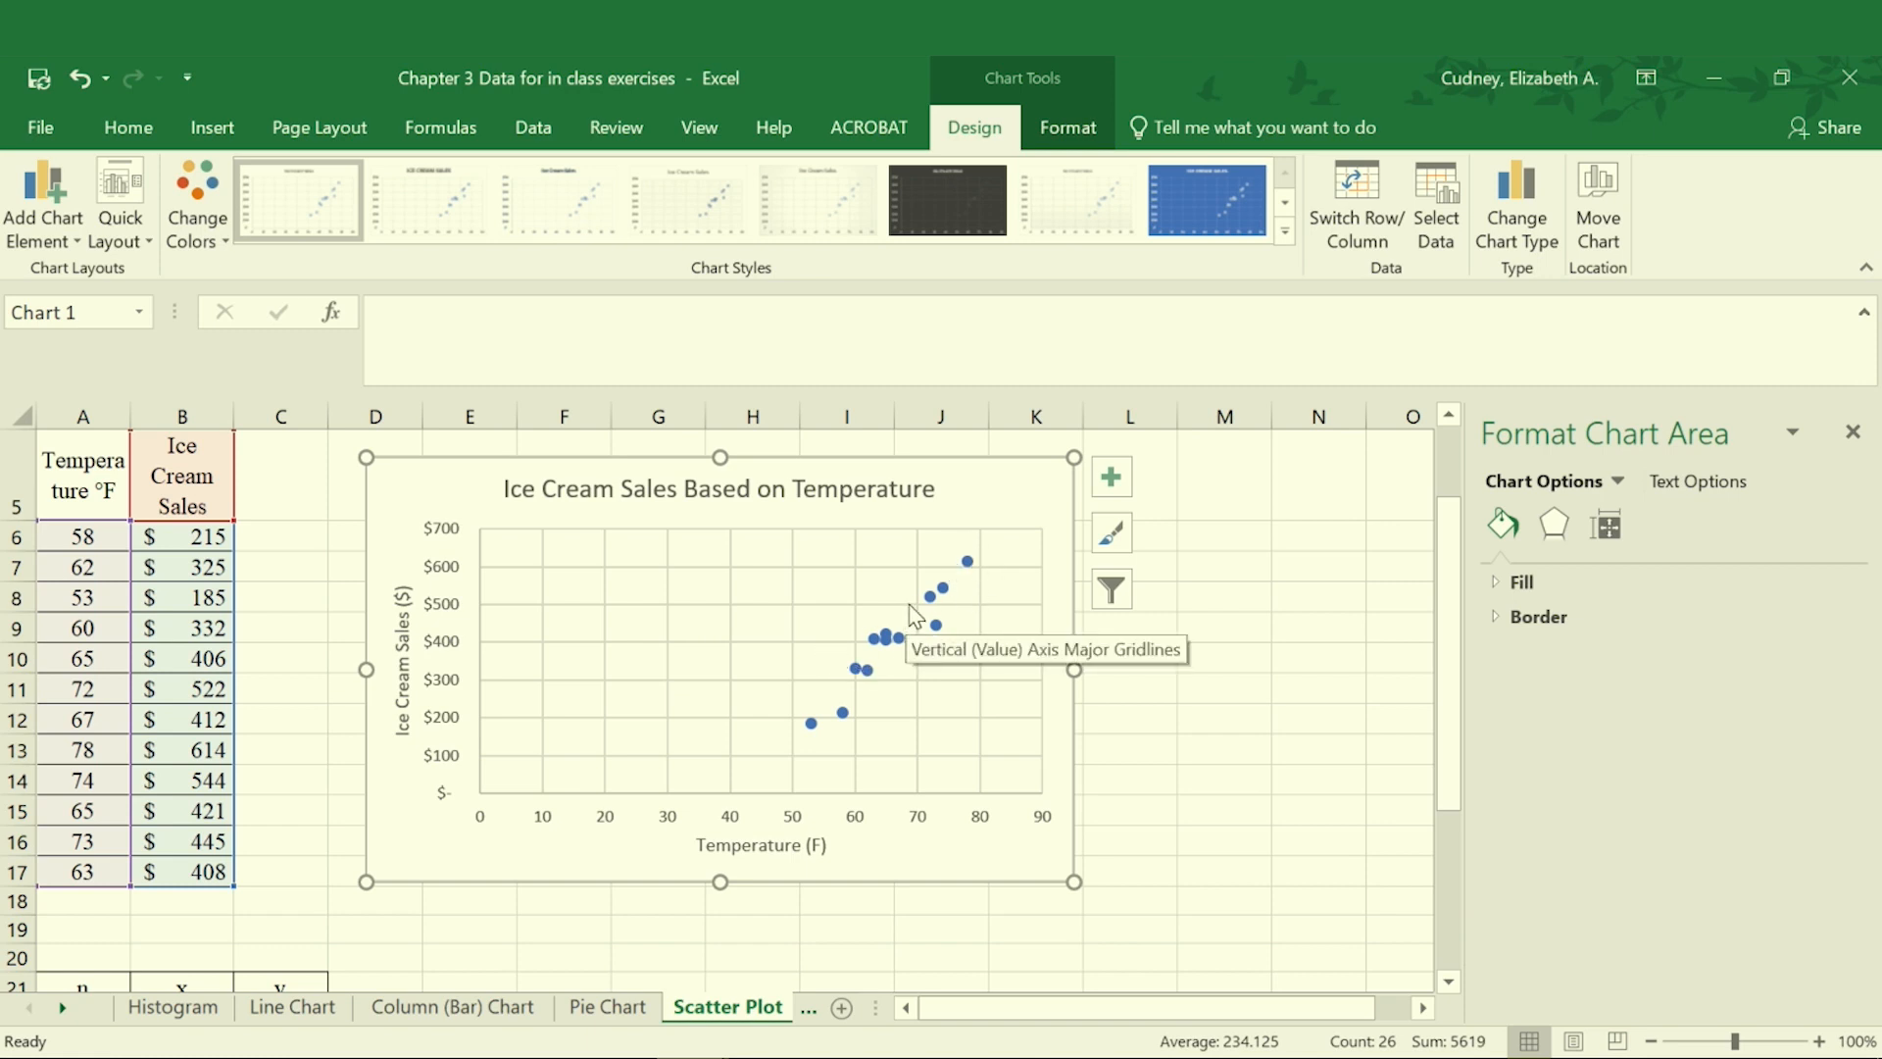
mouse_move(929, 597)
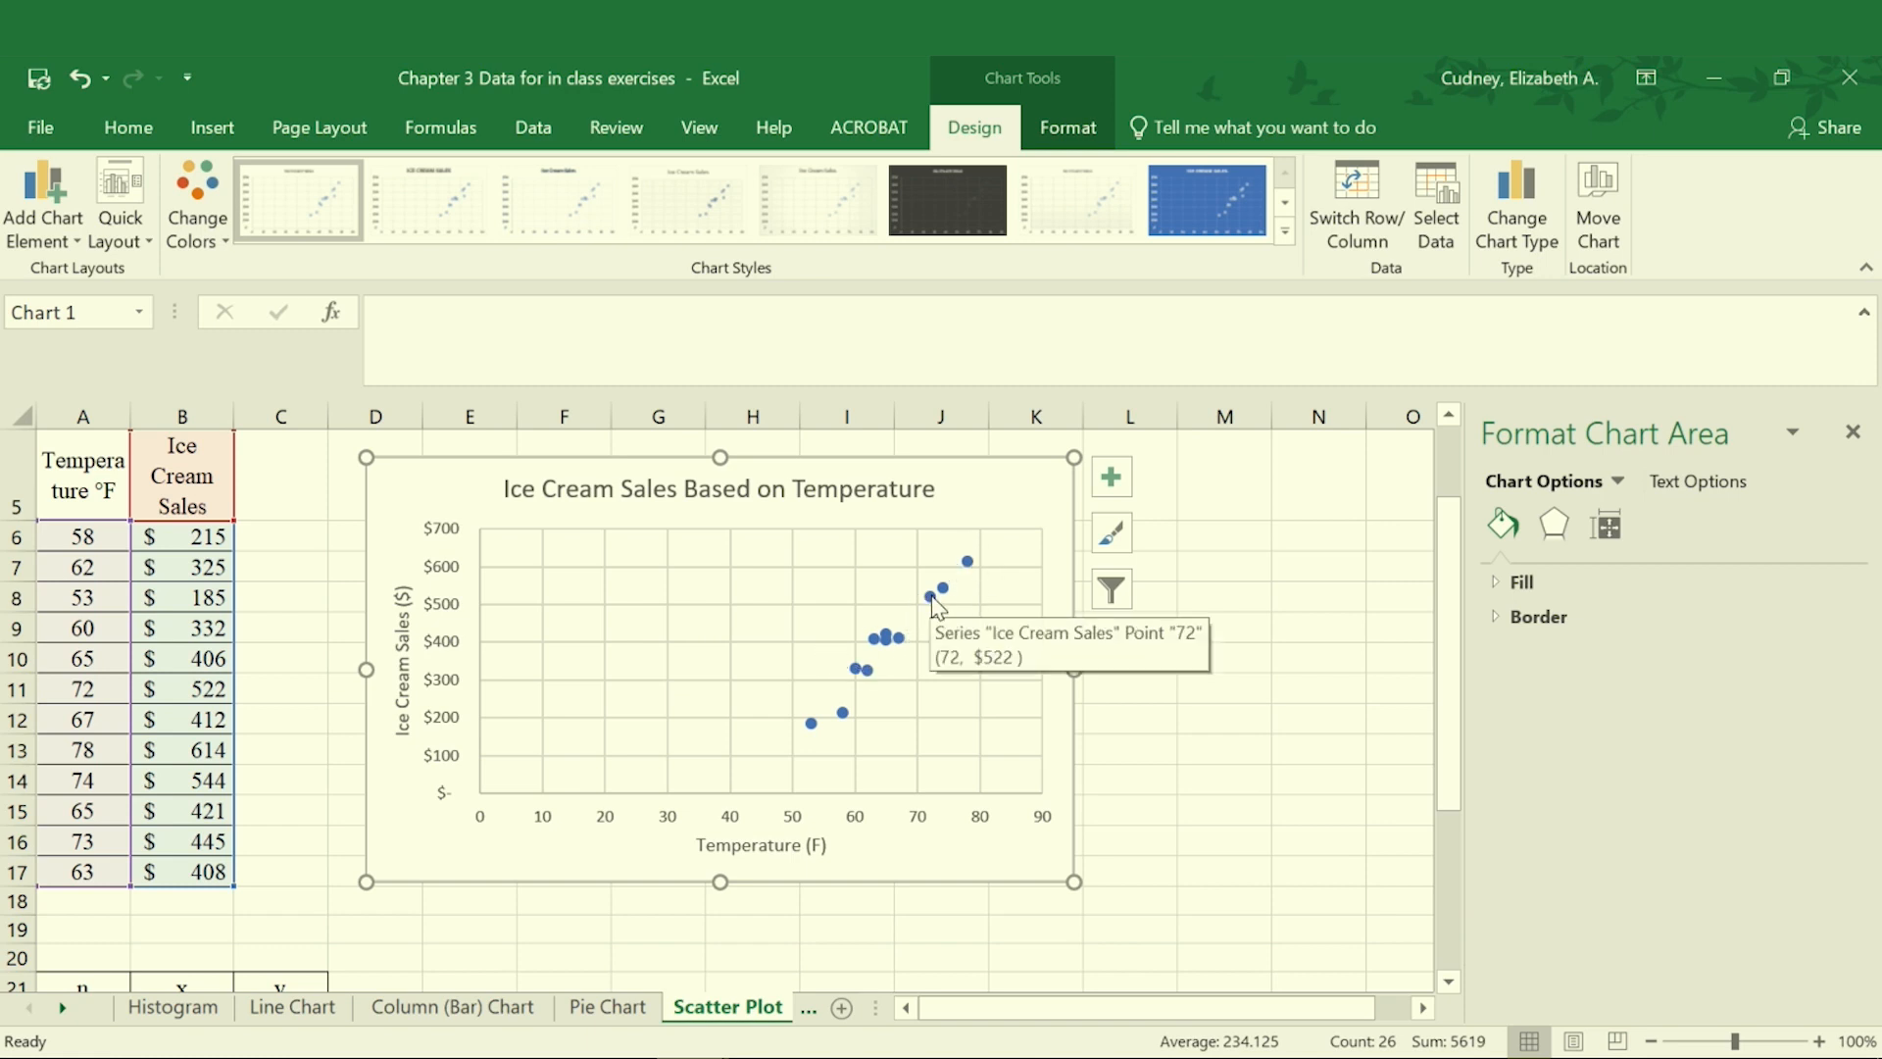
Step: Select the ice cream sales data series, dismissing the chart elements list unused
click(930, 599)
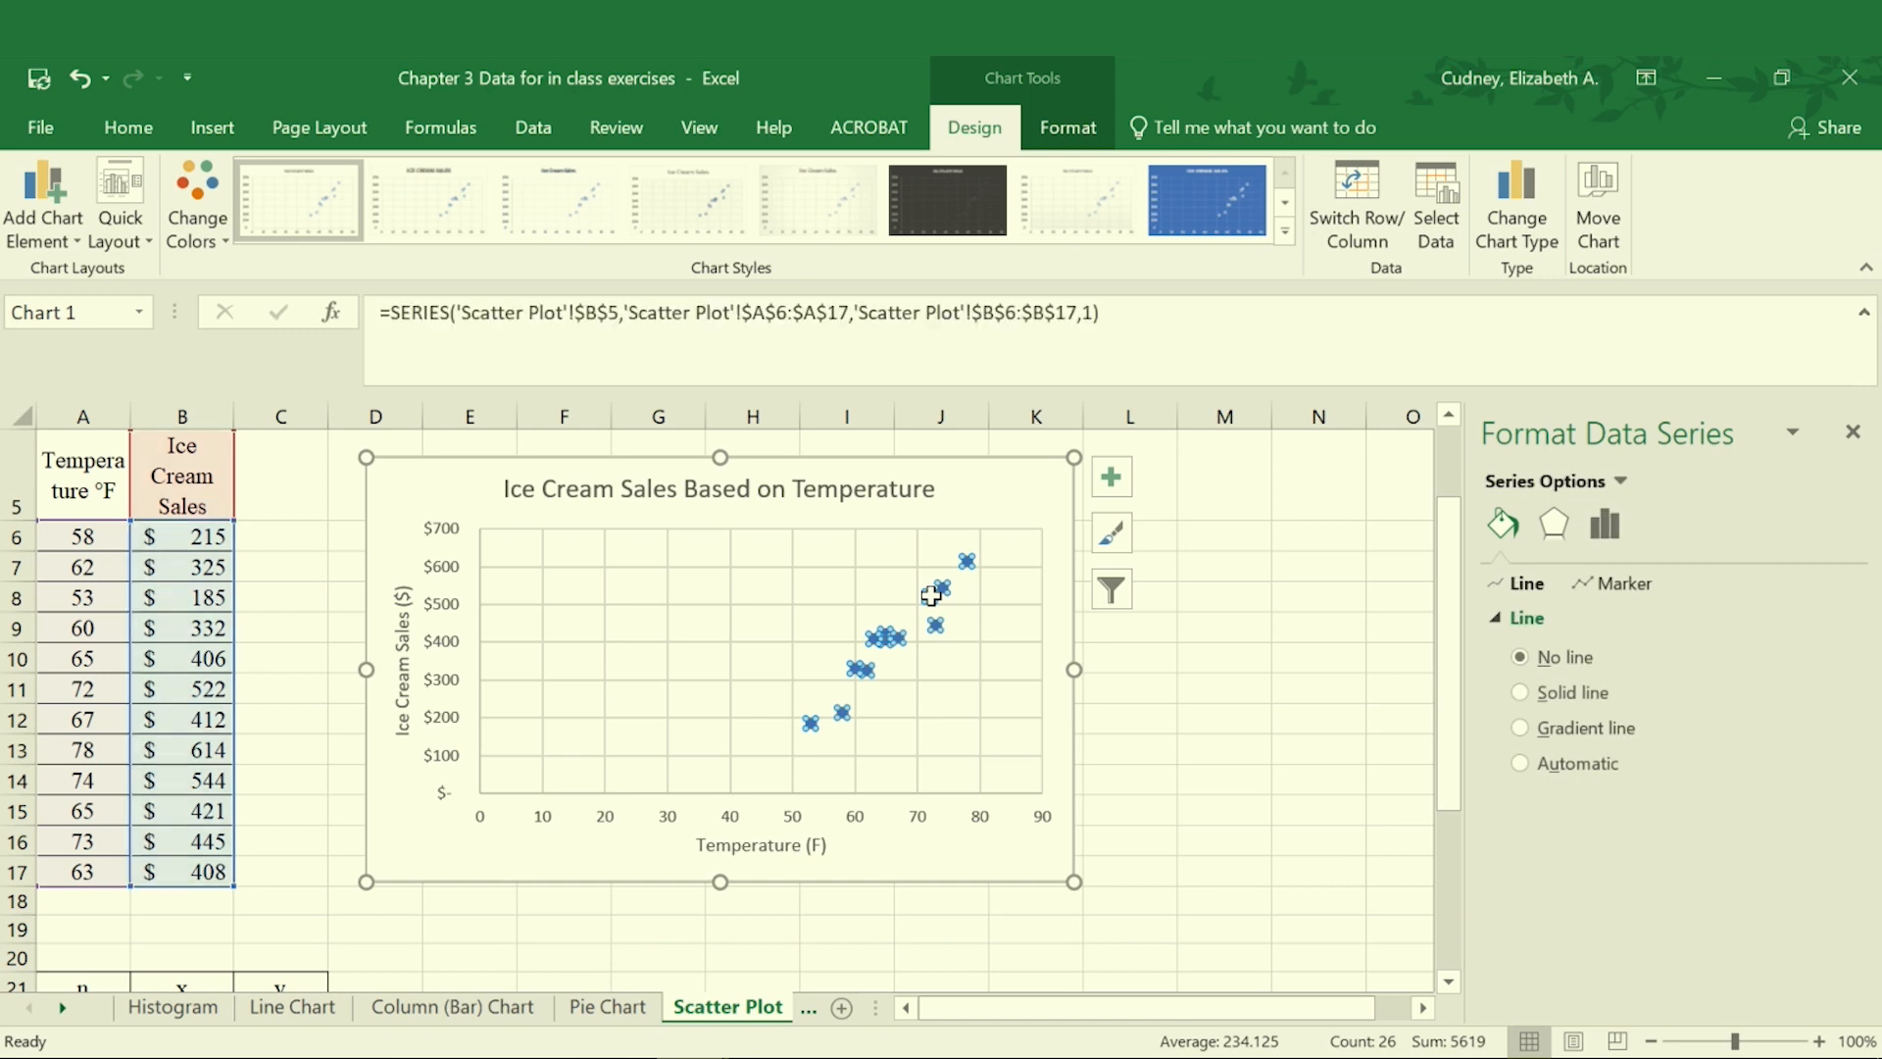
mouse_move(925, 597)
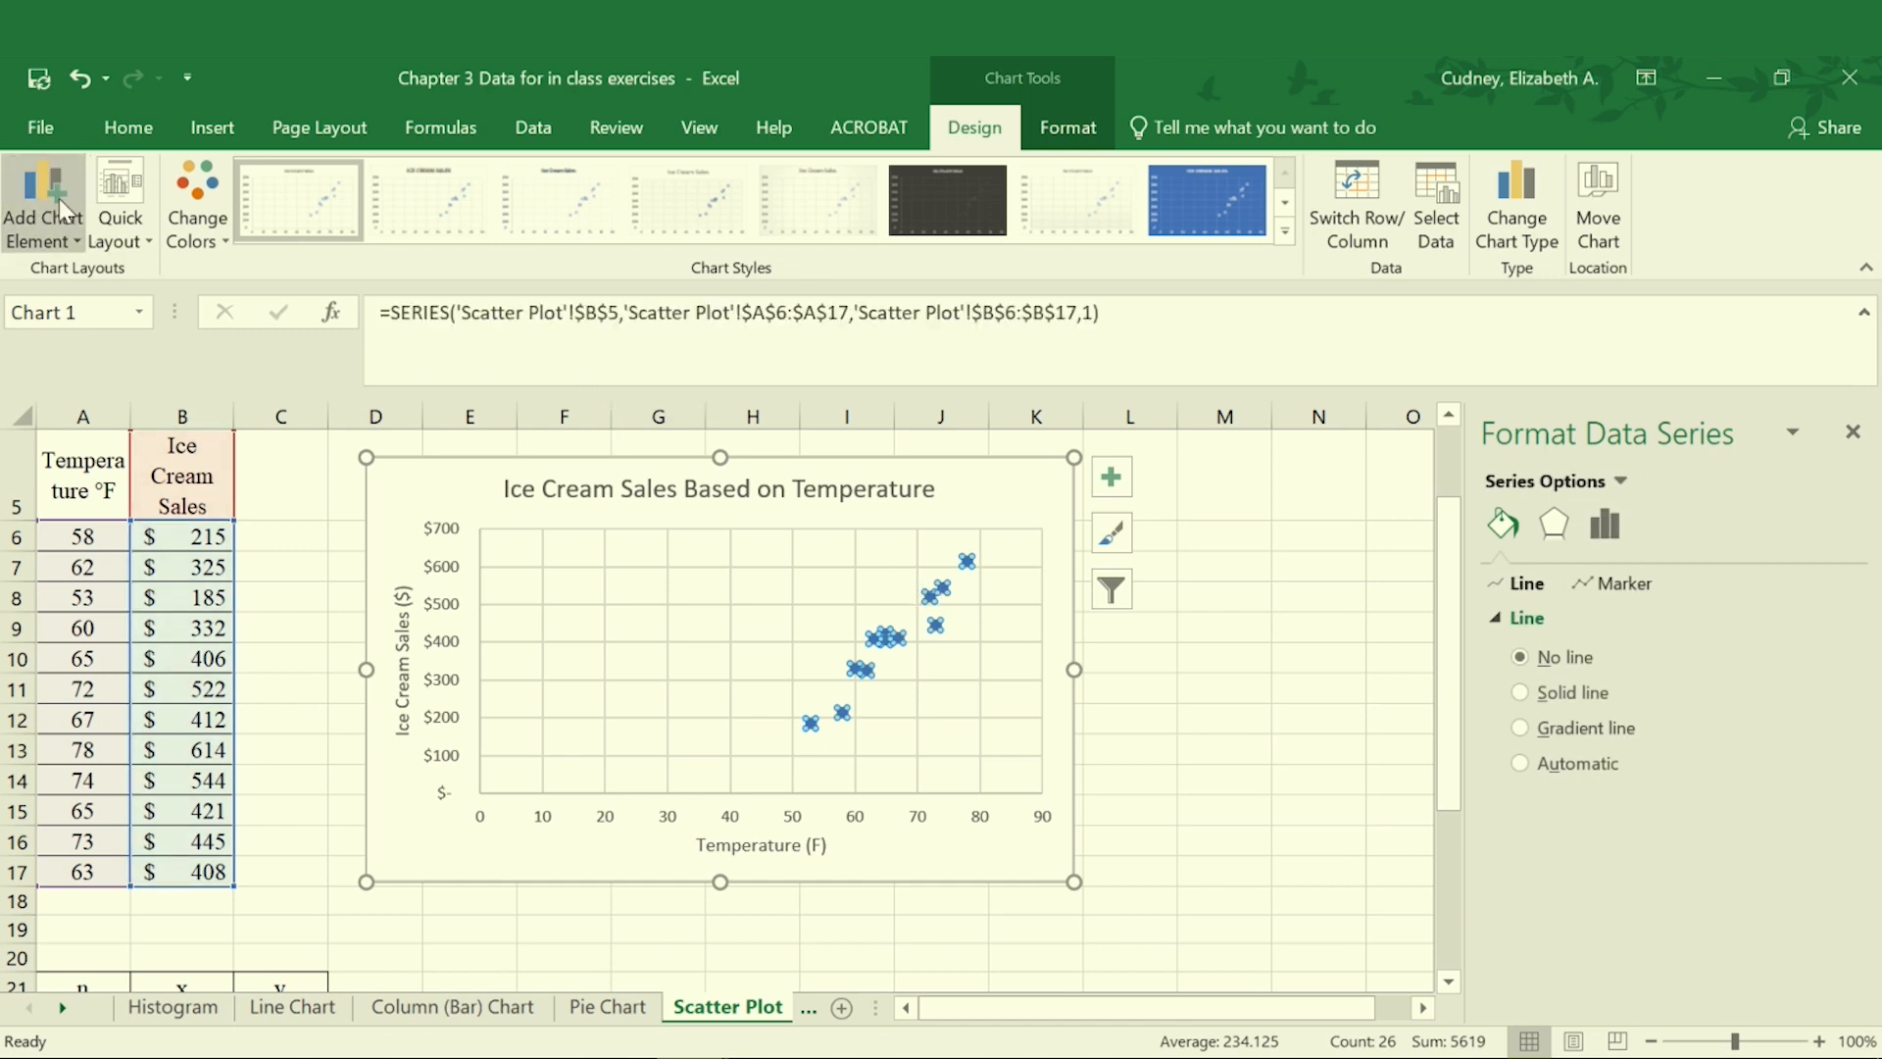
click(43, 203)
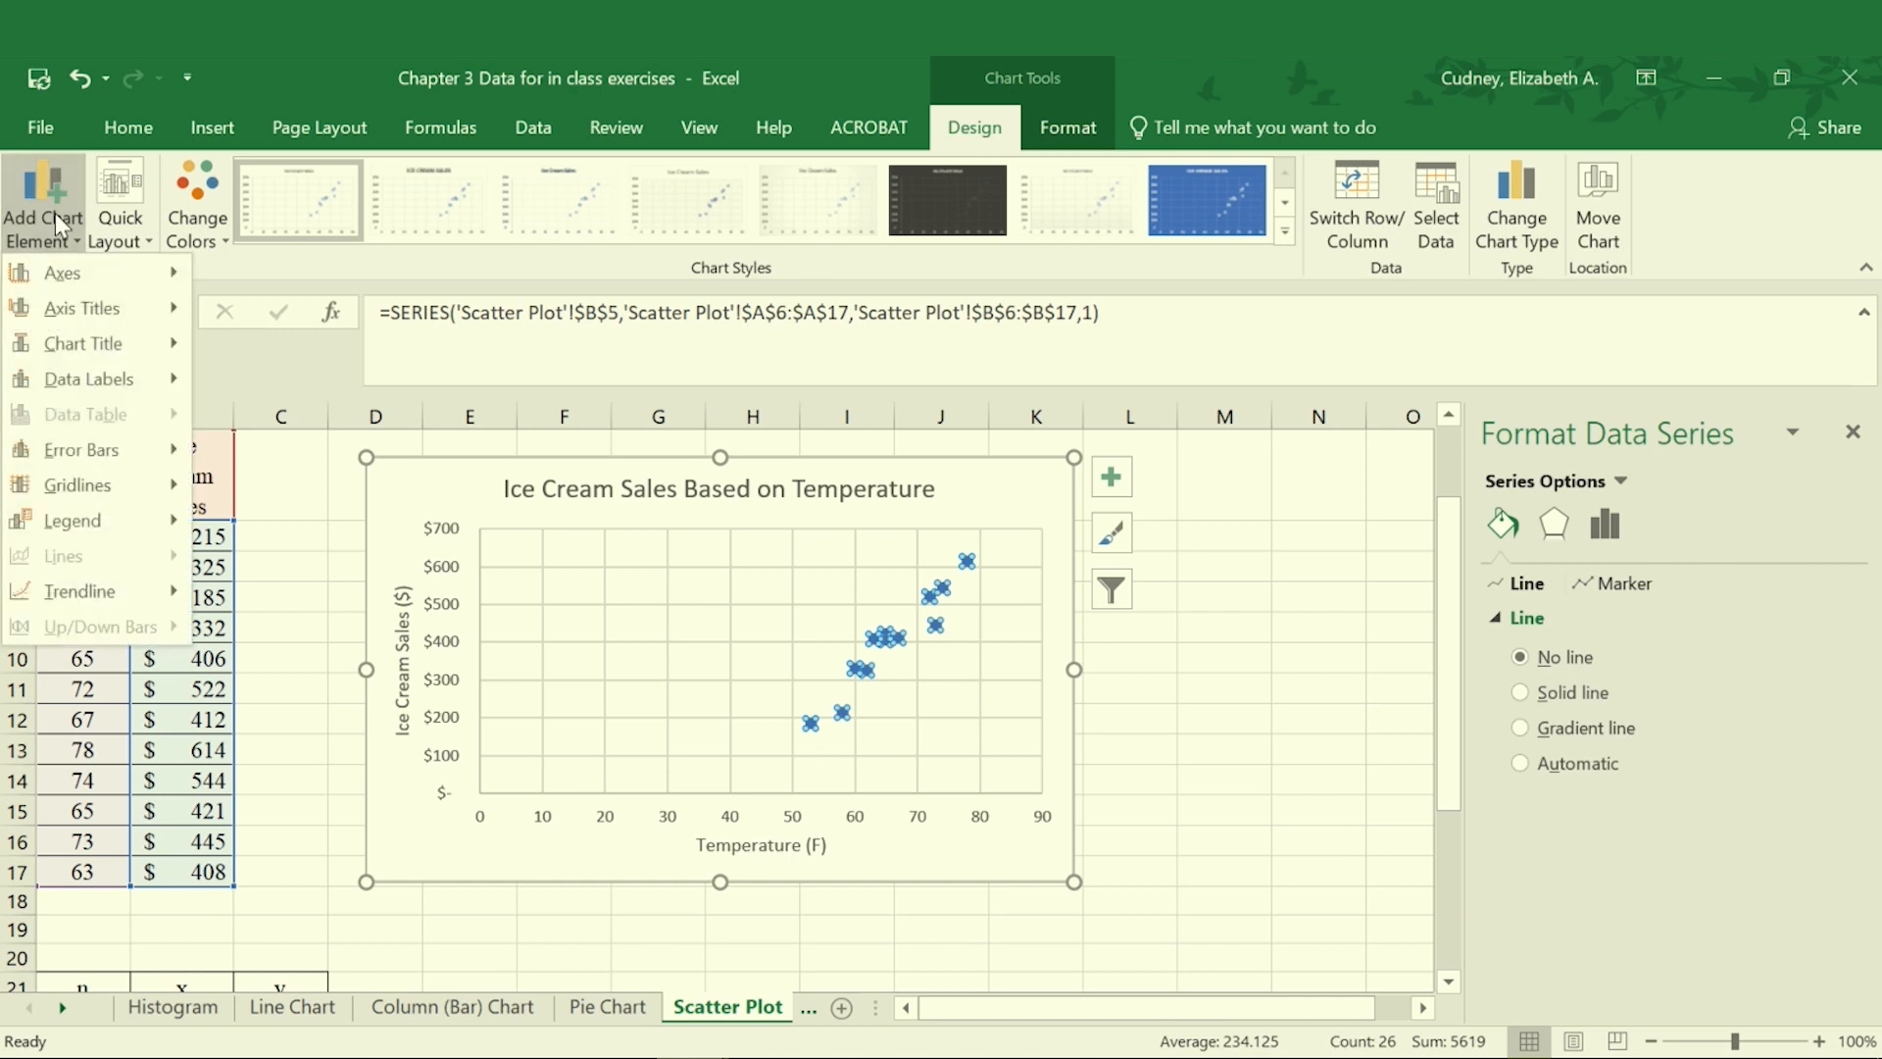
click(80, 591)
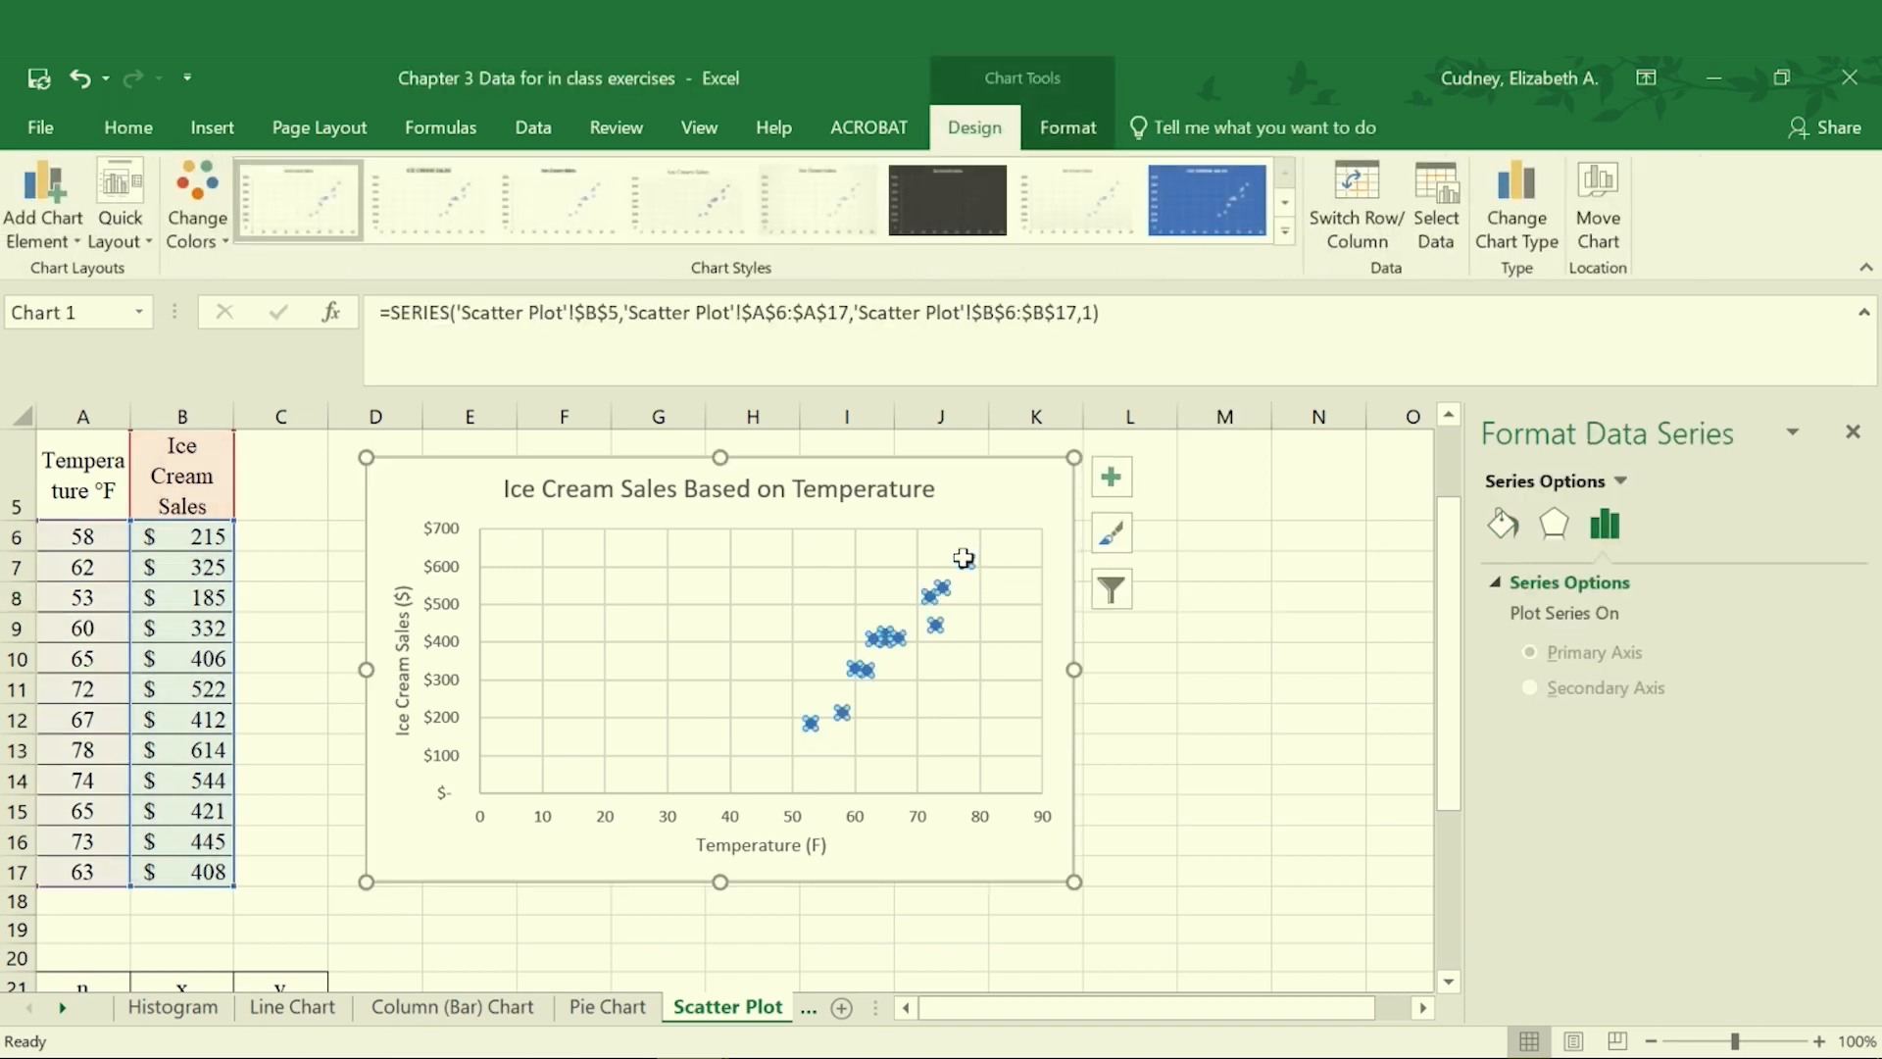
Step: Add a linear trendline to the sales series displaying its equation and R-squared value
right_click(955, 560)
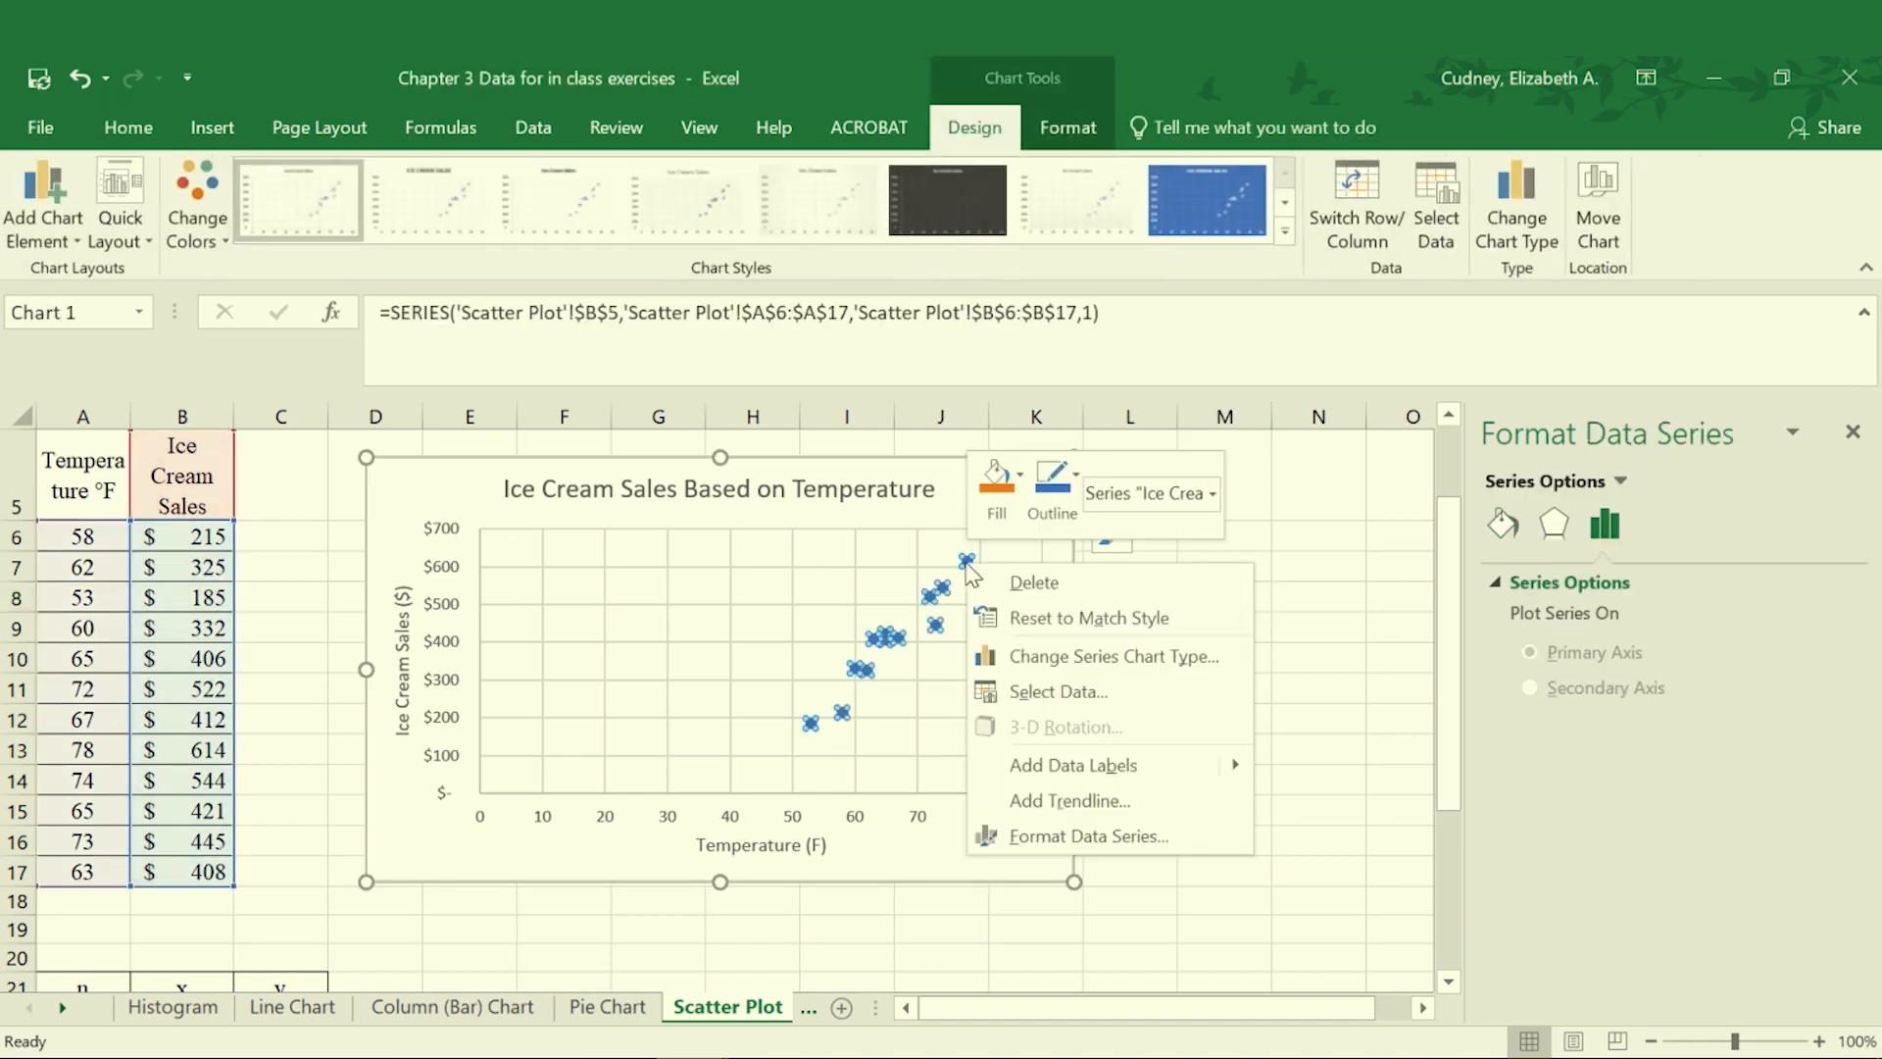
mouse_move(1097, 823)
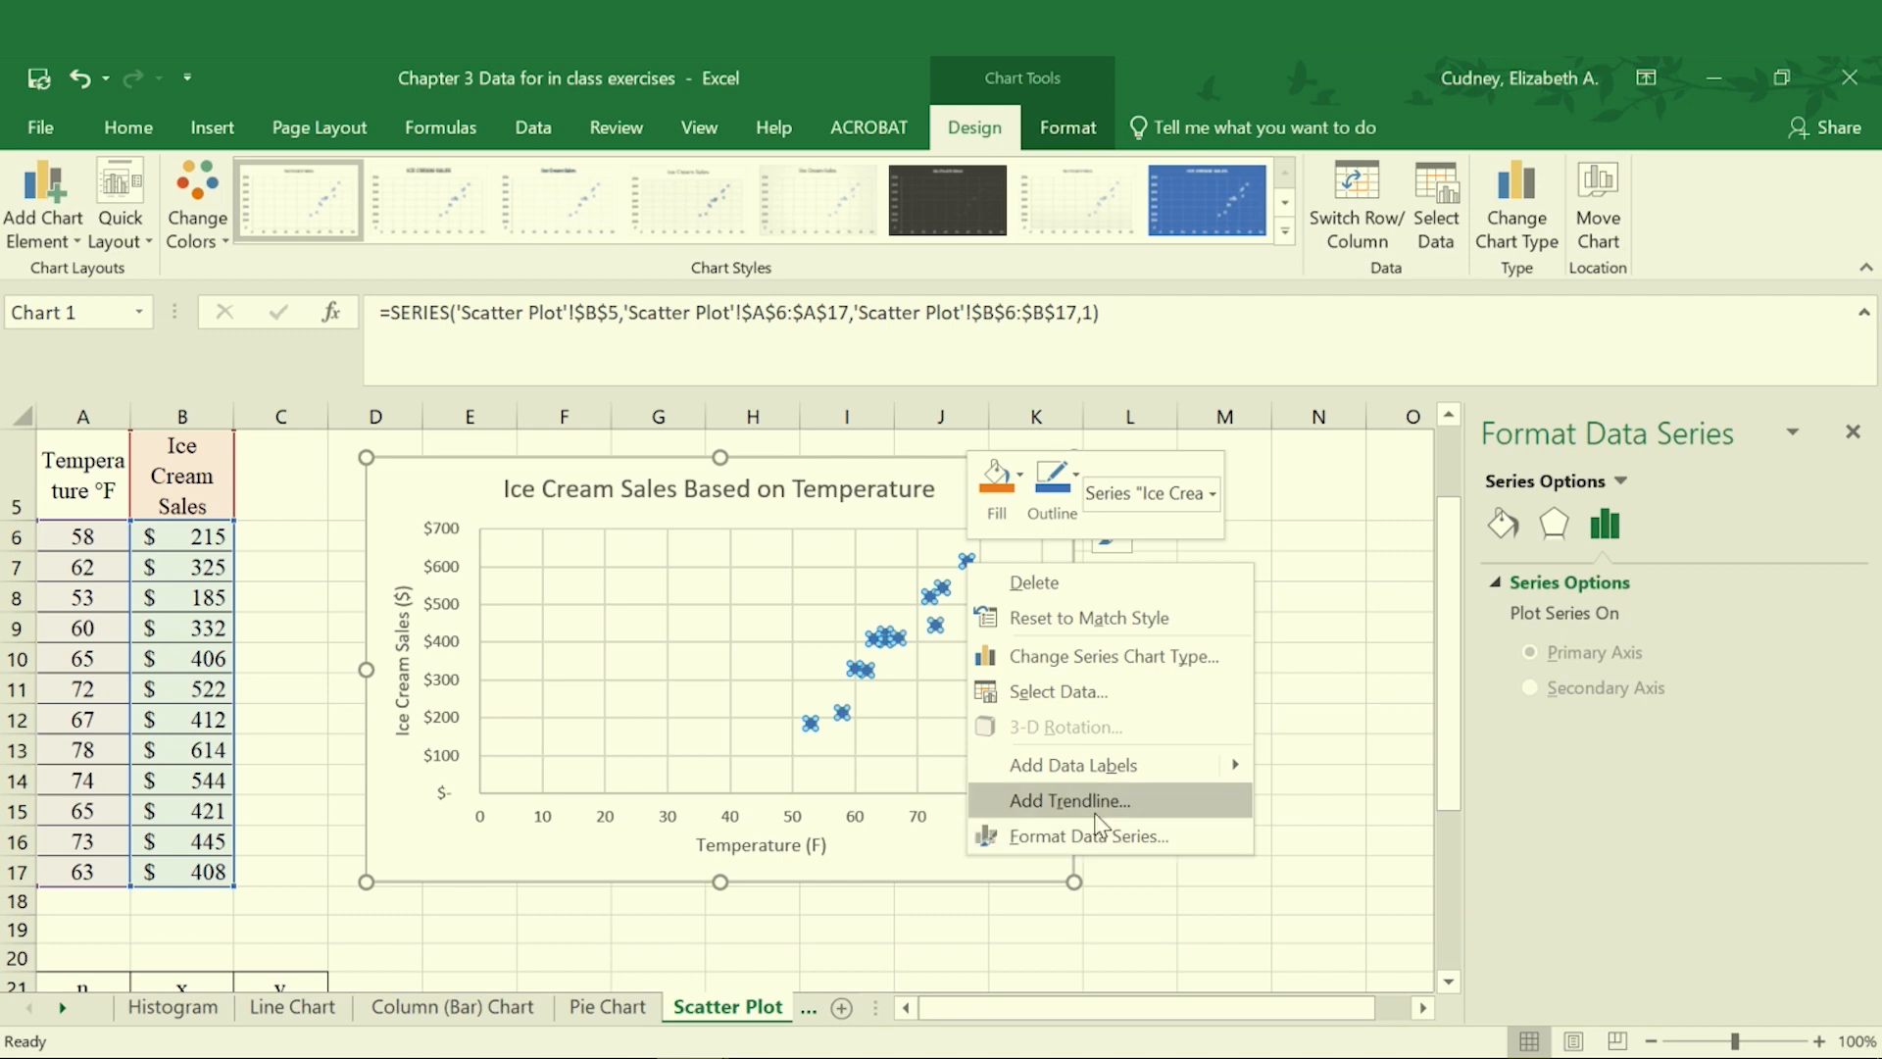
mouse_move(1072, 807)
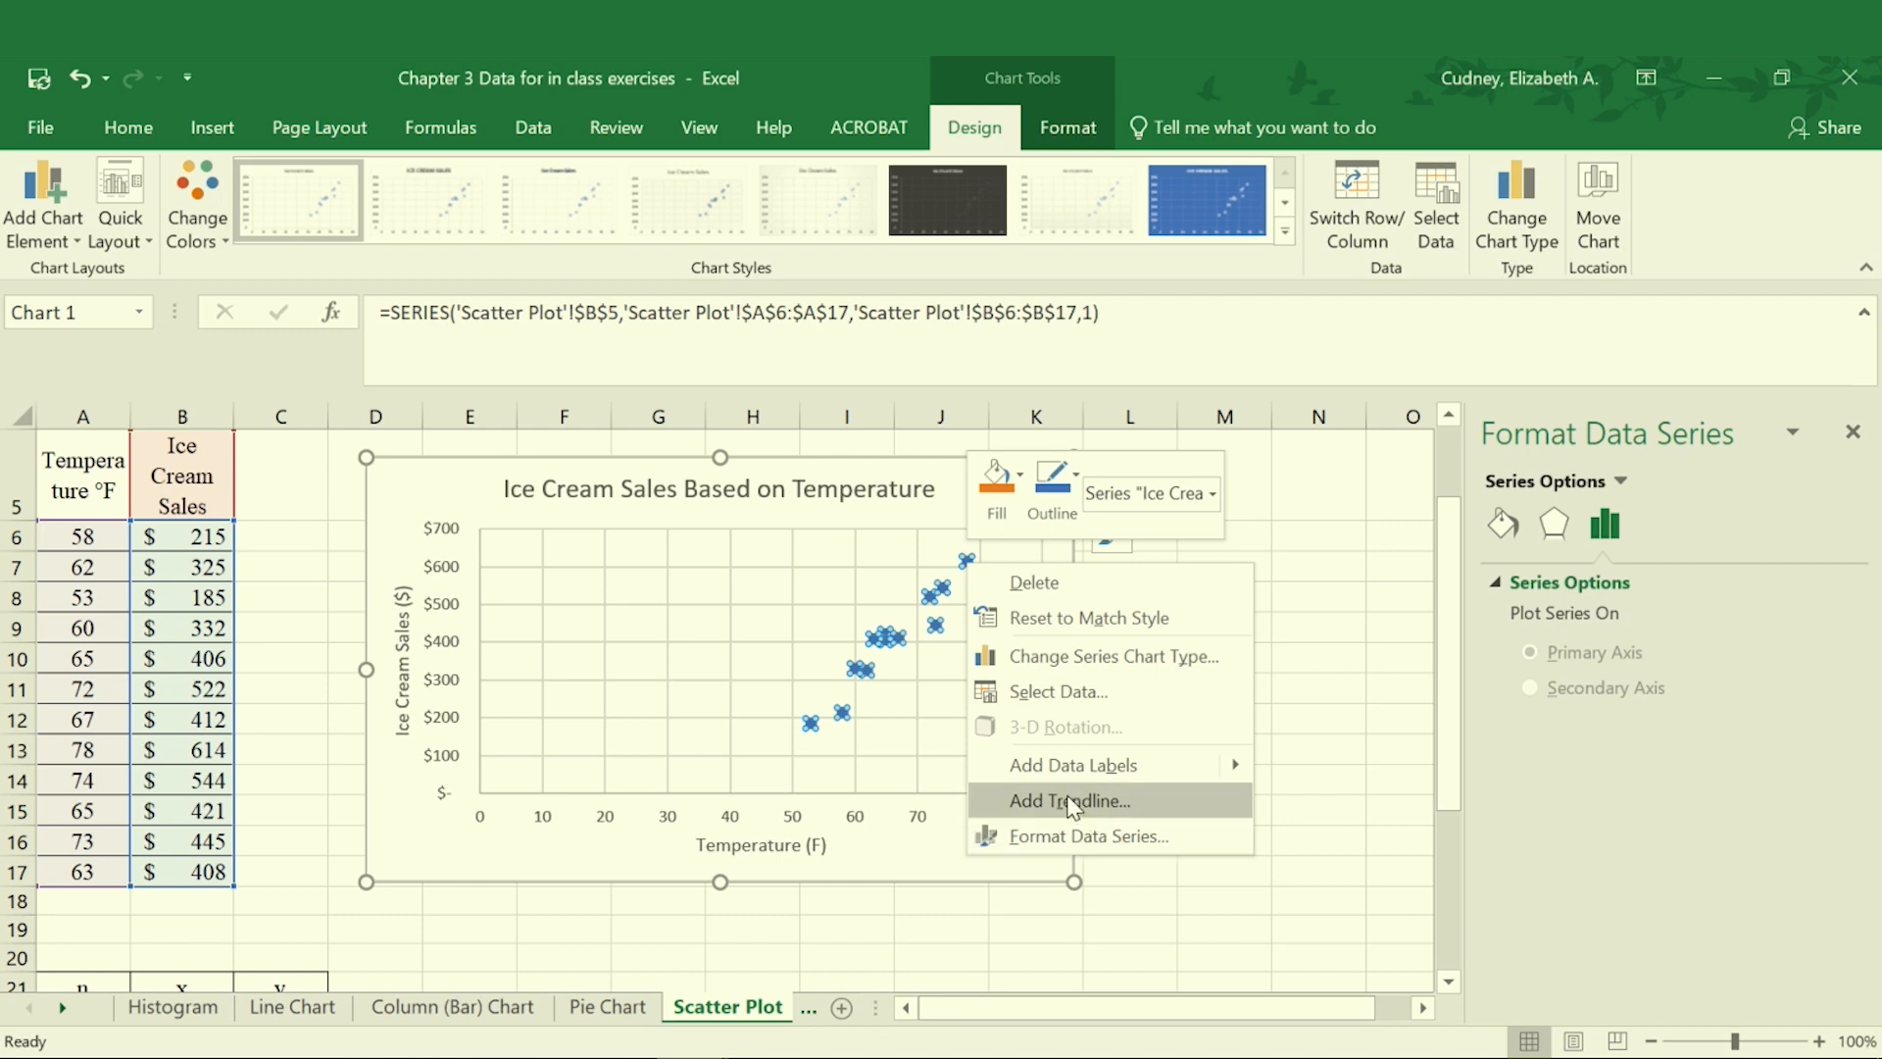
click(1073, 801)
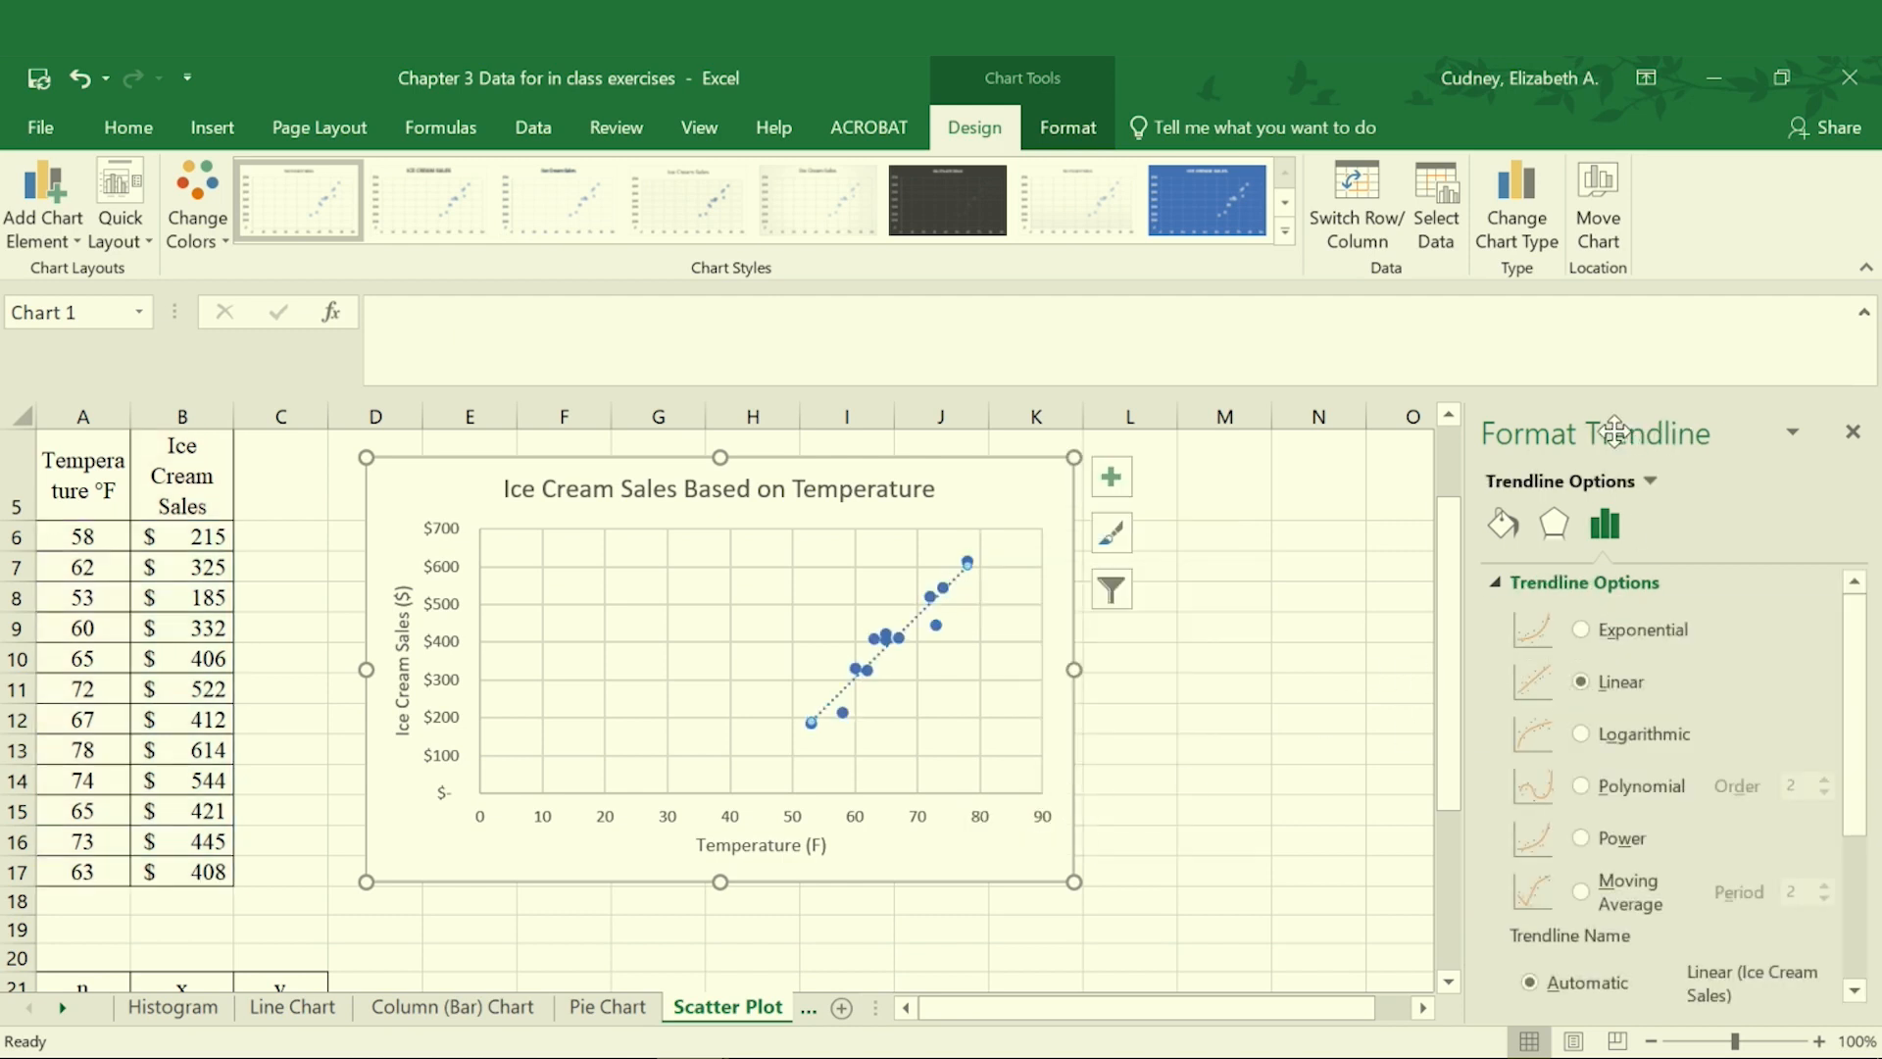
mouse_move(1711, 596)
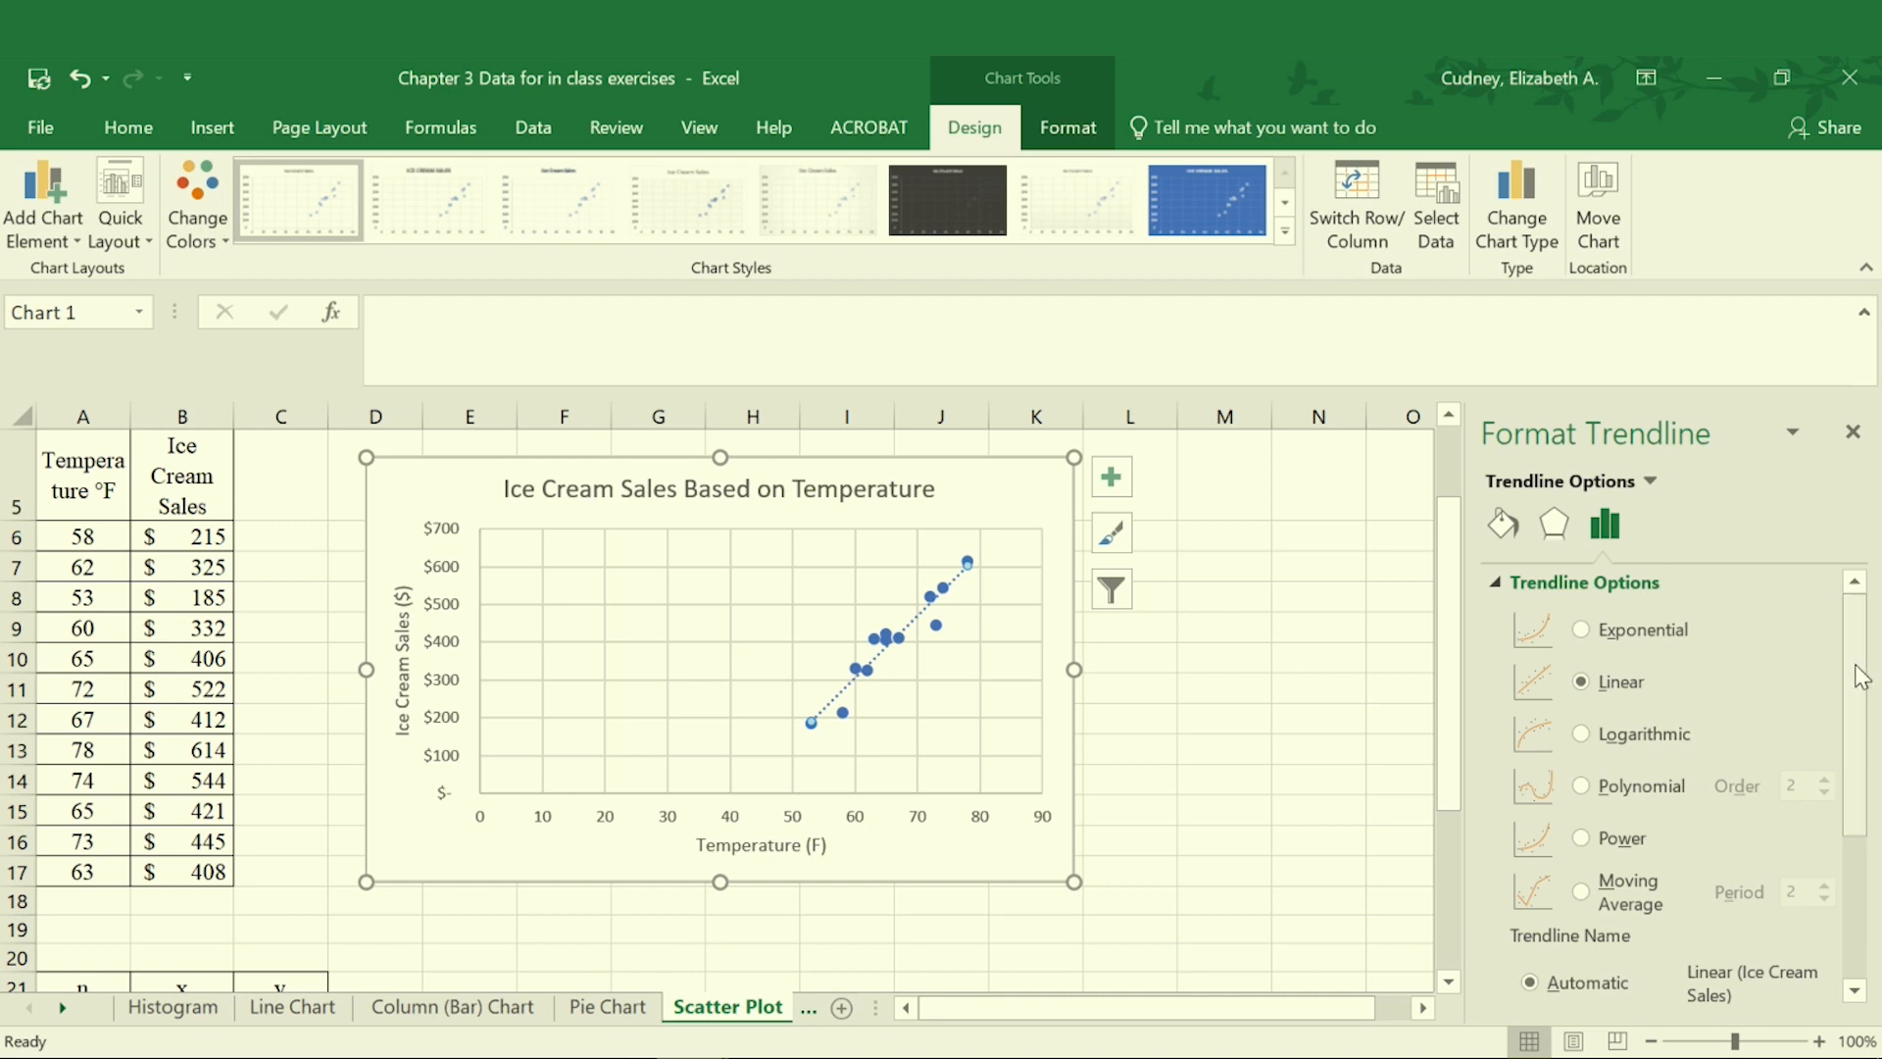
scroll(down, 3)
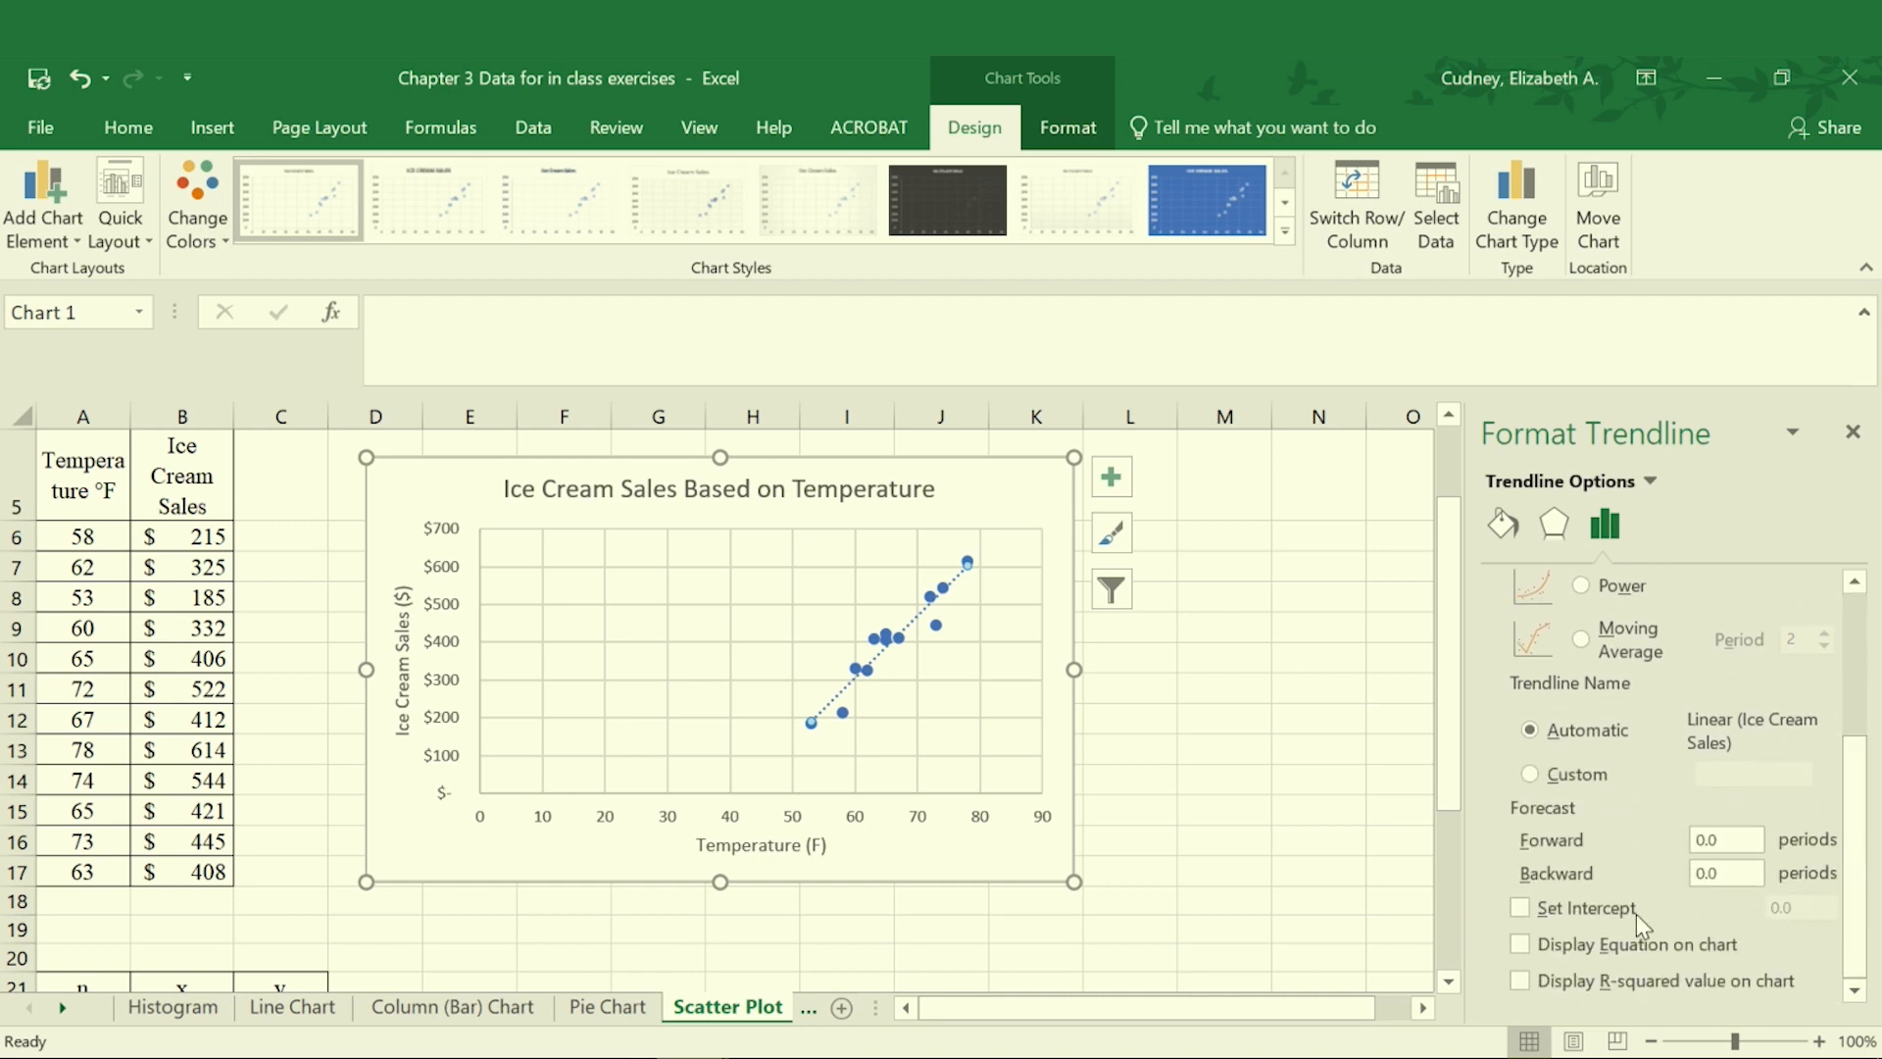
click(1520, 944)
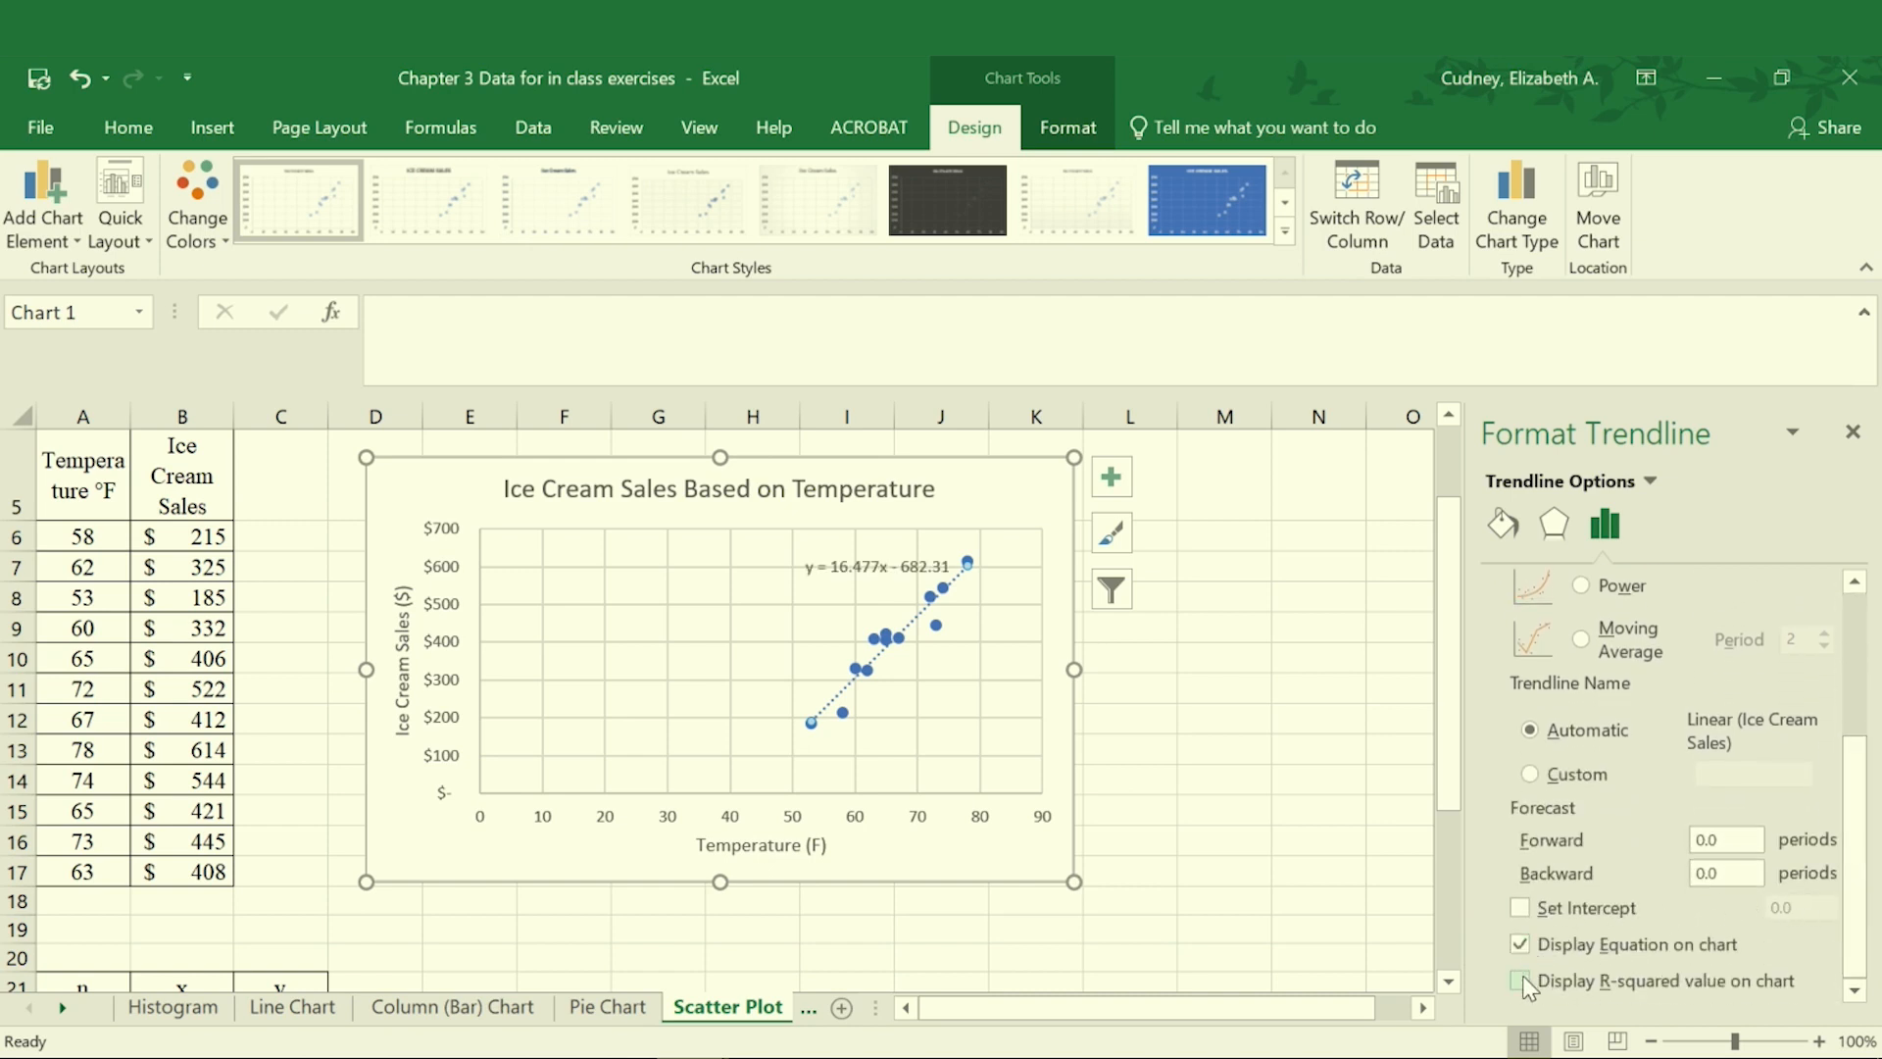
click(1521, 981)
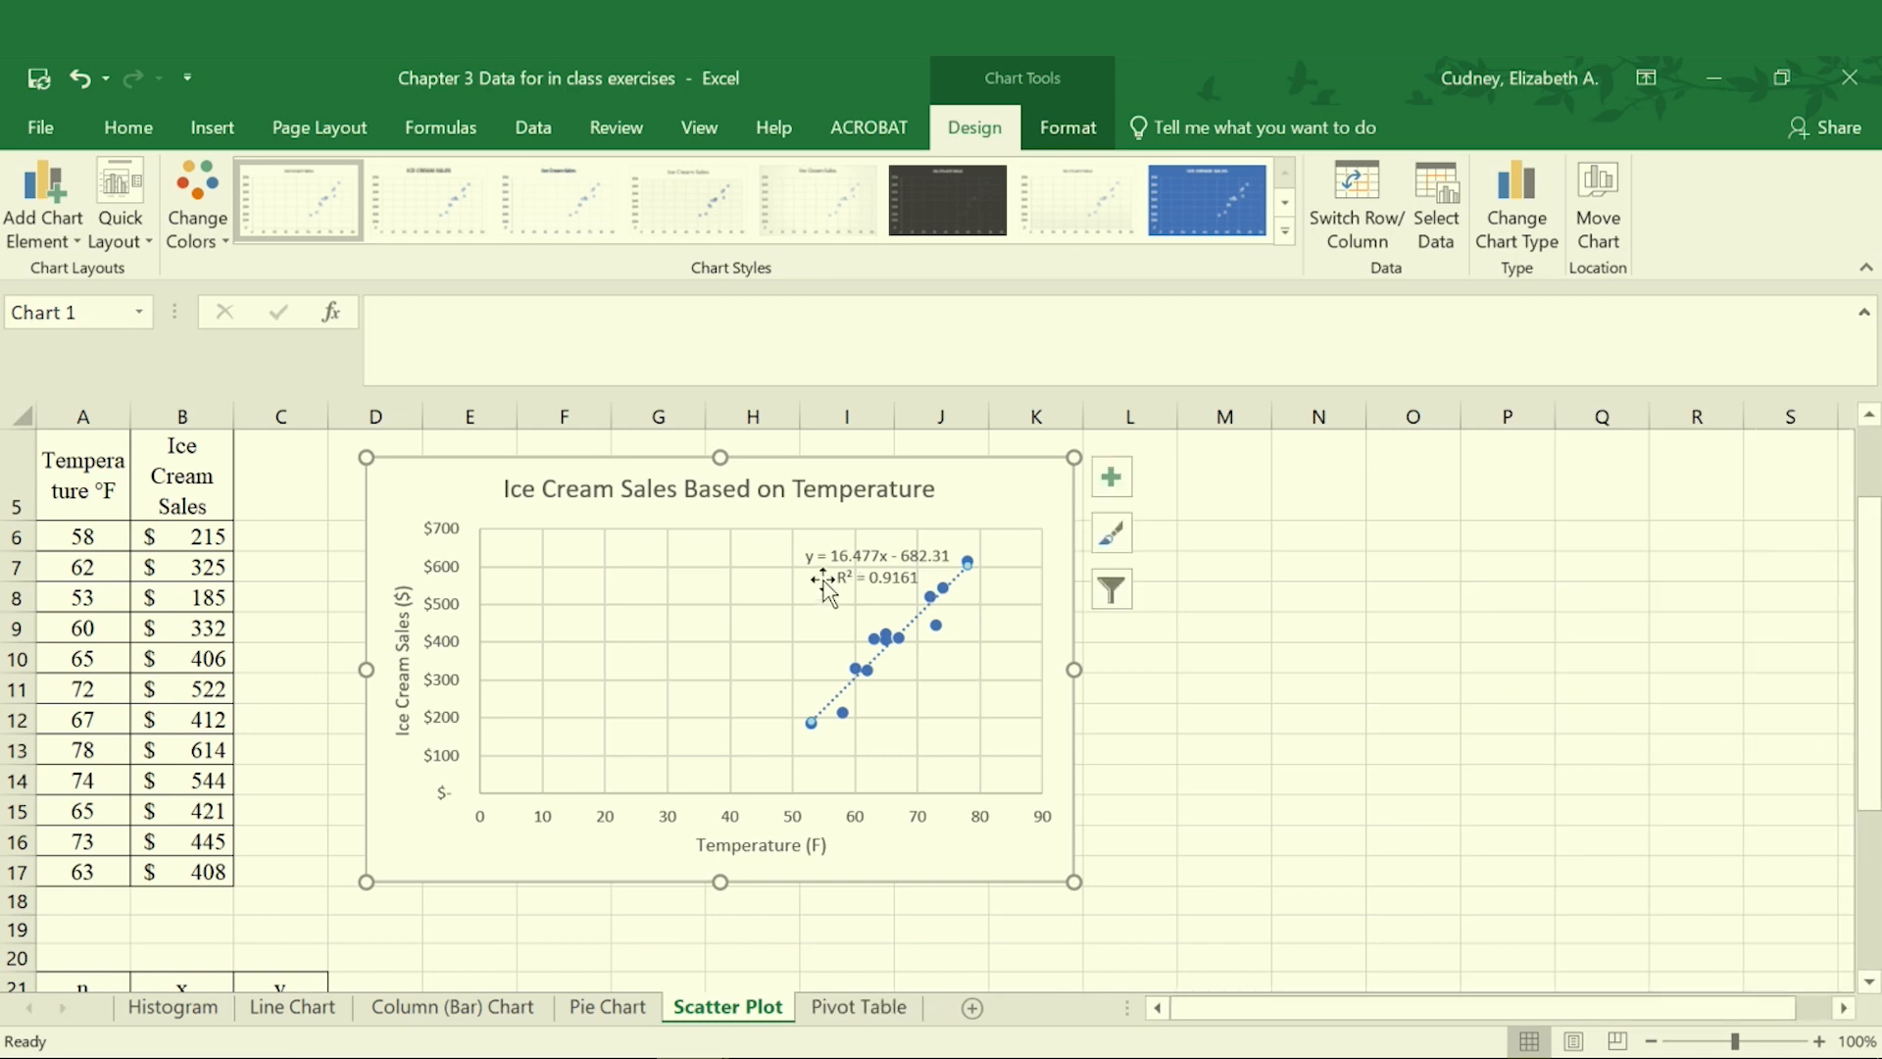
Step: Select the trendline label showing y = 16.477x - 682.31 and R² = 0.9161
click(879, 569)
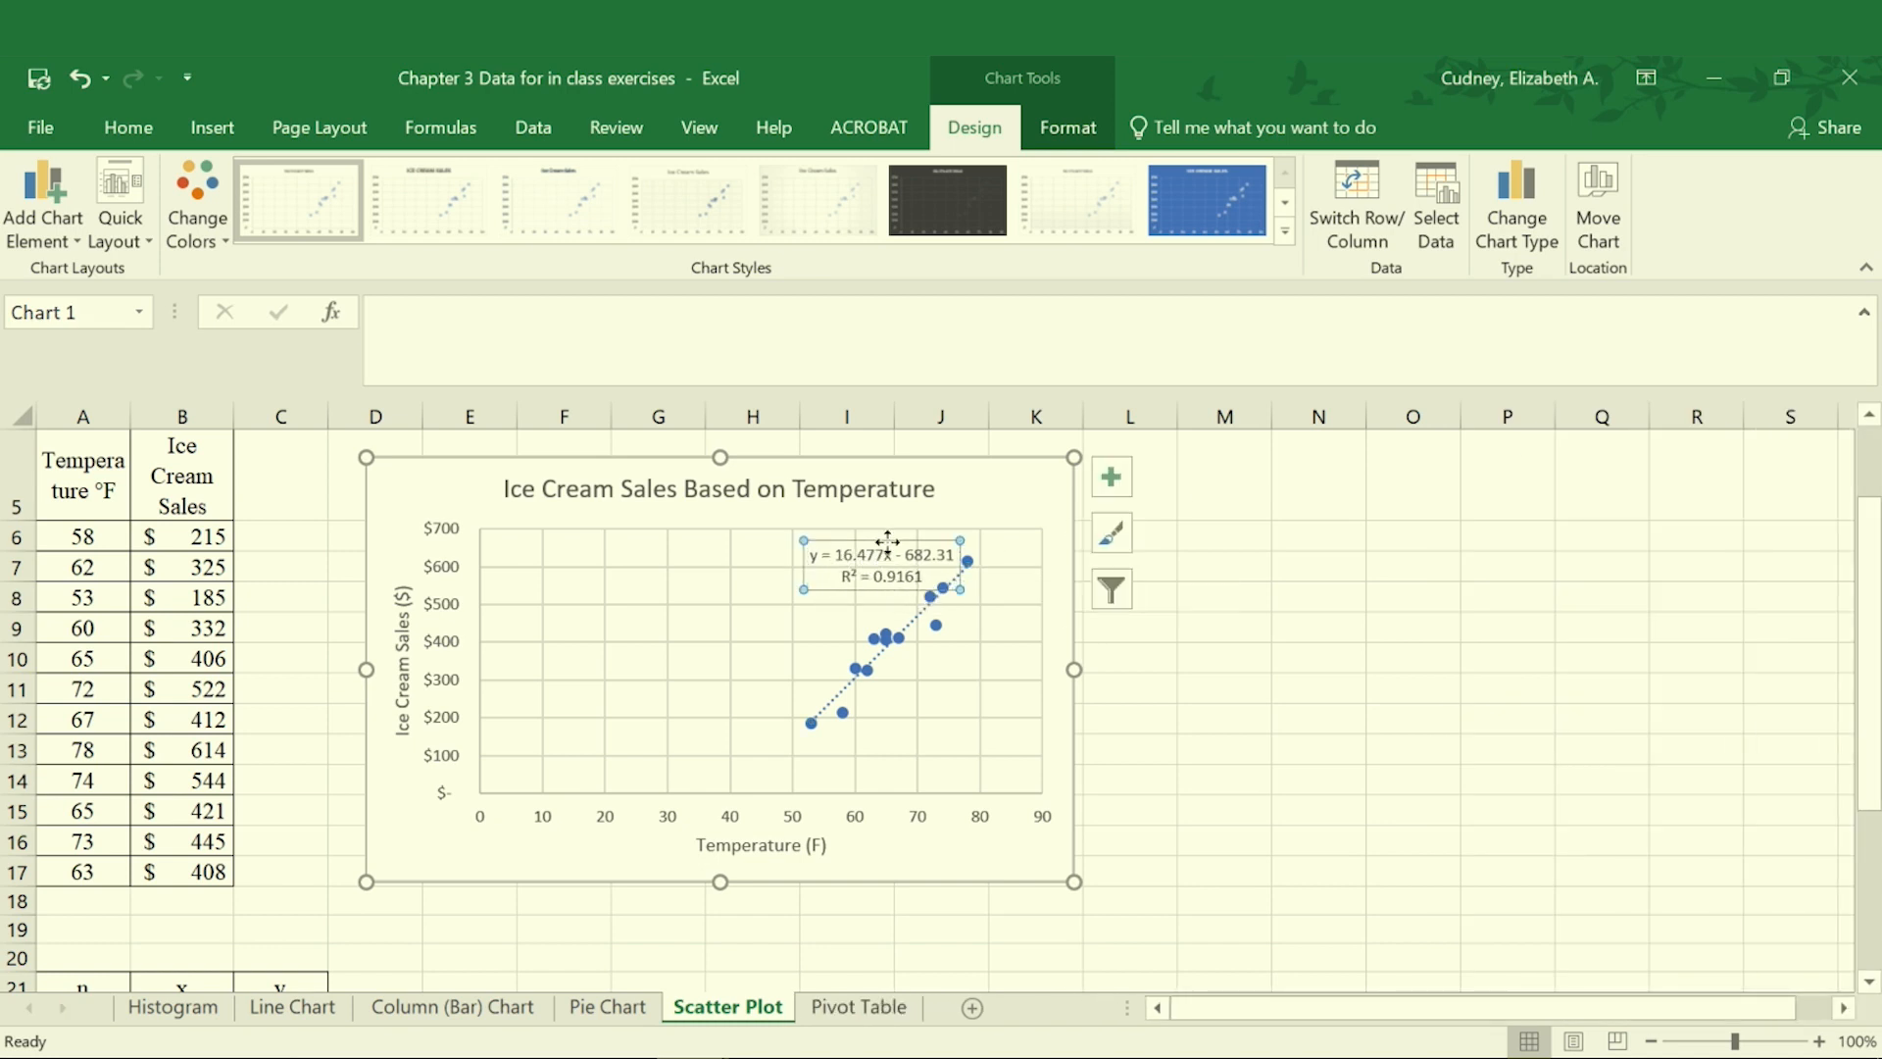
mouse_move(881, 543)
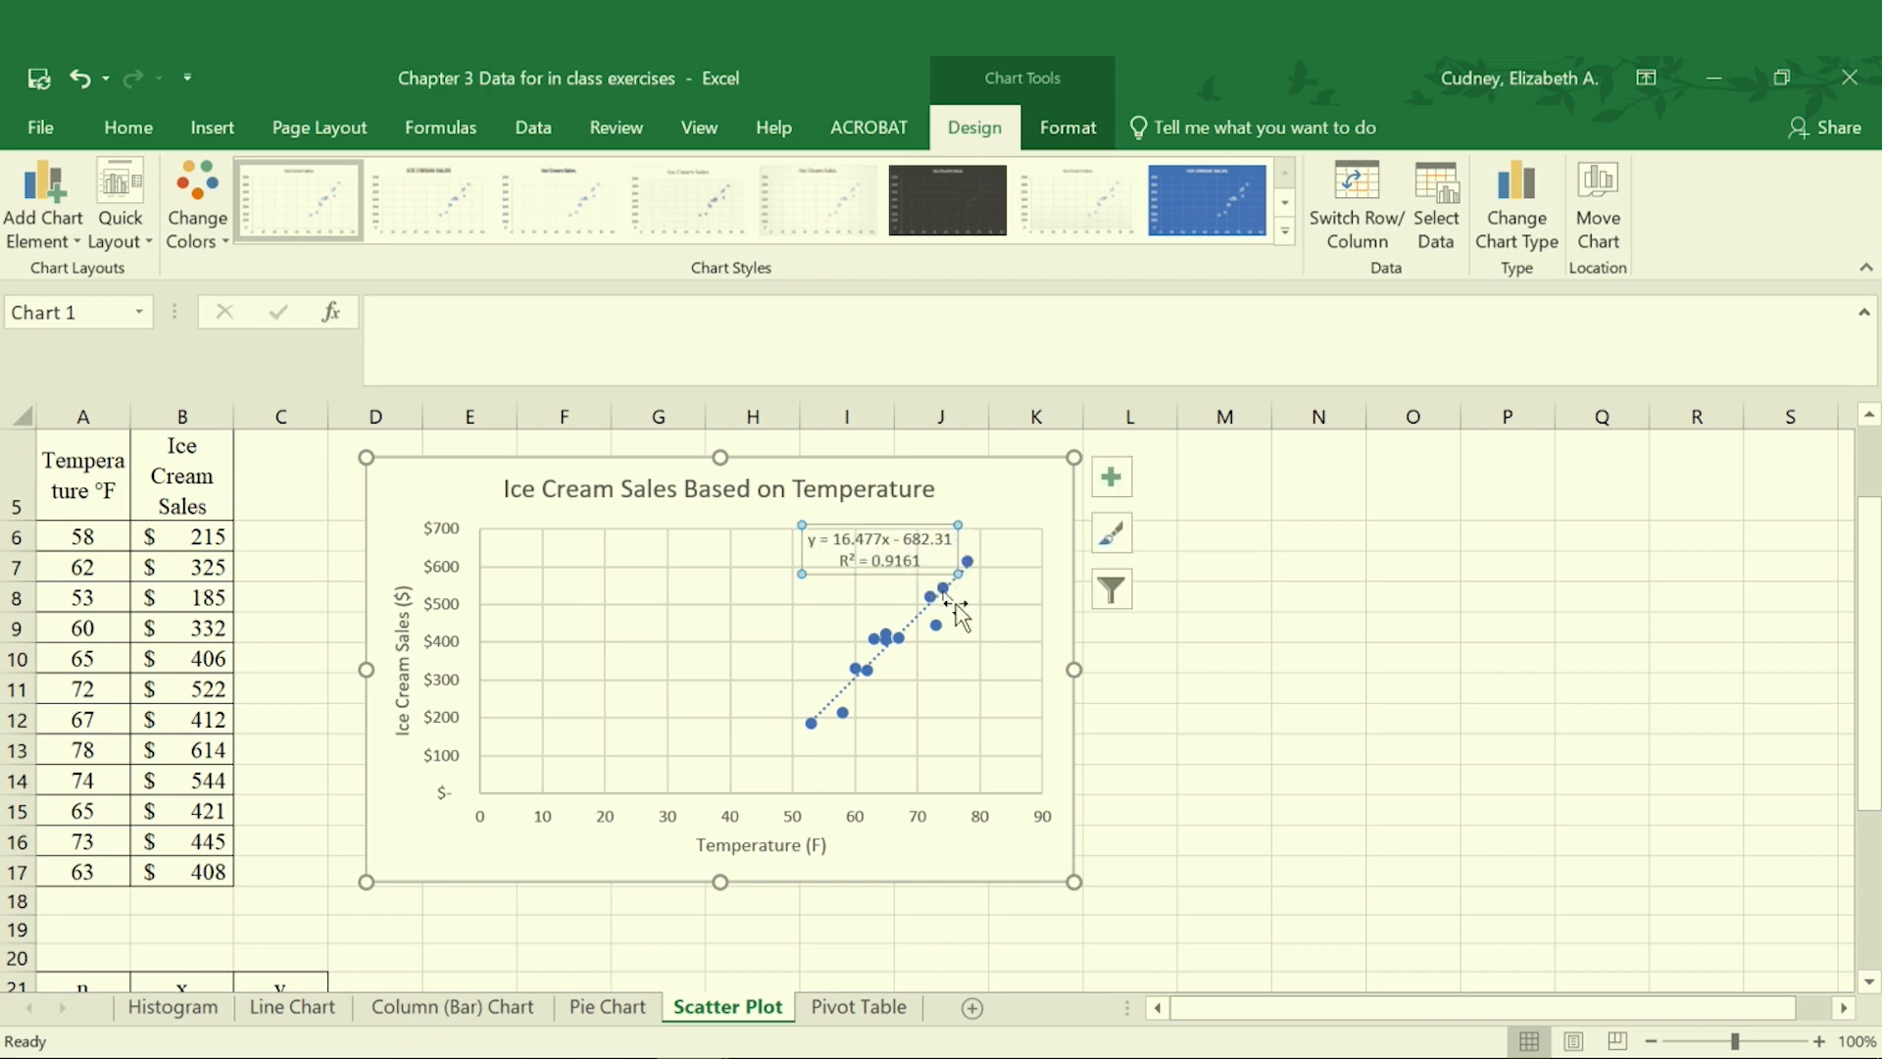
mouse_move(1015, 581)
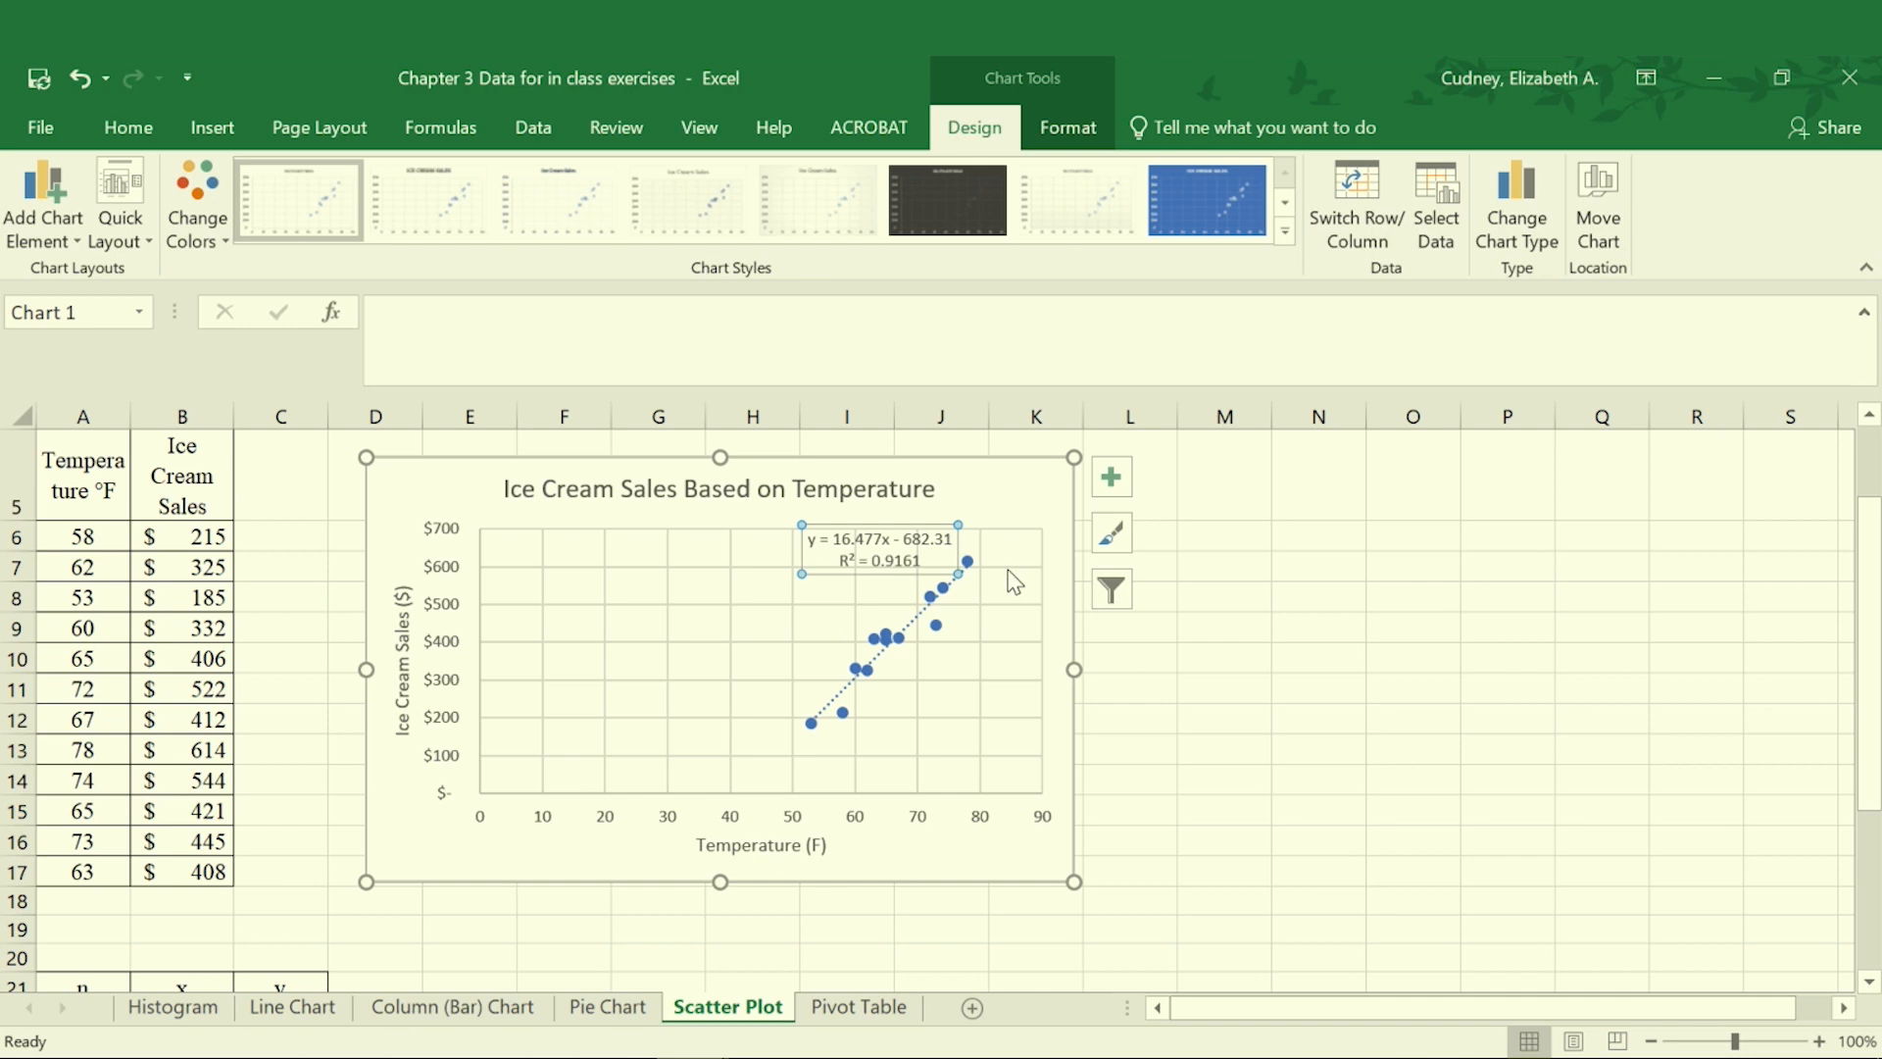
mouse_move(1020, 493)
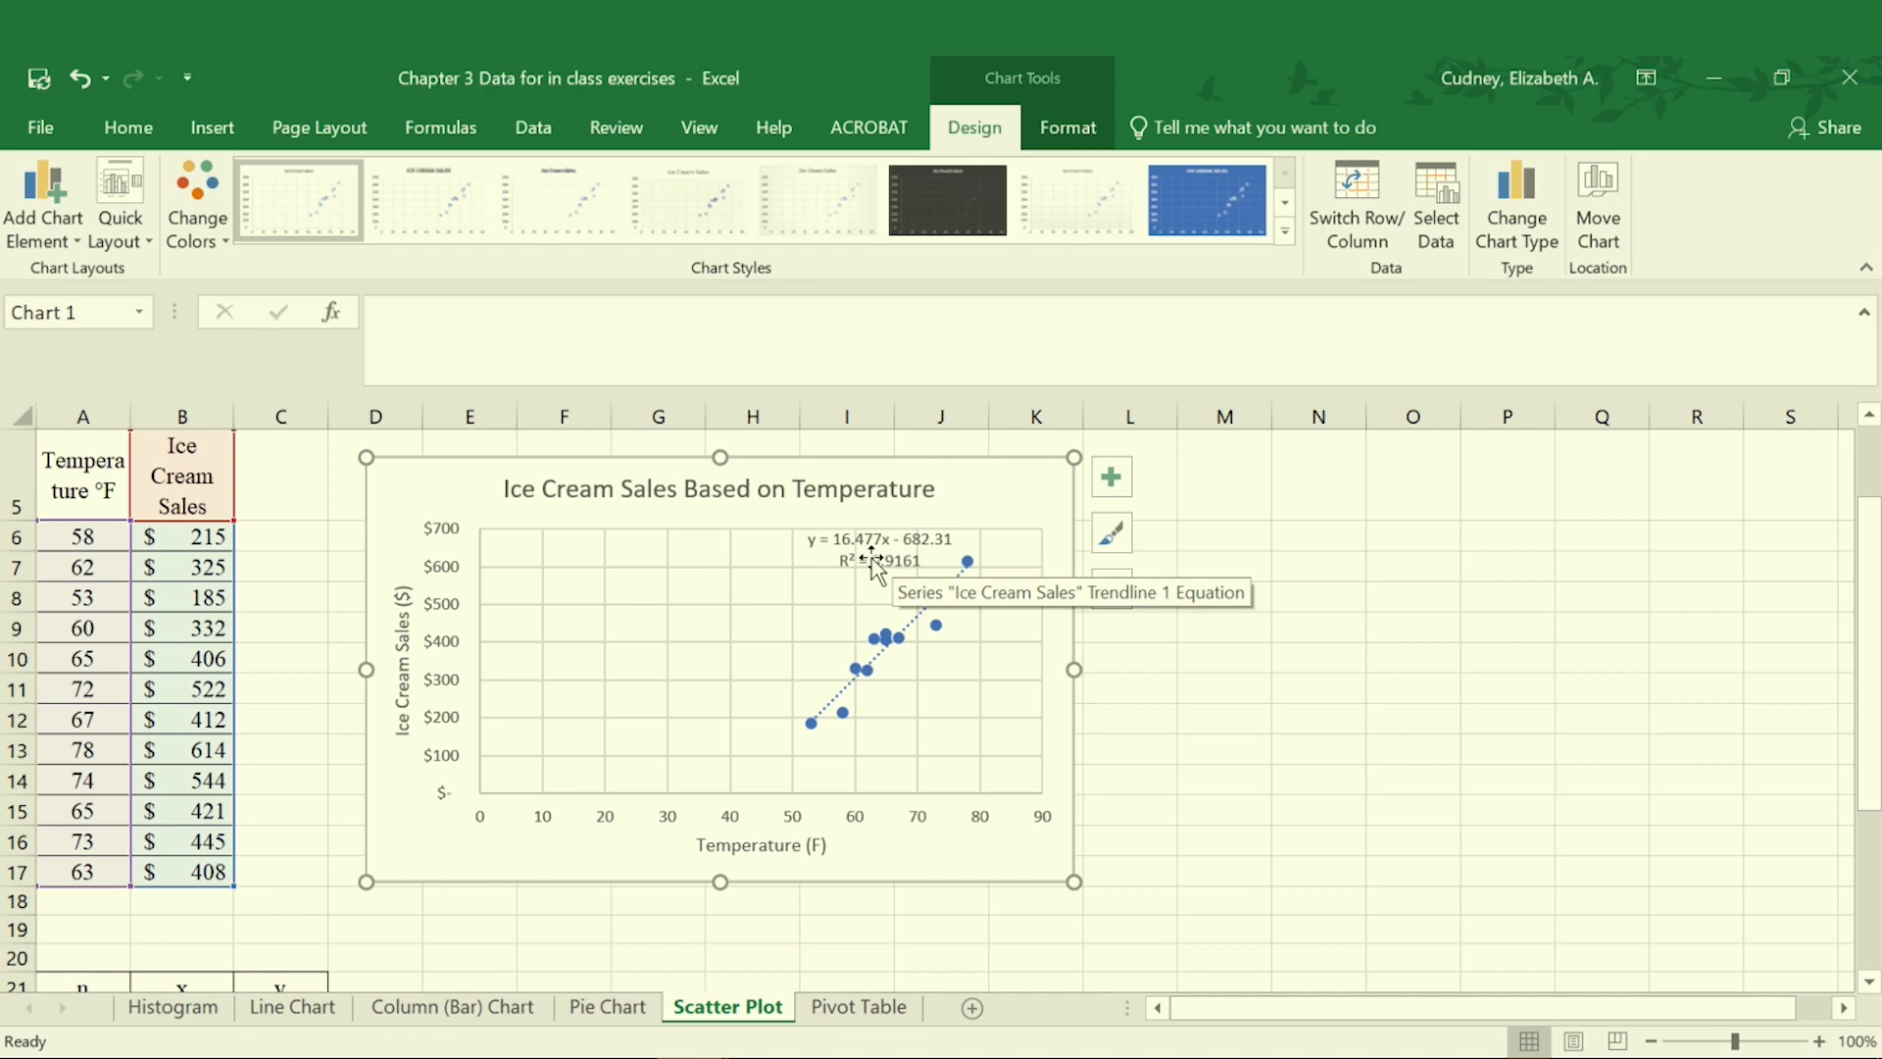
mouse_move(801, 545)
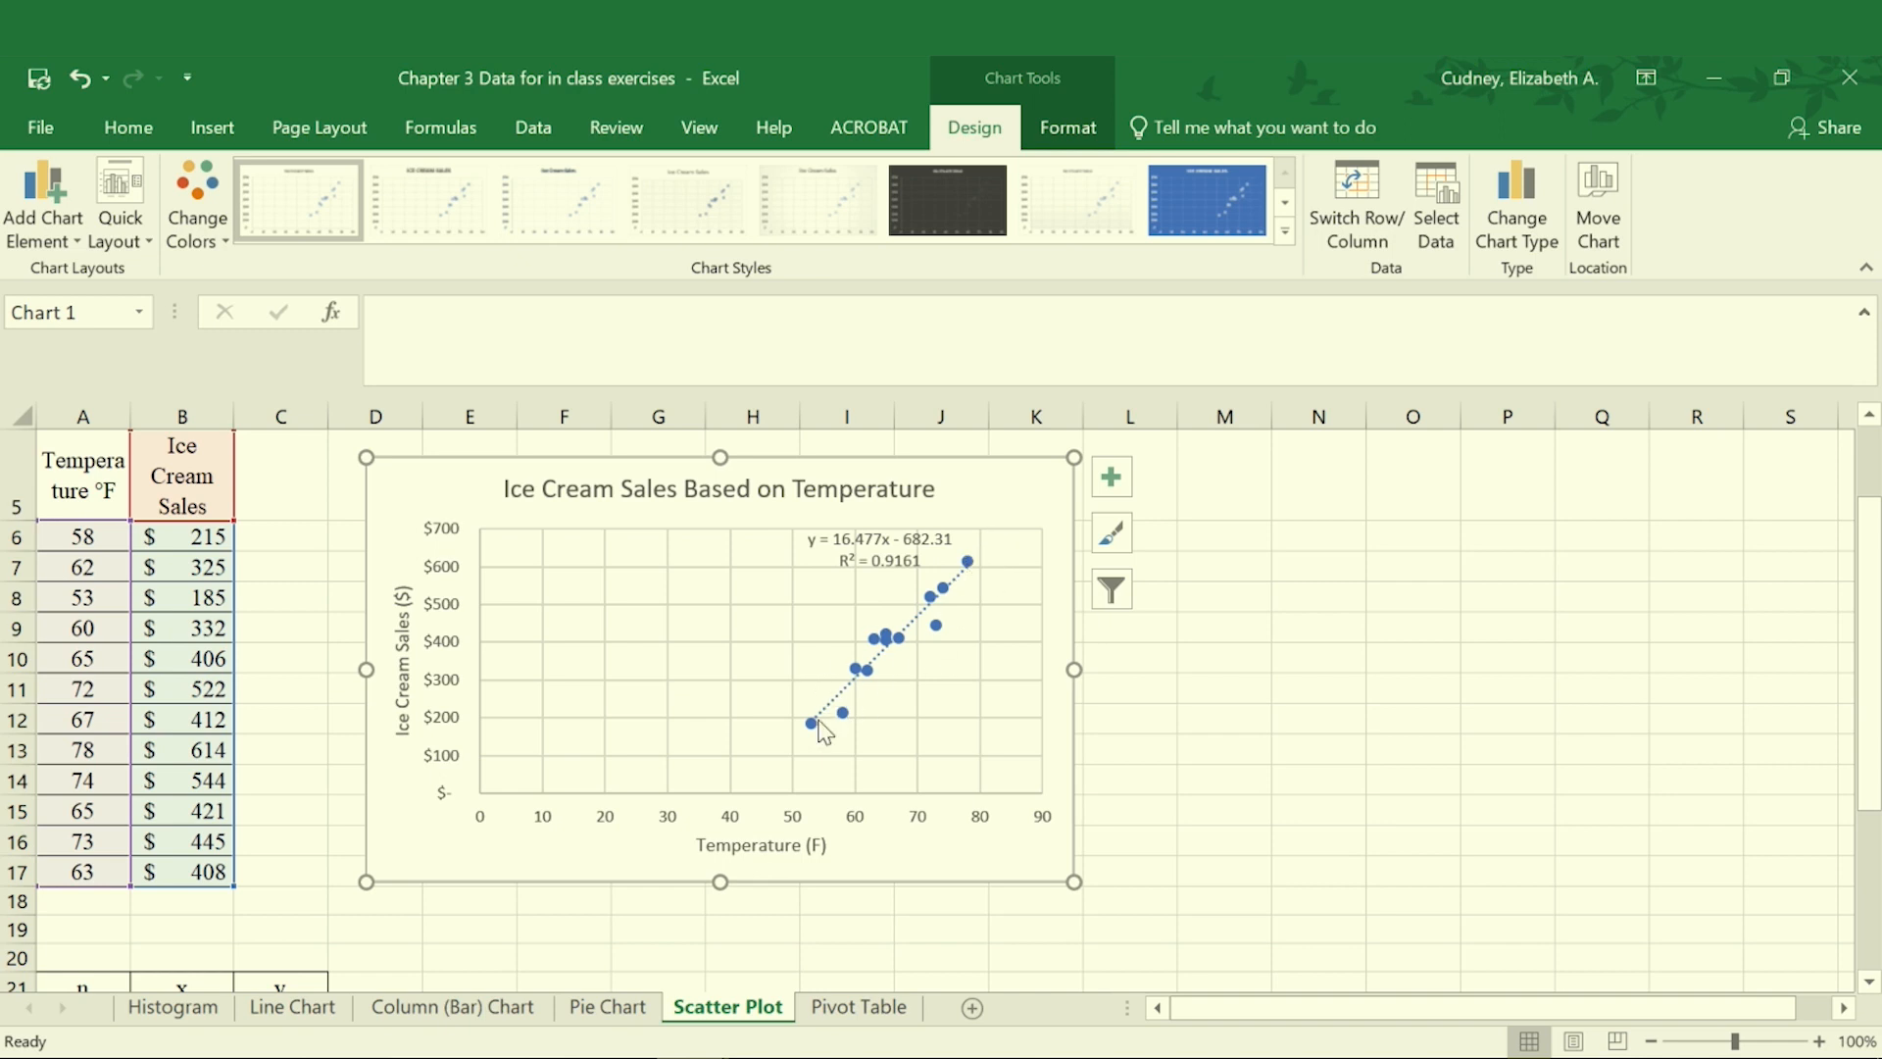
mouse_move(955, 584)
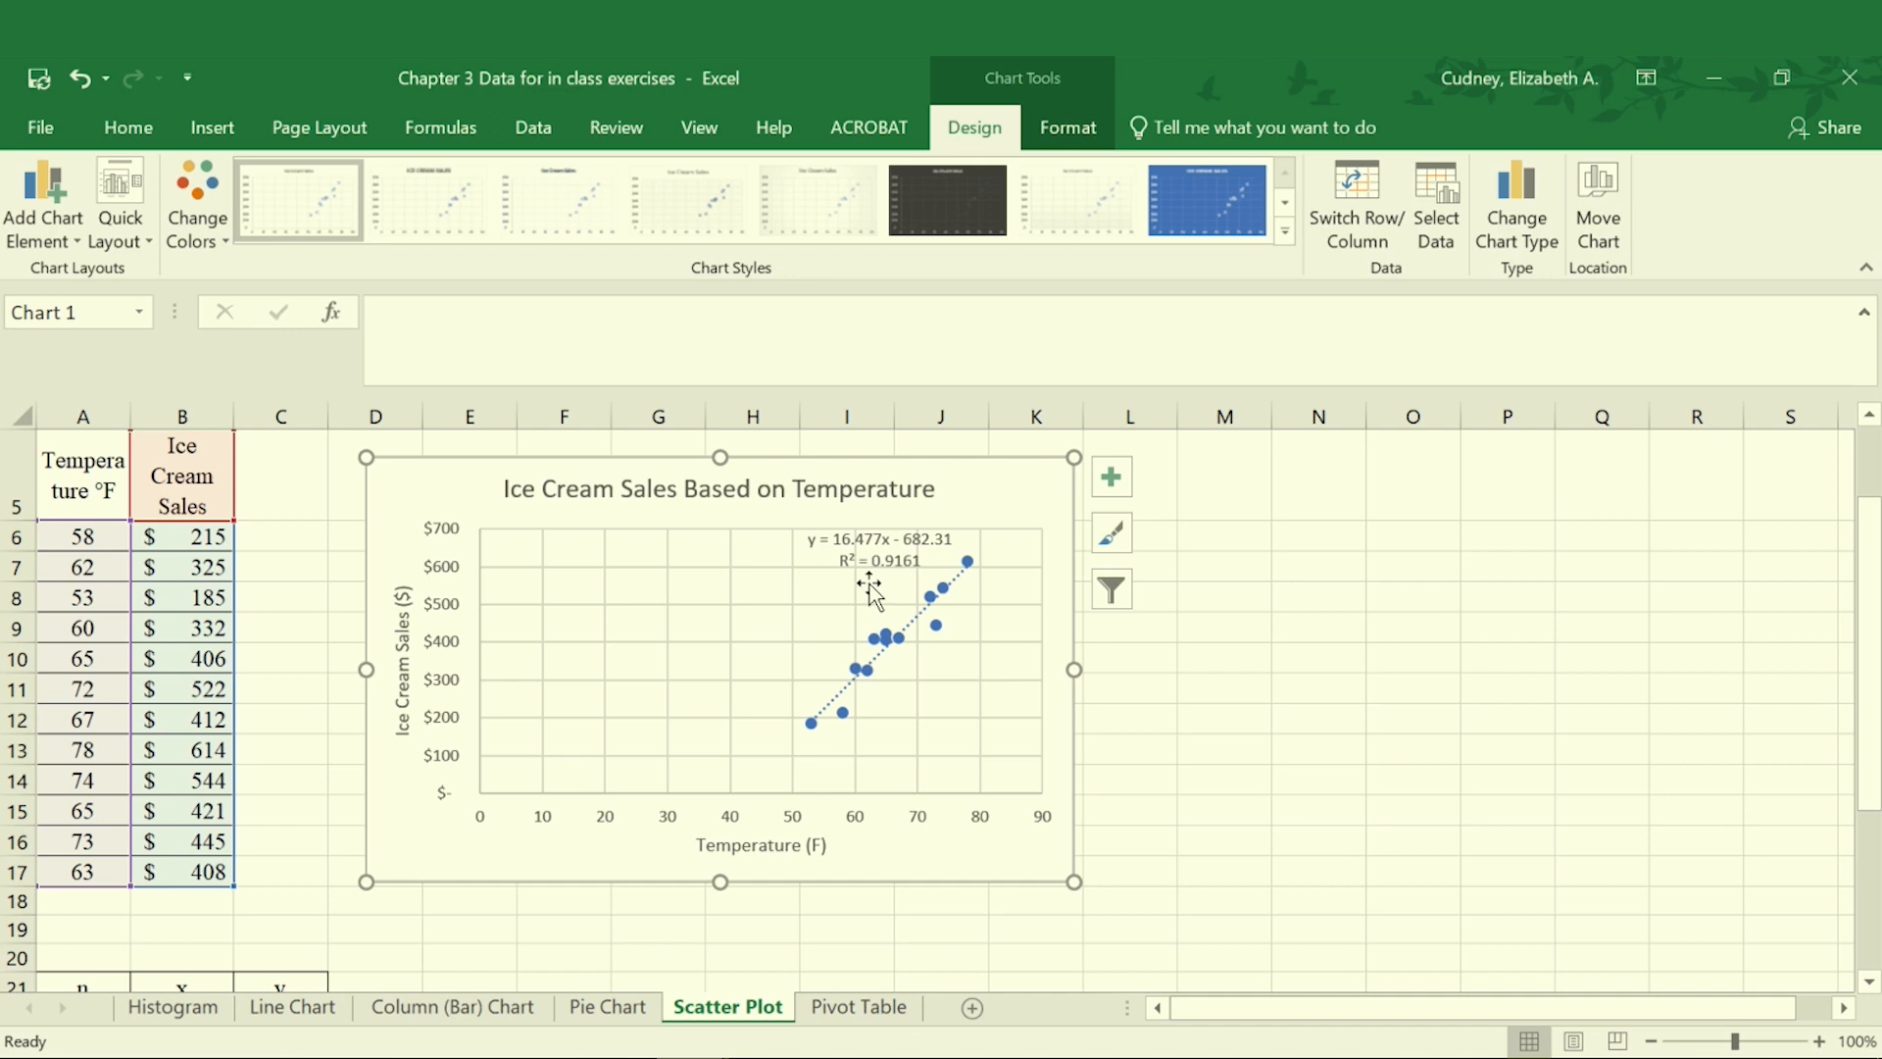
mouse_move(892, 587)
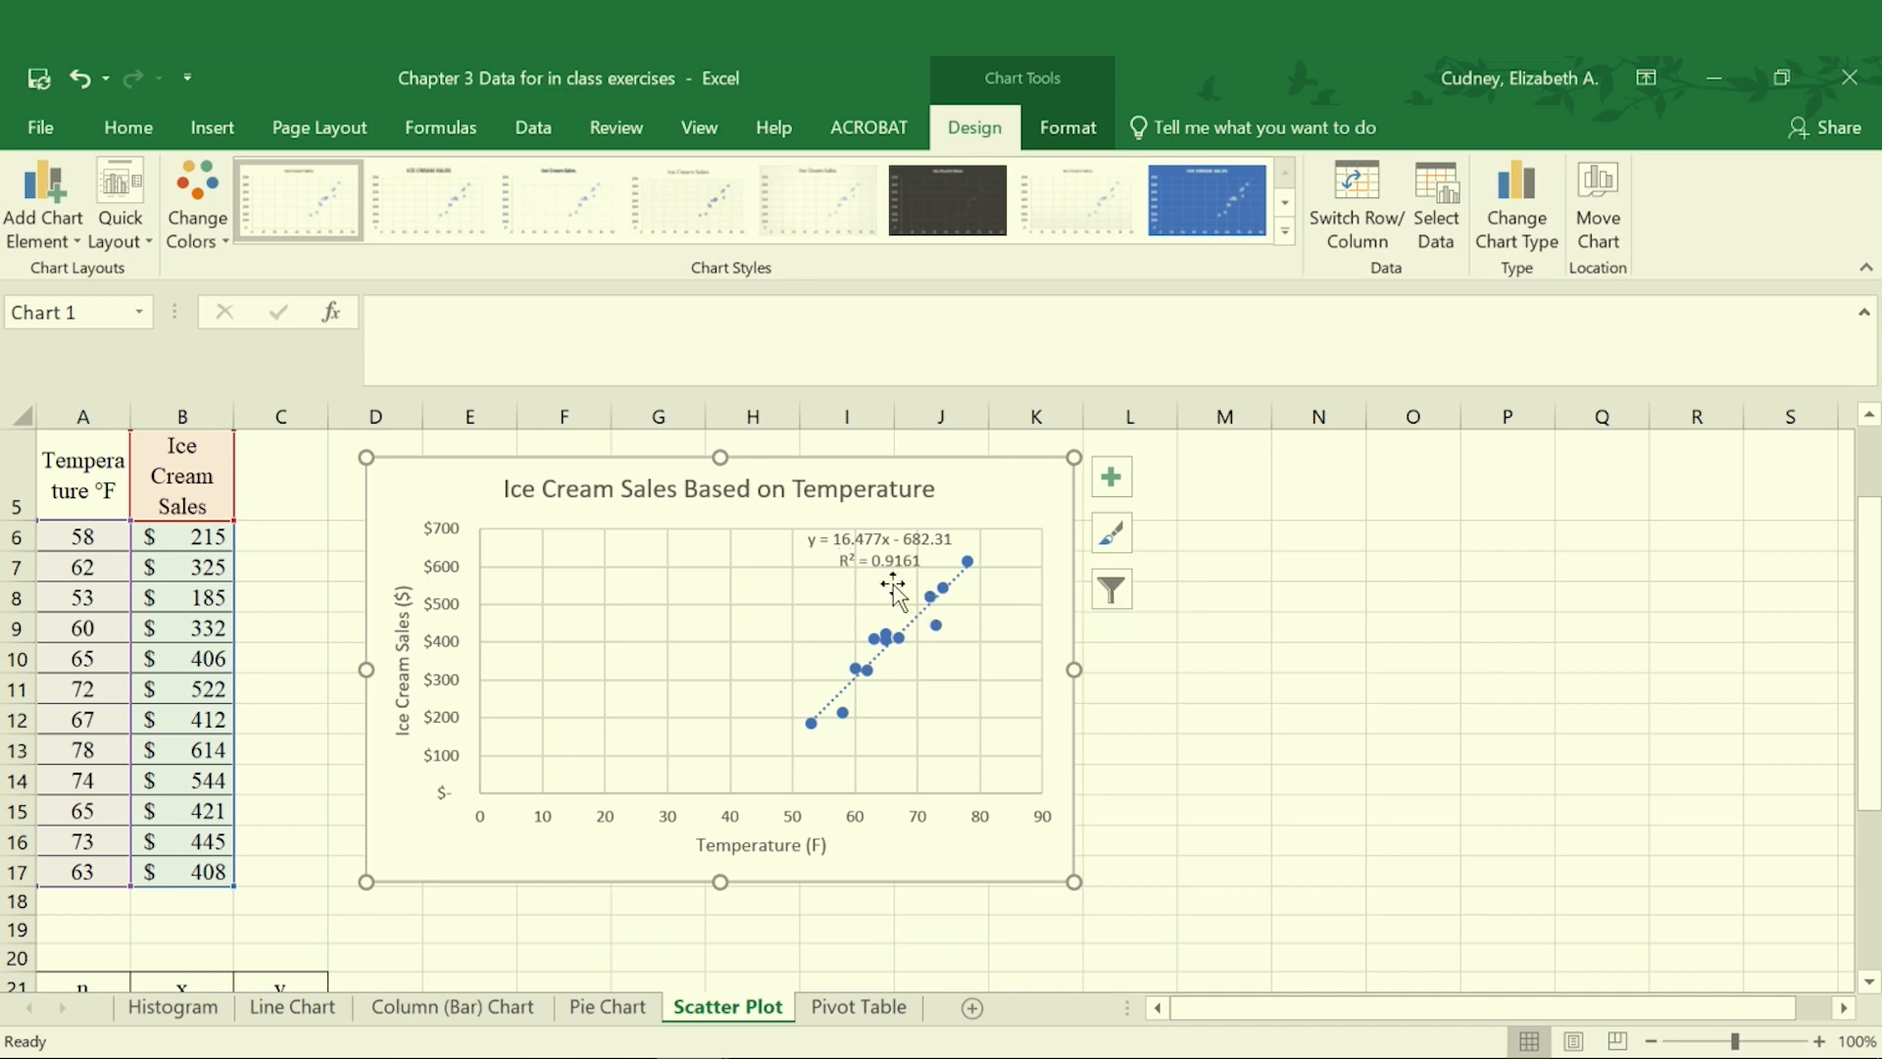
mouse_move(904, 577)
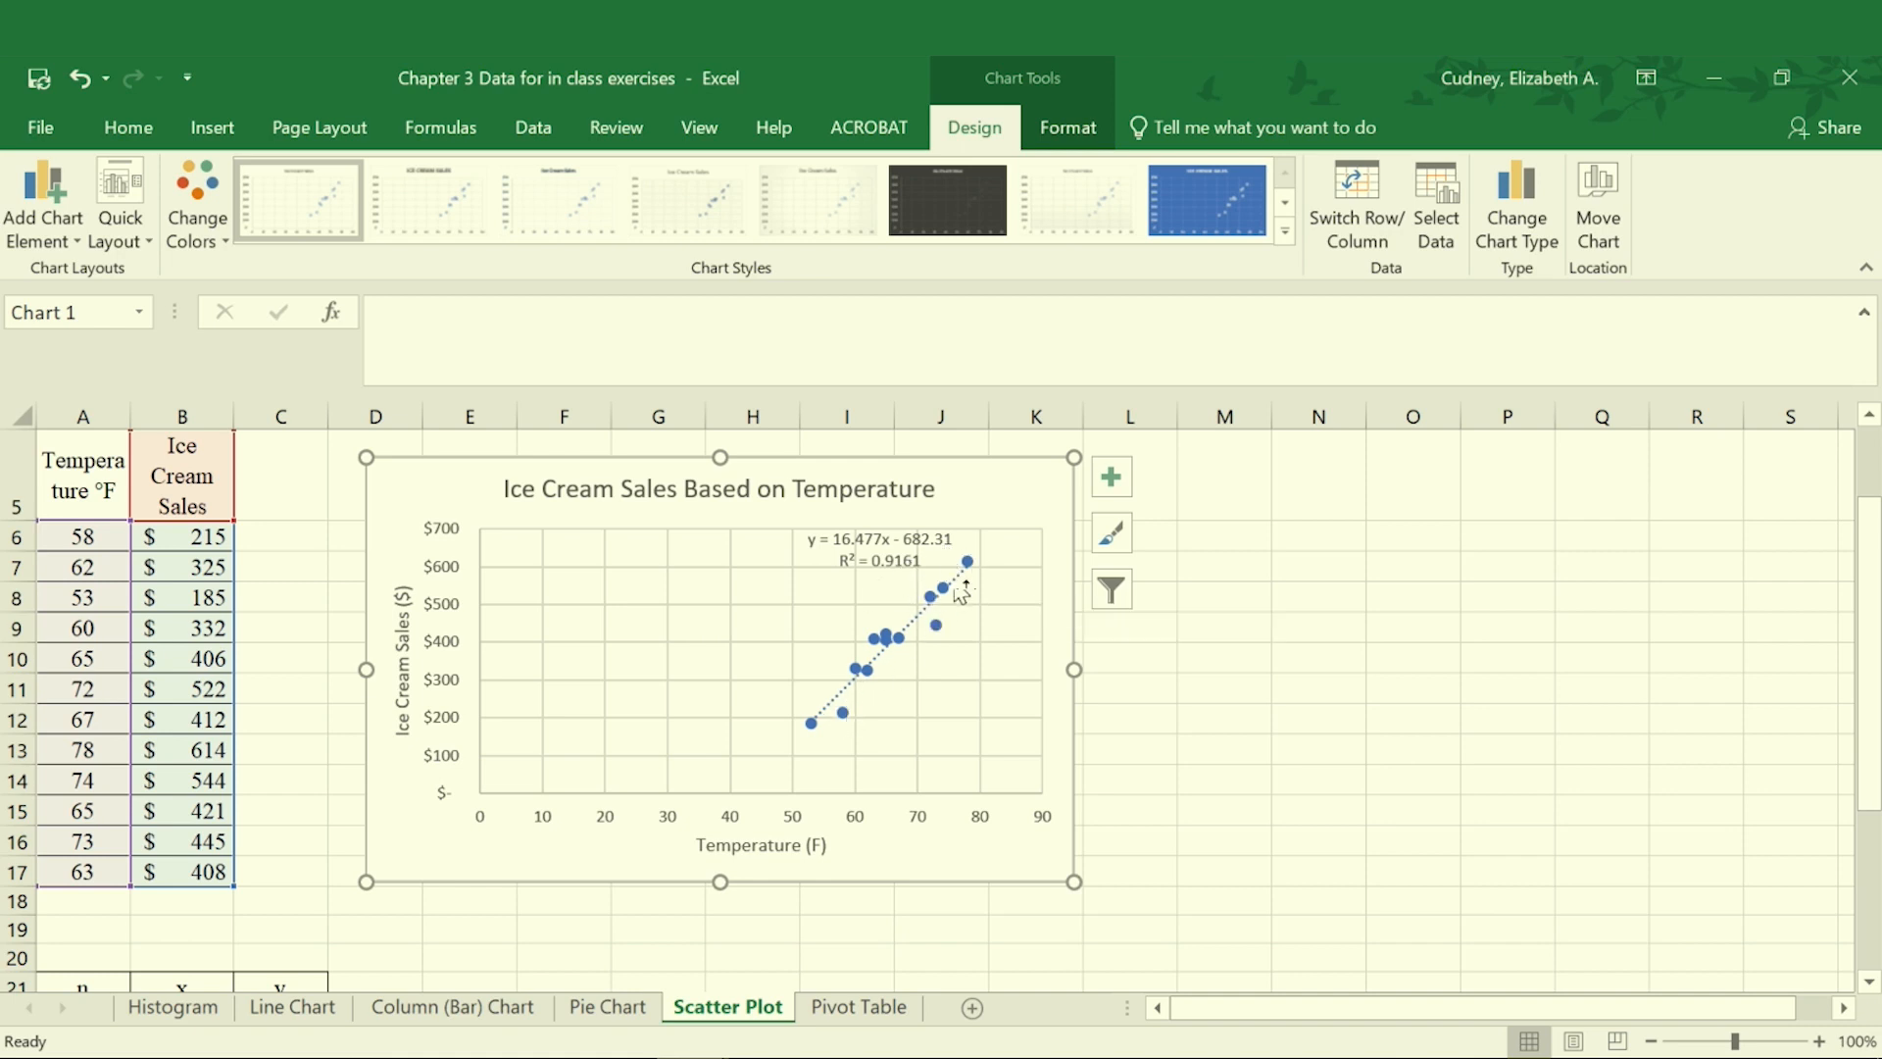
mouse_move(904, 648)
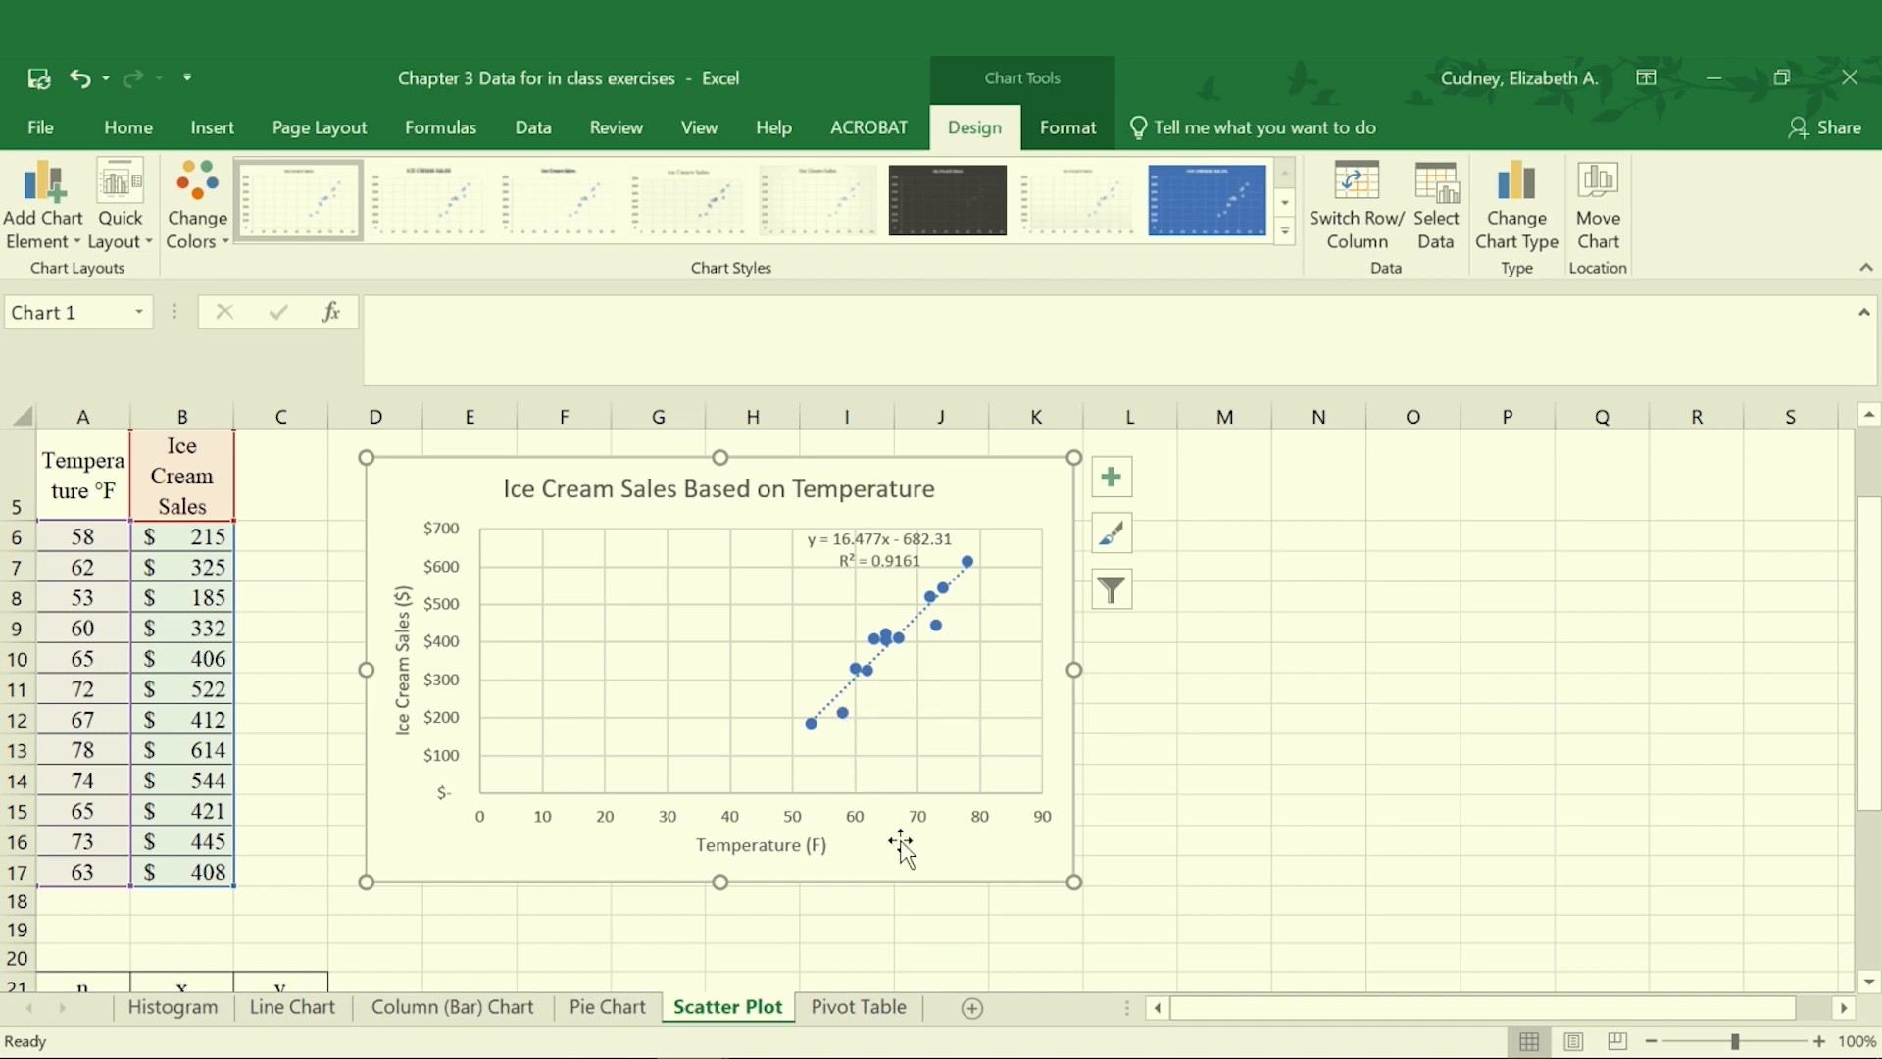
mouse_move(899, 846)
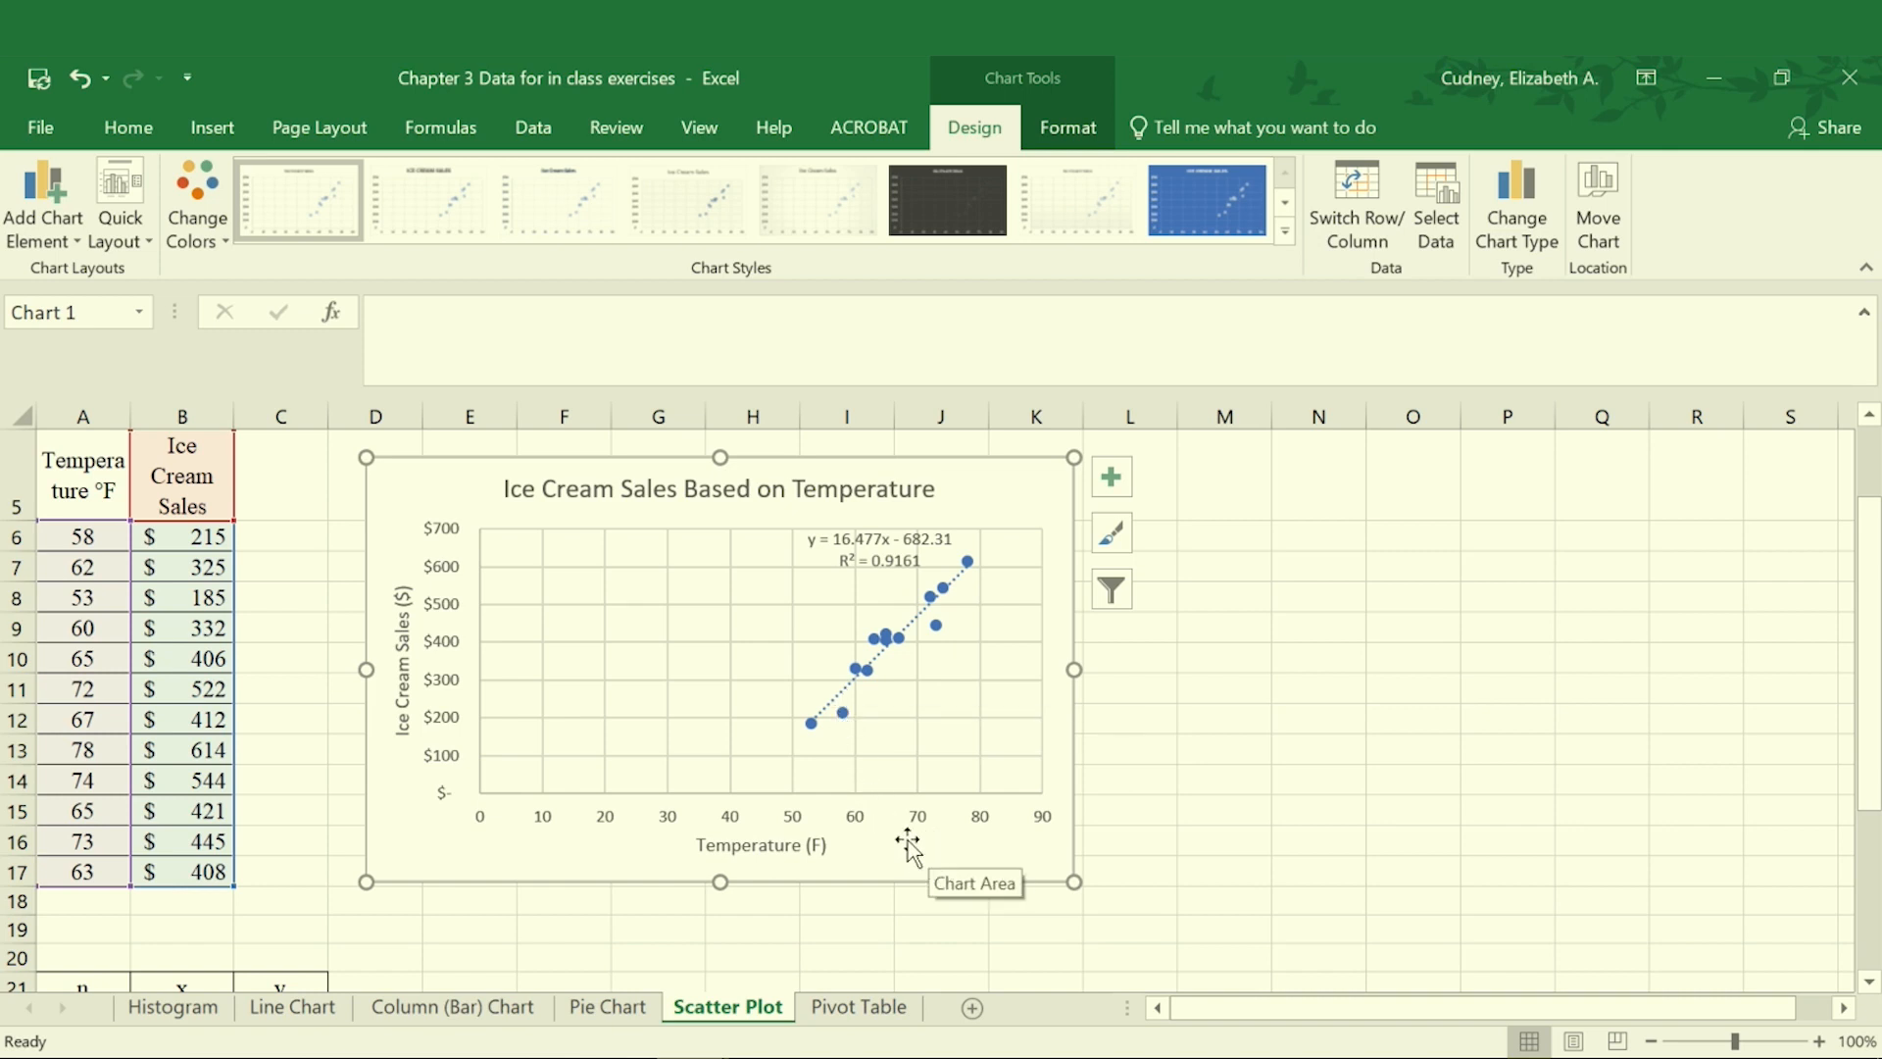
mouse_move(452, 762)
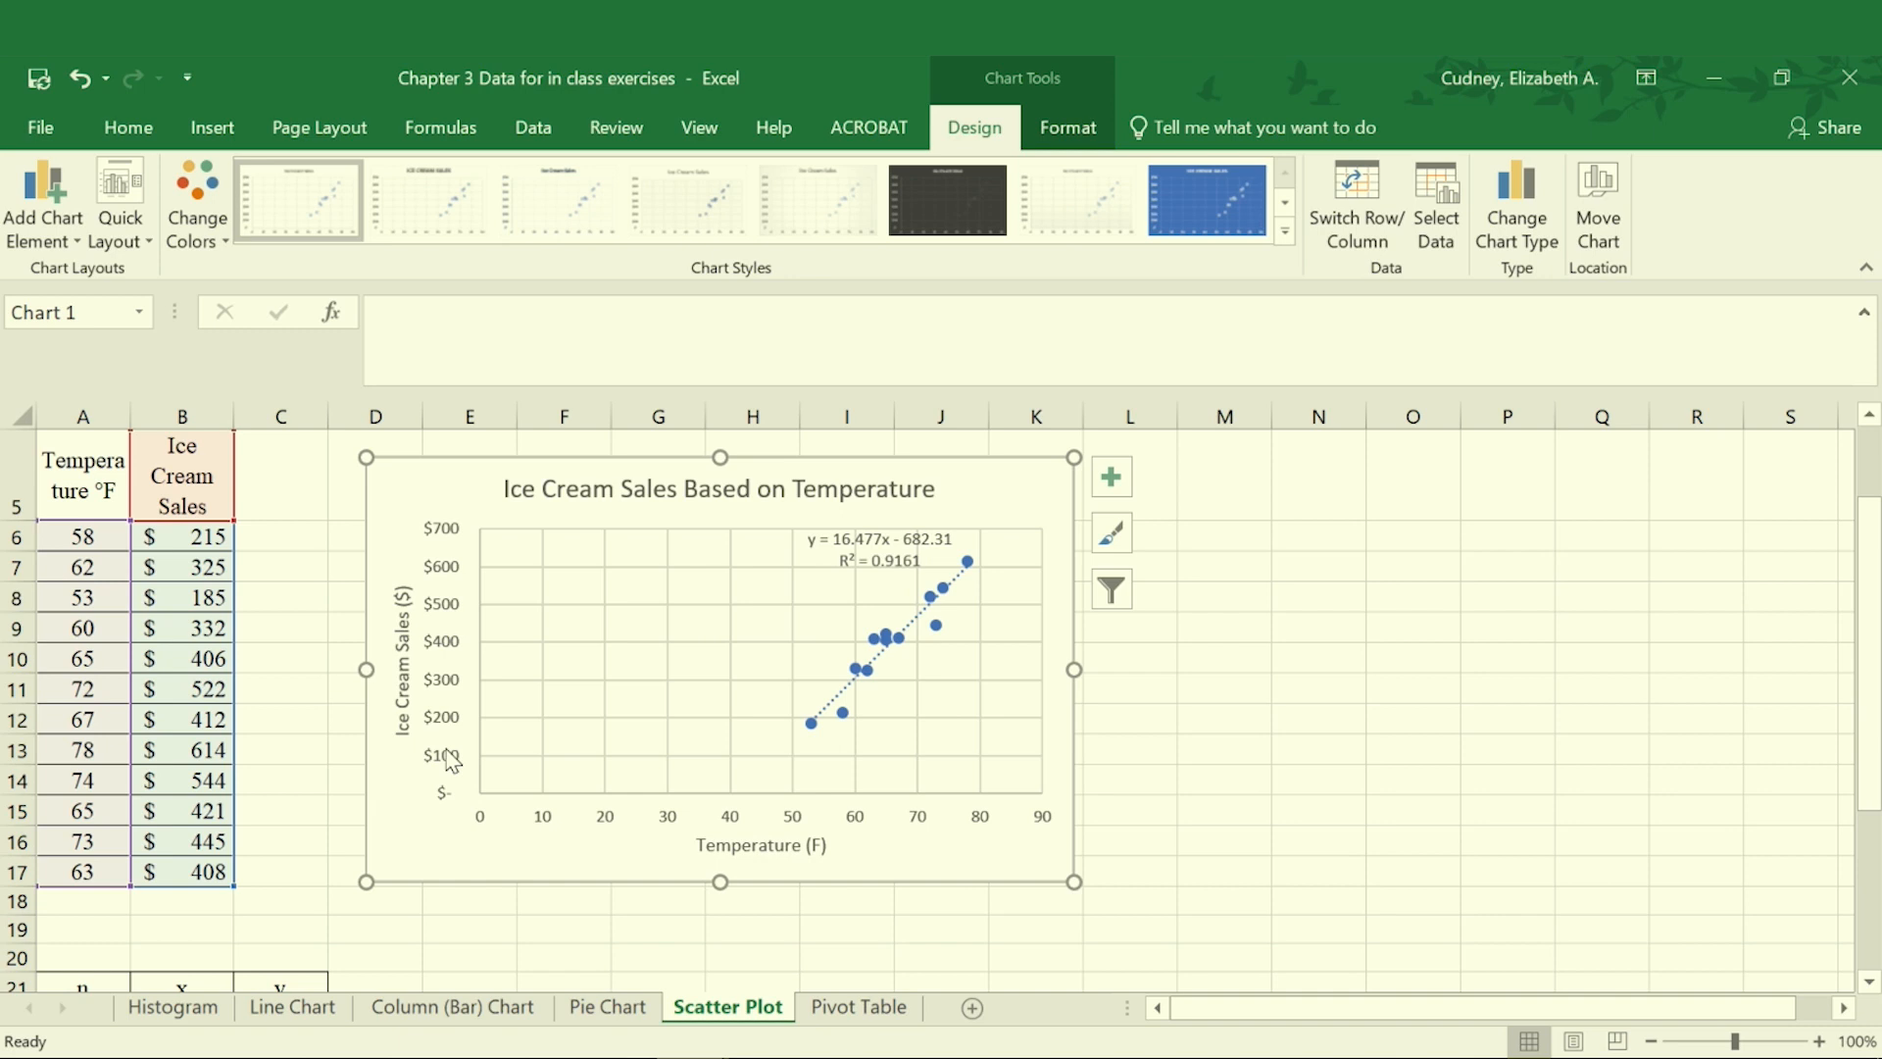
mouse_move(651, 616)
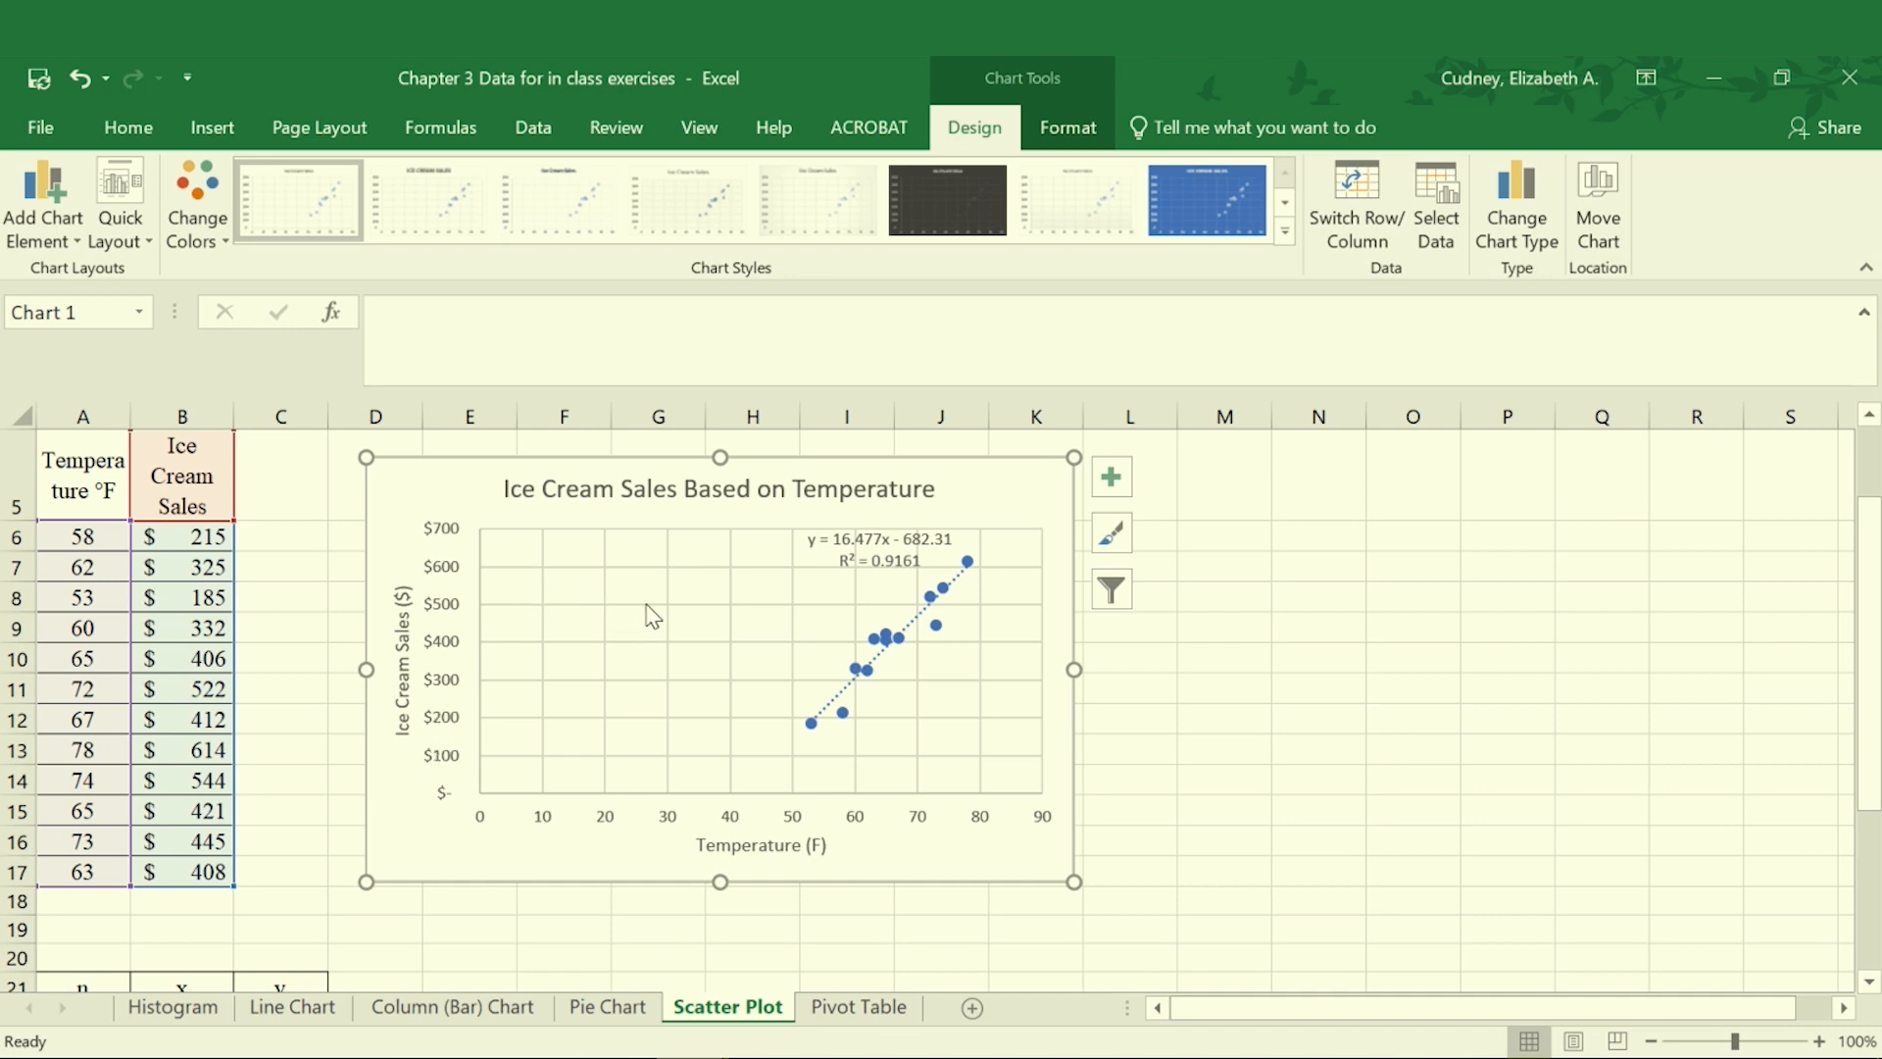
mouse_move(673, 603)
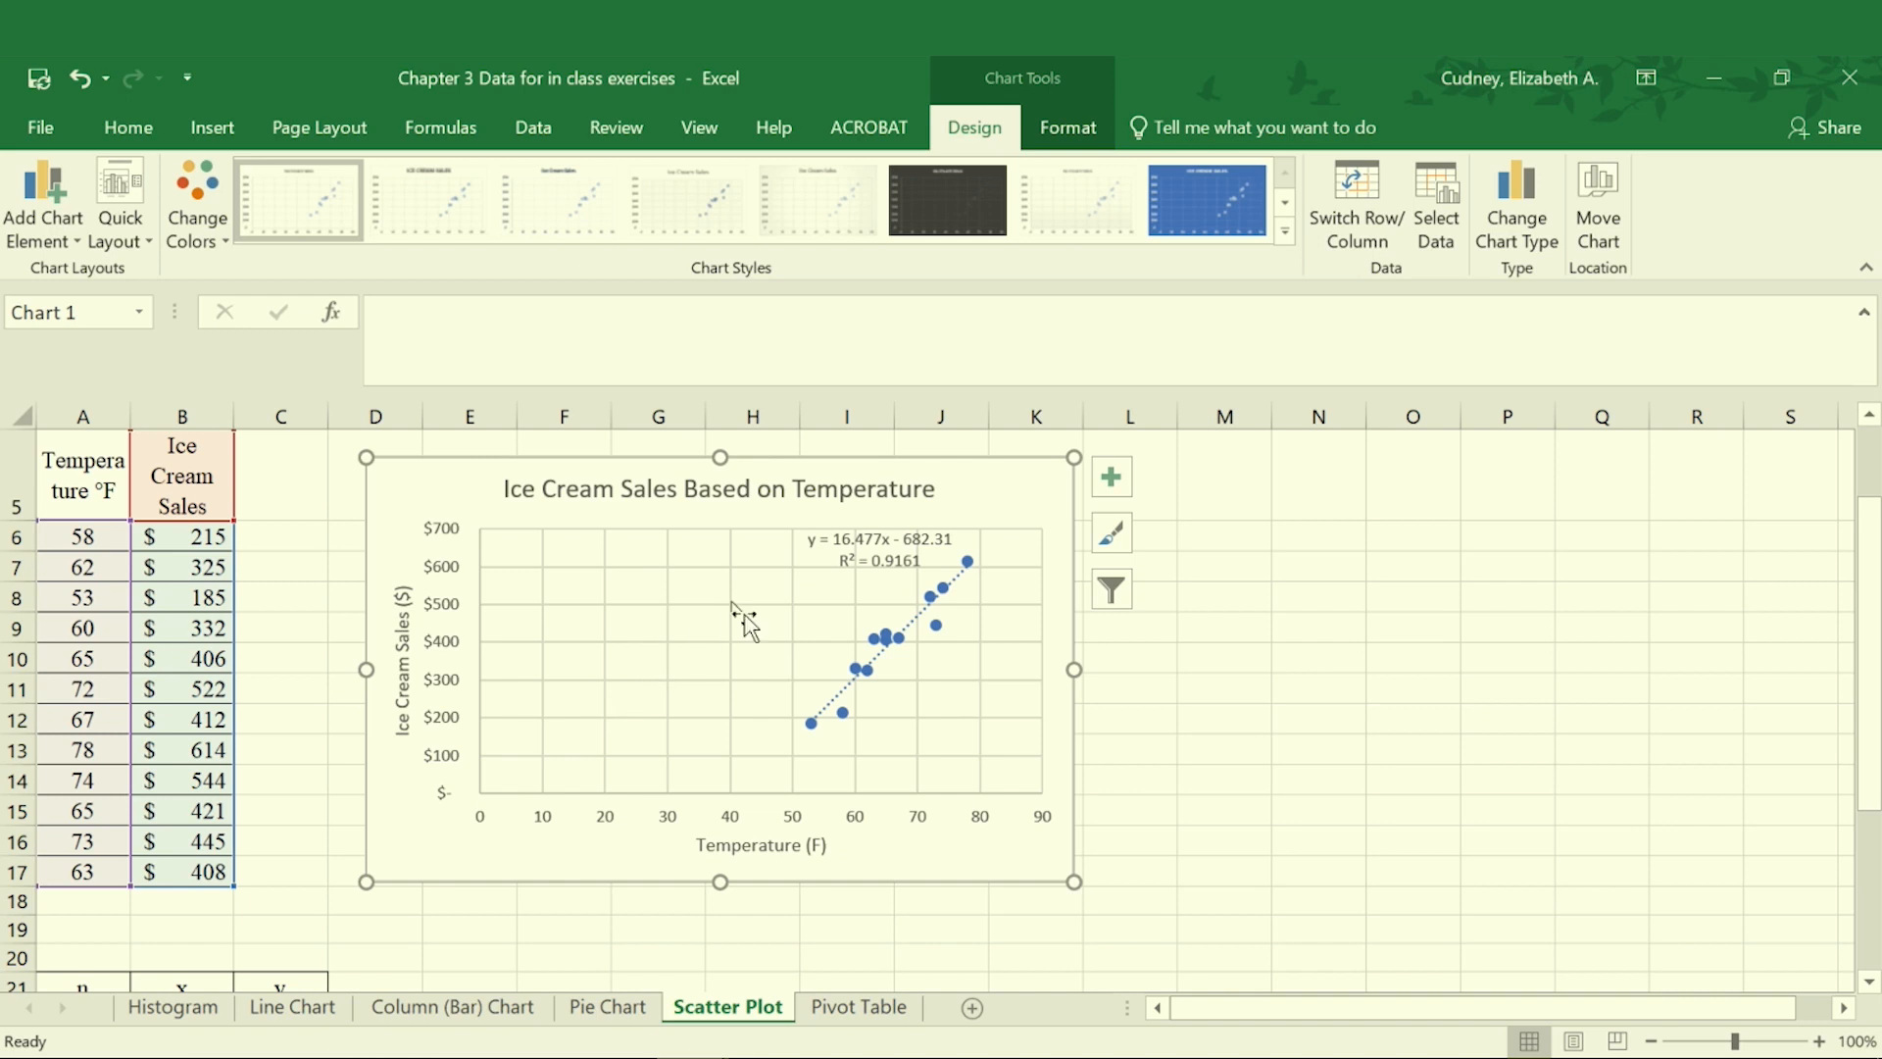
mouse_move(475, 657)
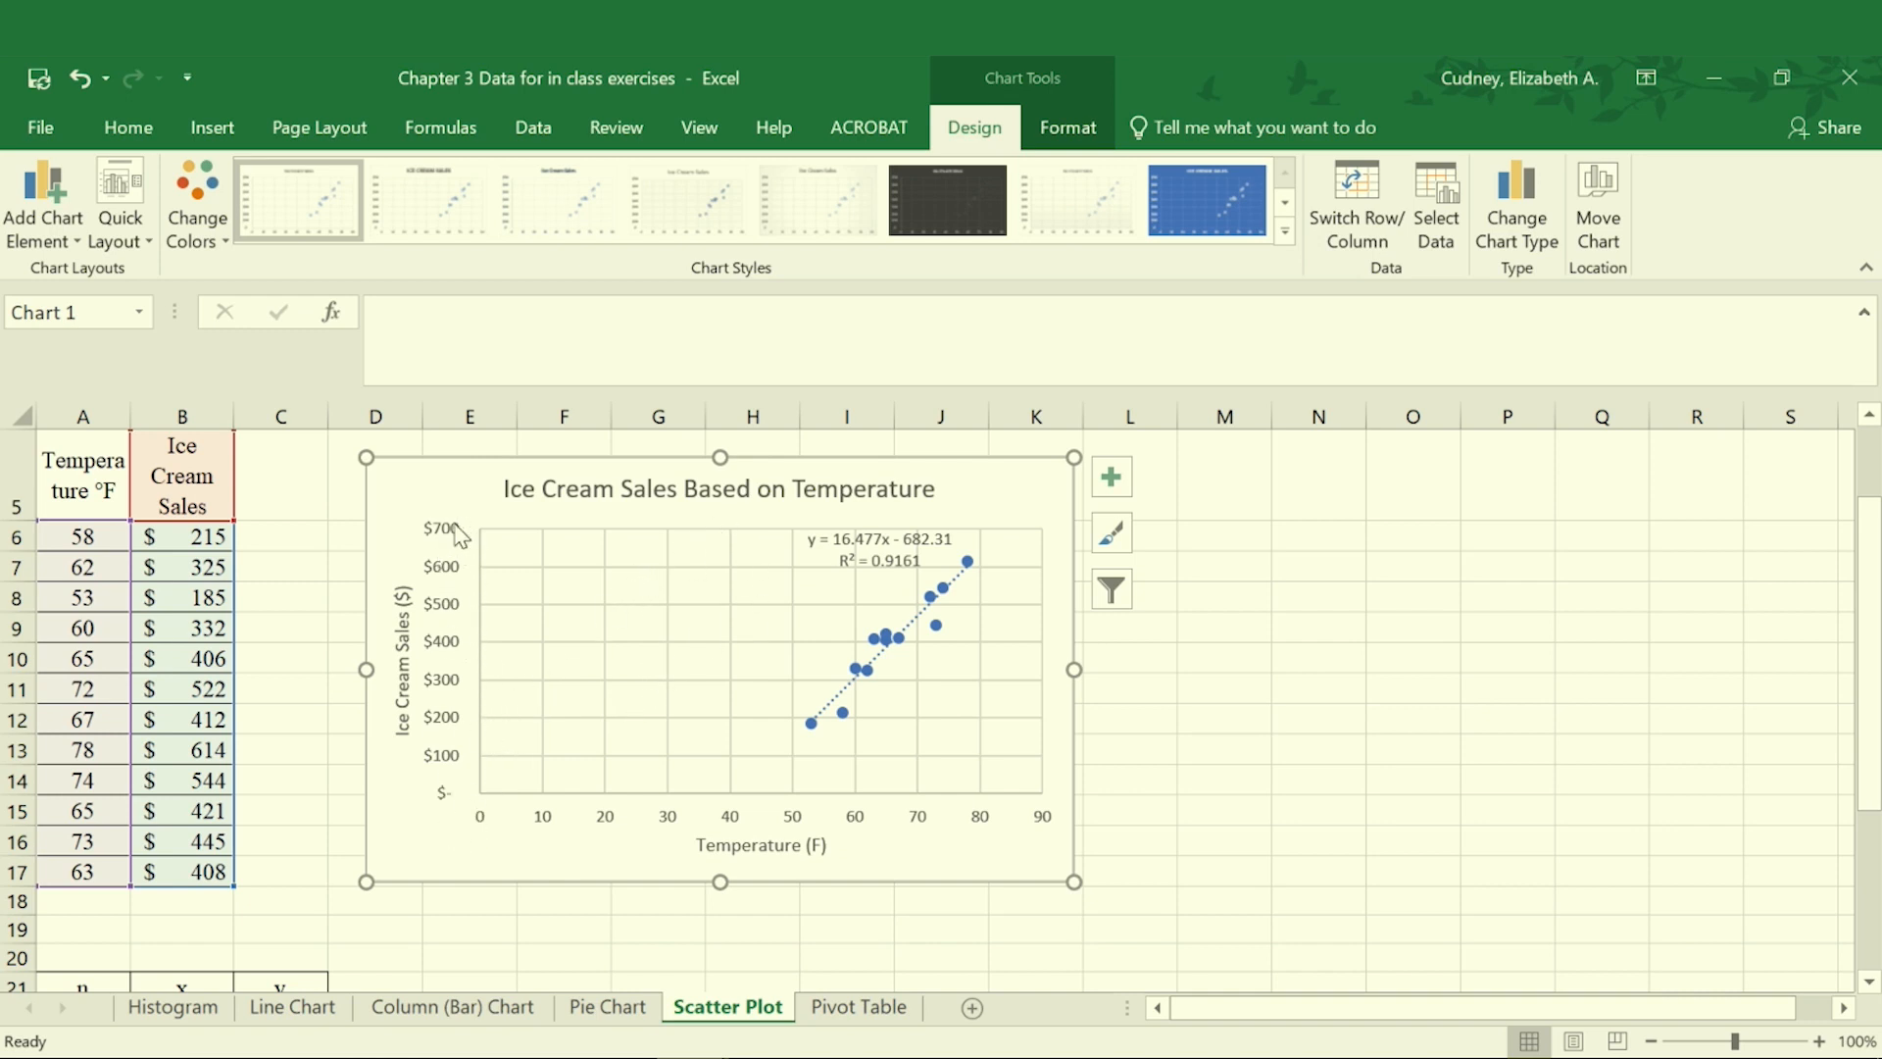
mouse_move(468, 768)
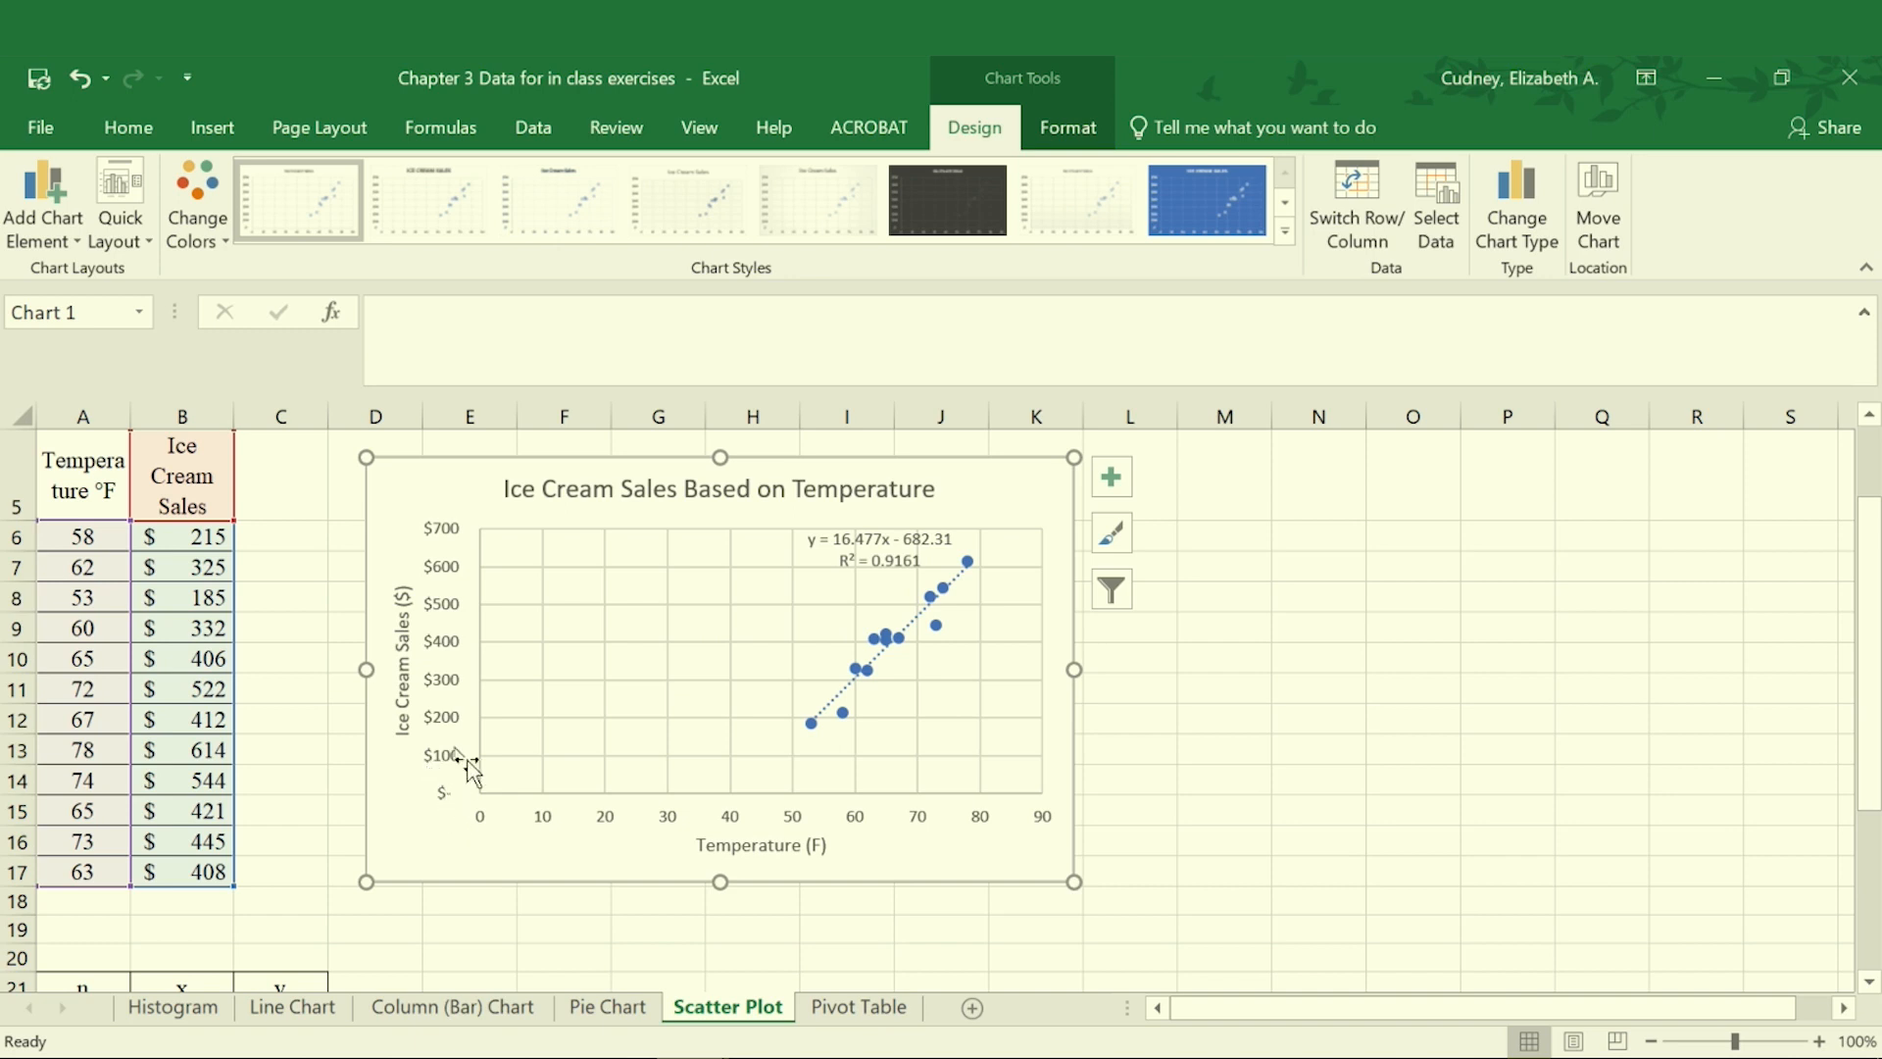
mouse_move(464, 727)
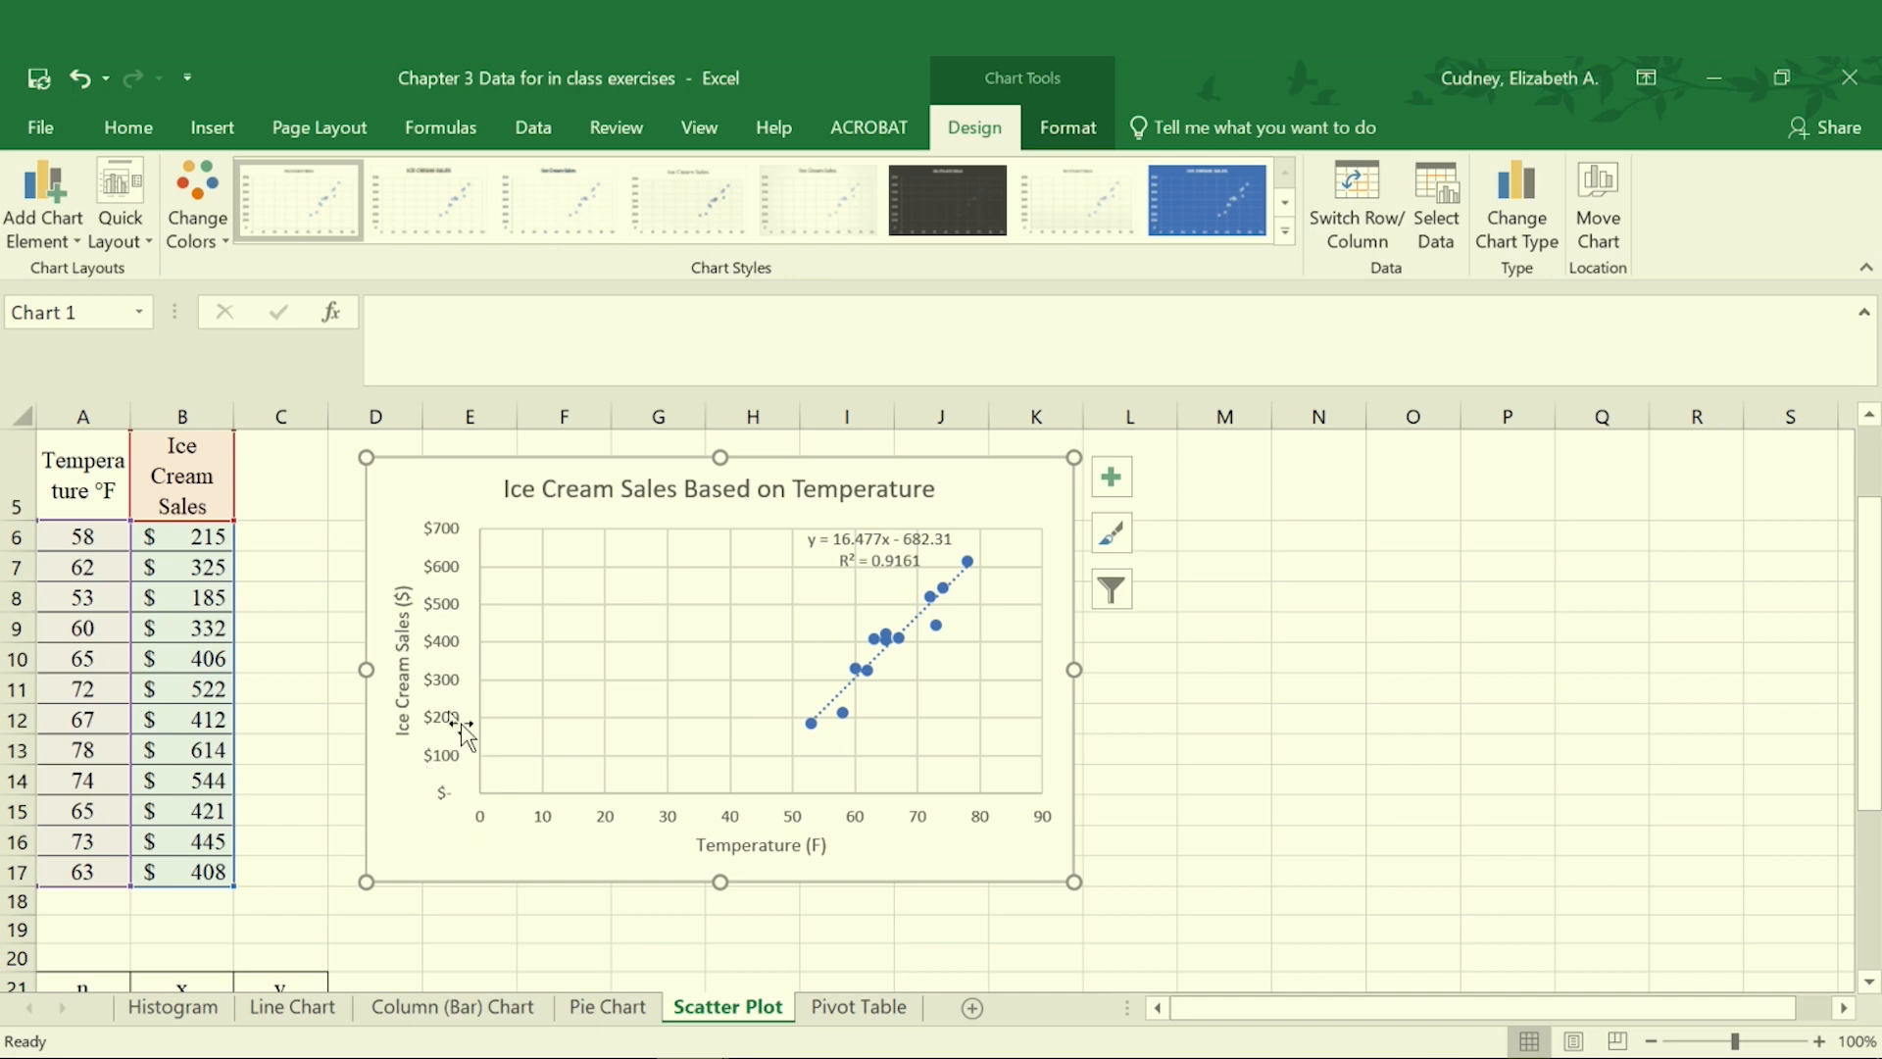
mouse_move(459, 537)
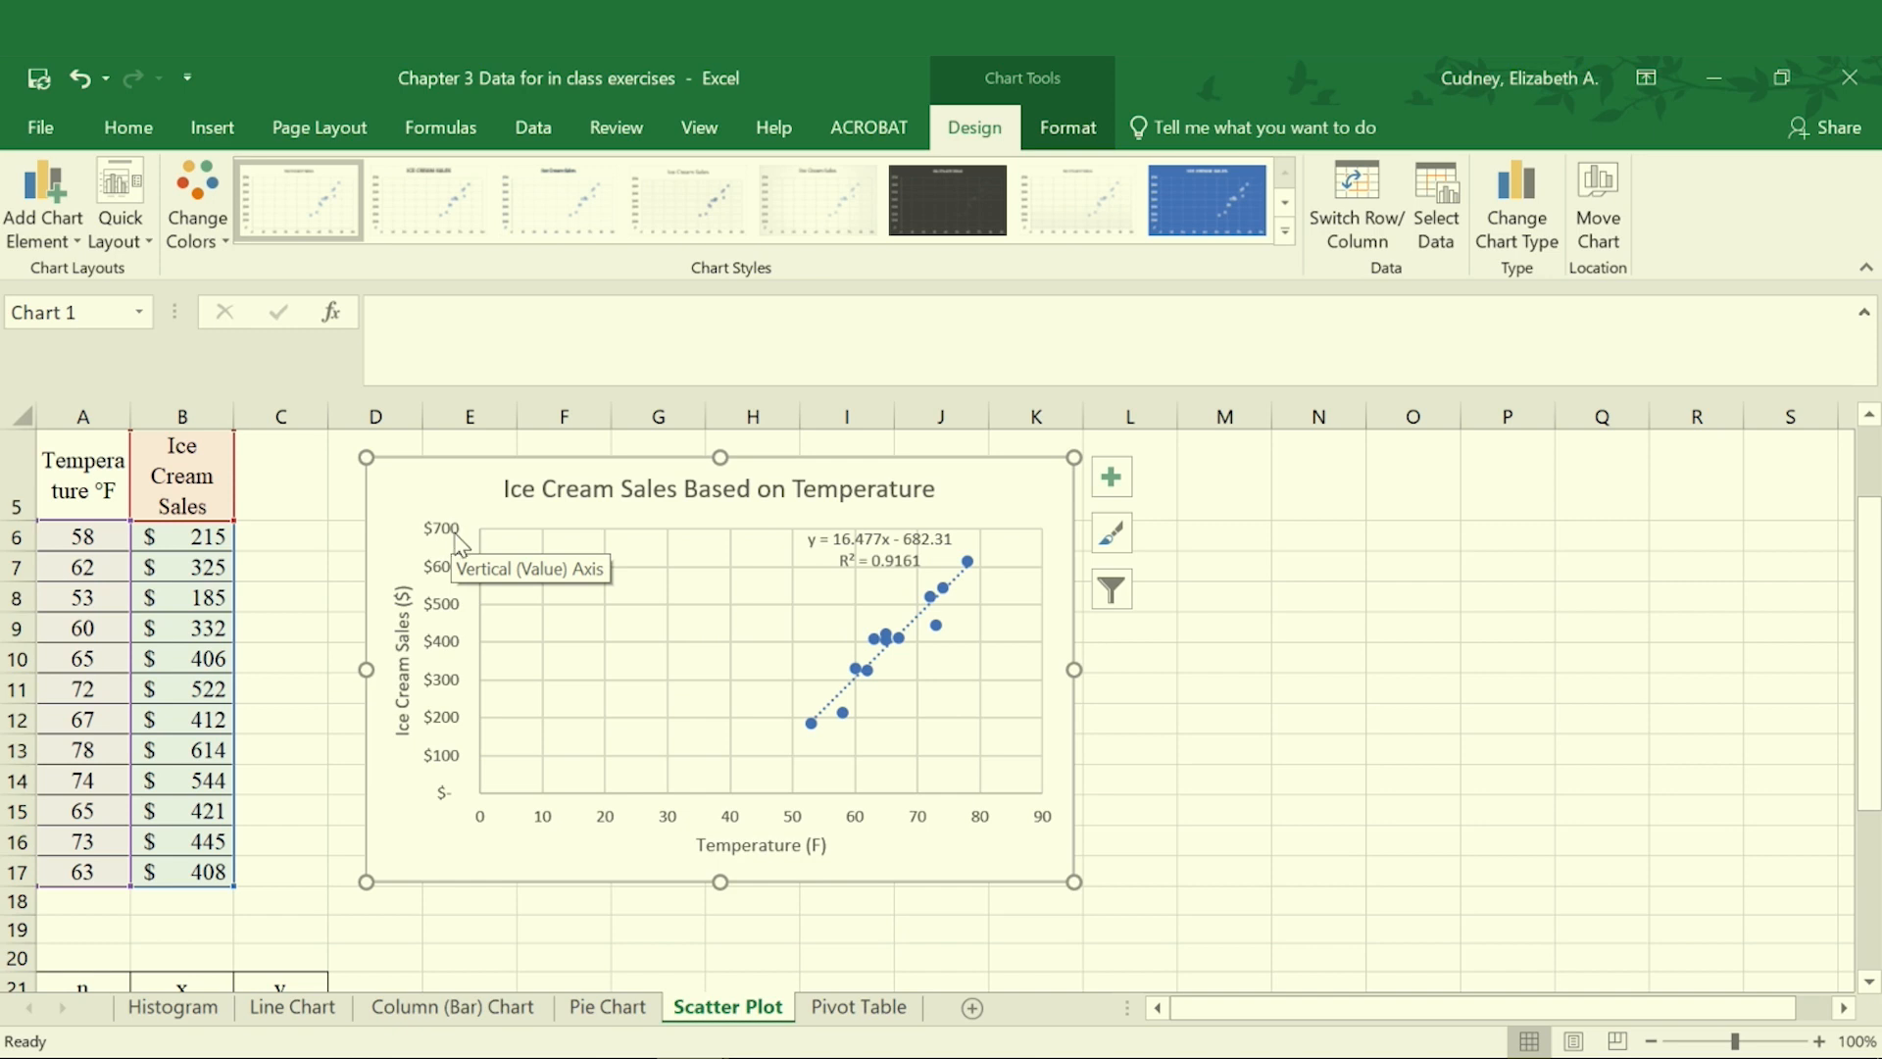
mouse_move(467, 541)
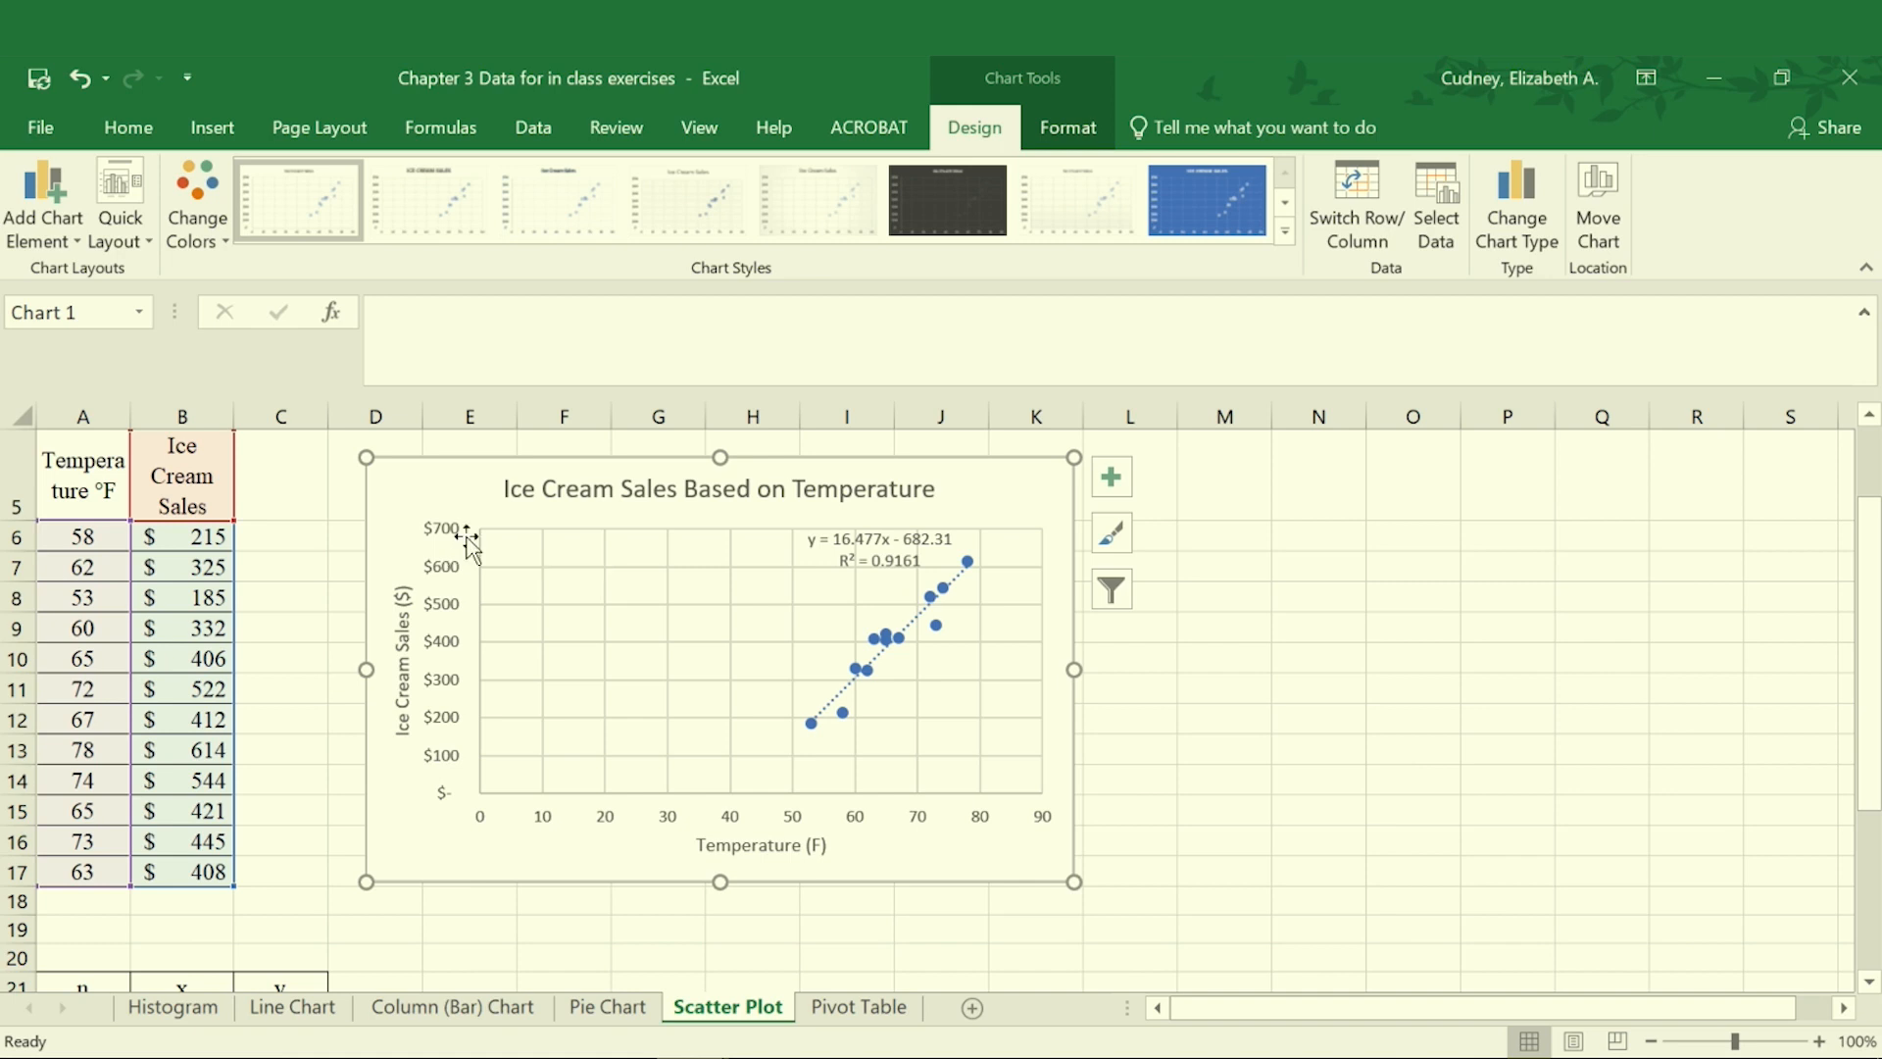
mouse_move(446, 797)
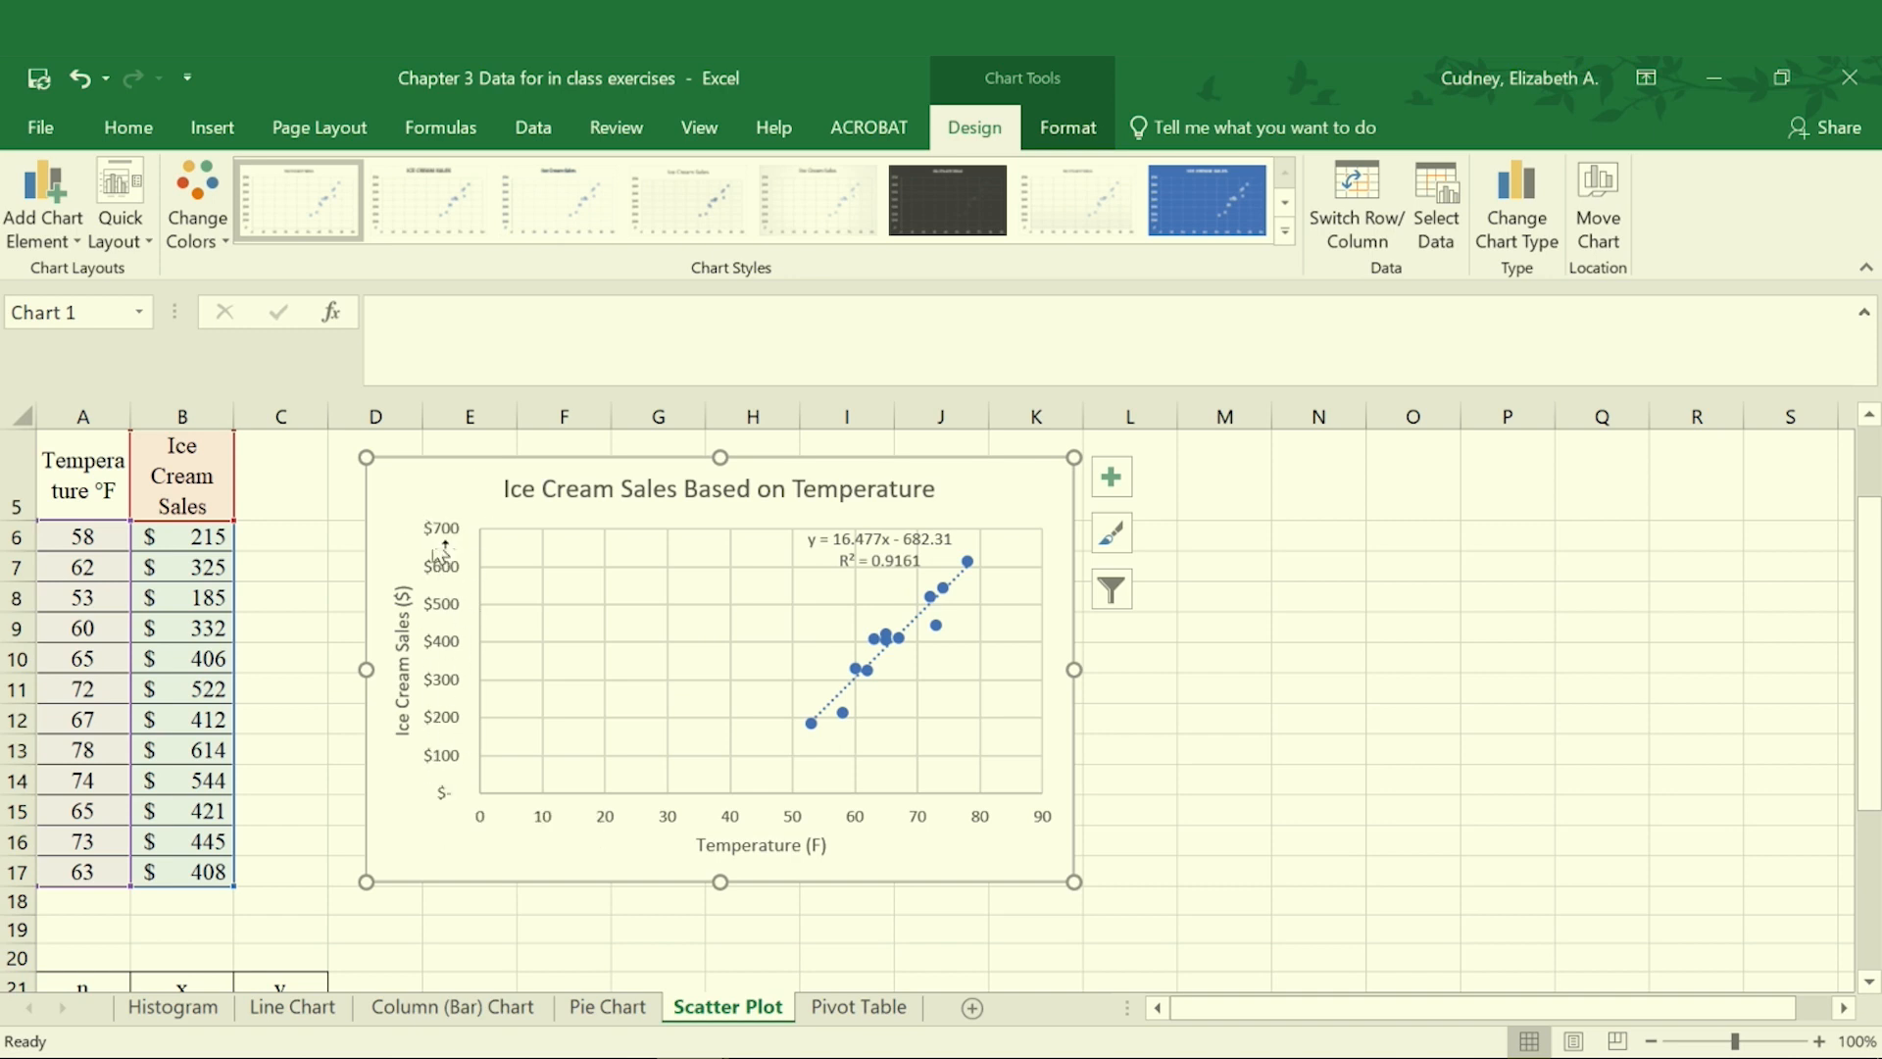
mouse_move(449, 579)
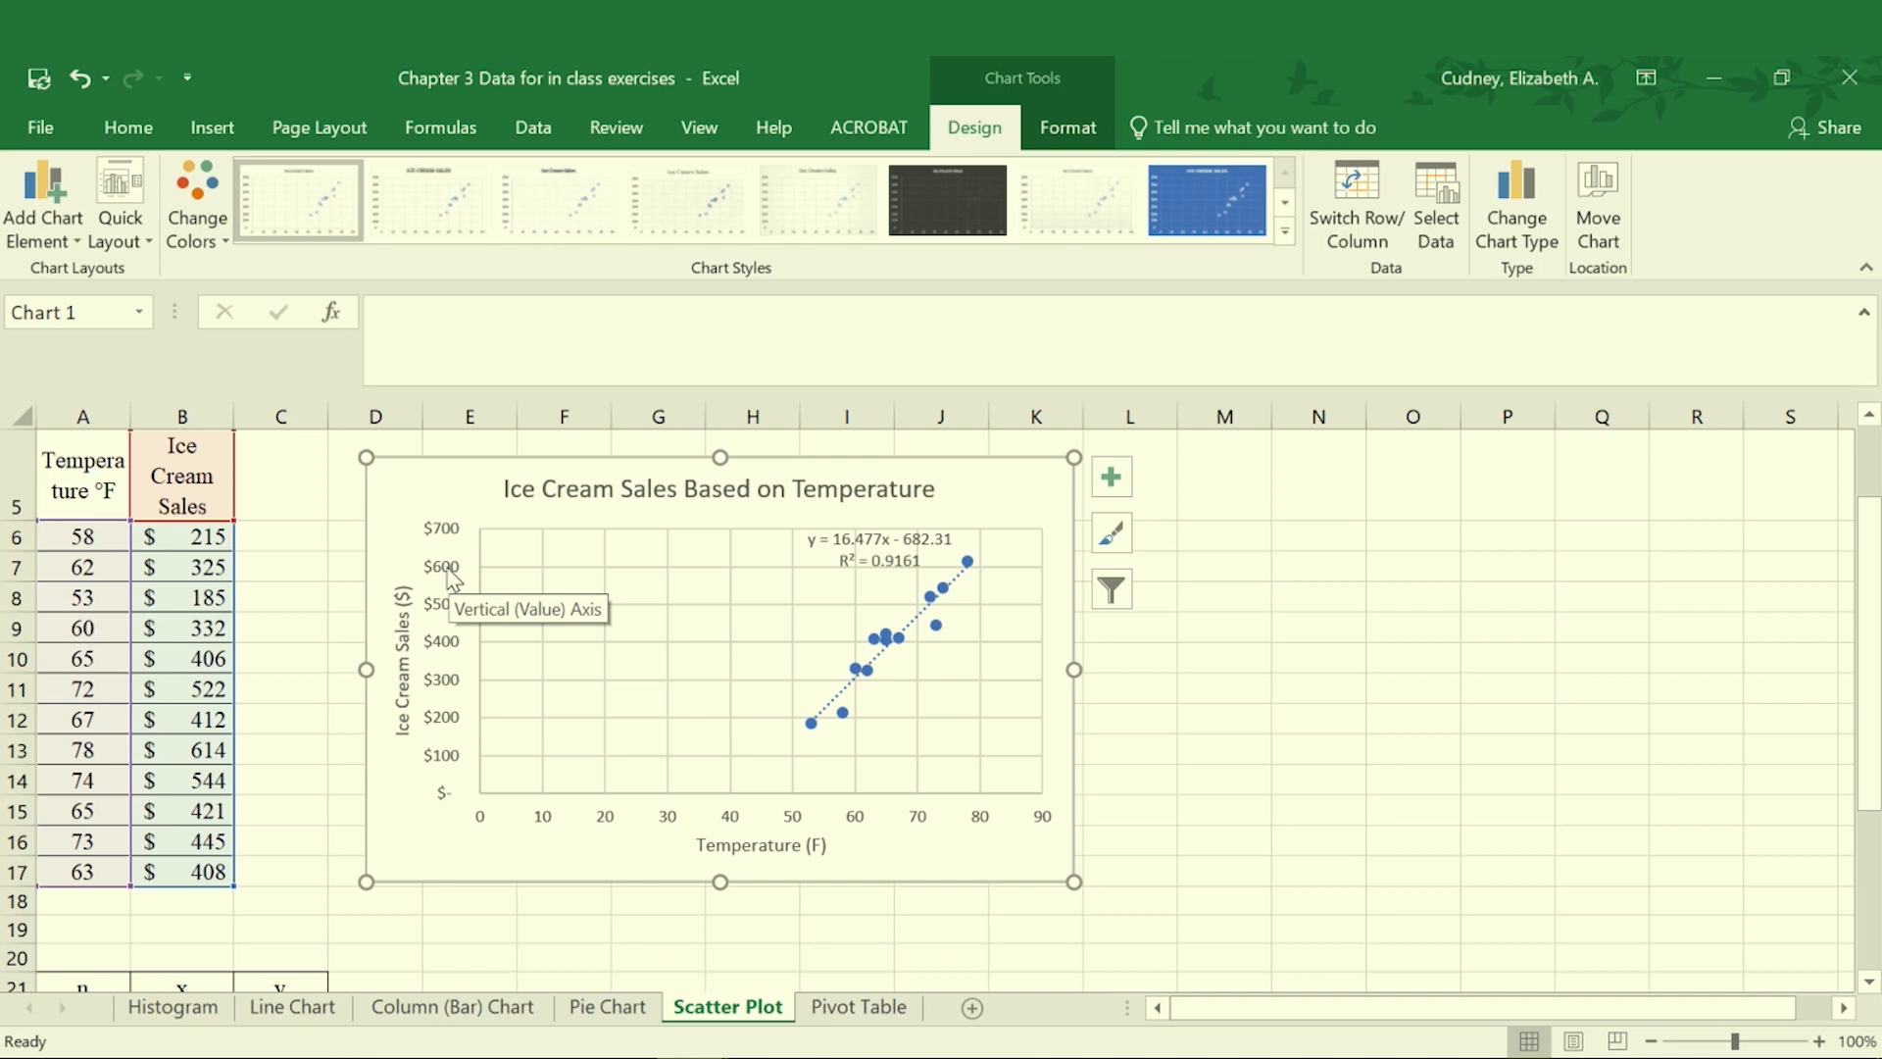
Step: Select the vertical sales axis and edit its Minimum bound to 150
click(450, 575)
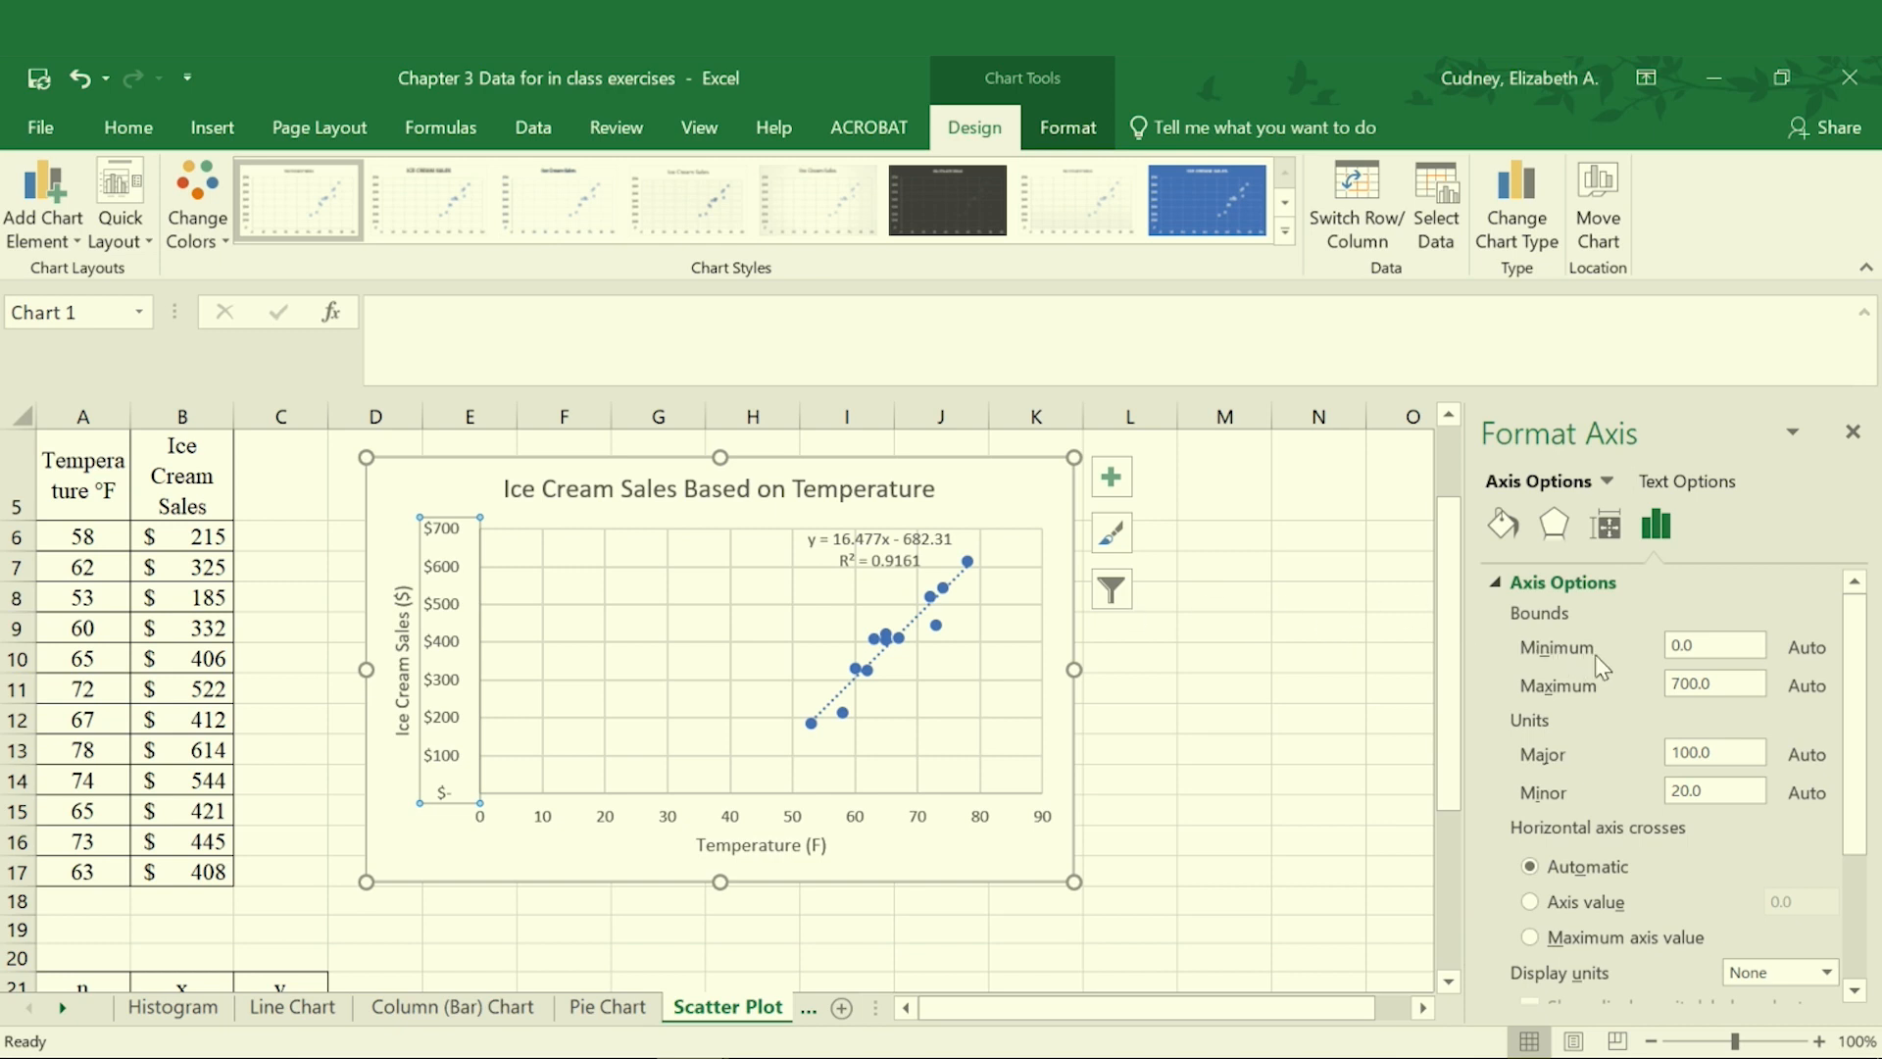
click(1709, 645)
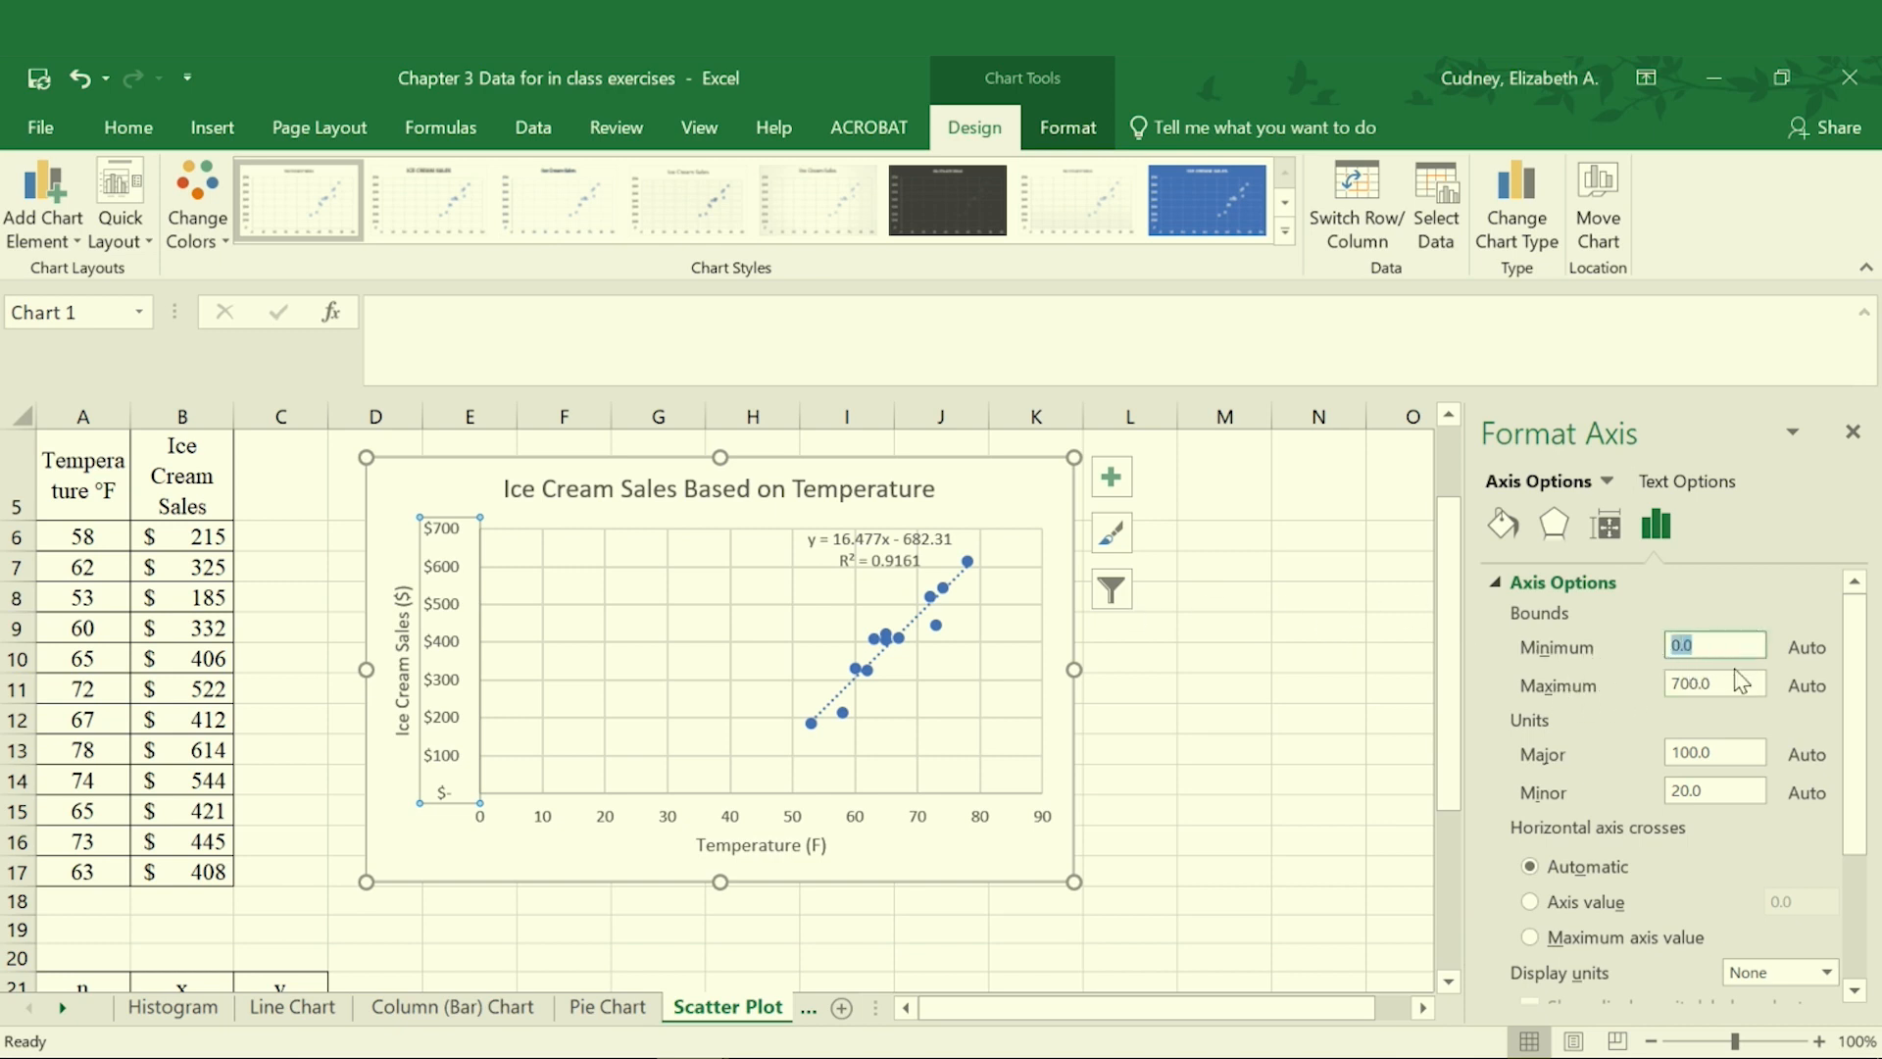
mouse_move(1713, 707)
text(150)
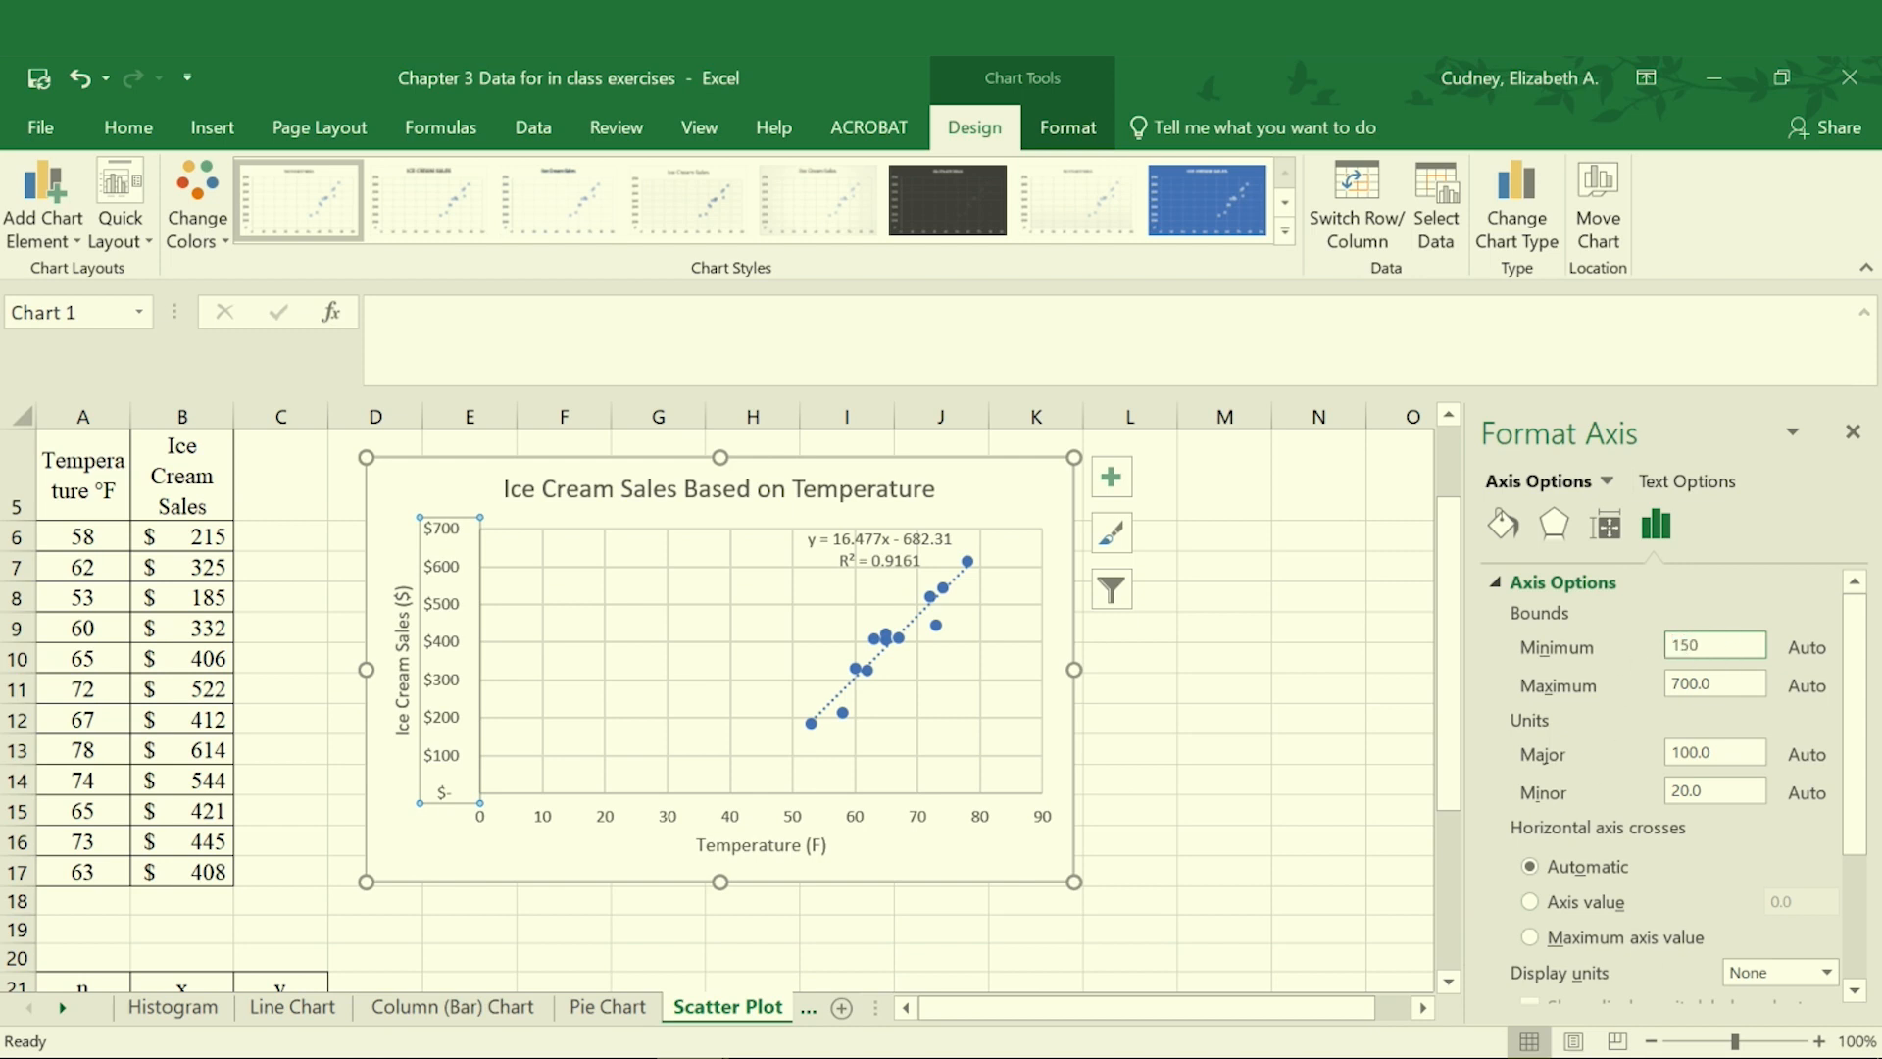
mouse_move(870, 783)
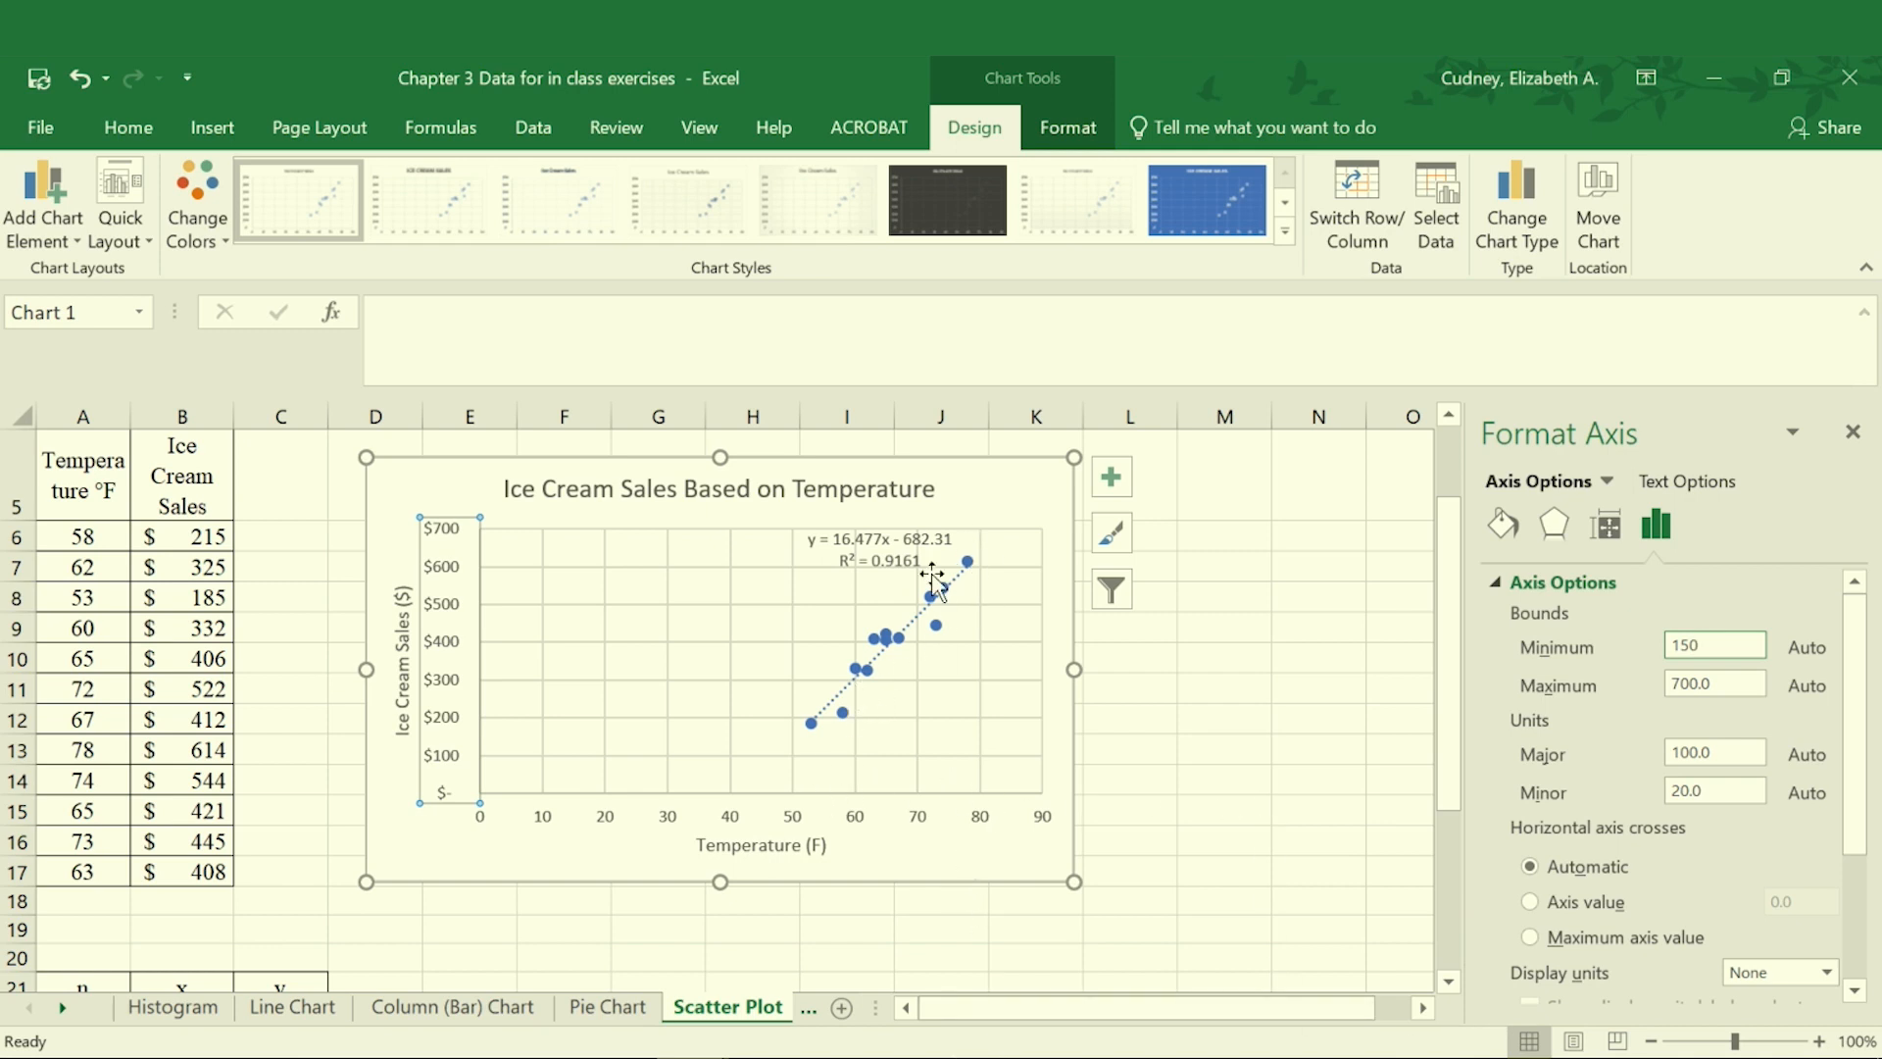
Step: Apply the 150 minimum so the sales axis spans $150–$650 in $50 steps
click(1714, 645)
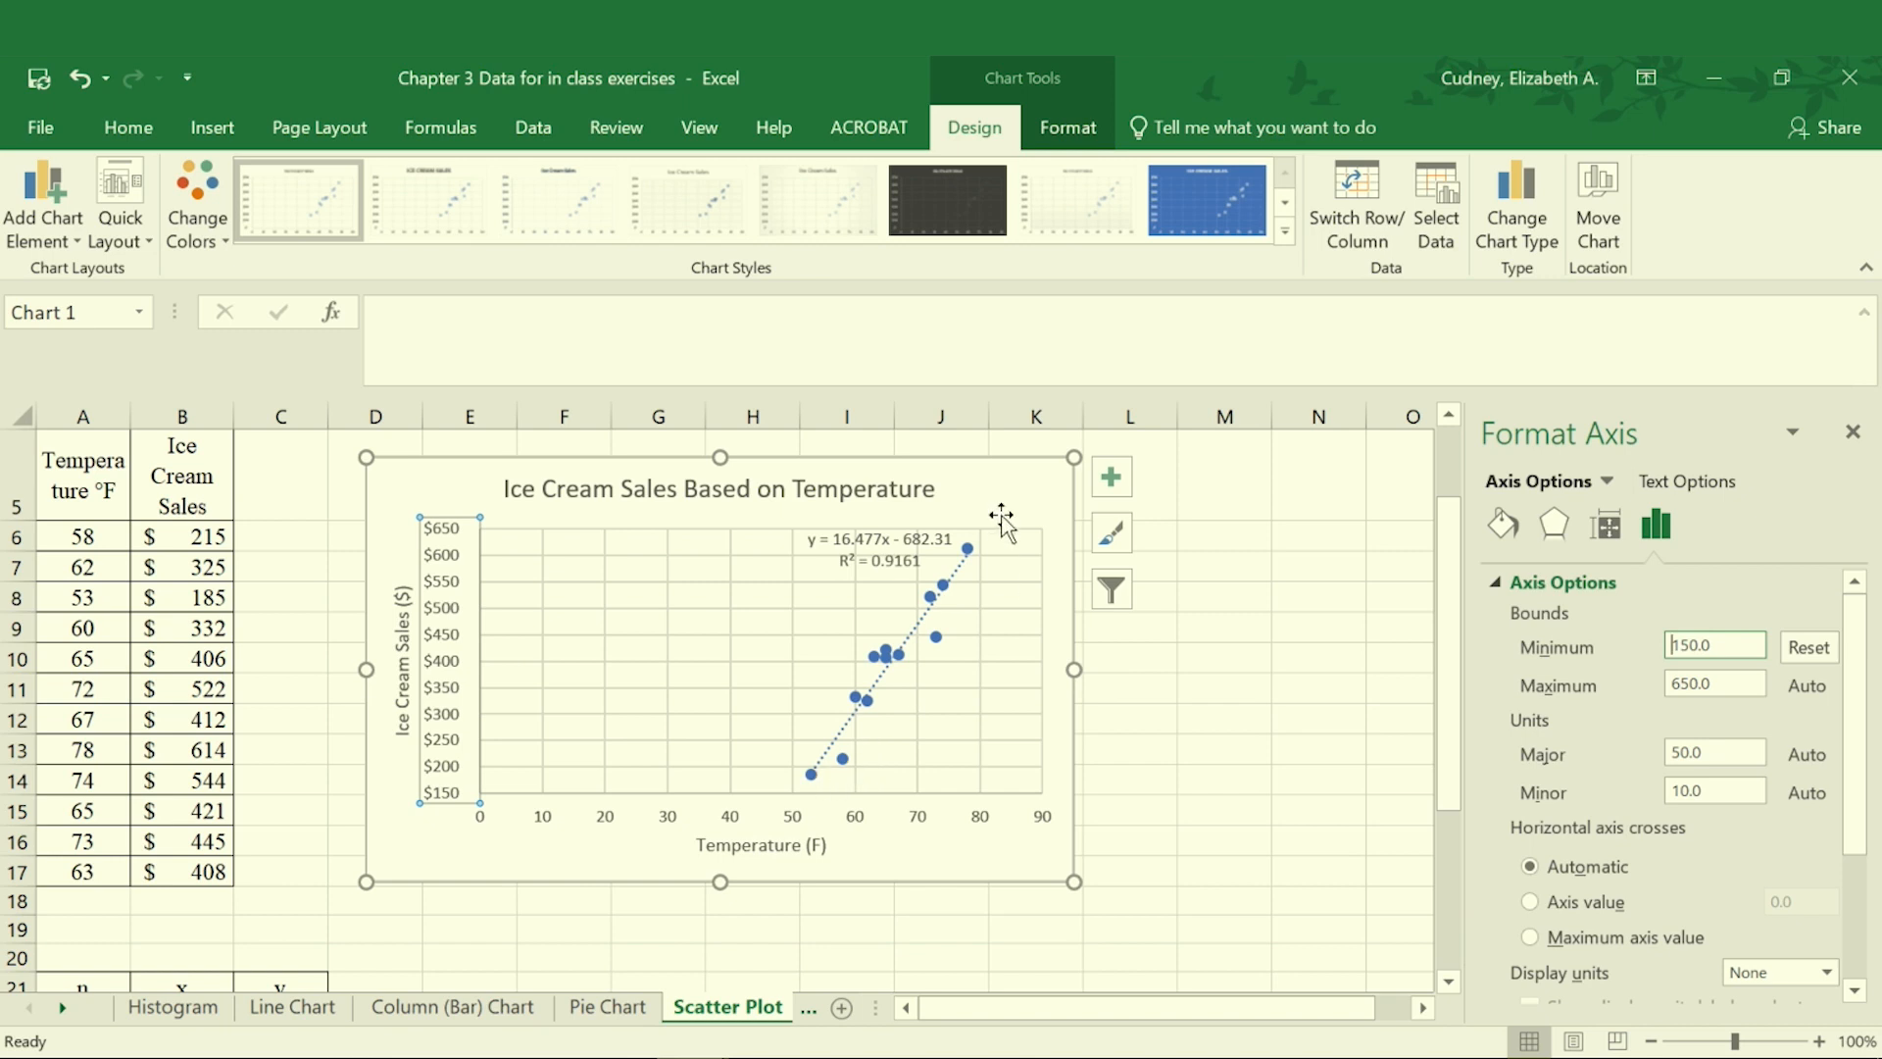
mouse_move(864, 717)
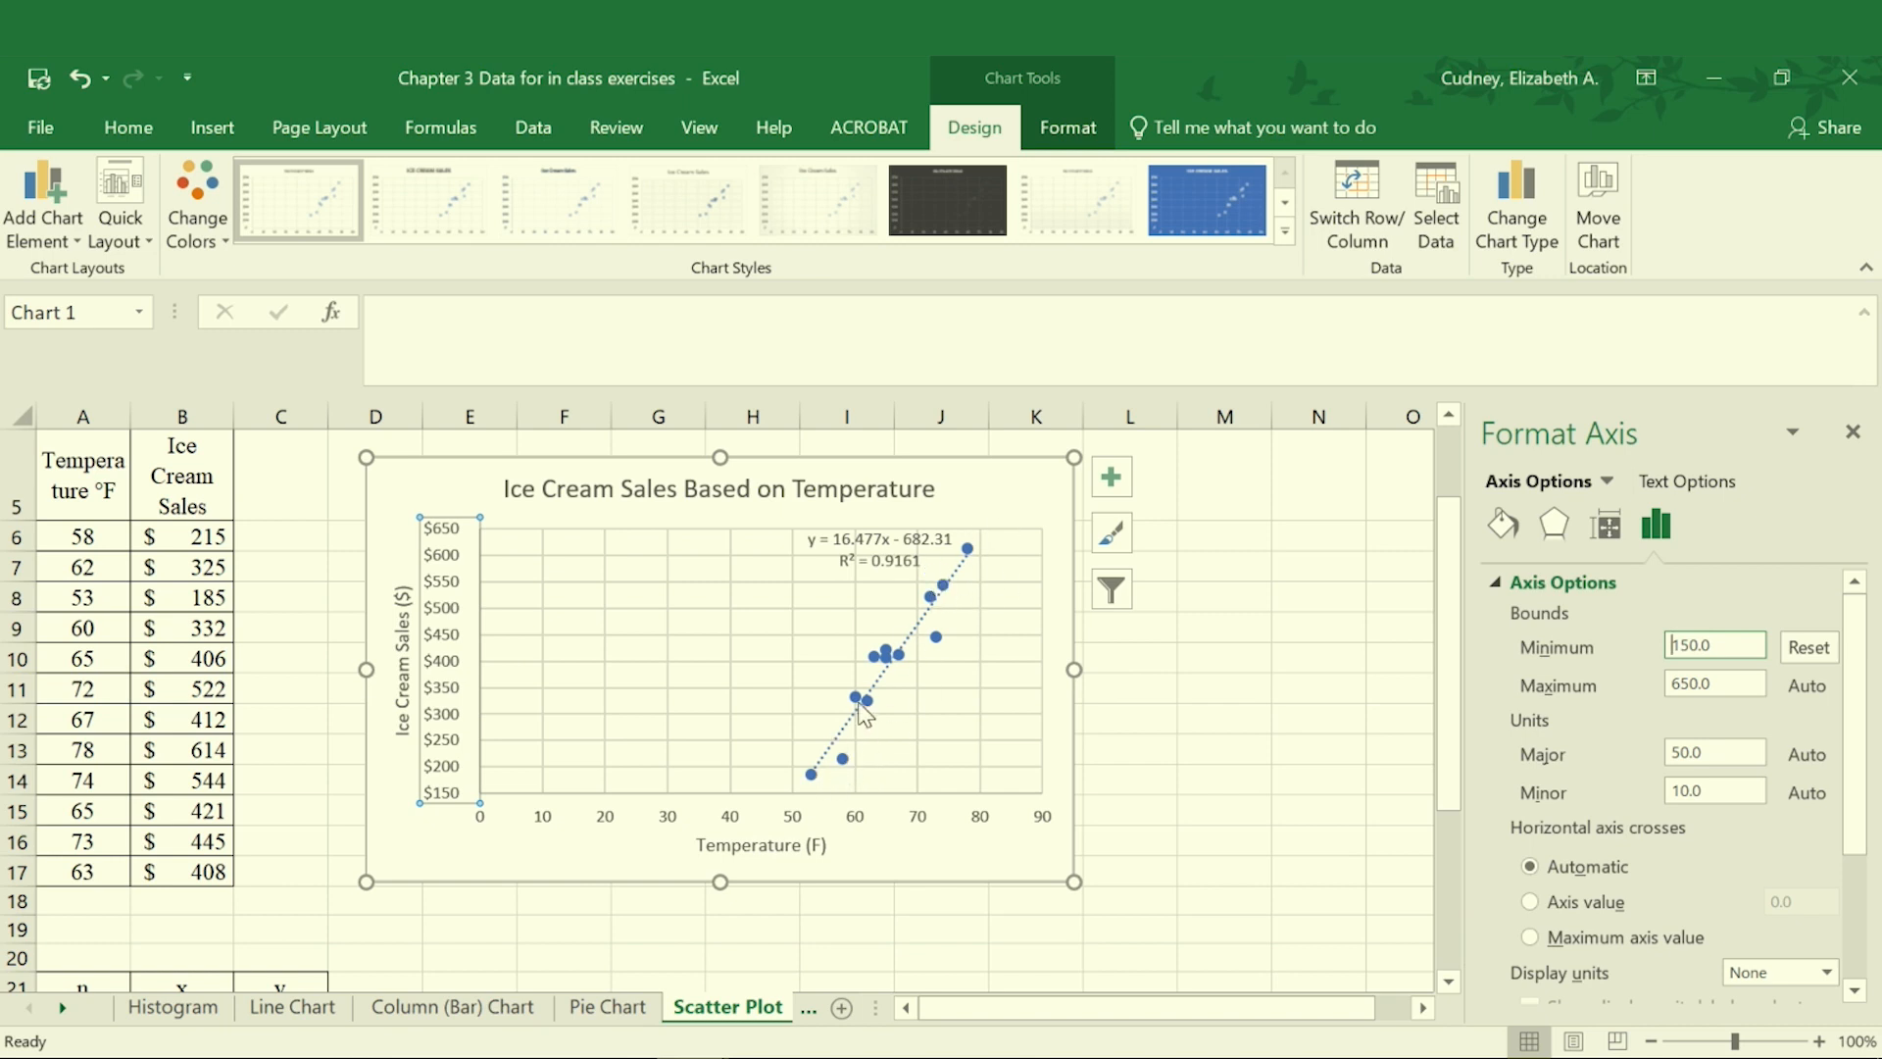
mouse_move(1023, 542)
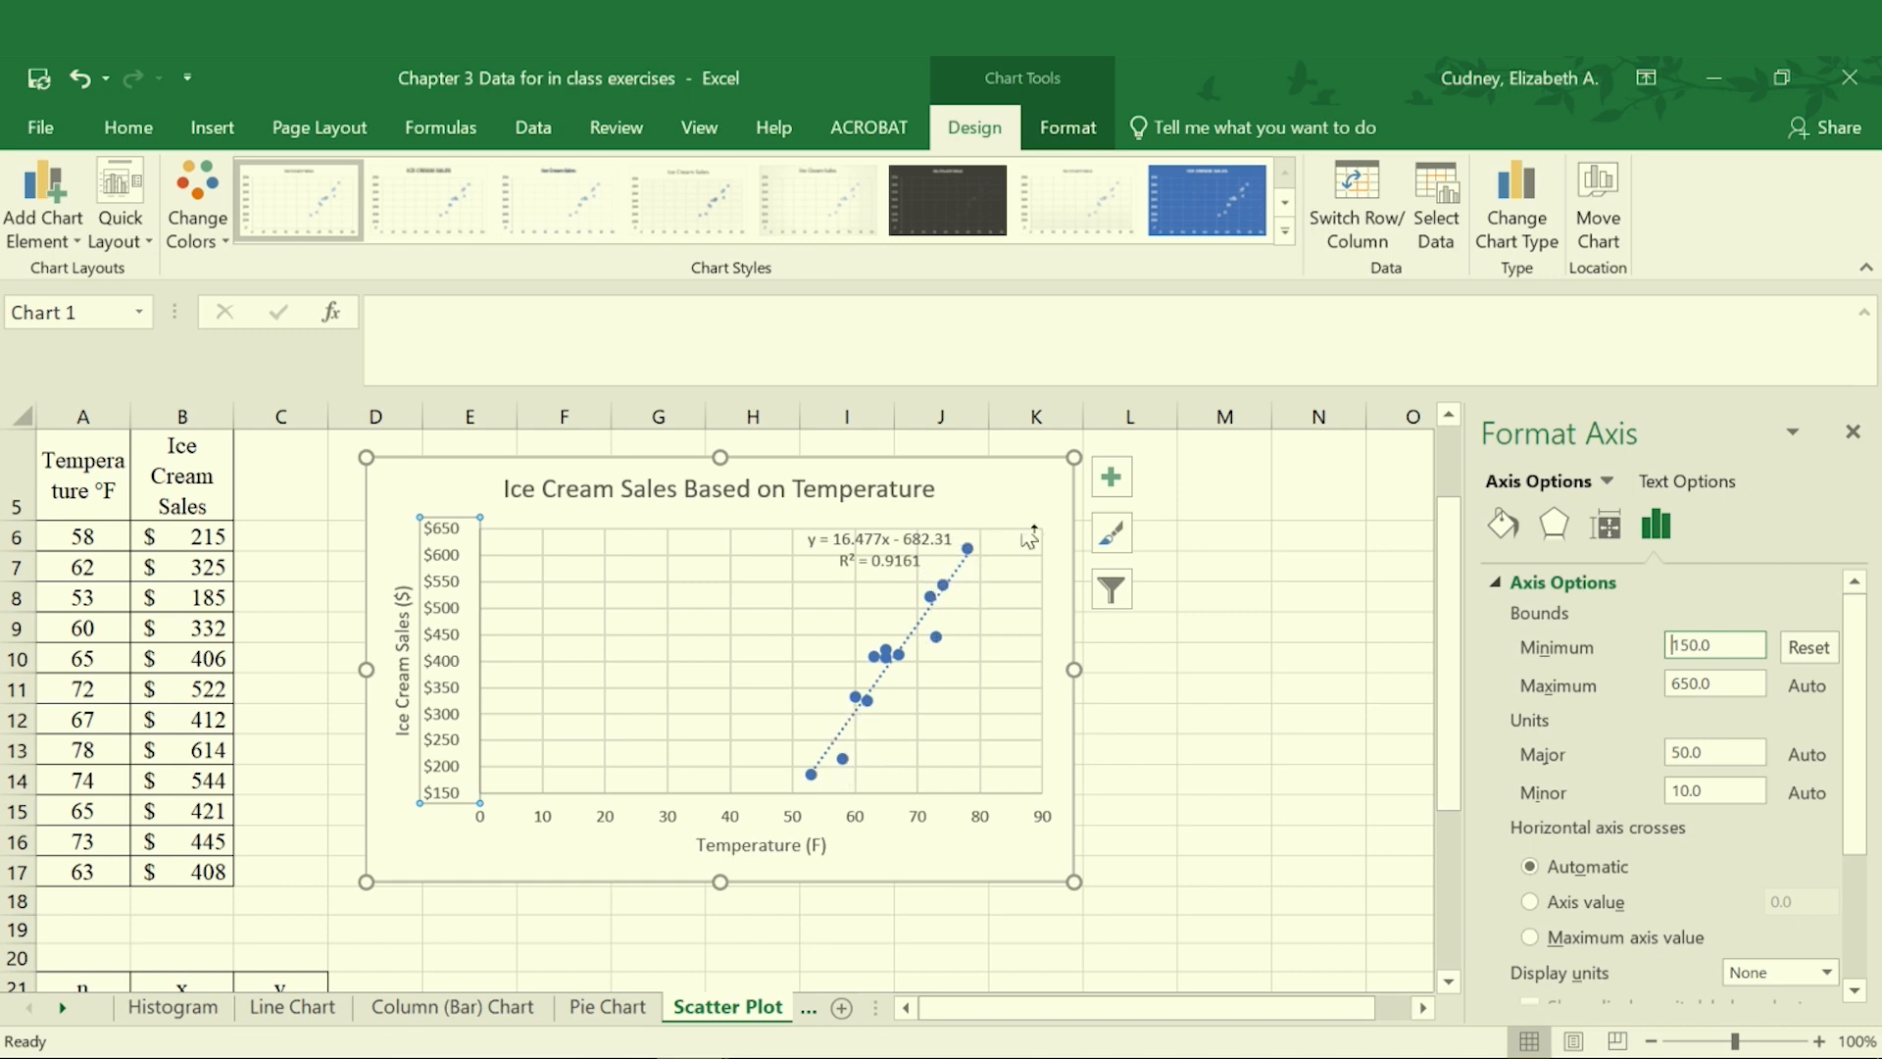
mouse_move(546, 771)
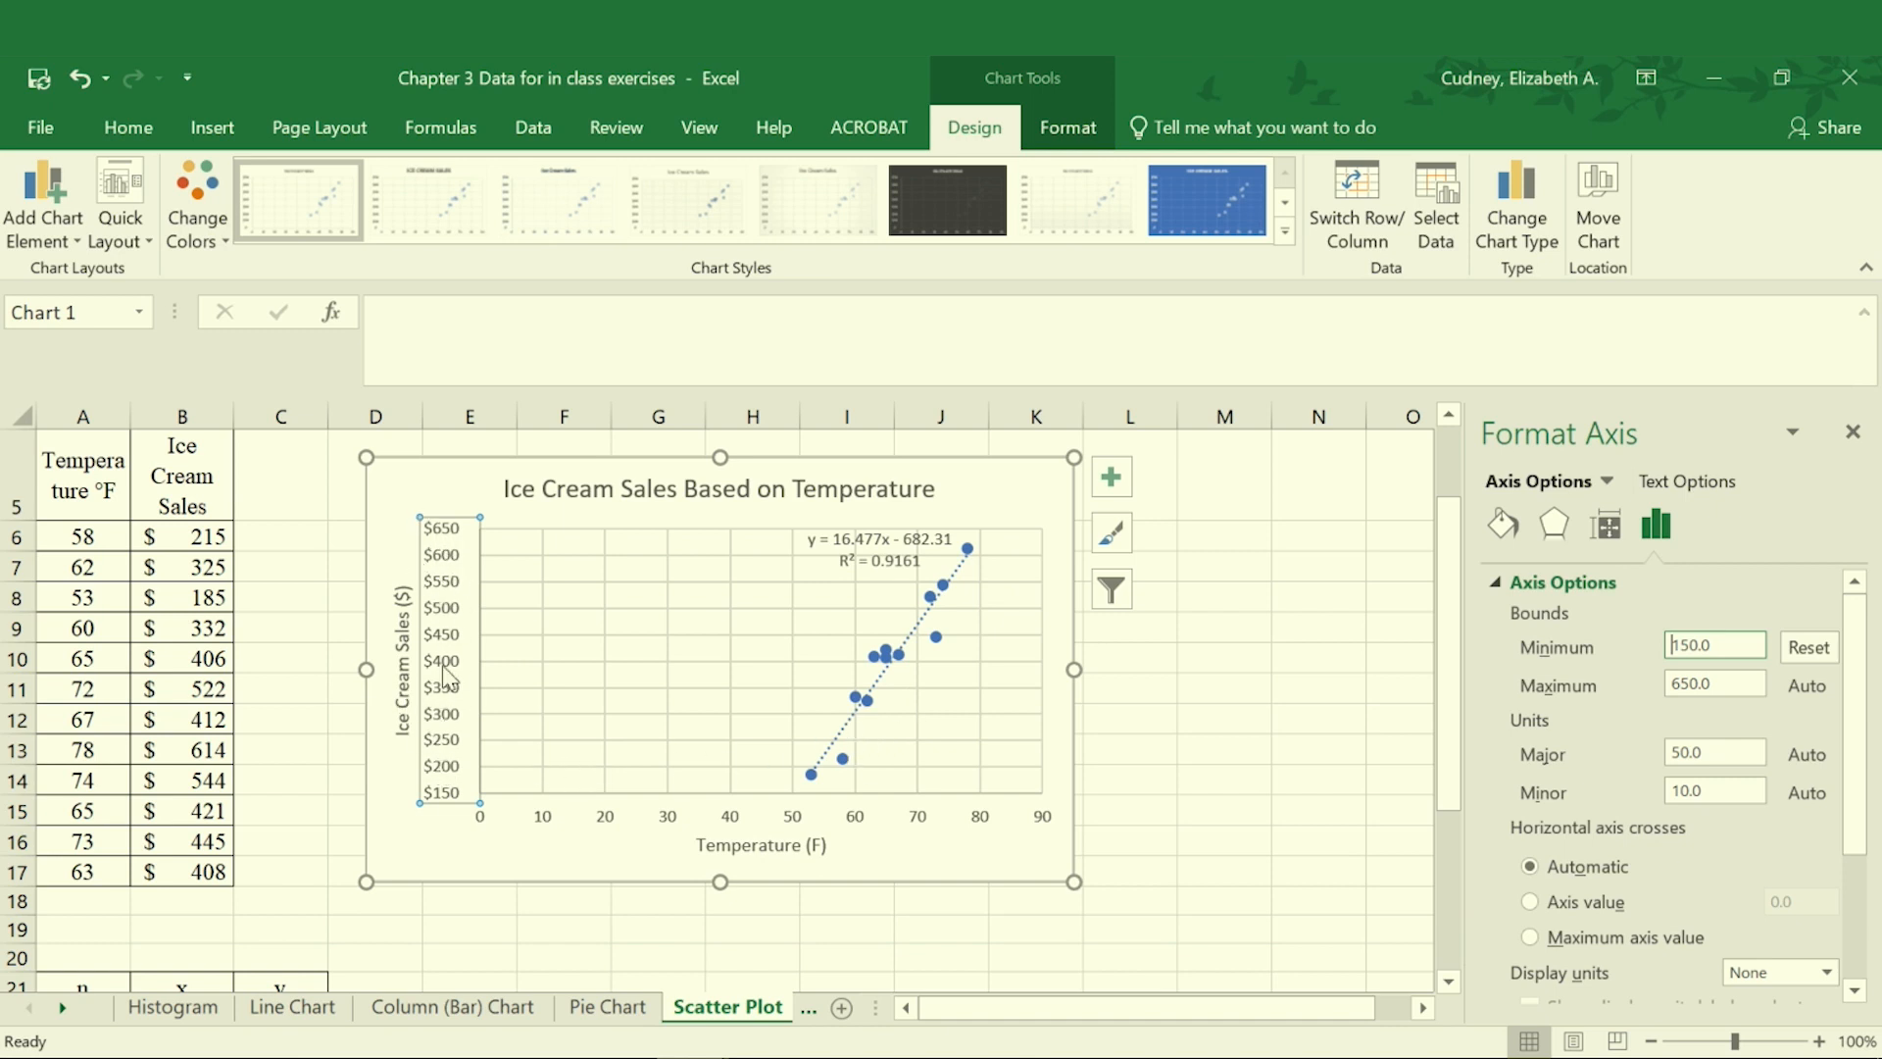
mouse_move(443, 678)
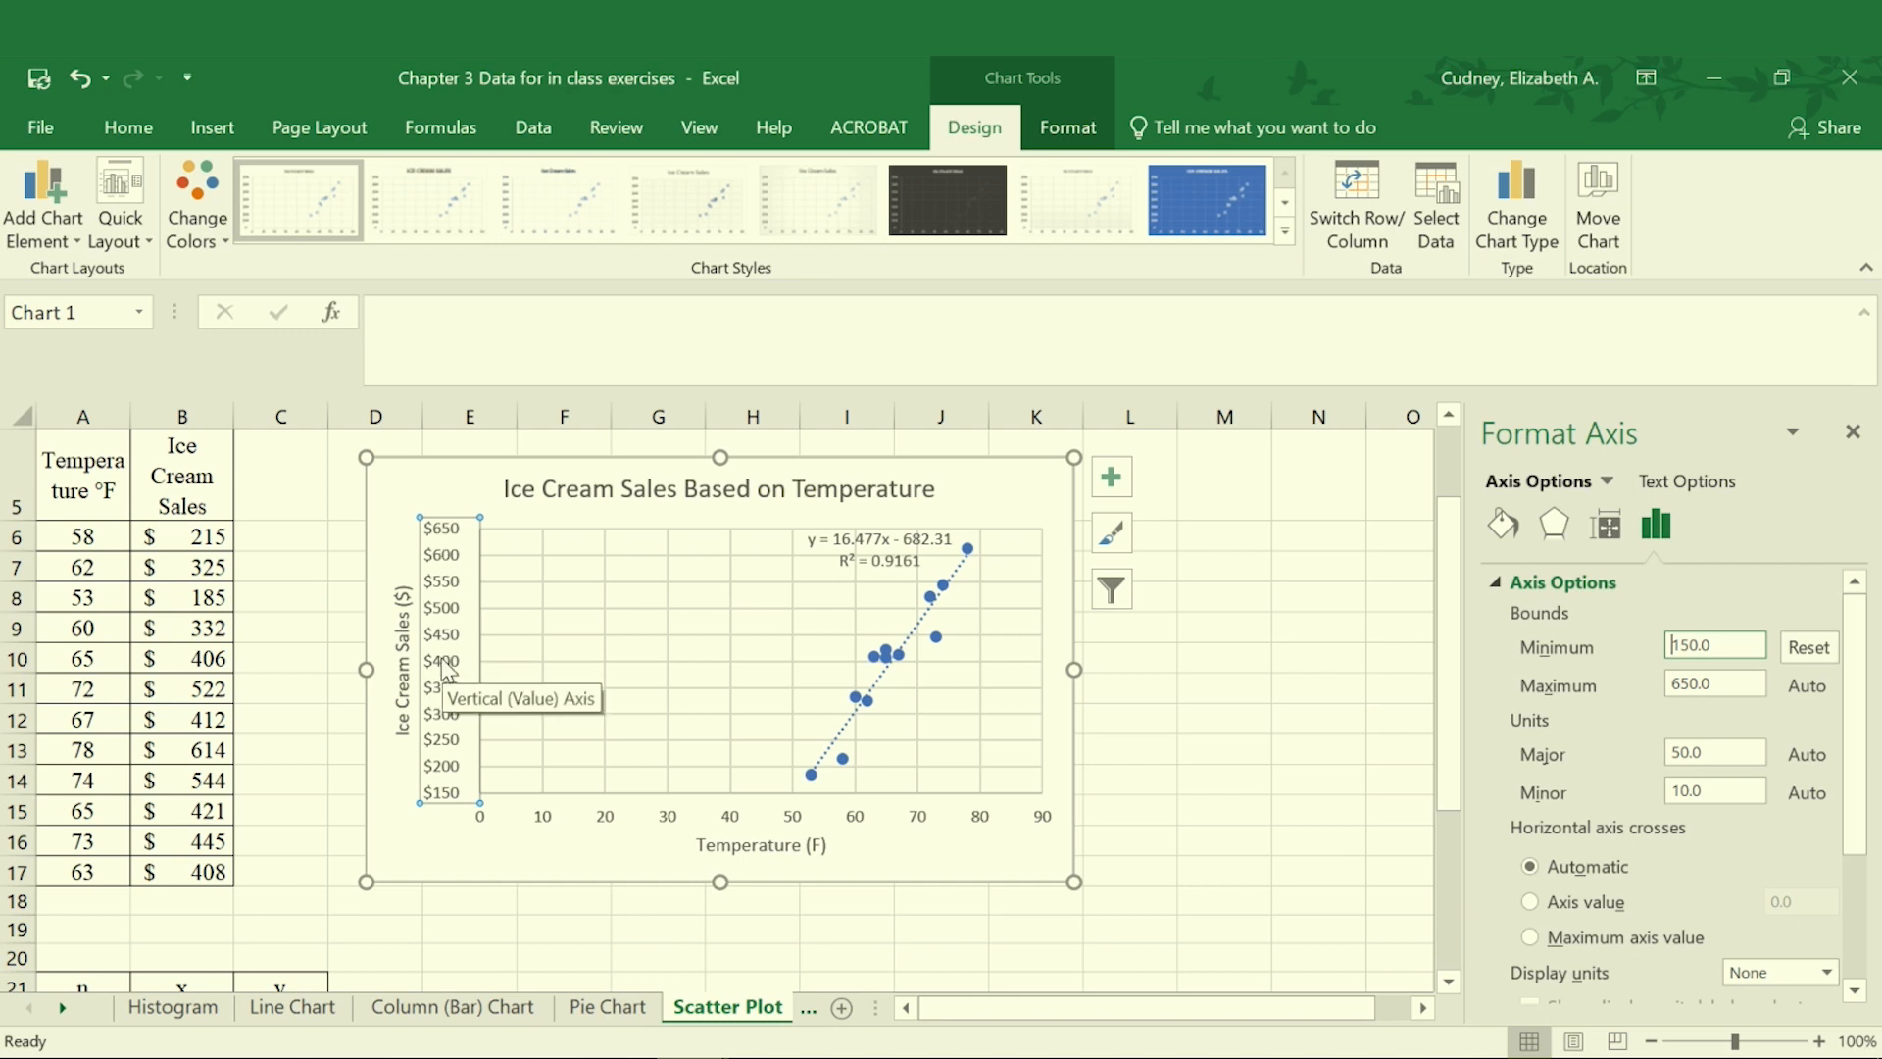
mouse_move(459, 663)
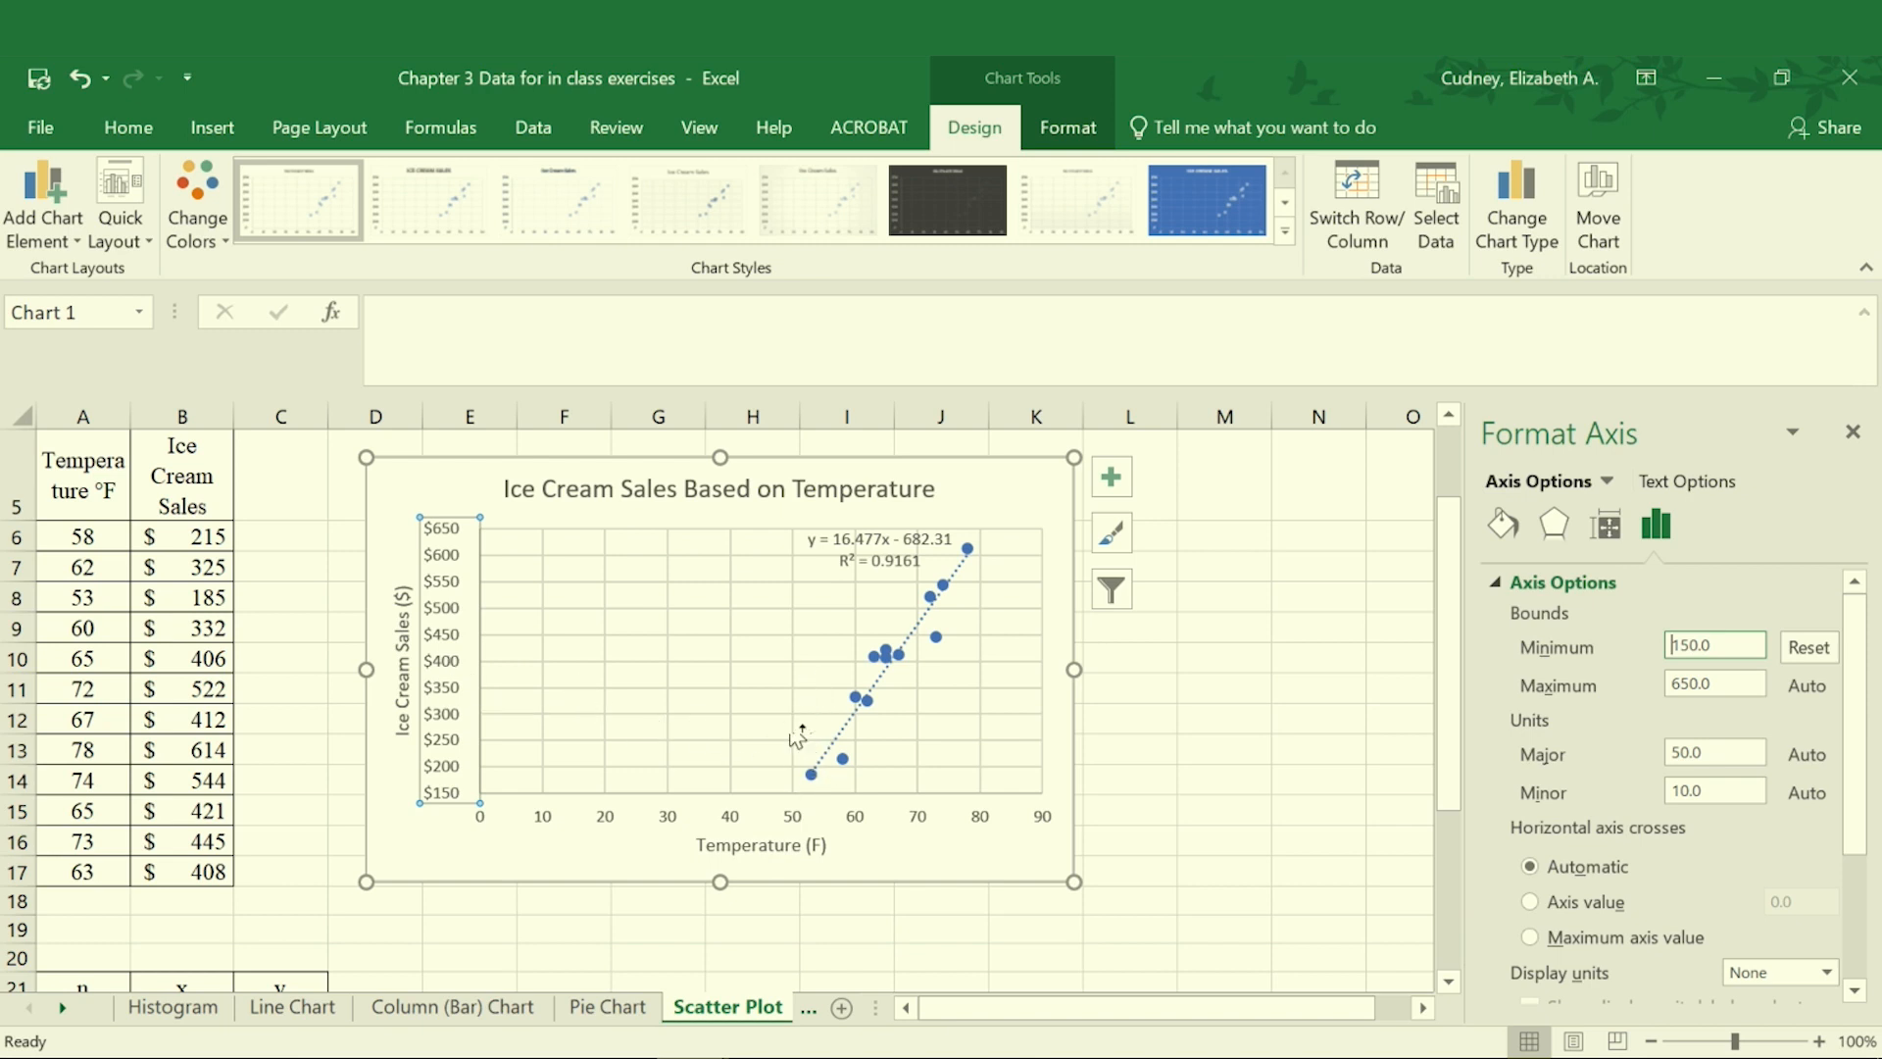
mouse_move(802, 761)
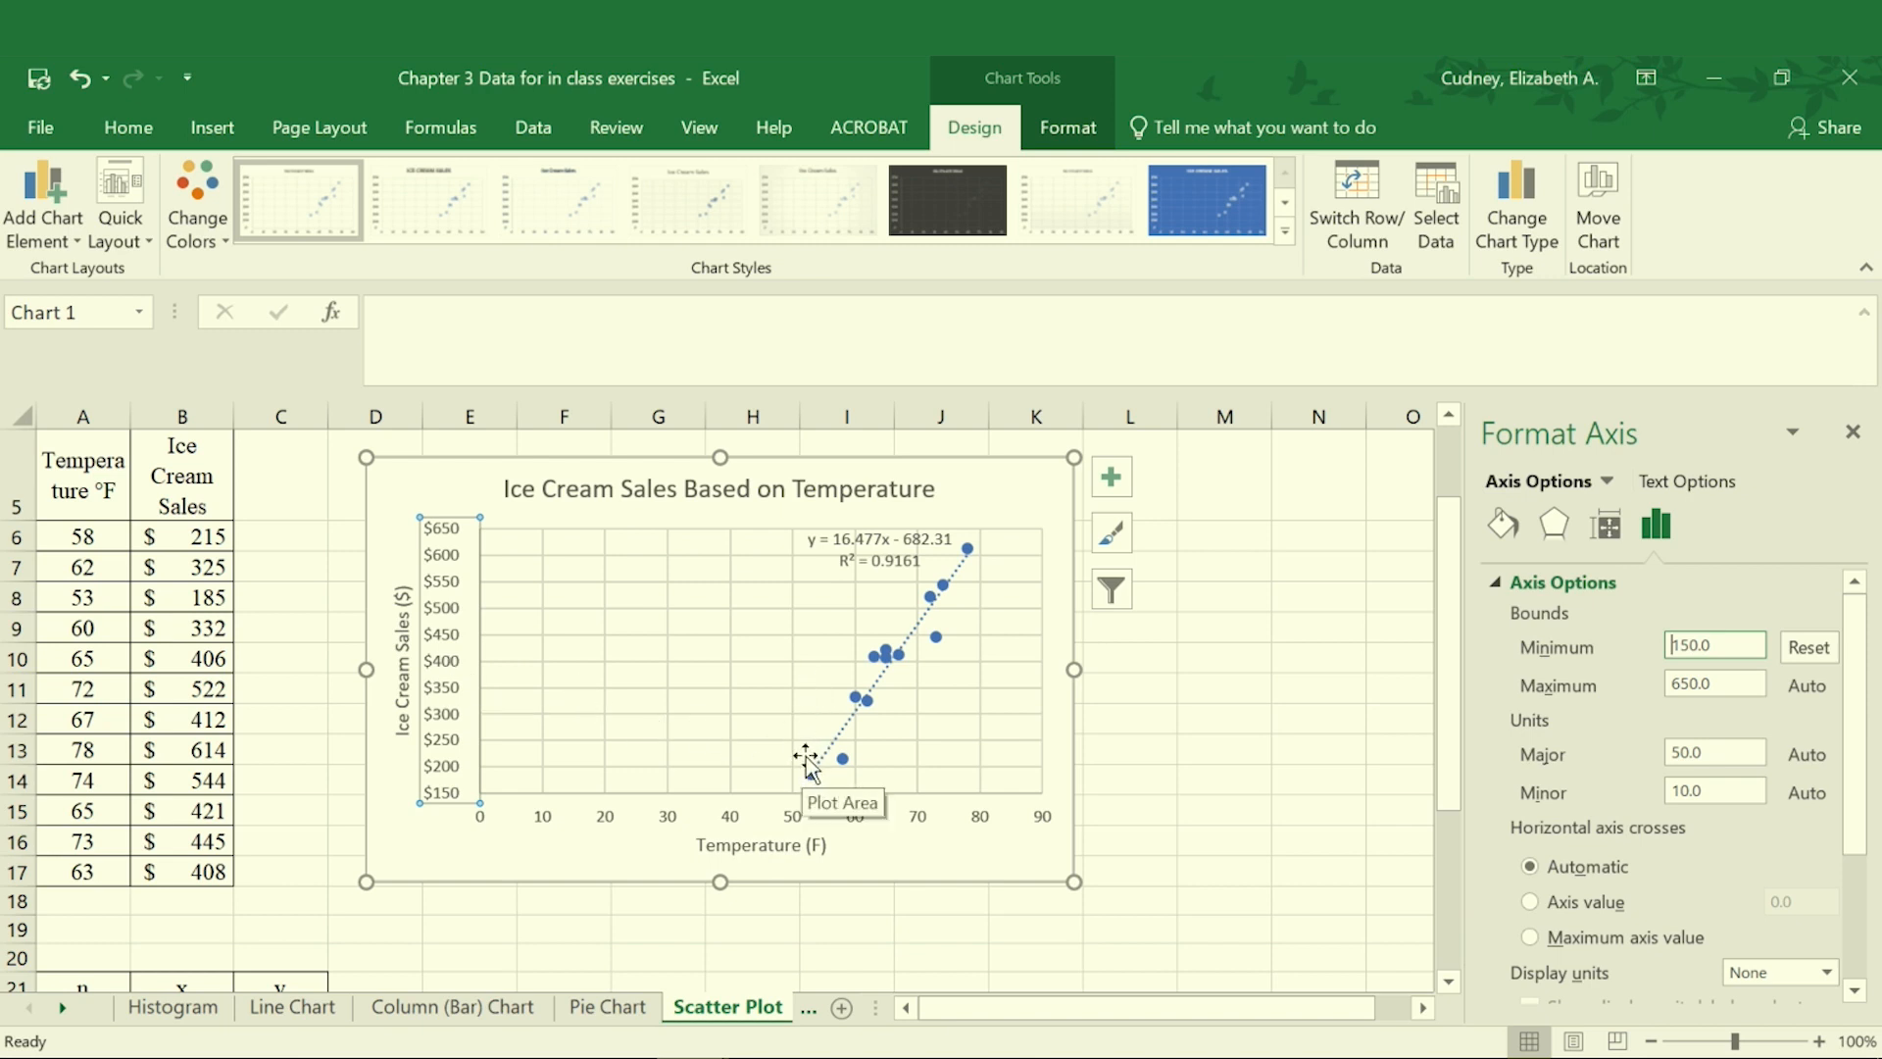
mouse_move(499, 809)
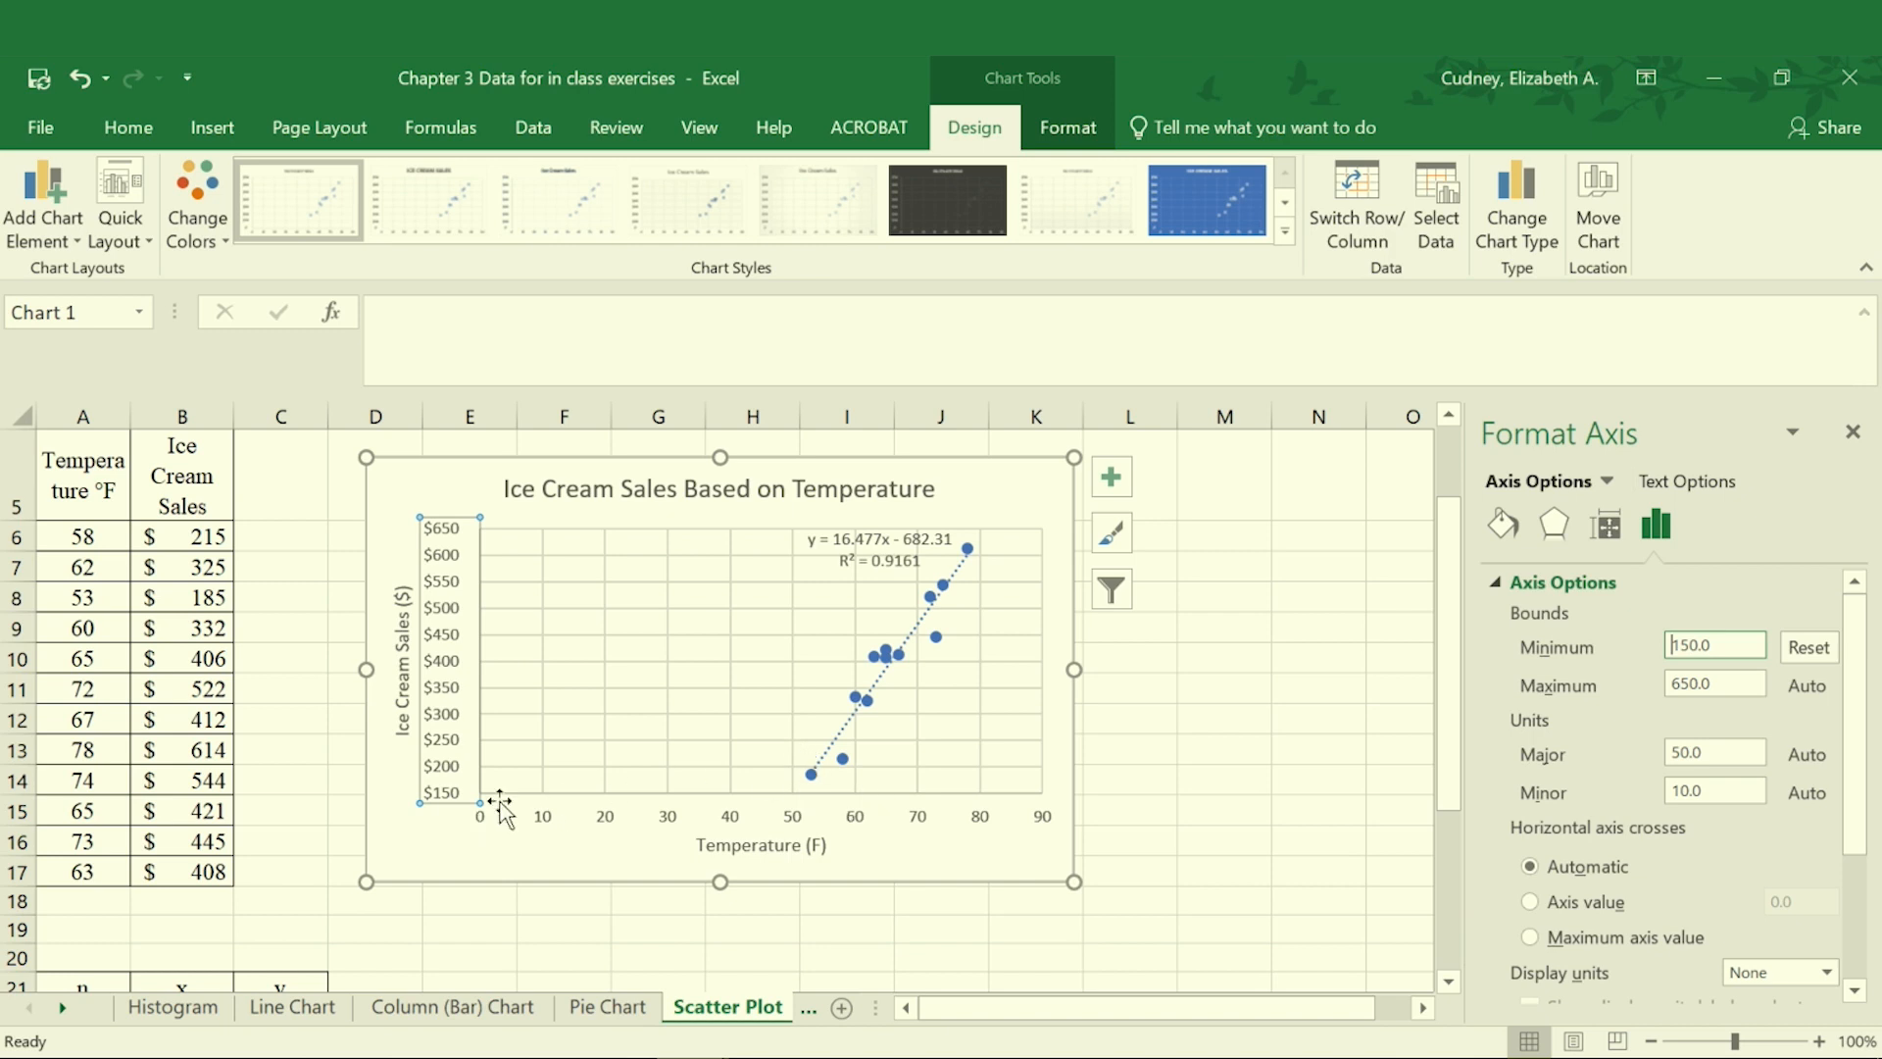
mouse_move(428, 824)
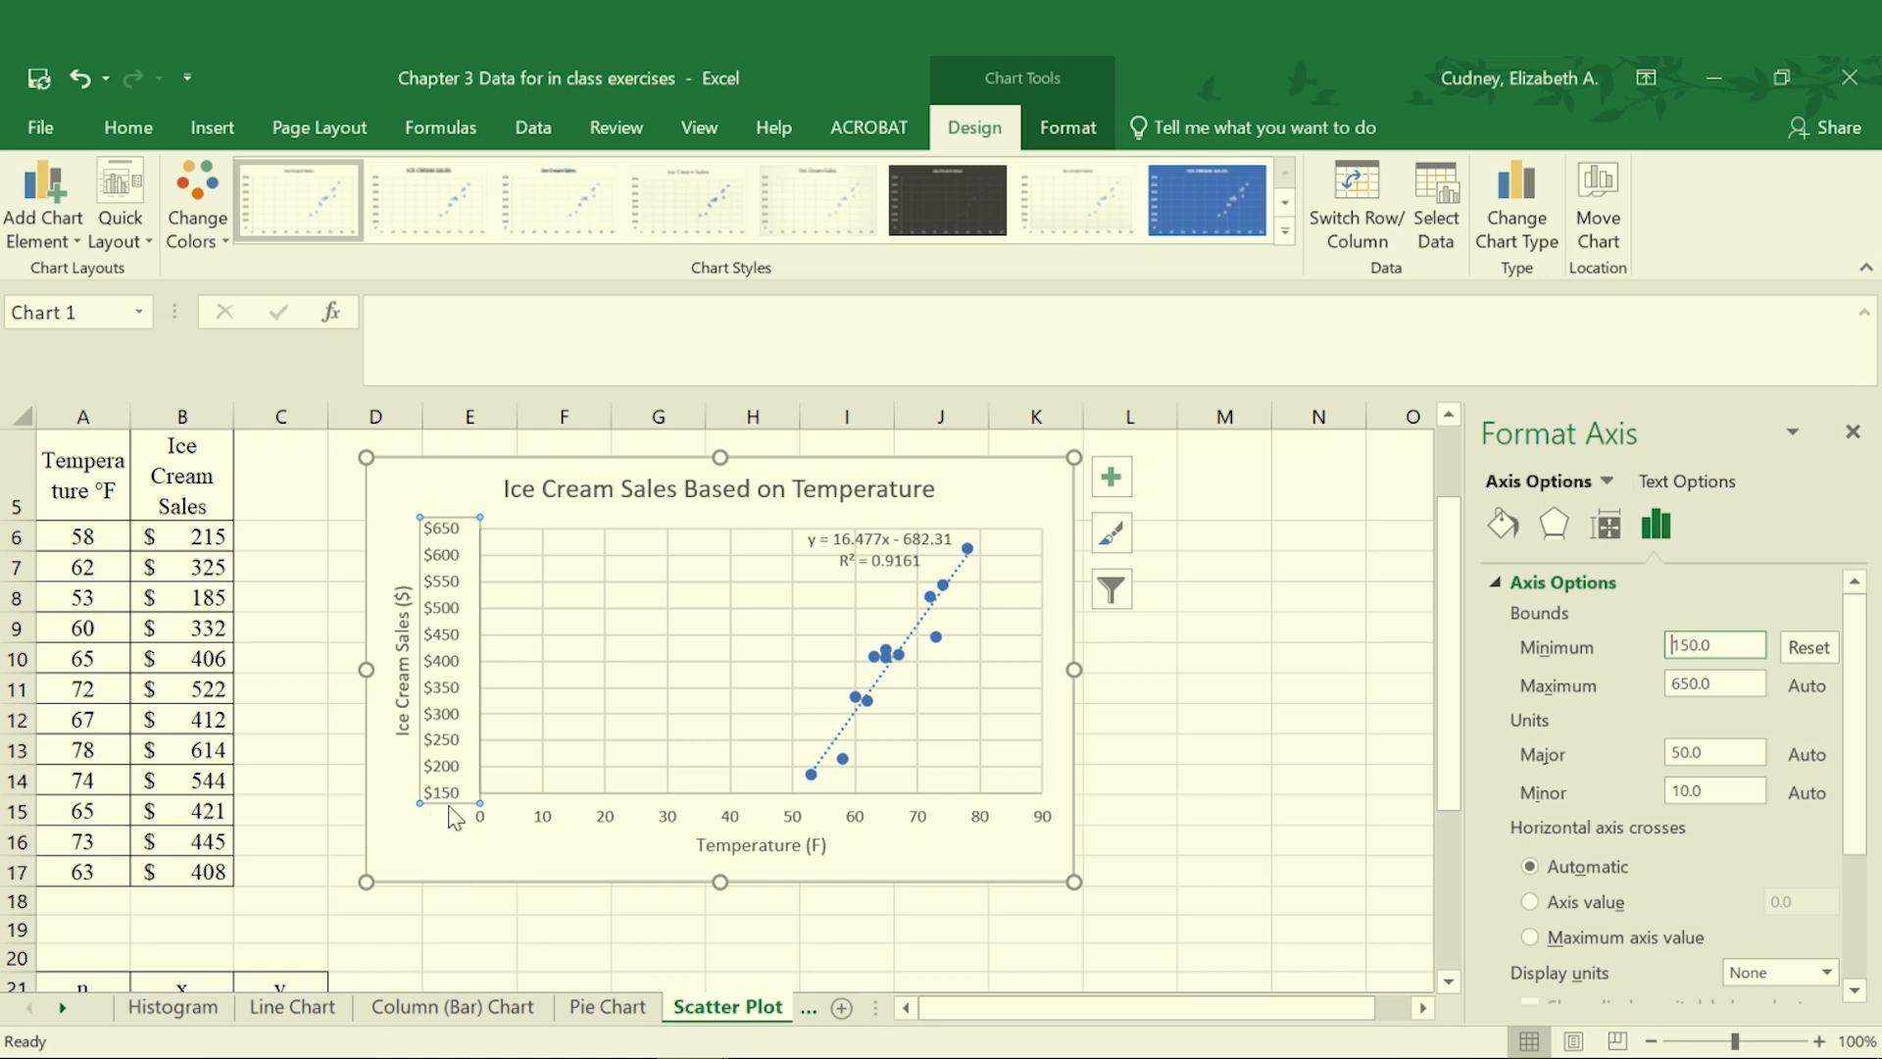
mouse_move(459, 803)
text(0)
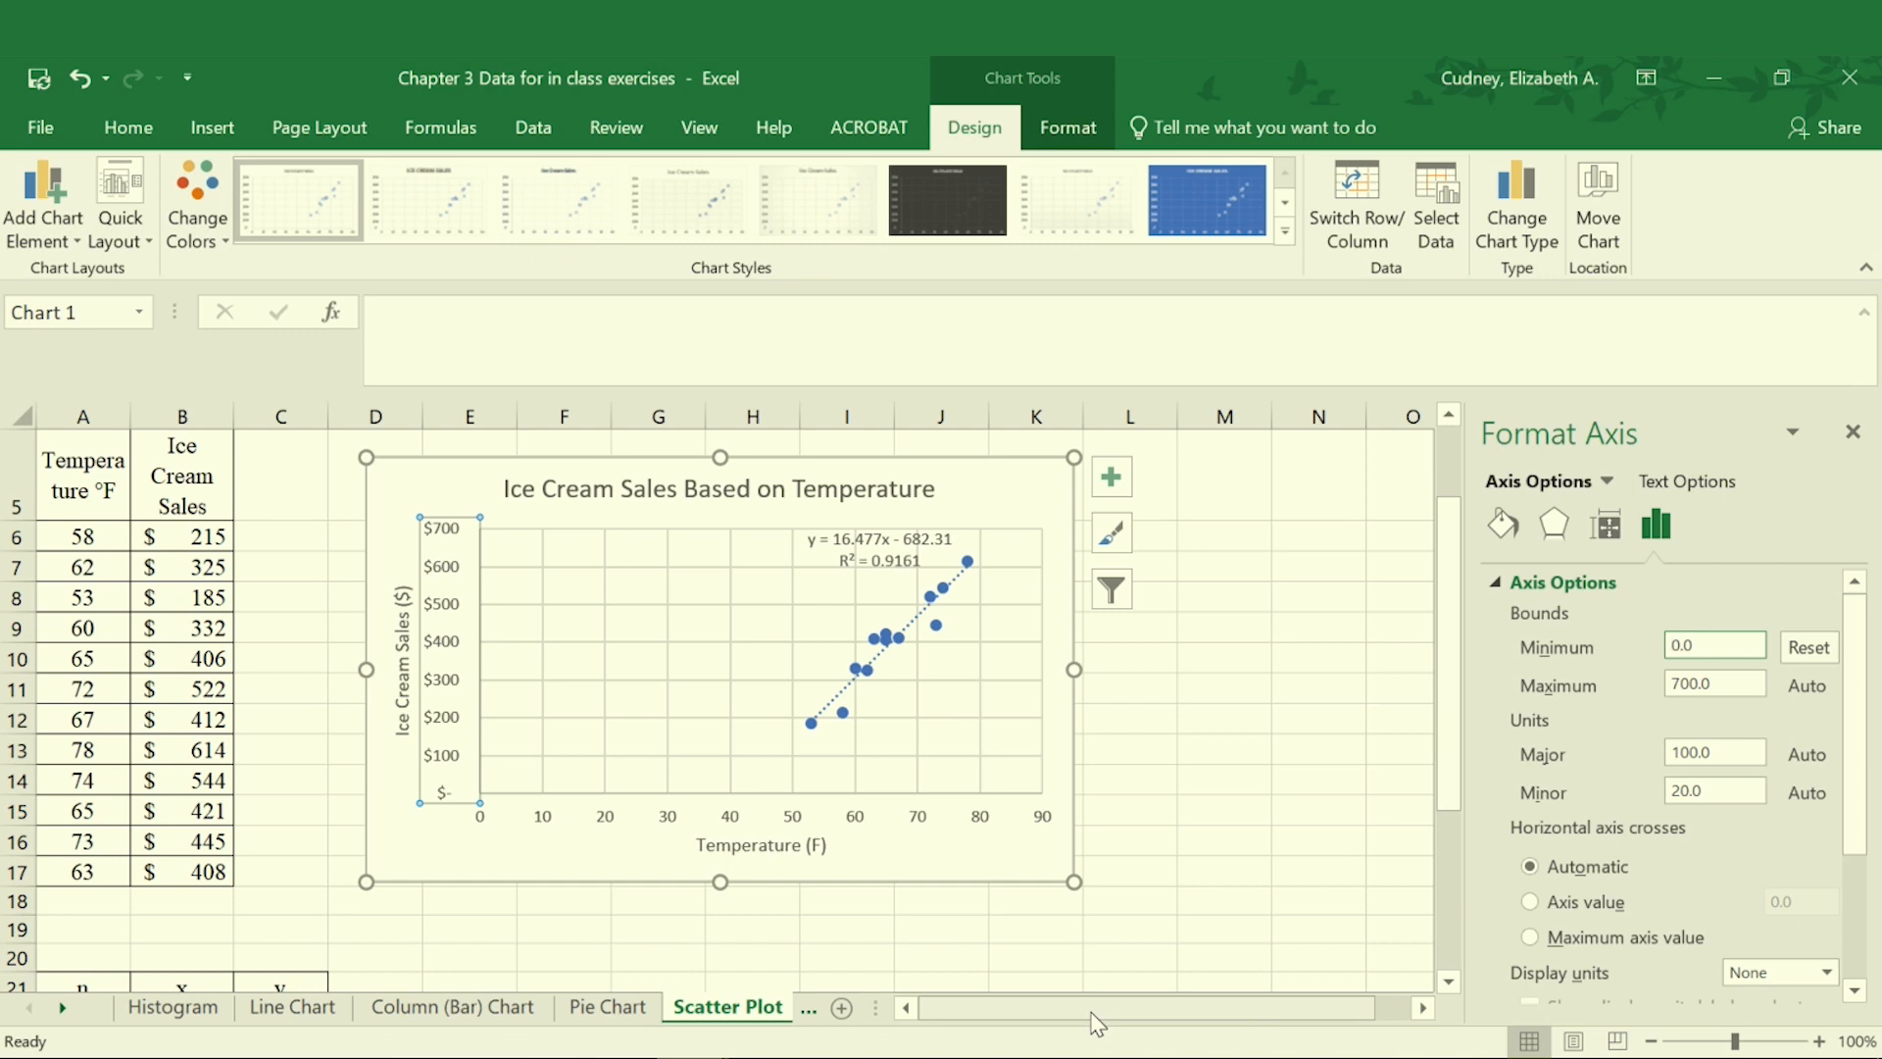
Step: Reset the sales axis minimum bound to 0, giving a $0–$700 range in $100 steps
click(1714, 645)
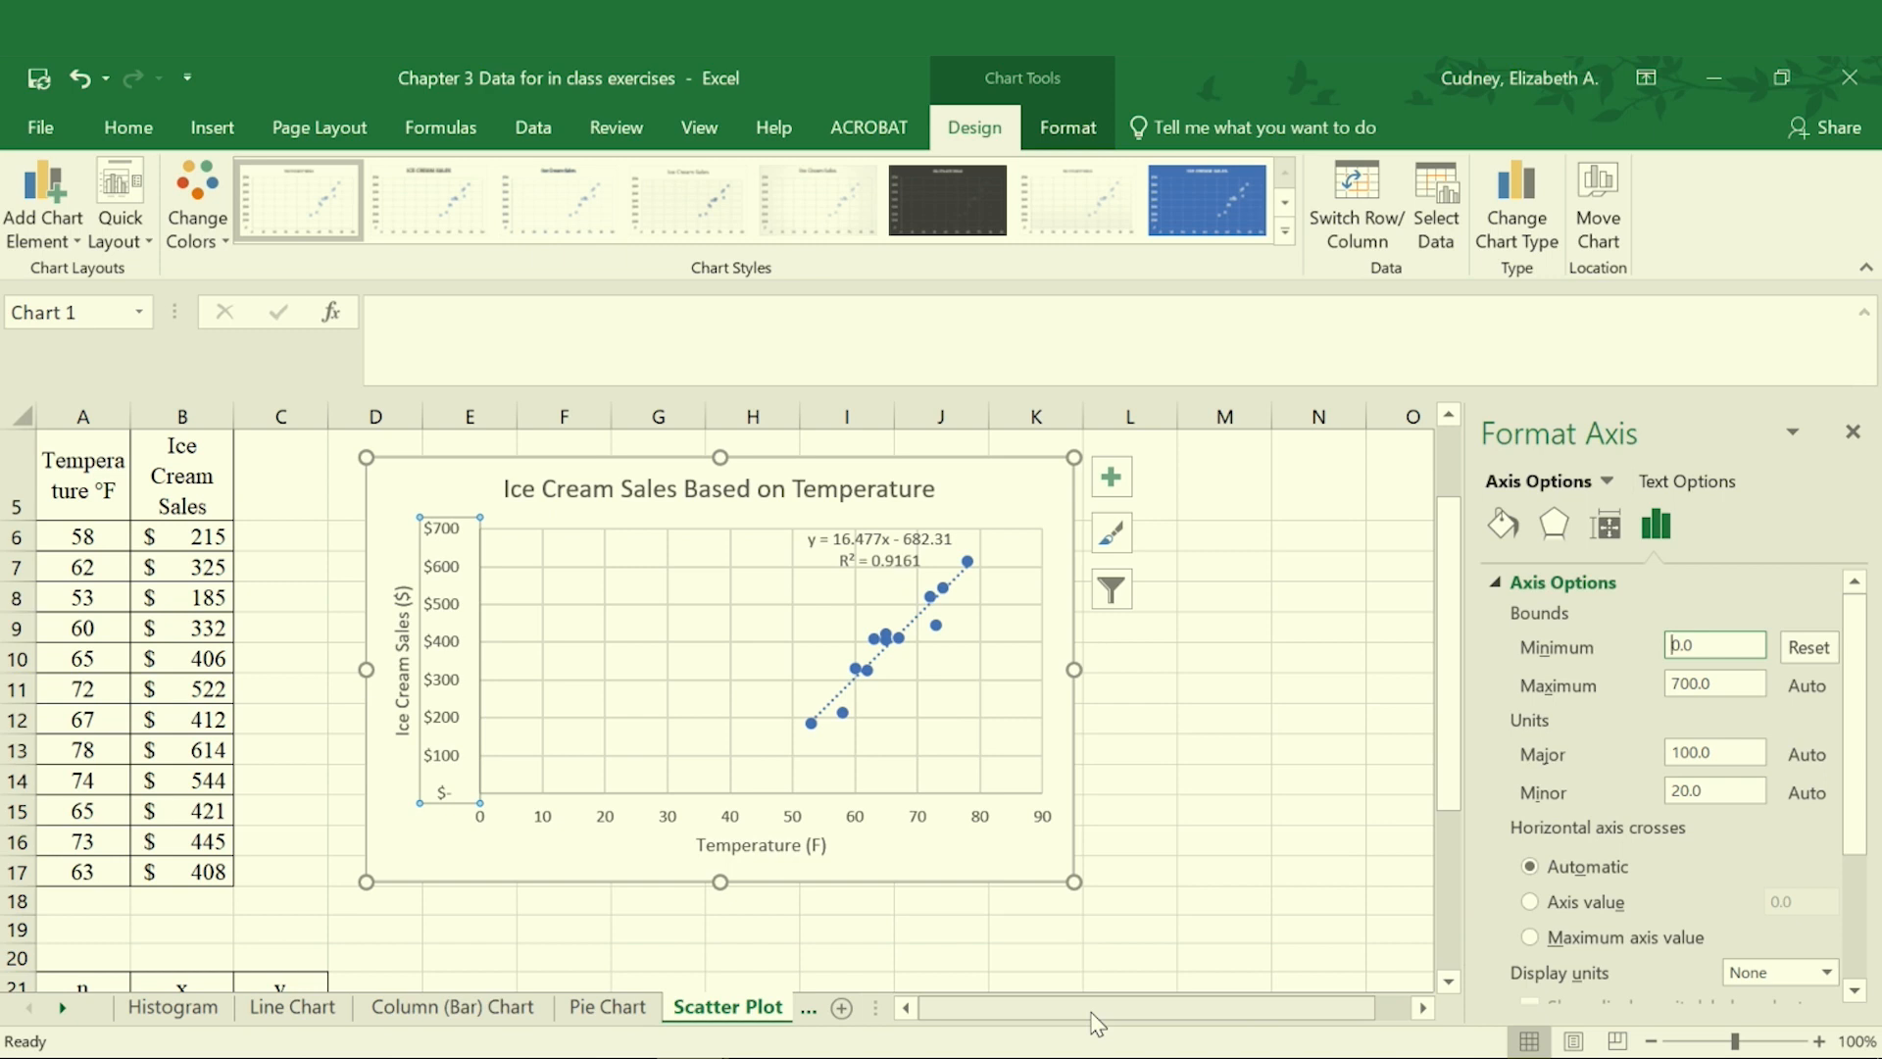